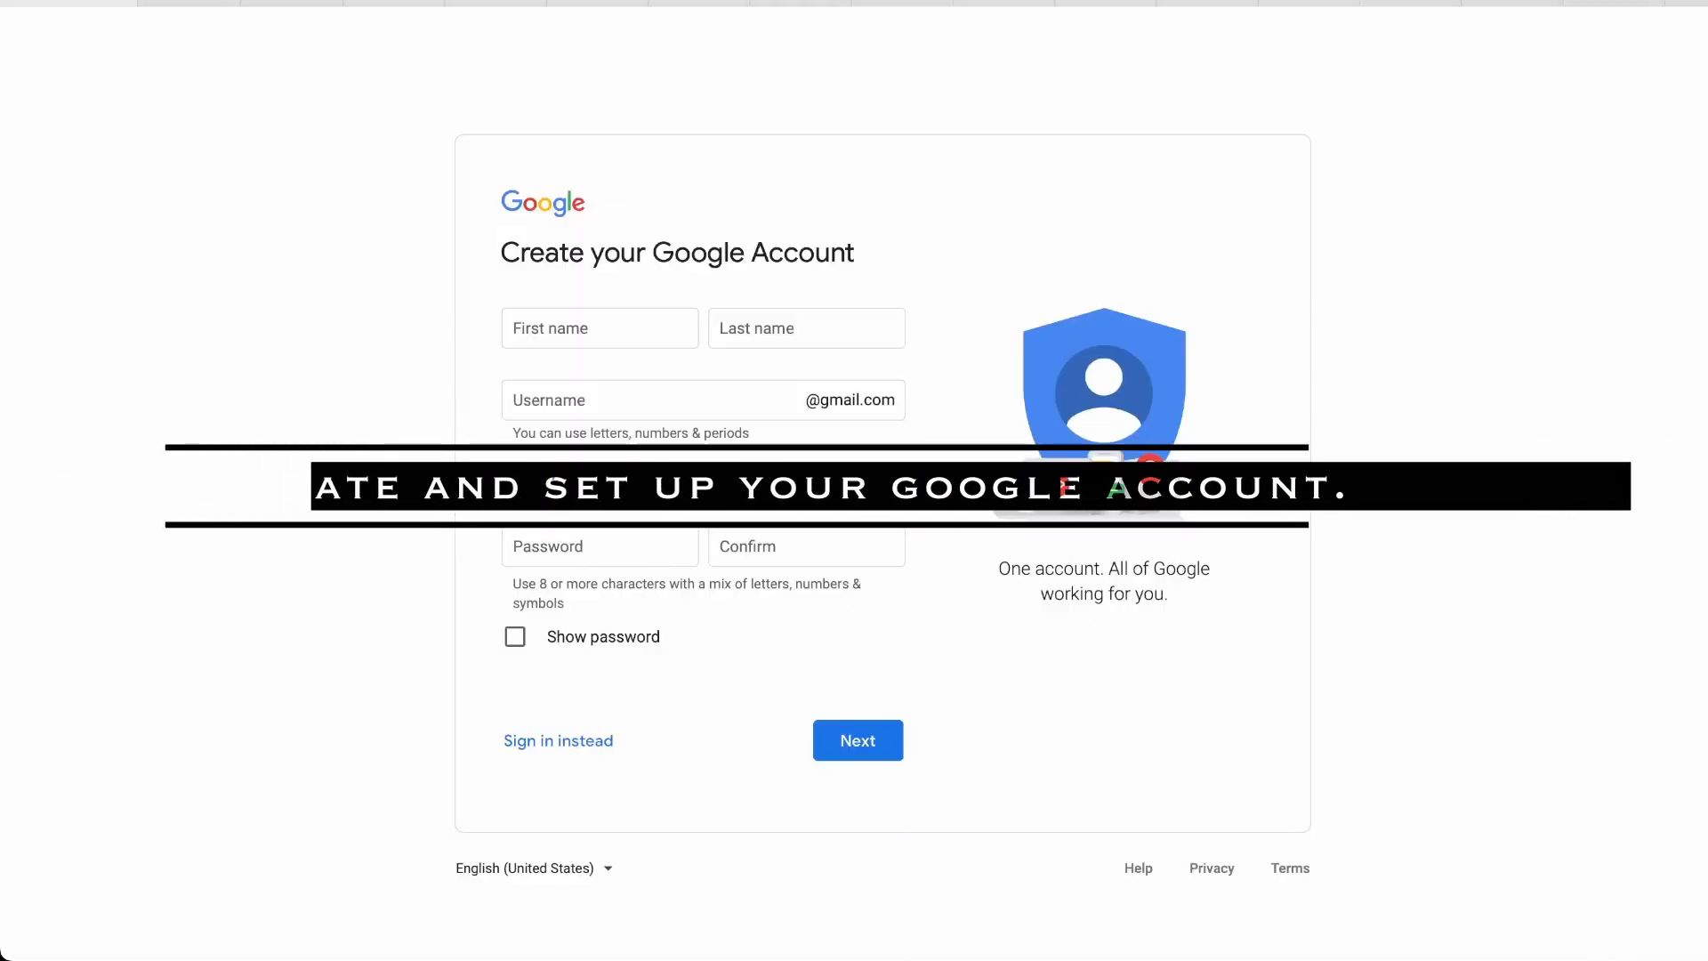
- Fill the sign-up form with placeholder first name, last name and username (x, yzd, xyzxy)
{"action": "left_click", "coordinate": [598, 327]}
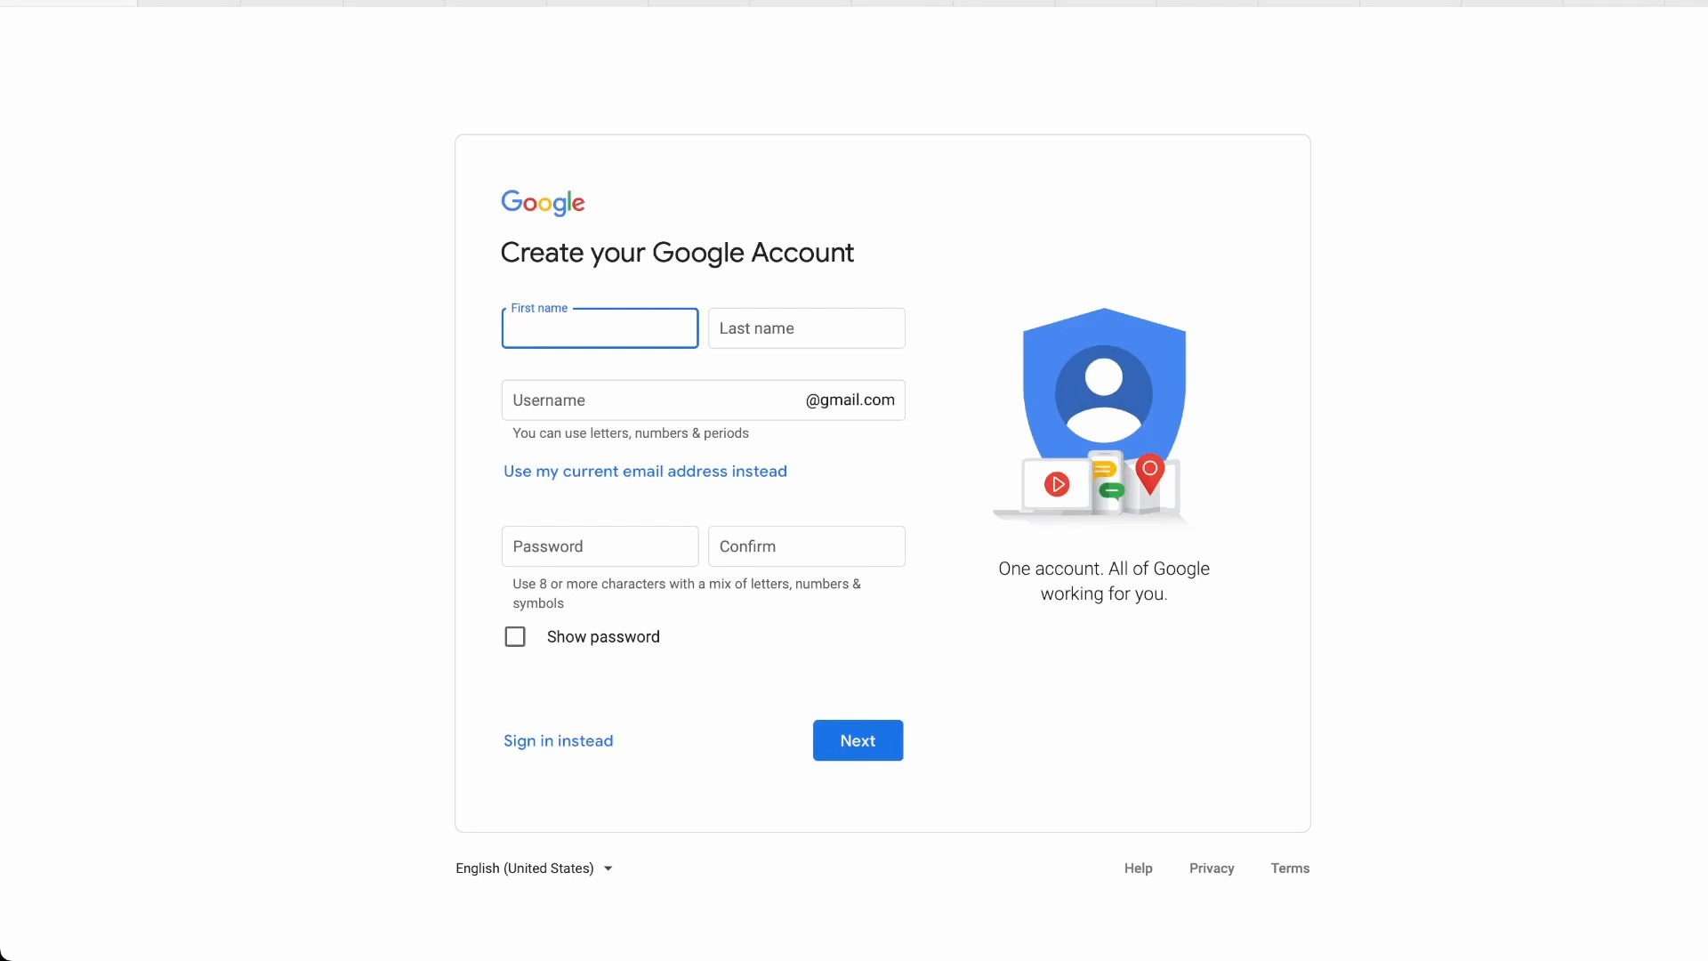
{"action": "left_click", "coordinate": [598, 328]}
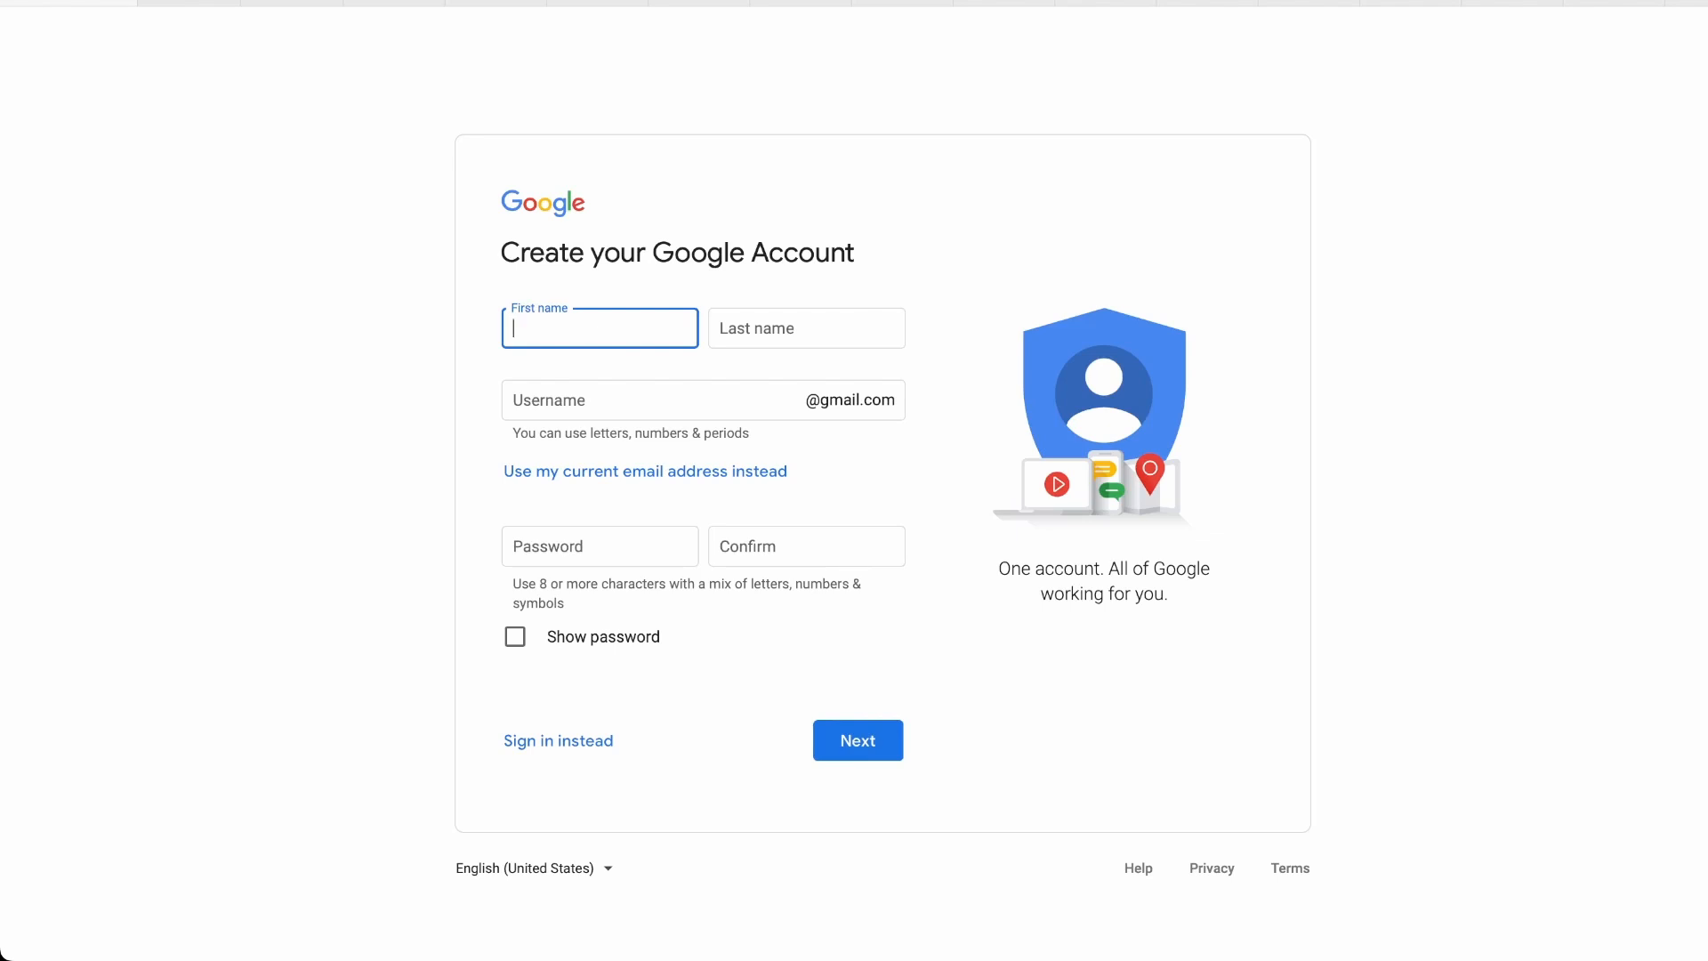
{"action": "type", "text": "xy"}
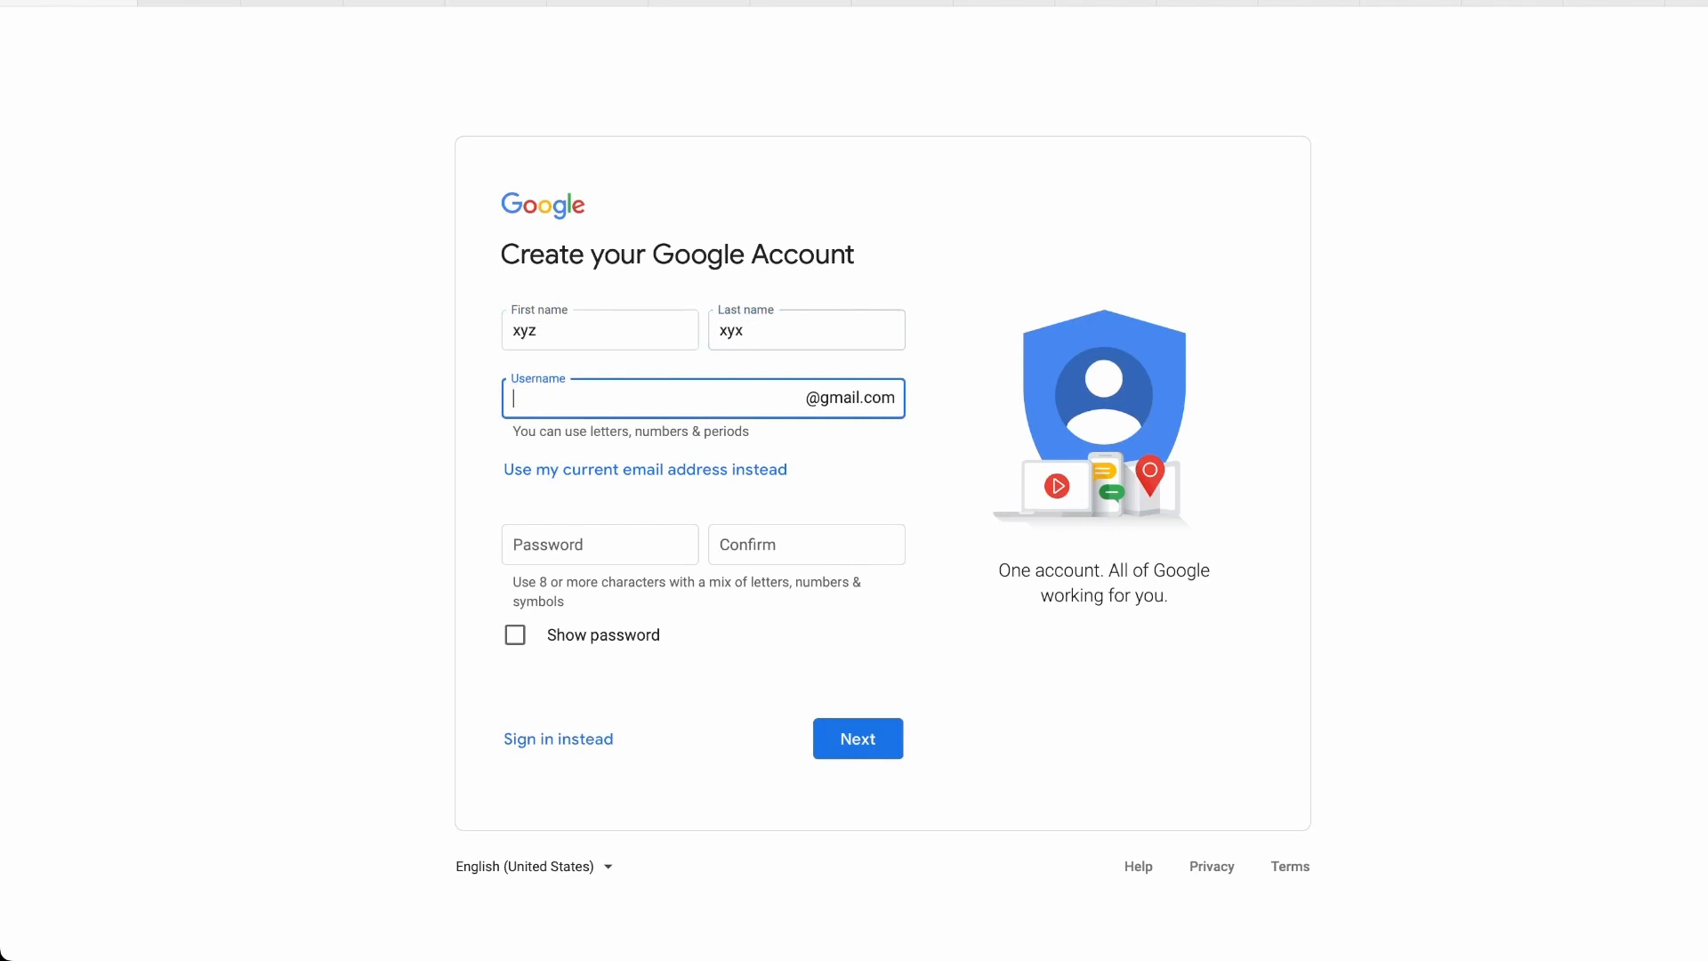
{"action": "type", "text": "x"}
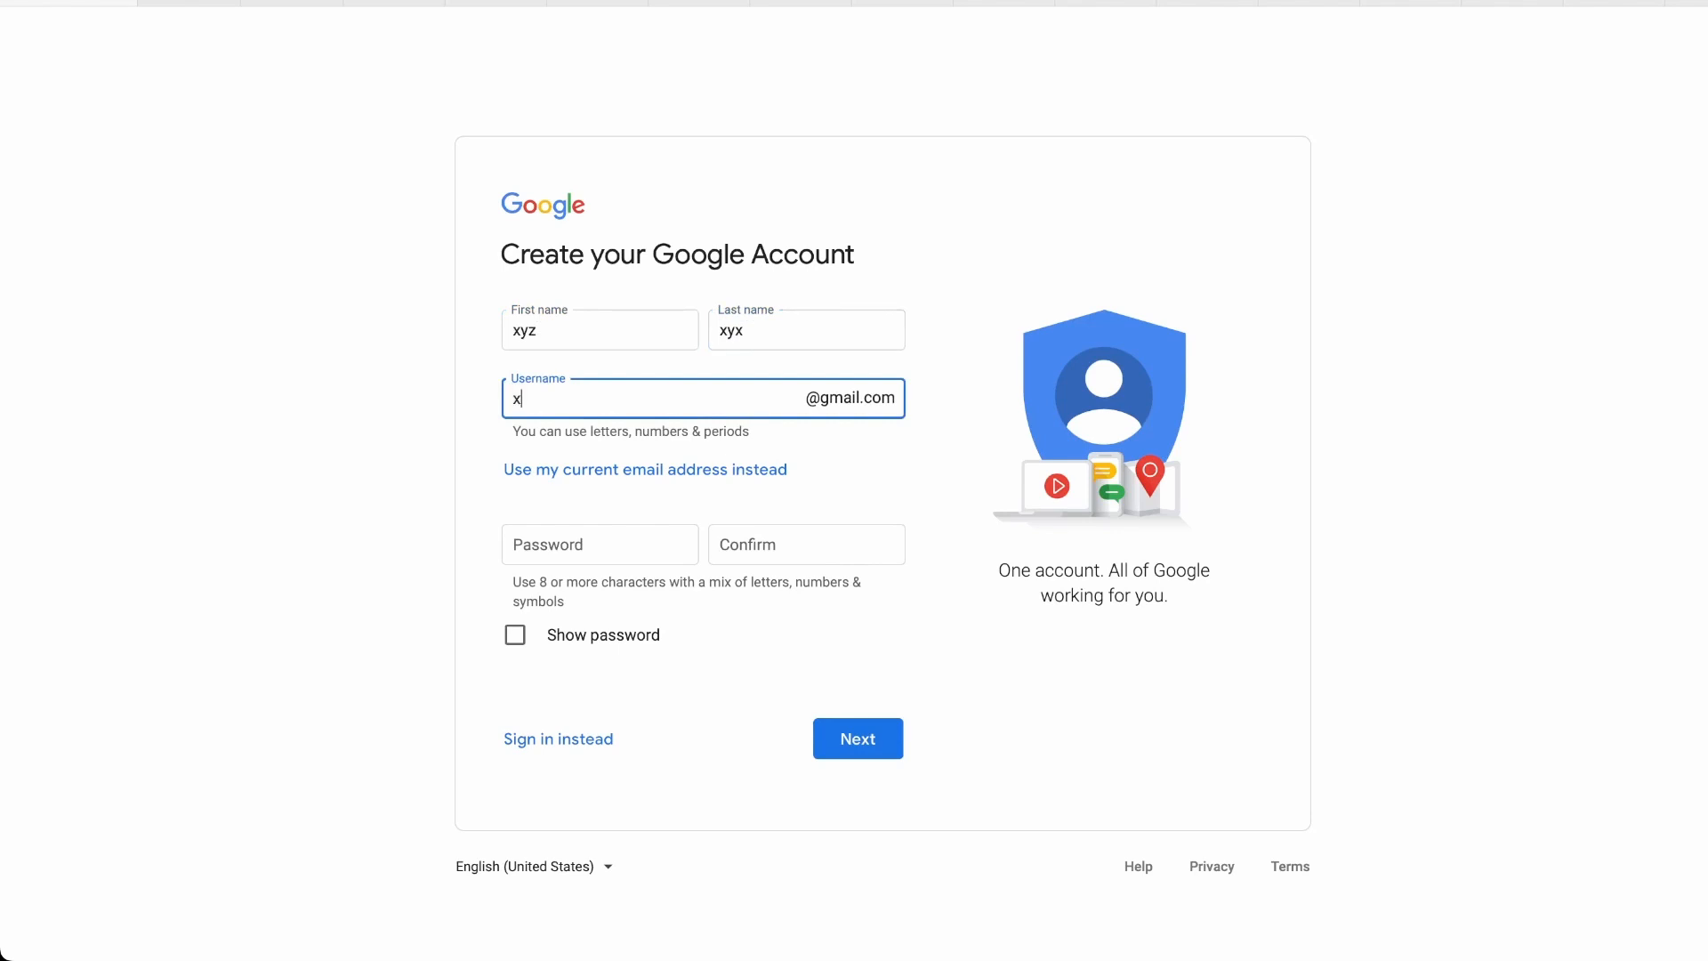
{"action": "type", "text": "yzd"}
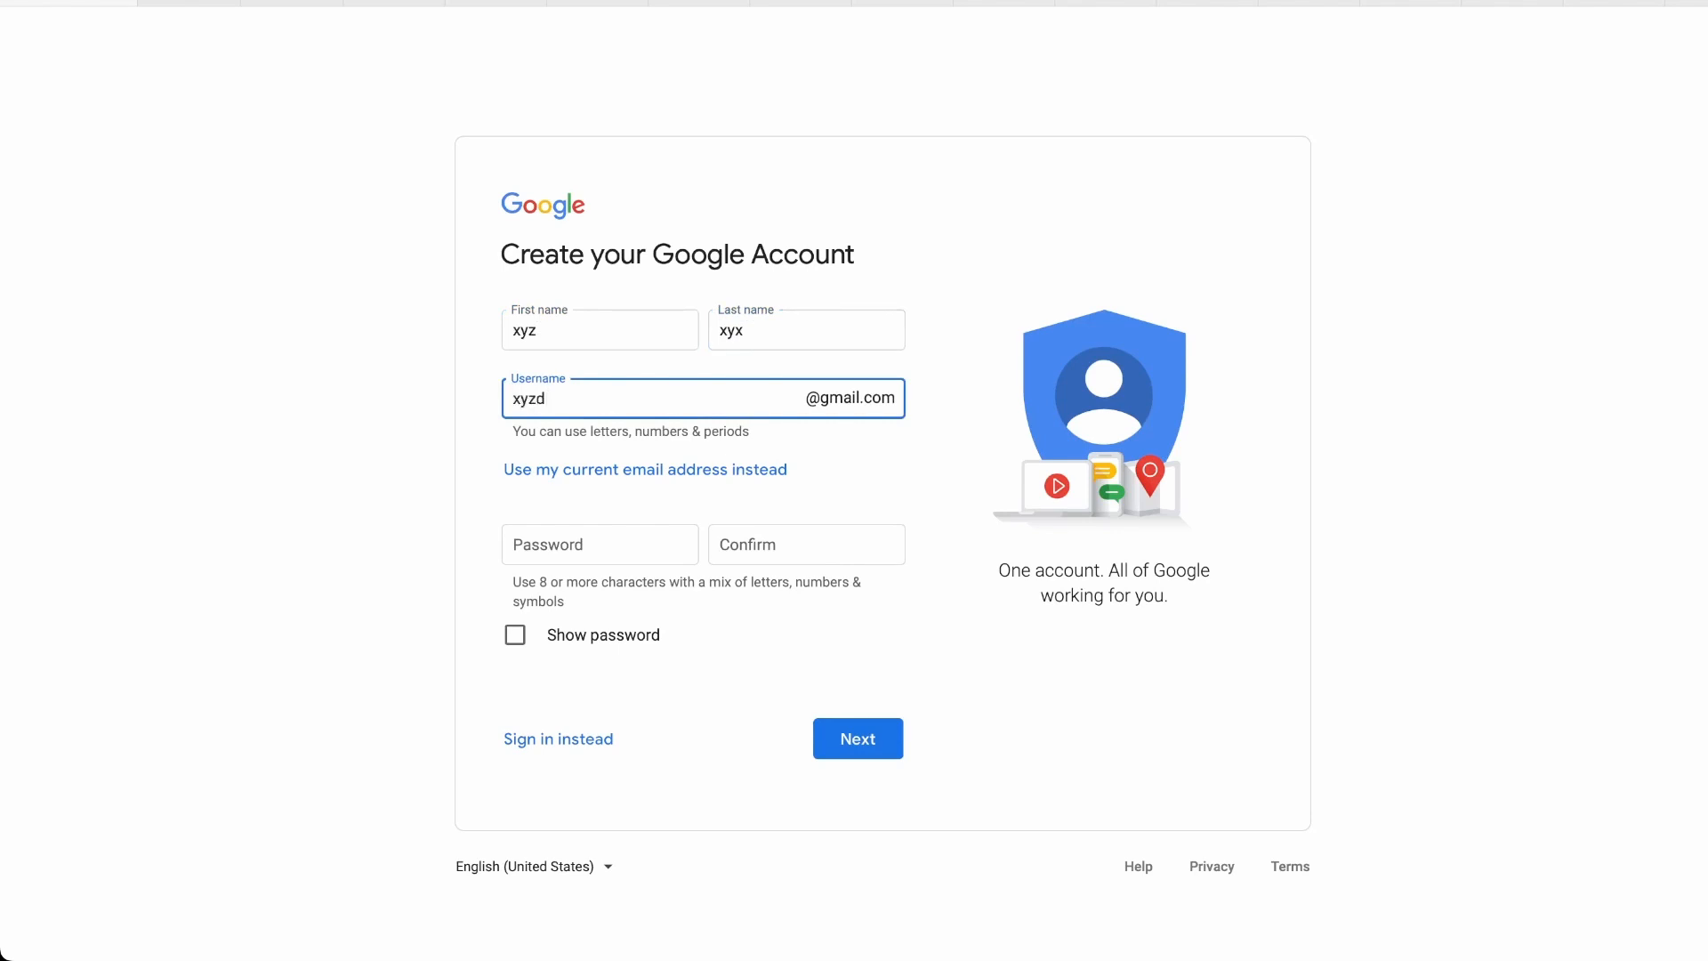
{"action": "type", "text": "xyzxy"}
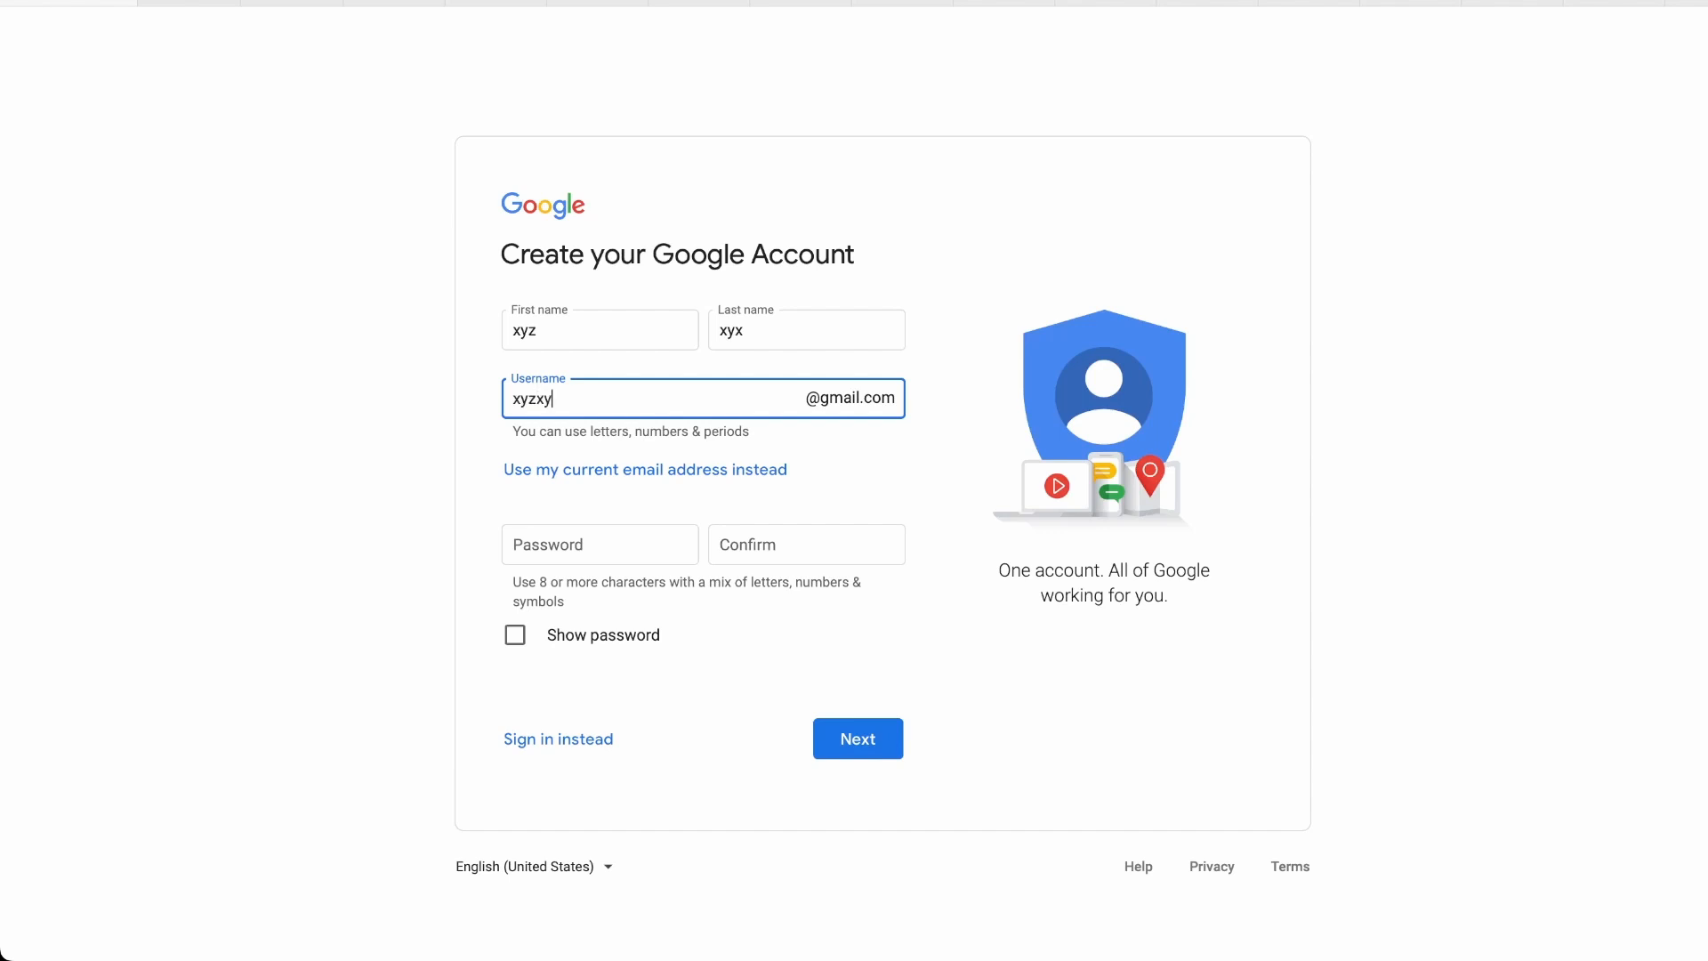
{"action": "type", "text": "x"}
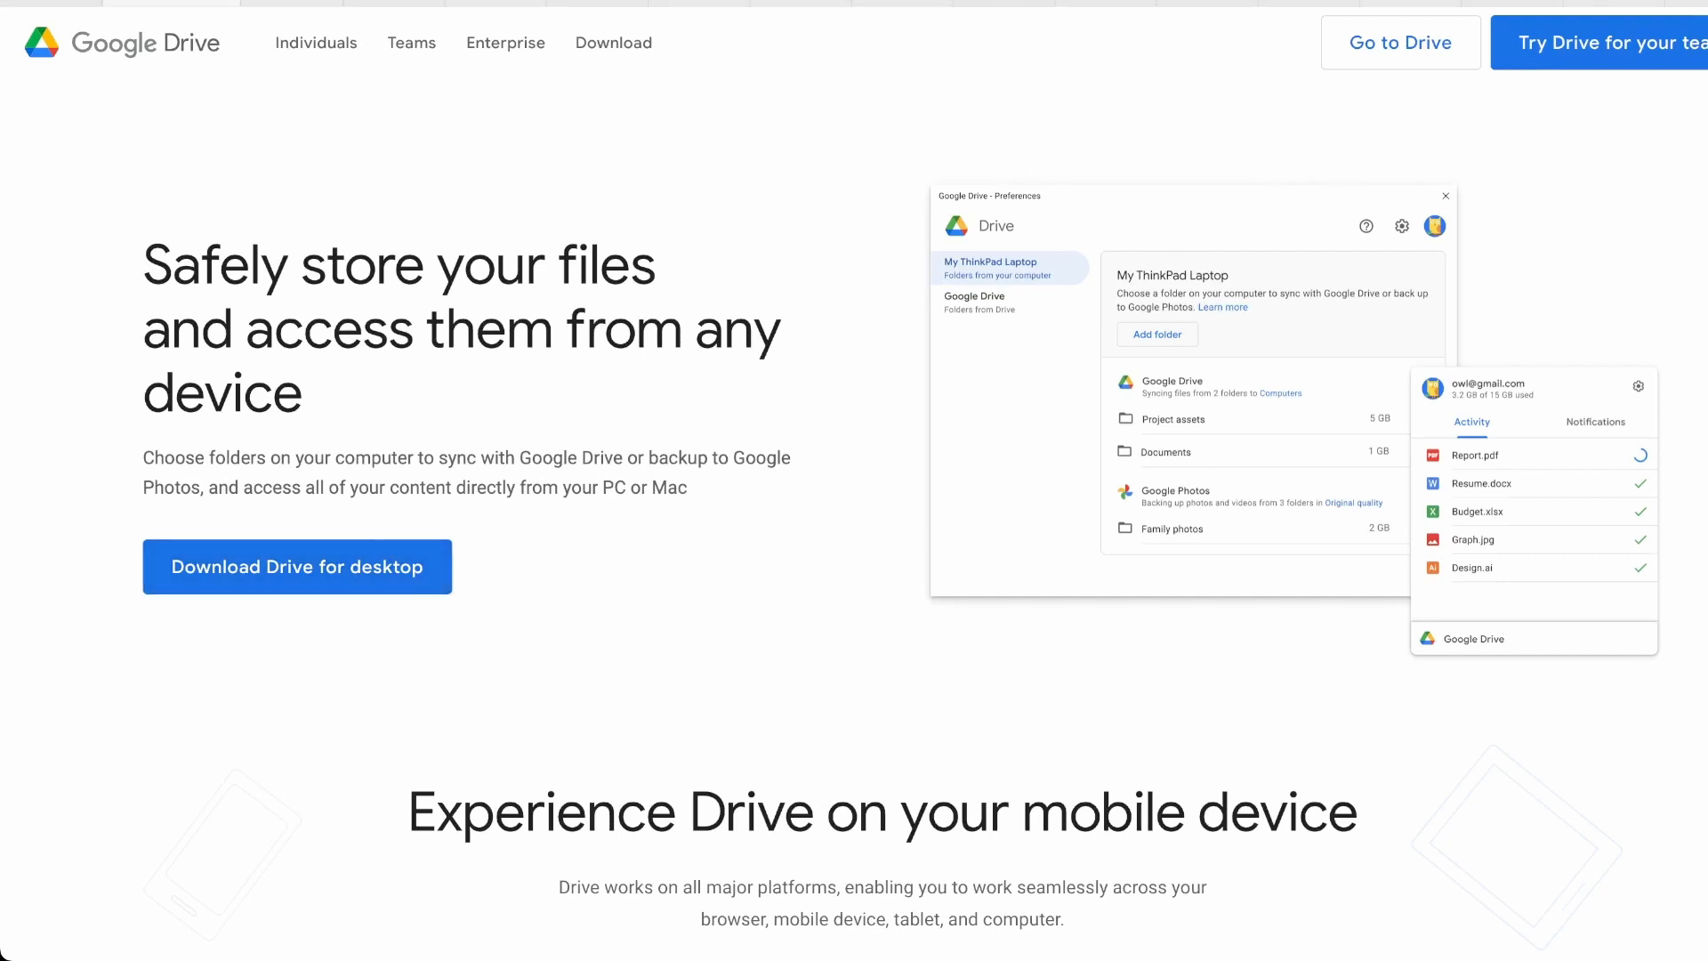
- Scroll down the Drive for desktop page before moving to Google Takeout
{"action": "scroll", "scroll_direction": "down", "scroll_amount": 3}
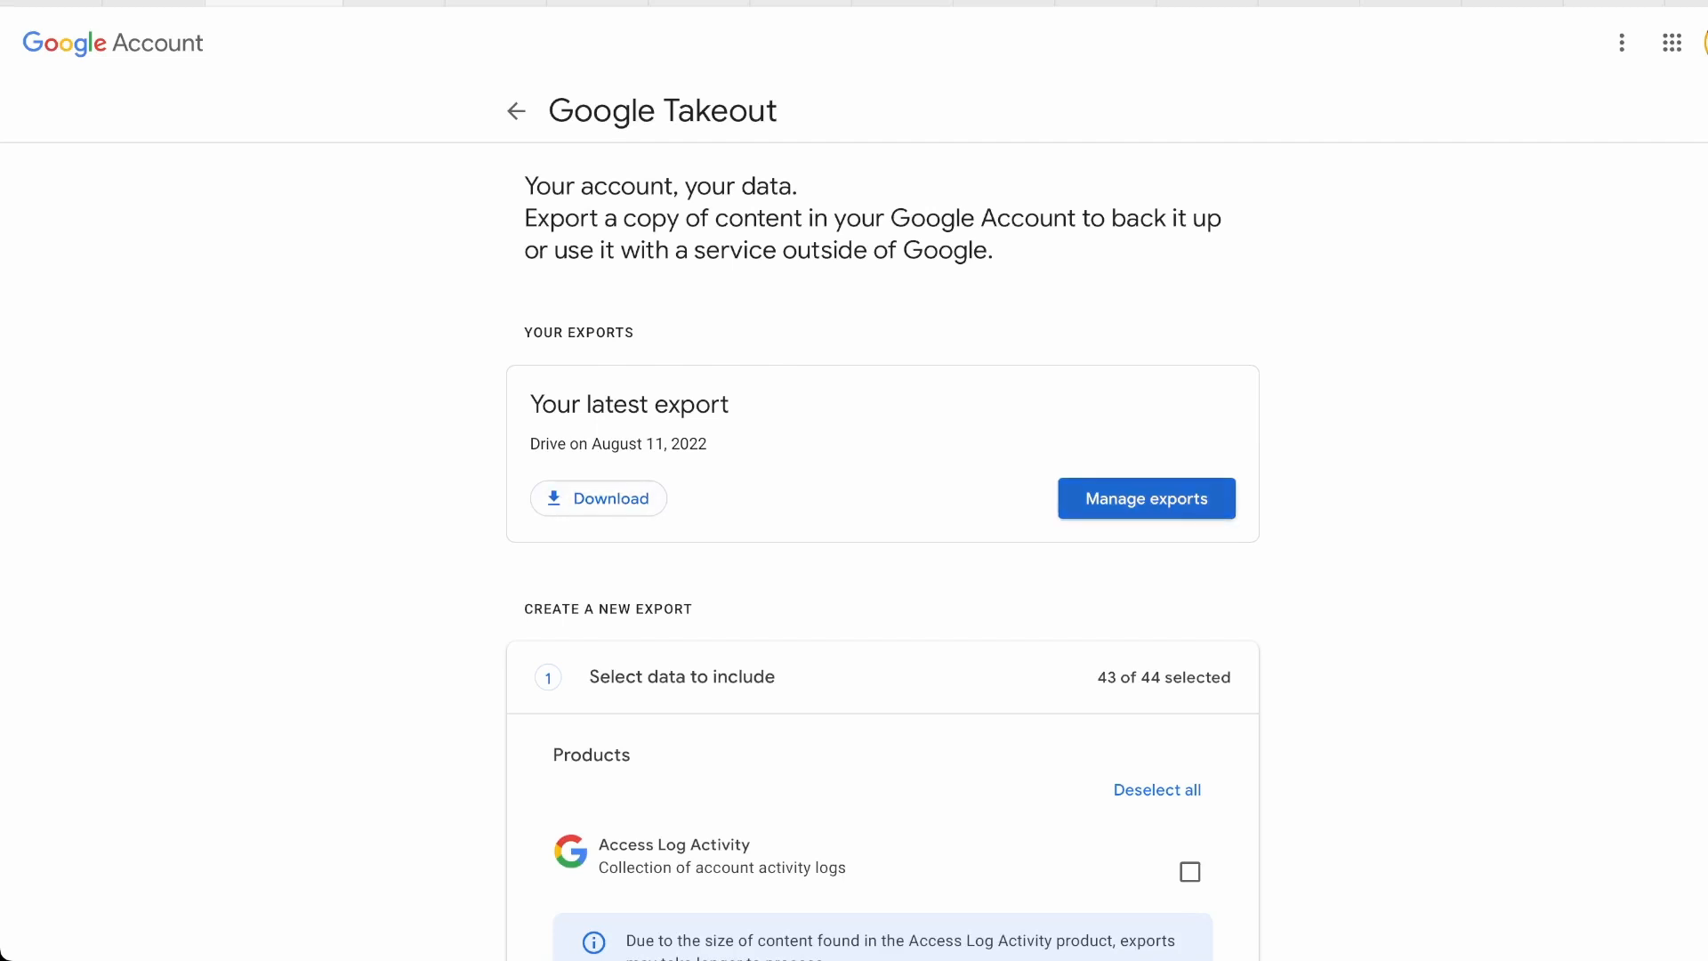
- Scroll through the Takeout product list checked for the new export
{"action": "scroll", "scroll_direction": "down", "scroll_amount": 3}
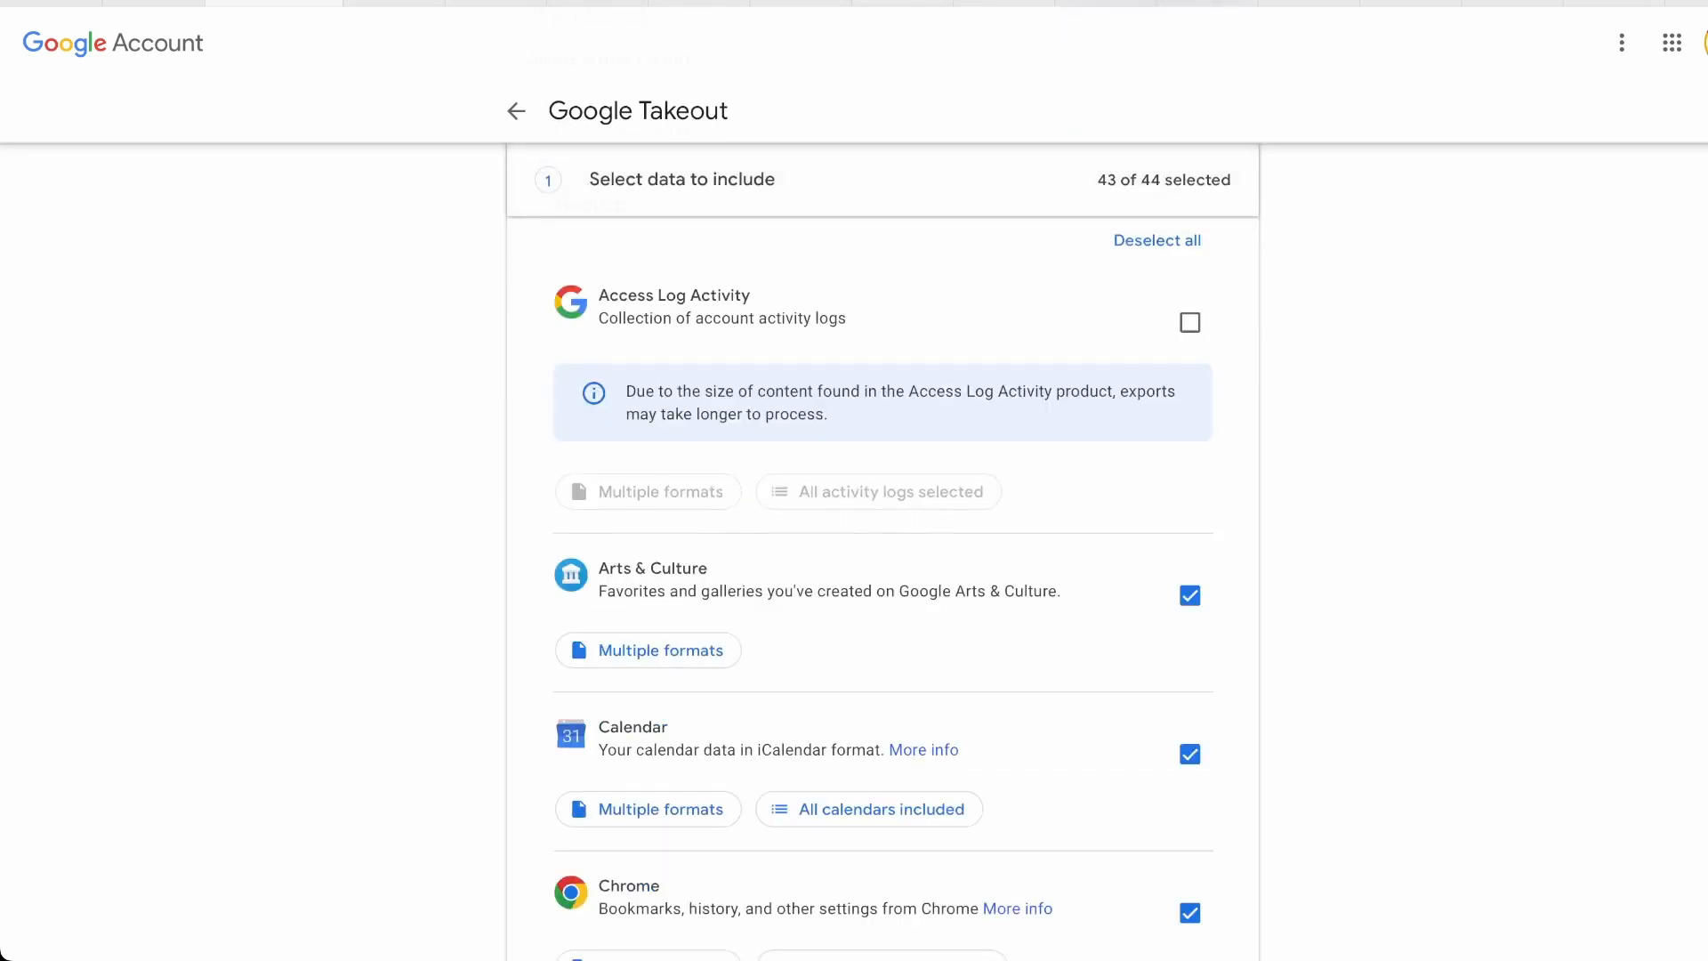
{"action": "scroll", "scroll_direction": "down", "scroll_amount": 3}
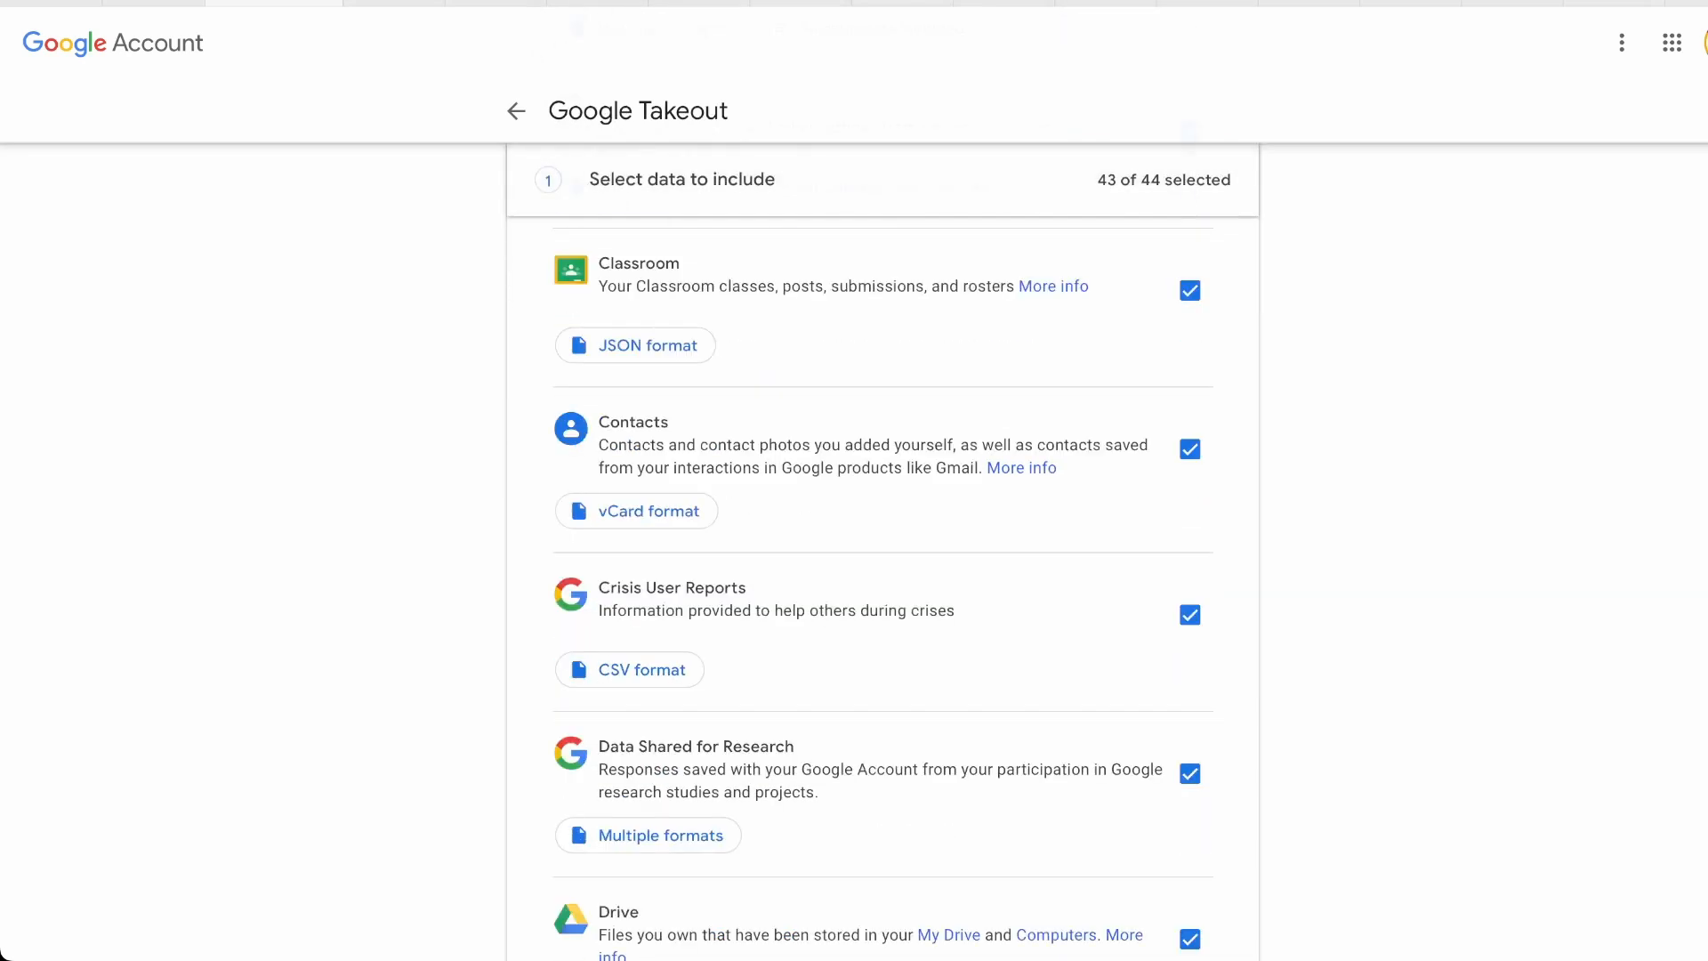
{"action": "scroll", "scroll_direction": "down", "scroll_amount": 3}
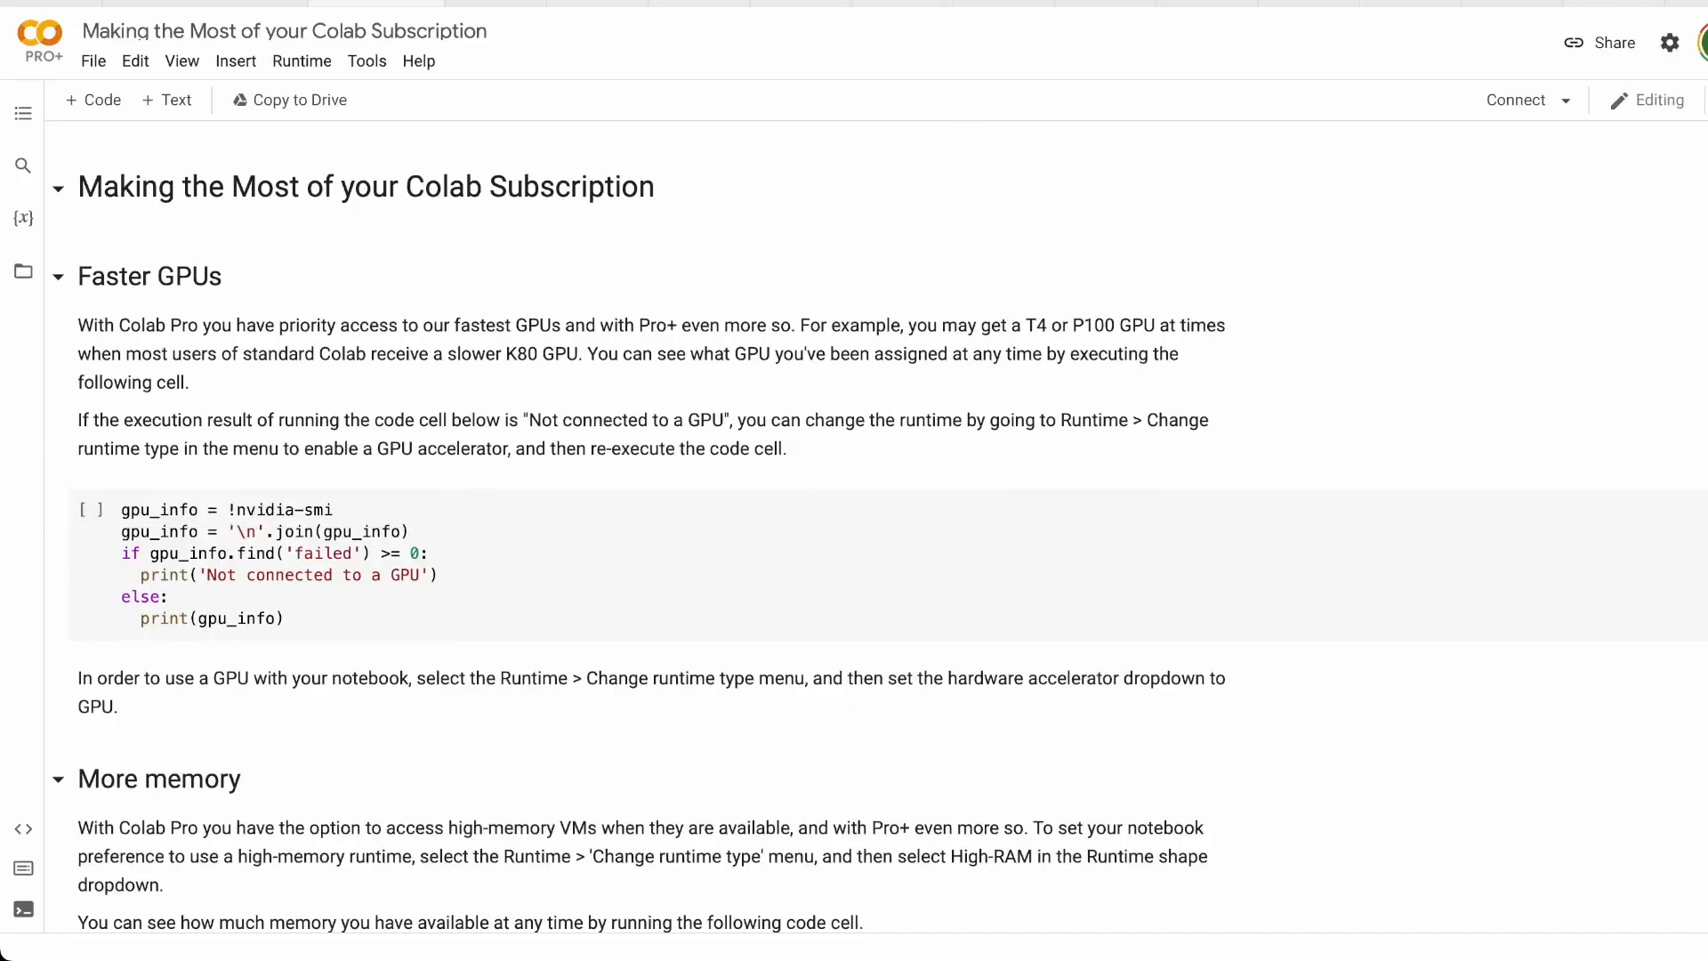
- Read down through the notebook's GPU and memory sections
{"action": "left_click", "coordinate": [1669, 43]}
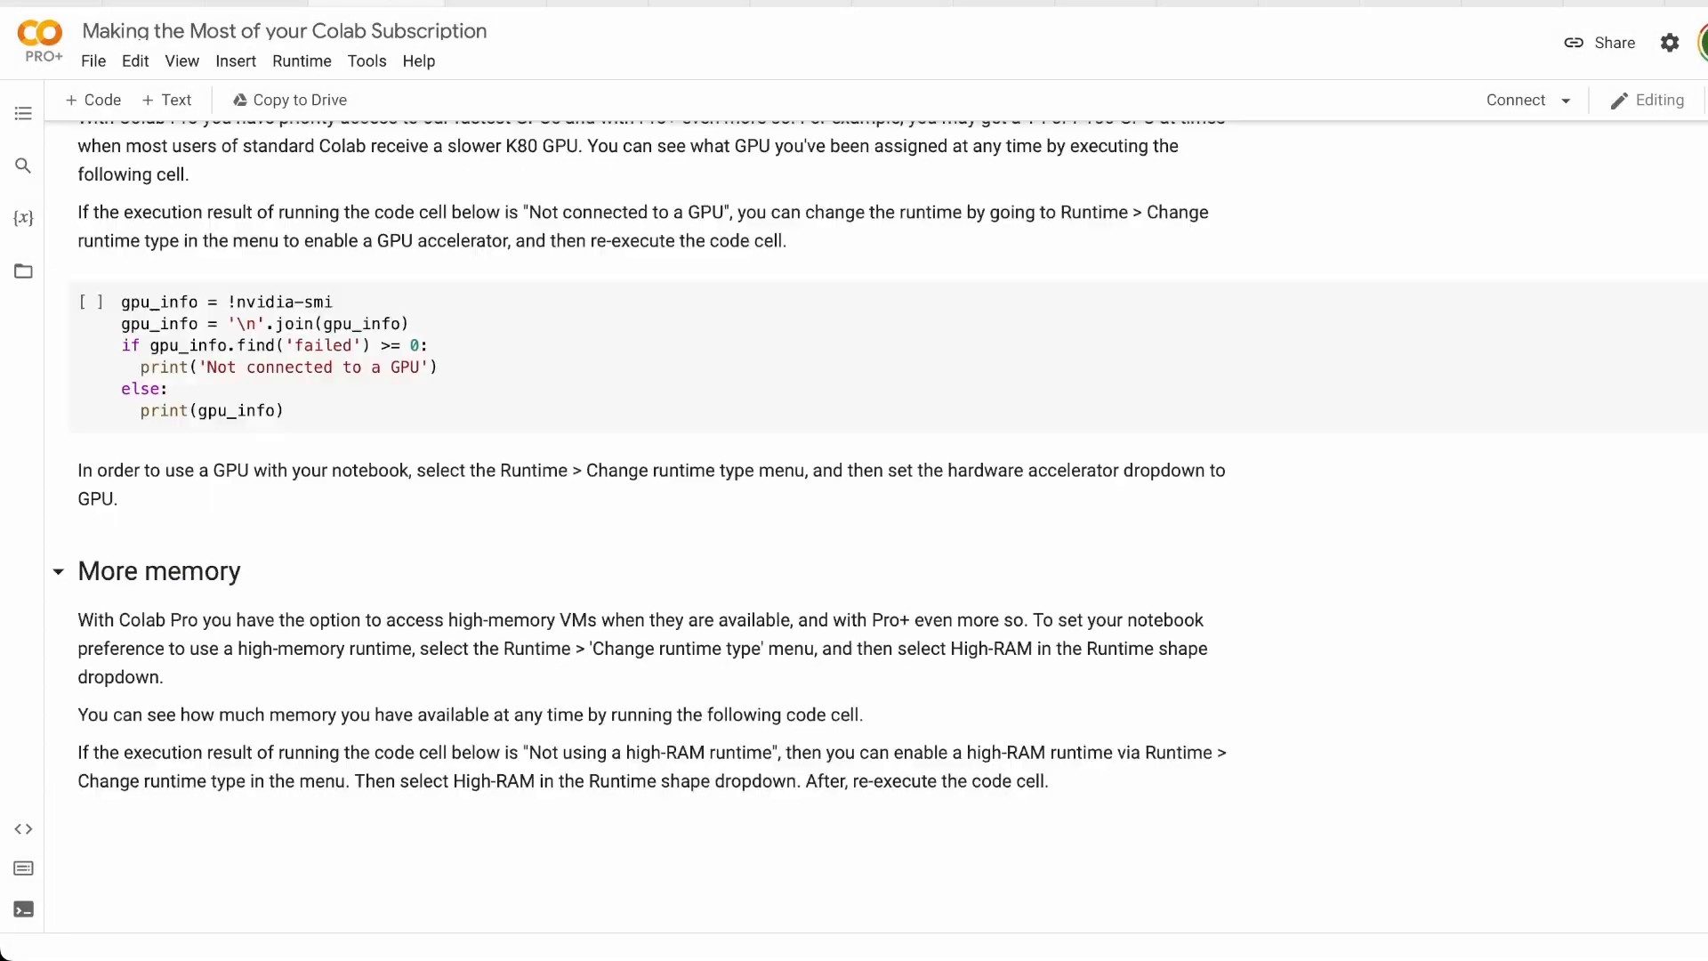
{"action": "scroll", "scroll_direction": "down", "scroll_amount": 3}
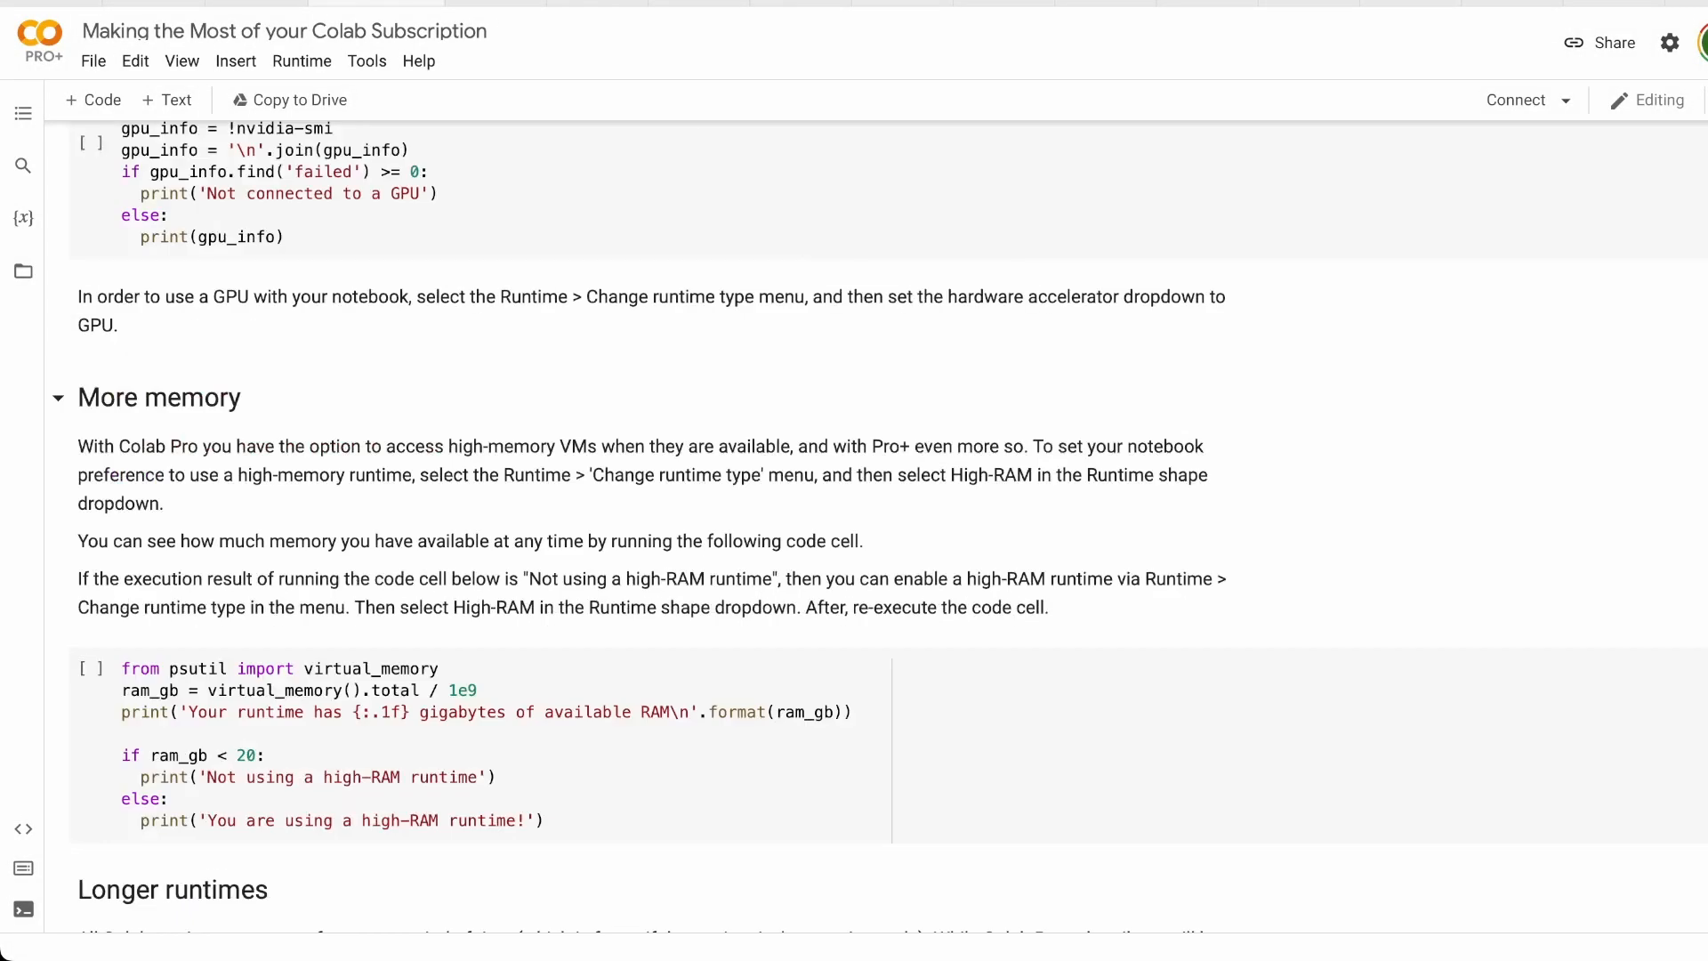
{"action": "scroll", "scroll_direction": "down", "scroll_amount": 3}
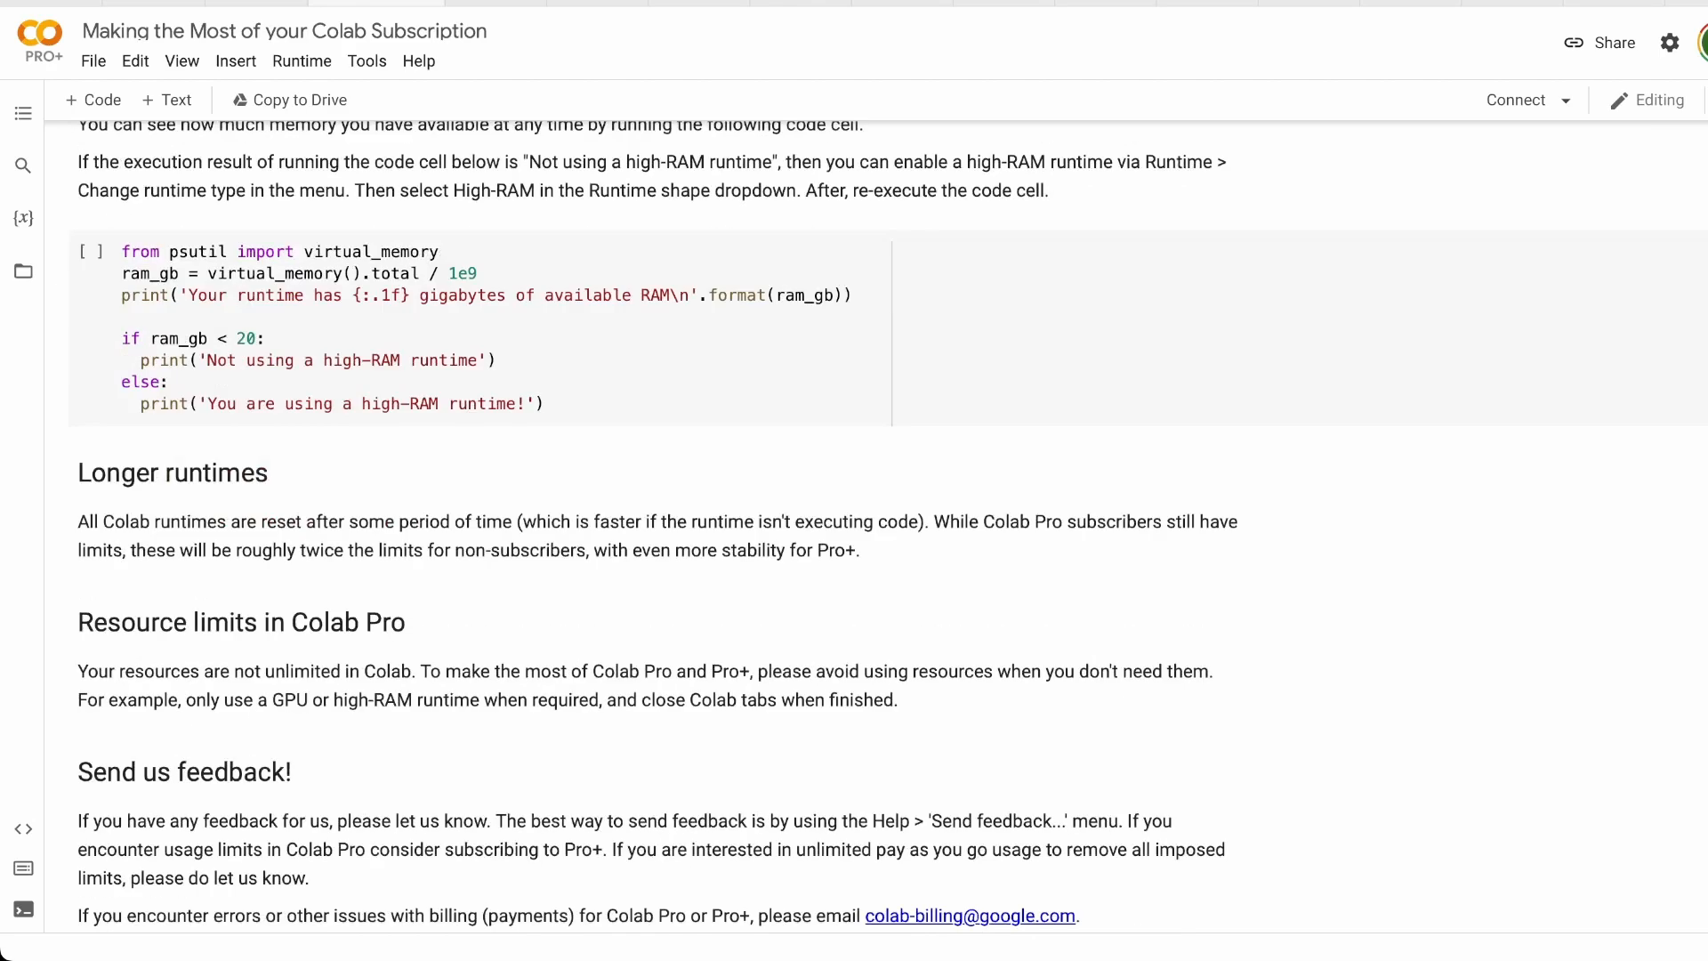
{"action": "scroll", "scroll_direction": "down", "scroll_amount": 3}
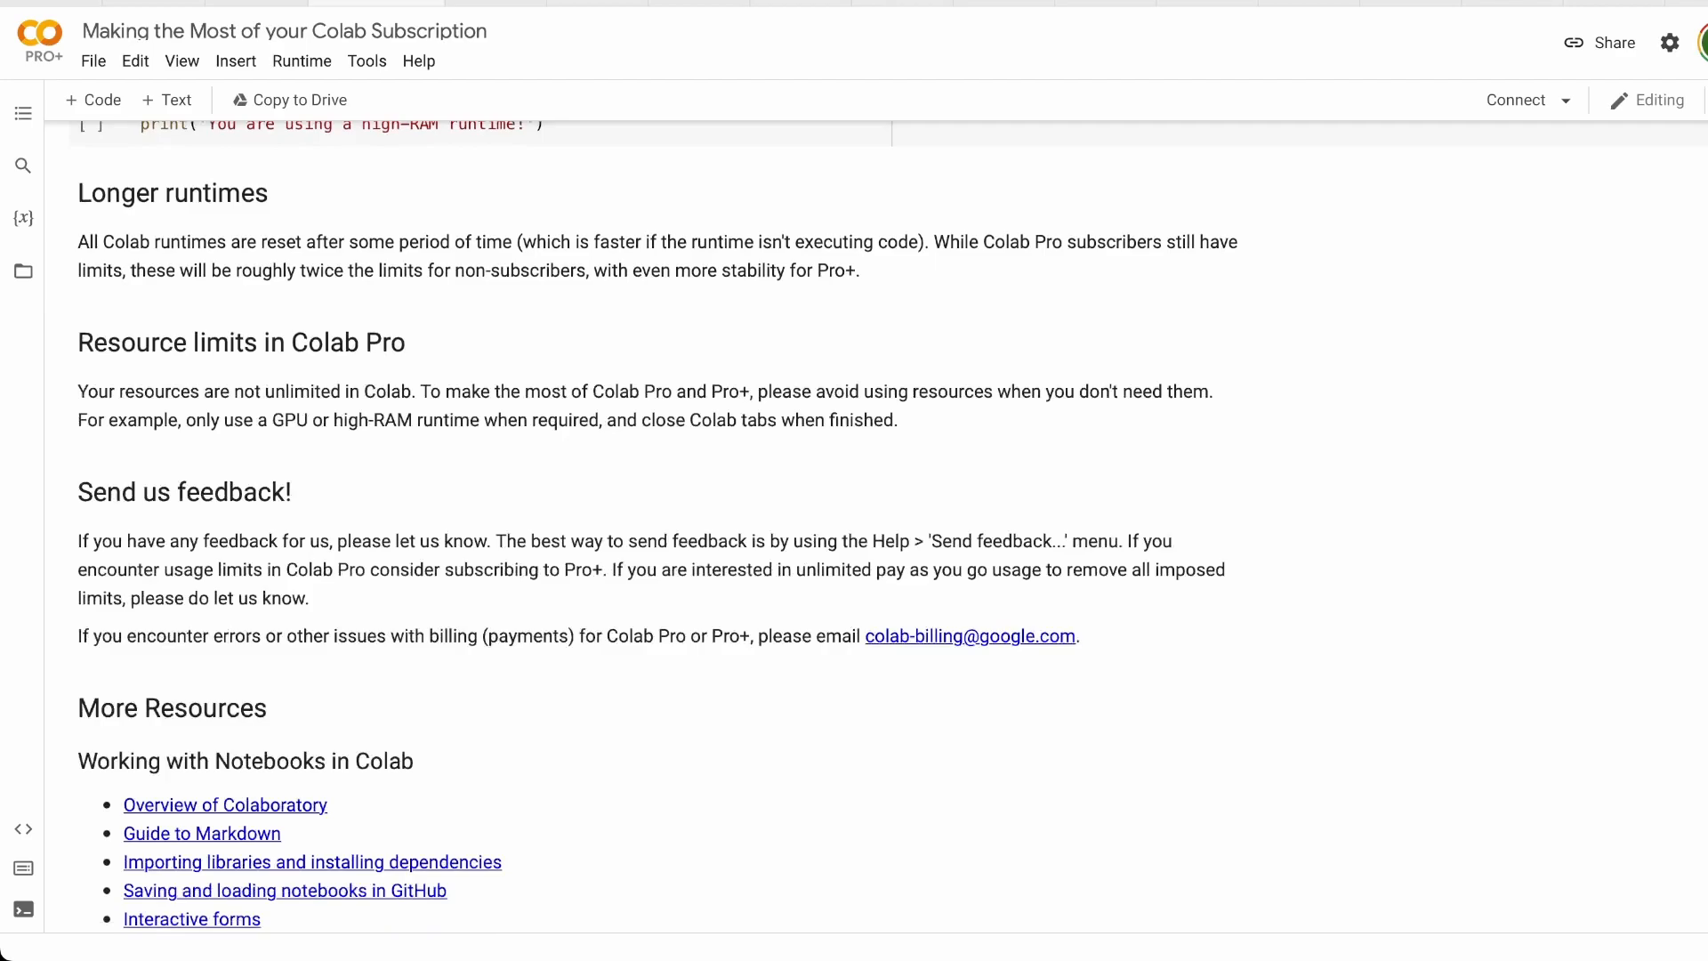
{"action": "scroll", "scroll_direction": "down", "scroll_amount": 3}
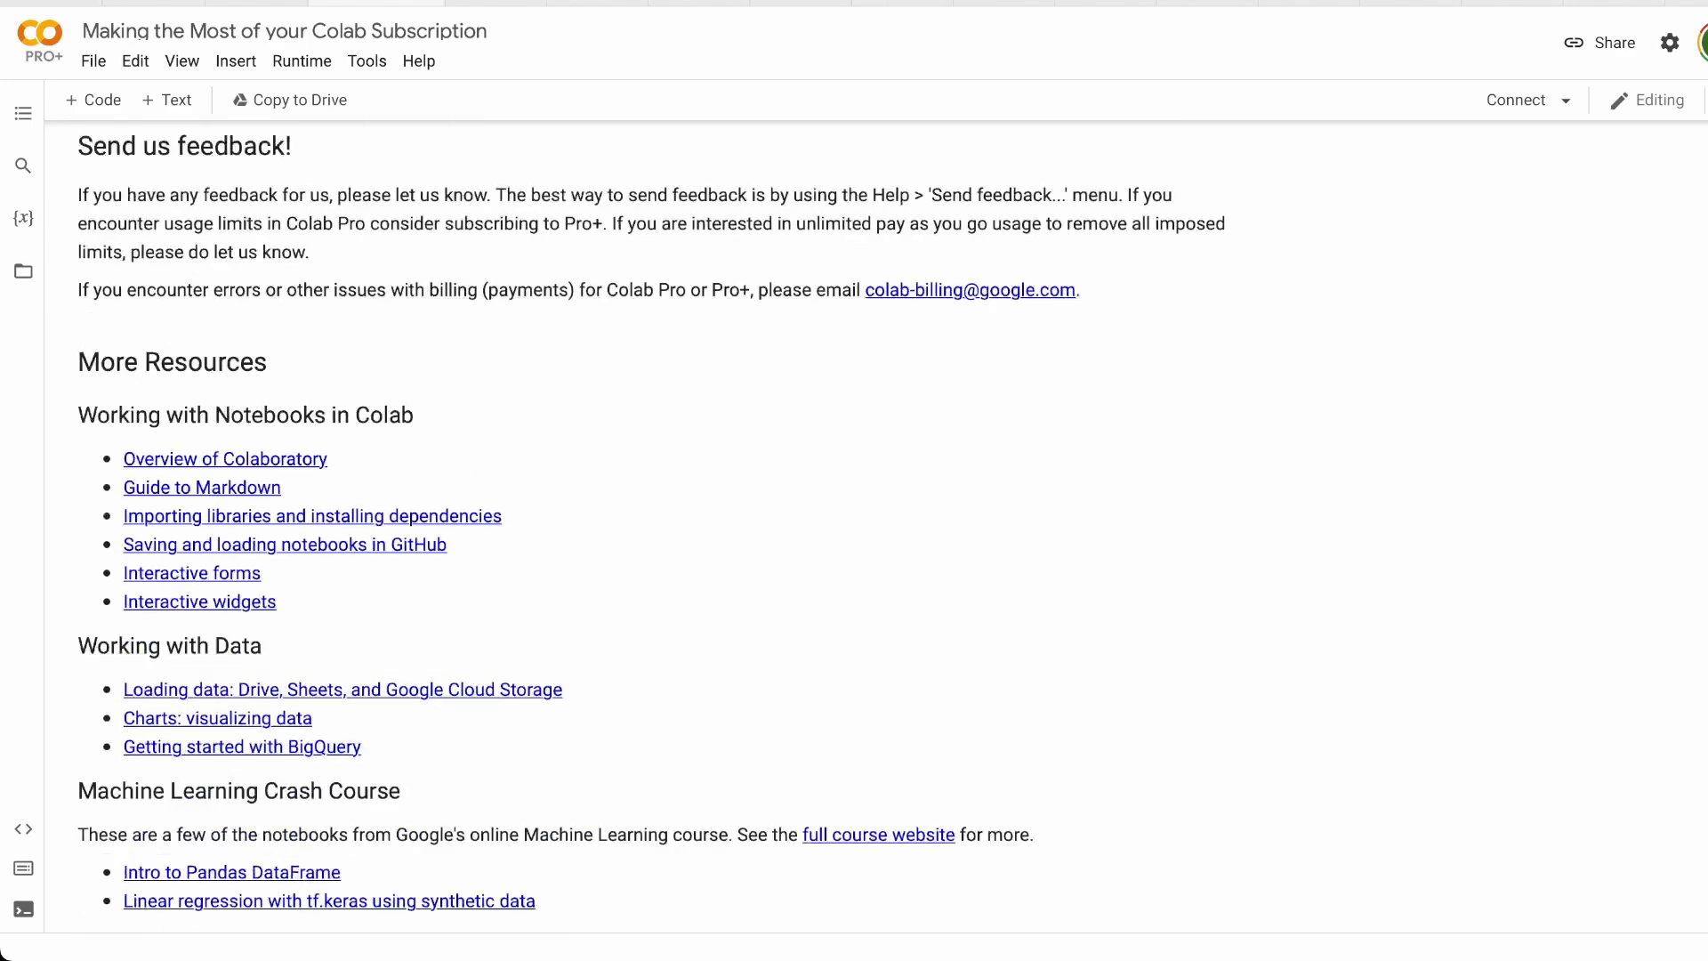
{"action": "scroll", "scroll_direction": "down", "scroll_amount": 3}
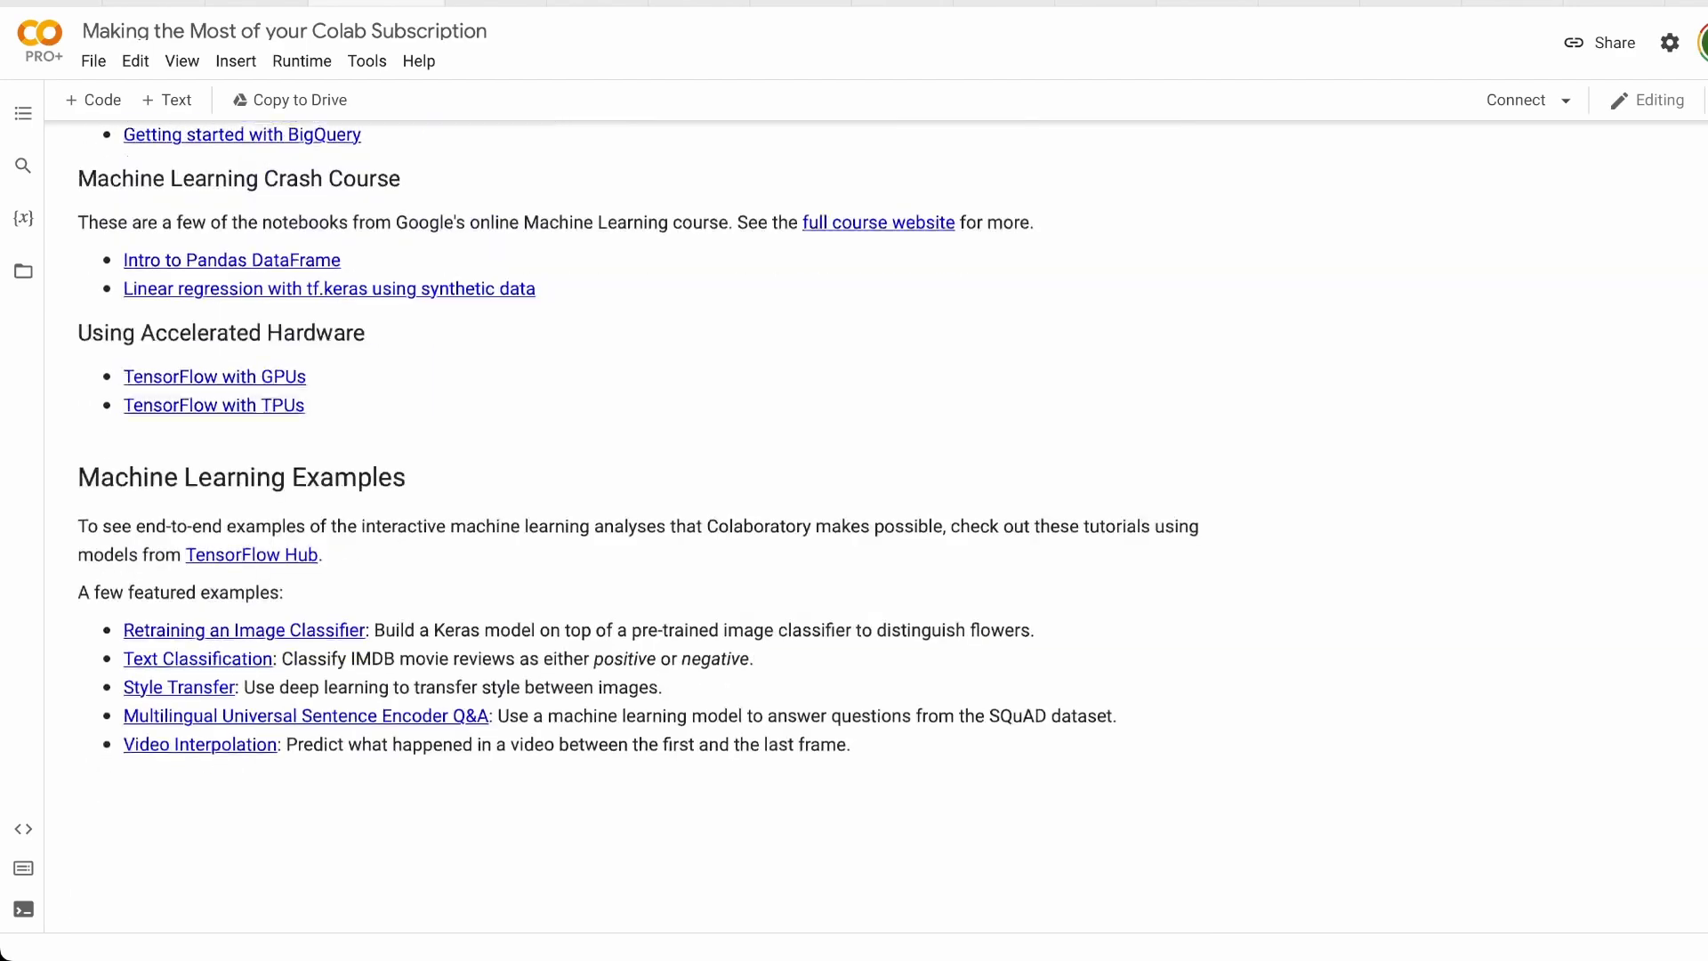
- Review the remaining resources section and its links at the notebook's end
{"action": "scroll", "scroll_direction": "up", "scroll_amount": 3}
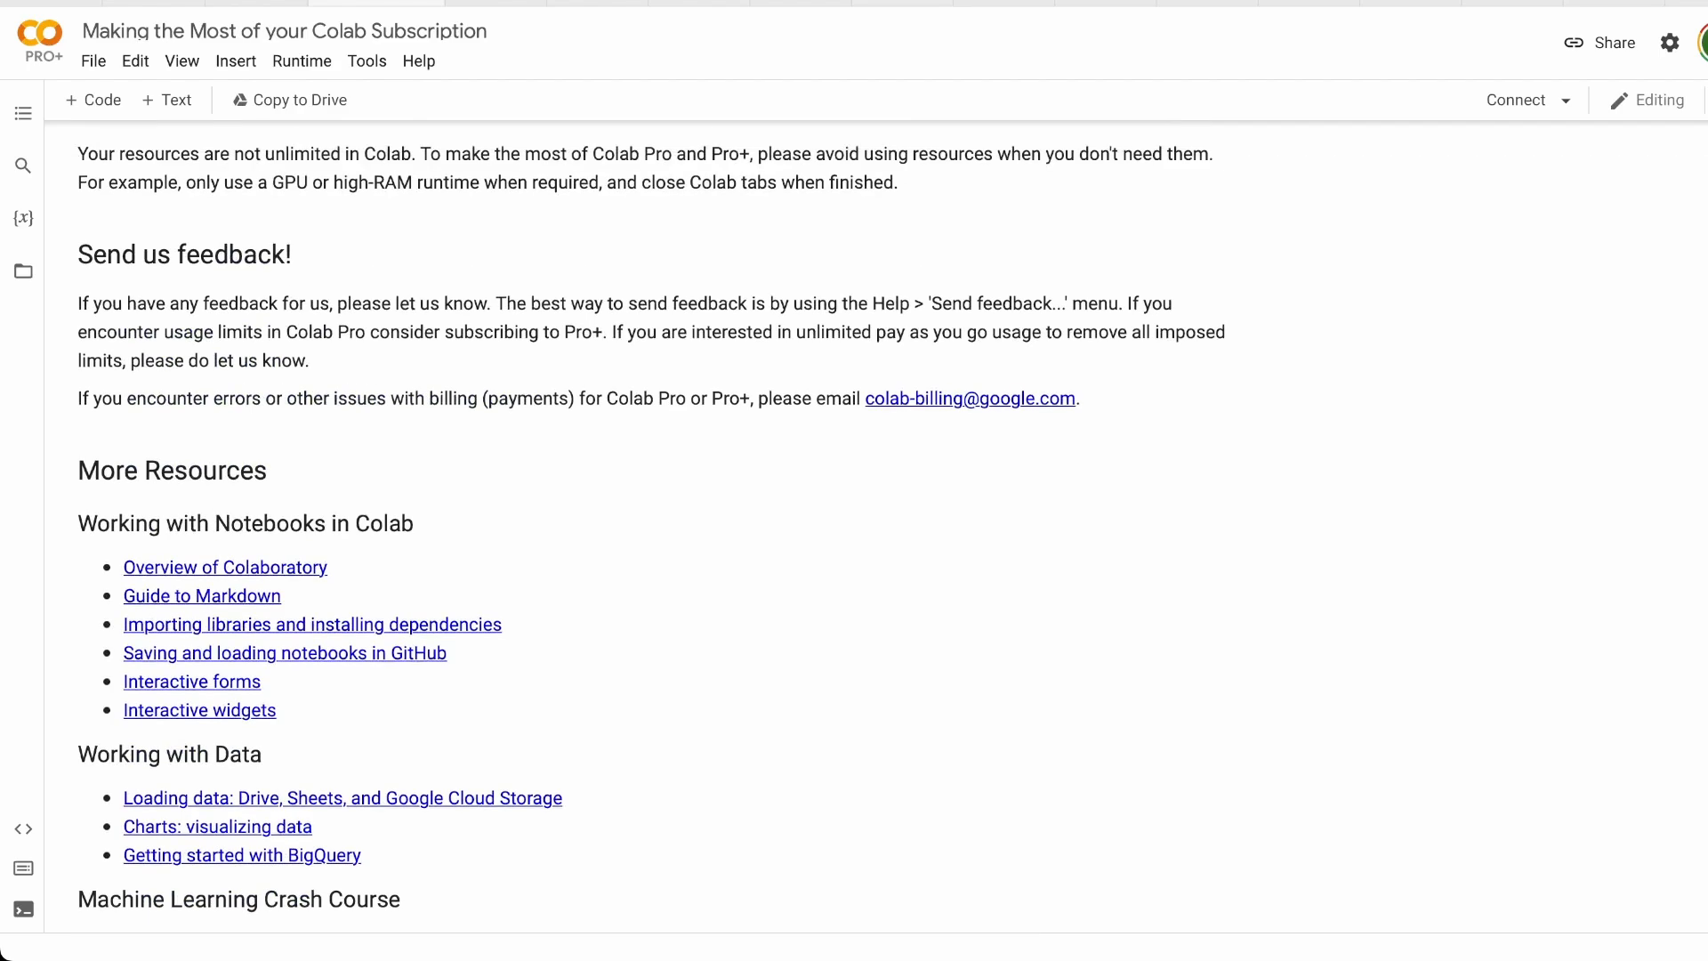
{"action": "scroll", "scroll_direction": "down", "scroll_amount": 3}
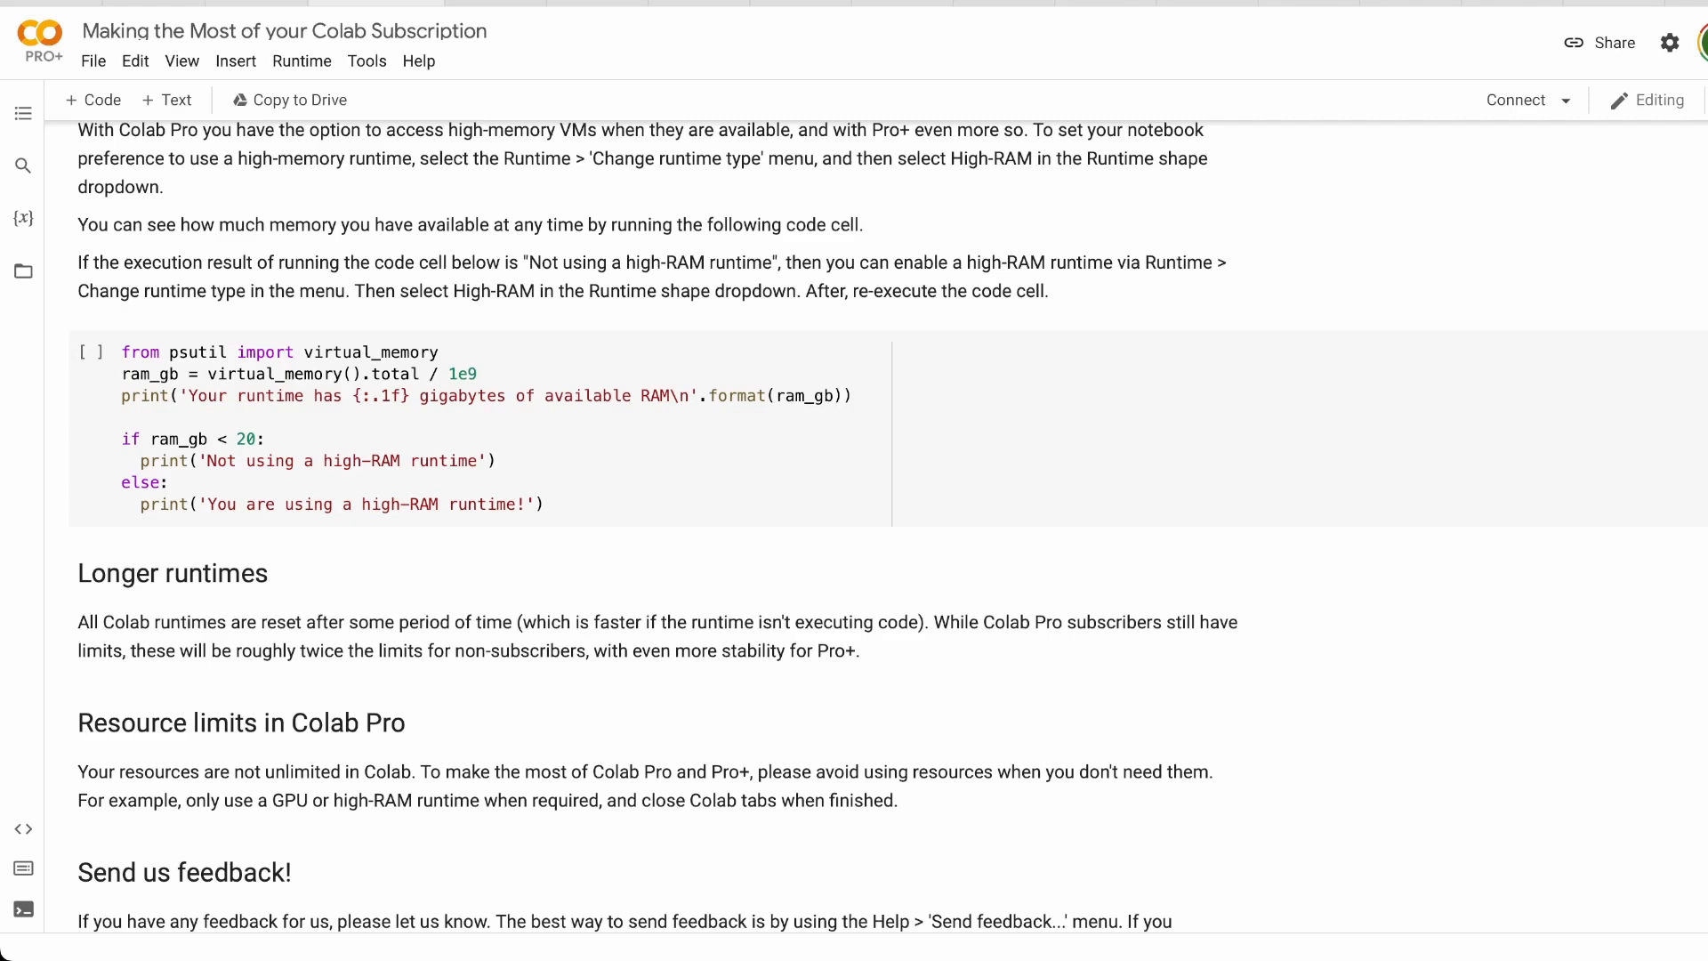
{"action": "scroll", "scroll_direction": "down", "scroll_amount": 3}
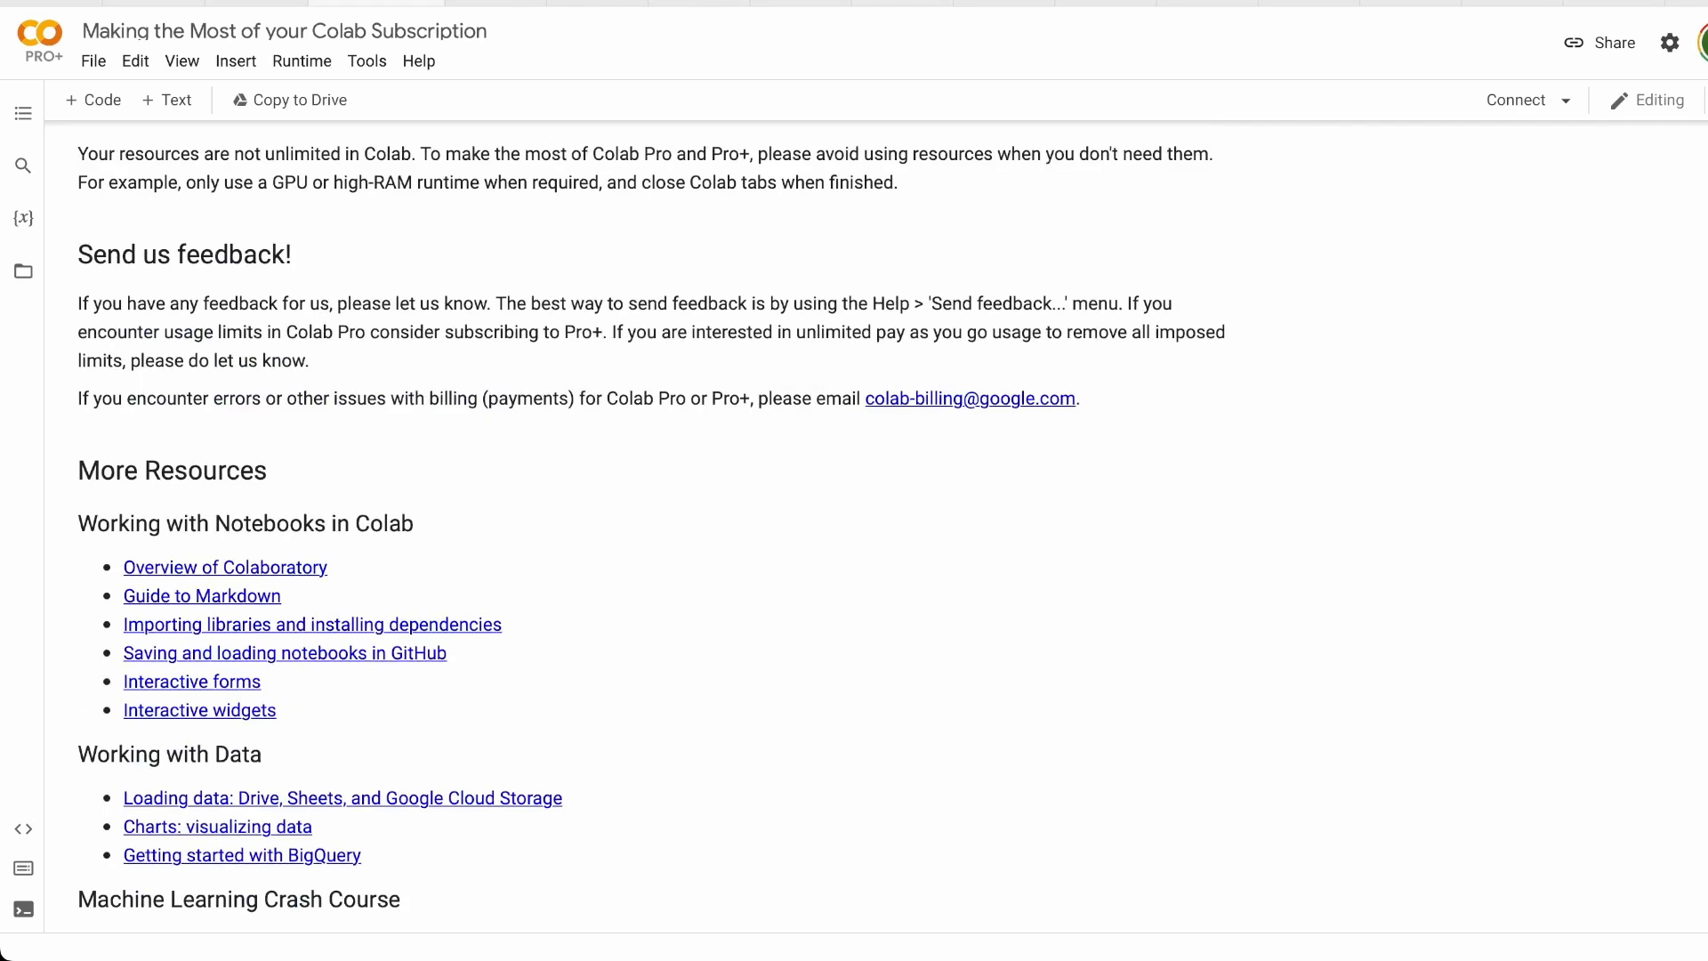
{"action": "scroll", "scroll_direction": "down", "scroll_amount": 3}
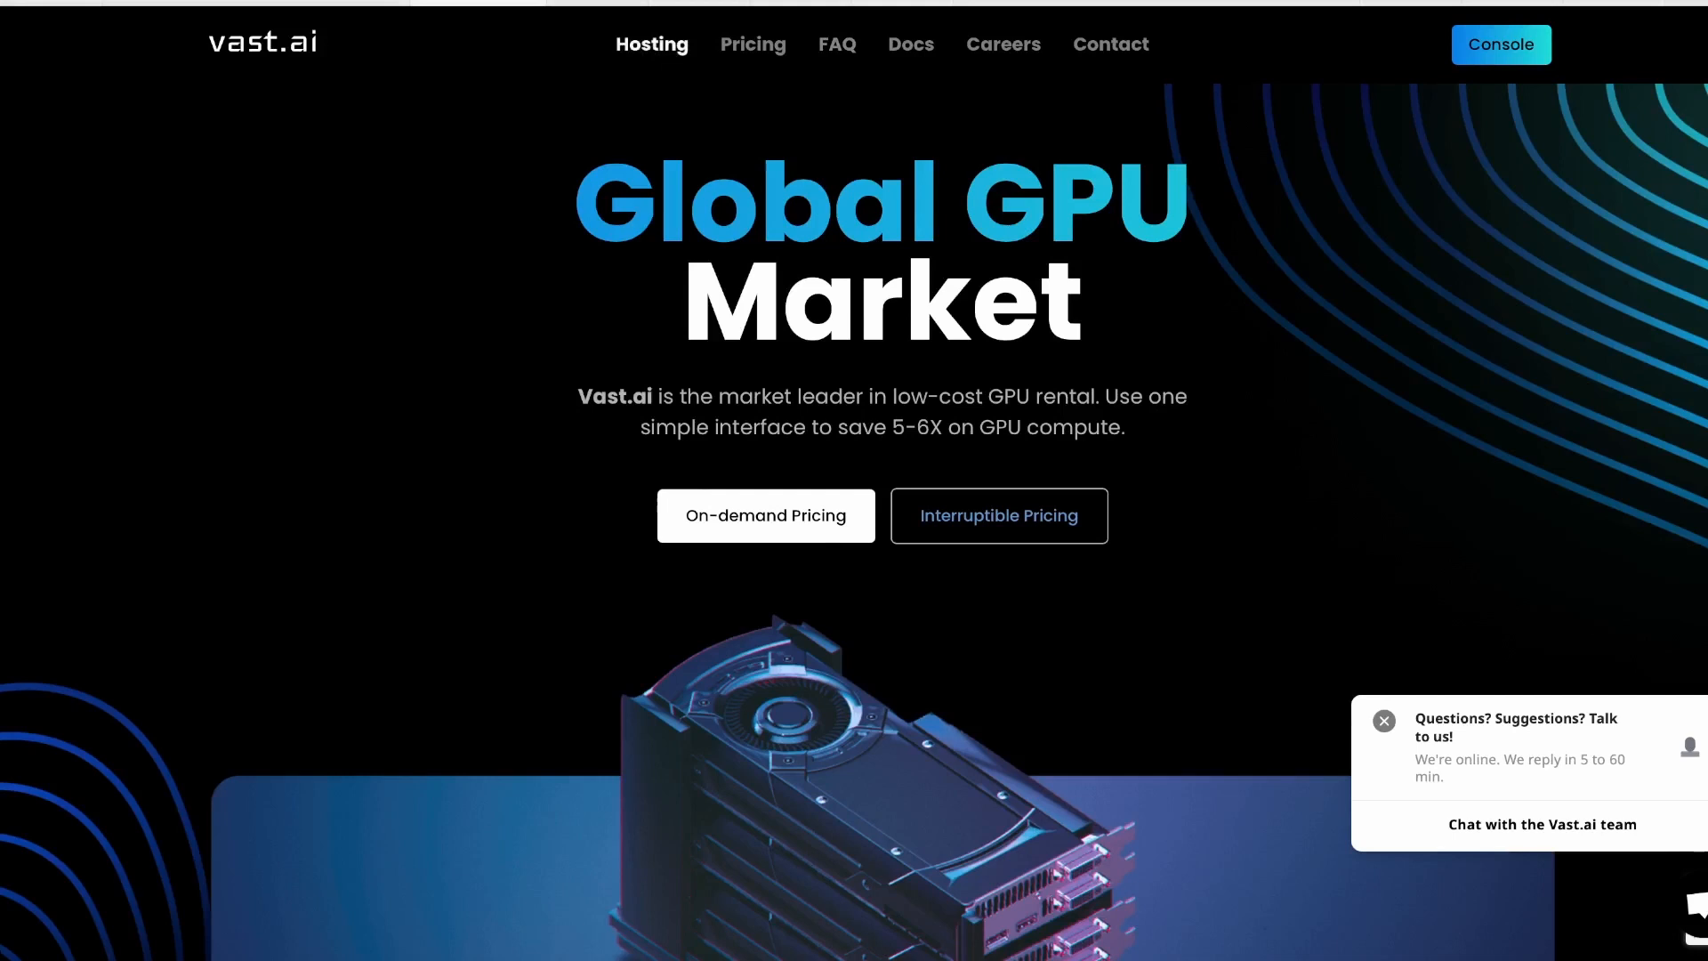
- Show on-demand Vast.ai offers filtered to RTX A6000 GPUs worldwide
{"action": "left_click", "coordinate": [765, 516]}
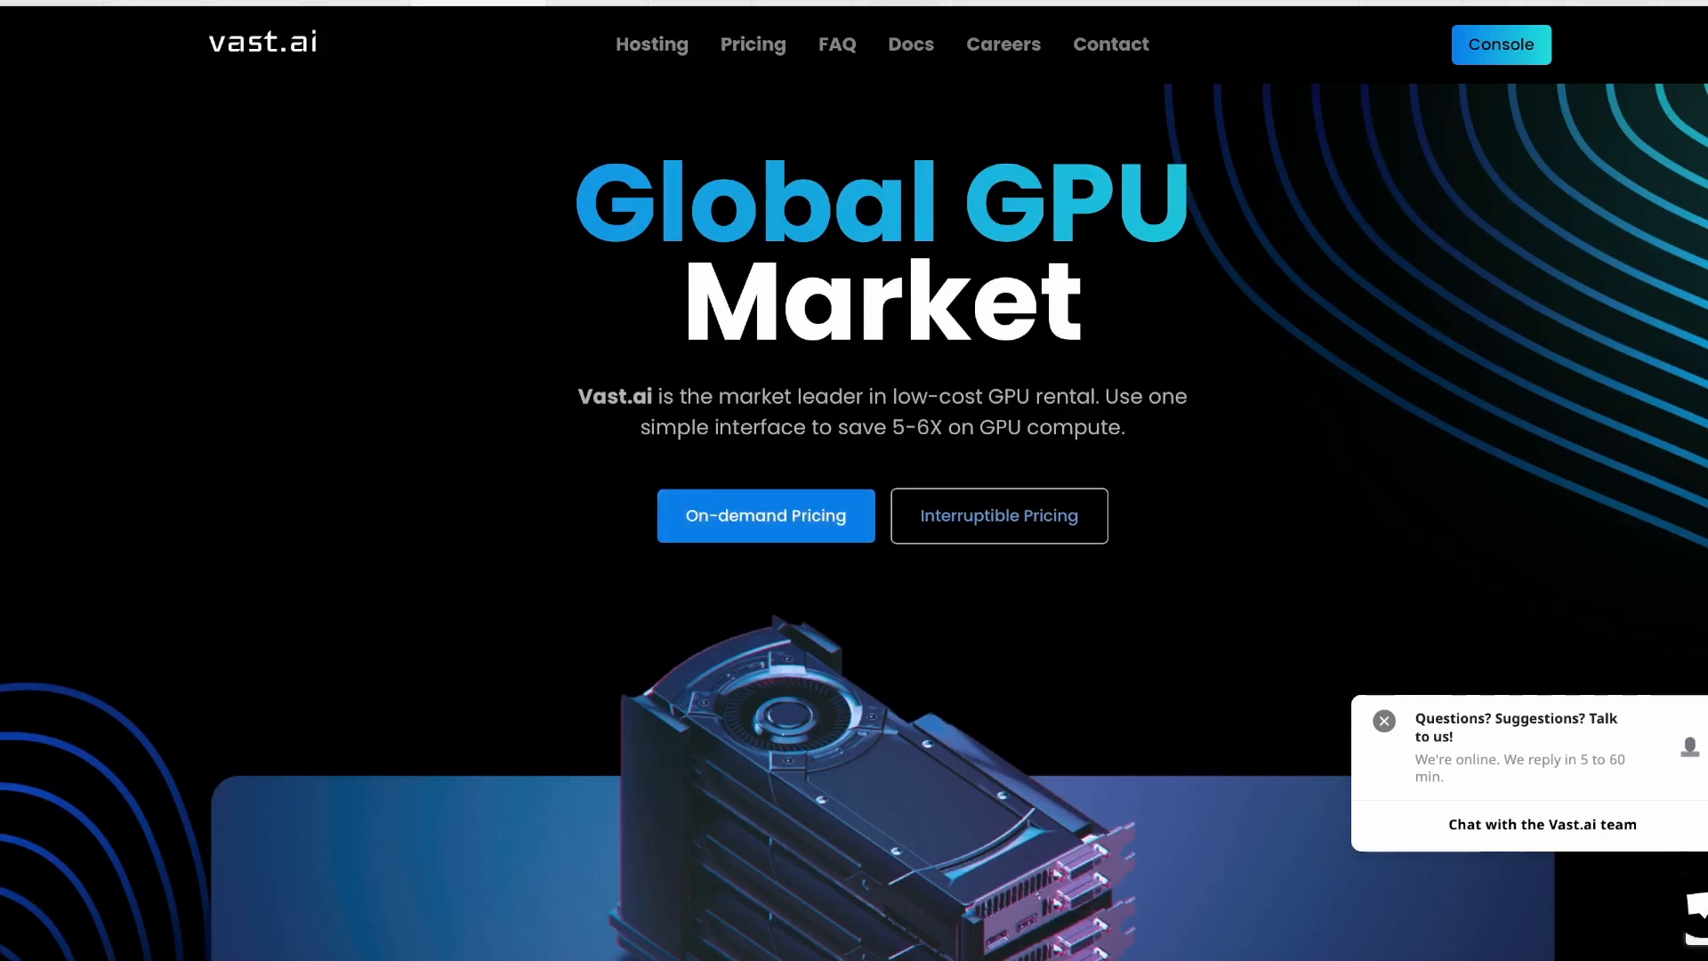
{"action": "left_click", "coordinate": [1501, 43]}
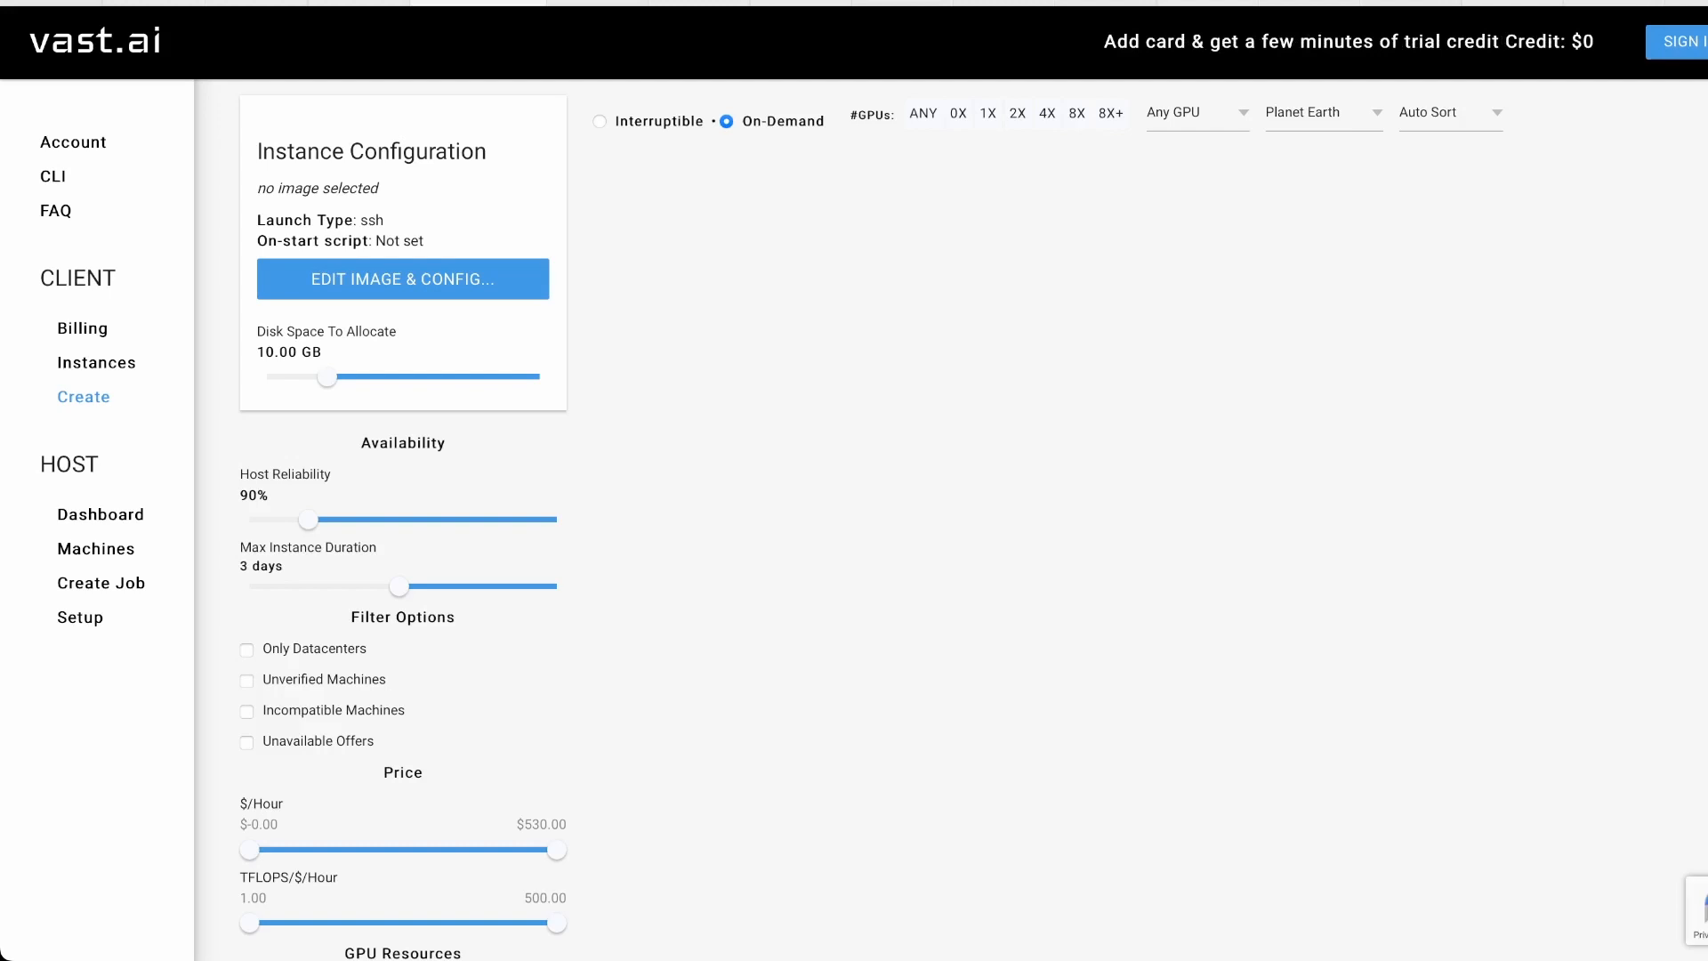
{"action": "left_click", "coordinate": [988, 114]}
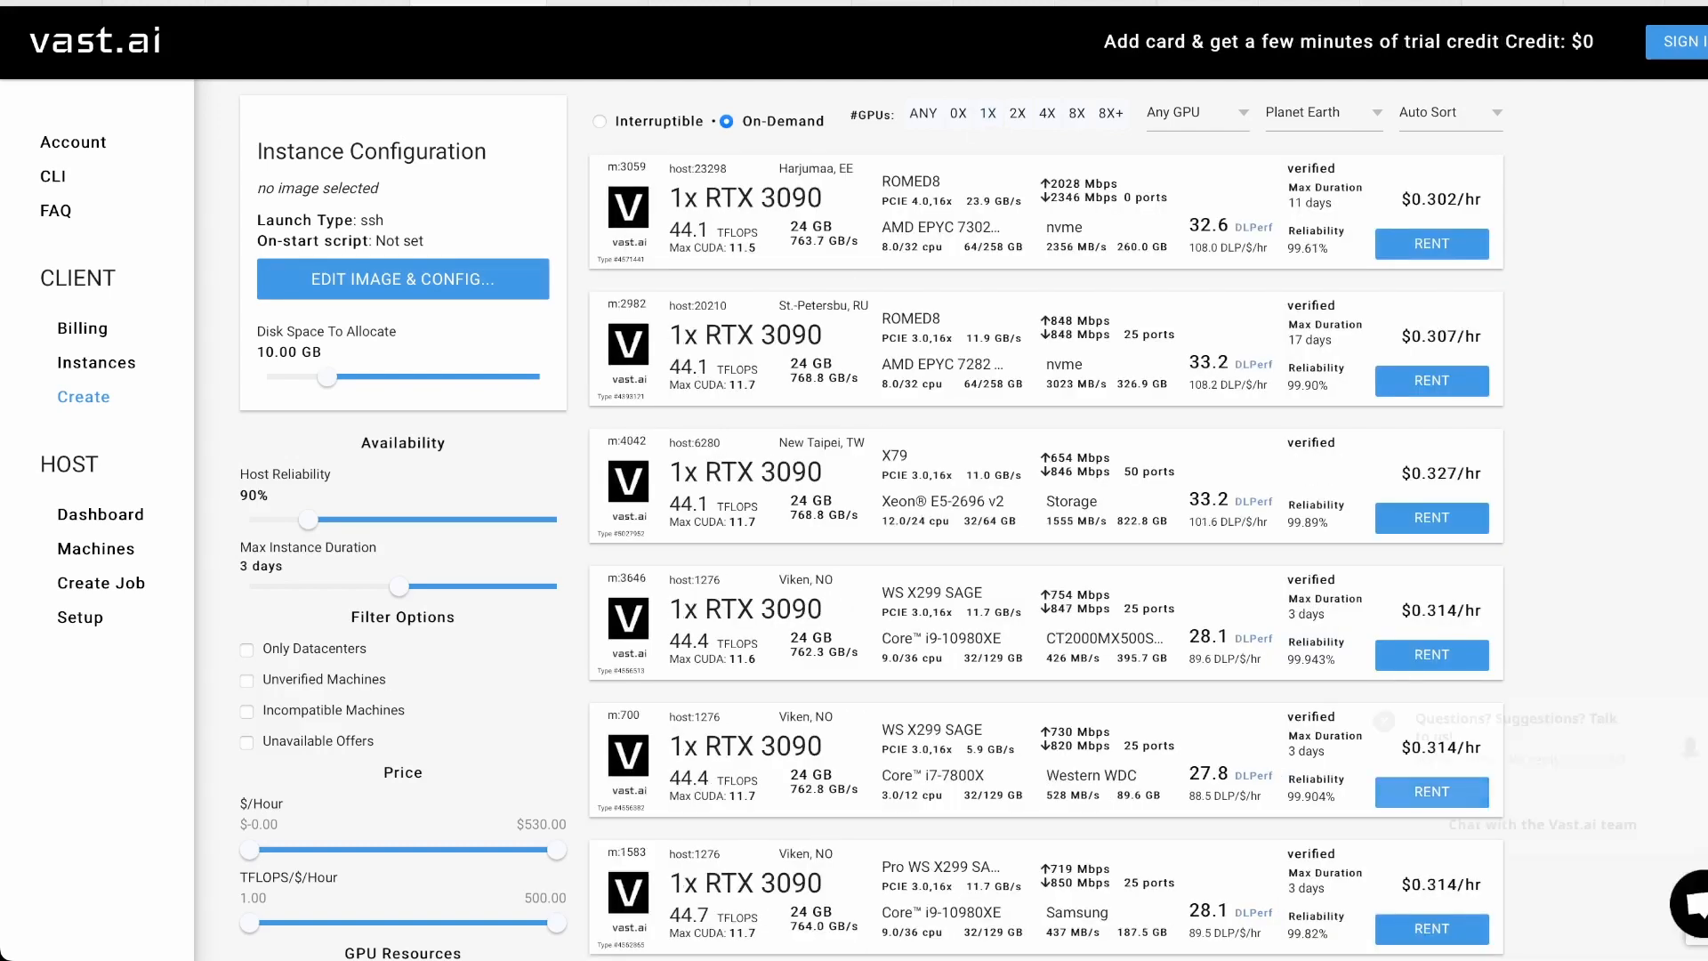
{"action": "left_click", "coordinate": [1198, 112]}
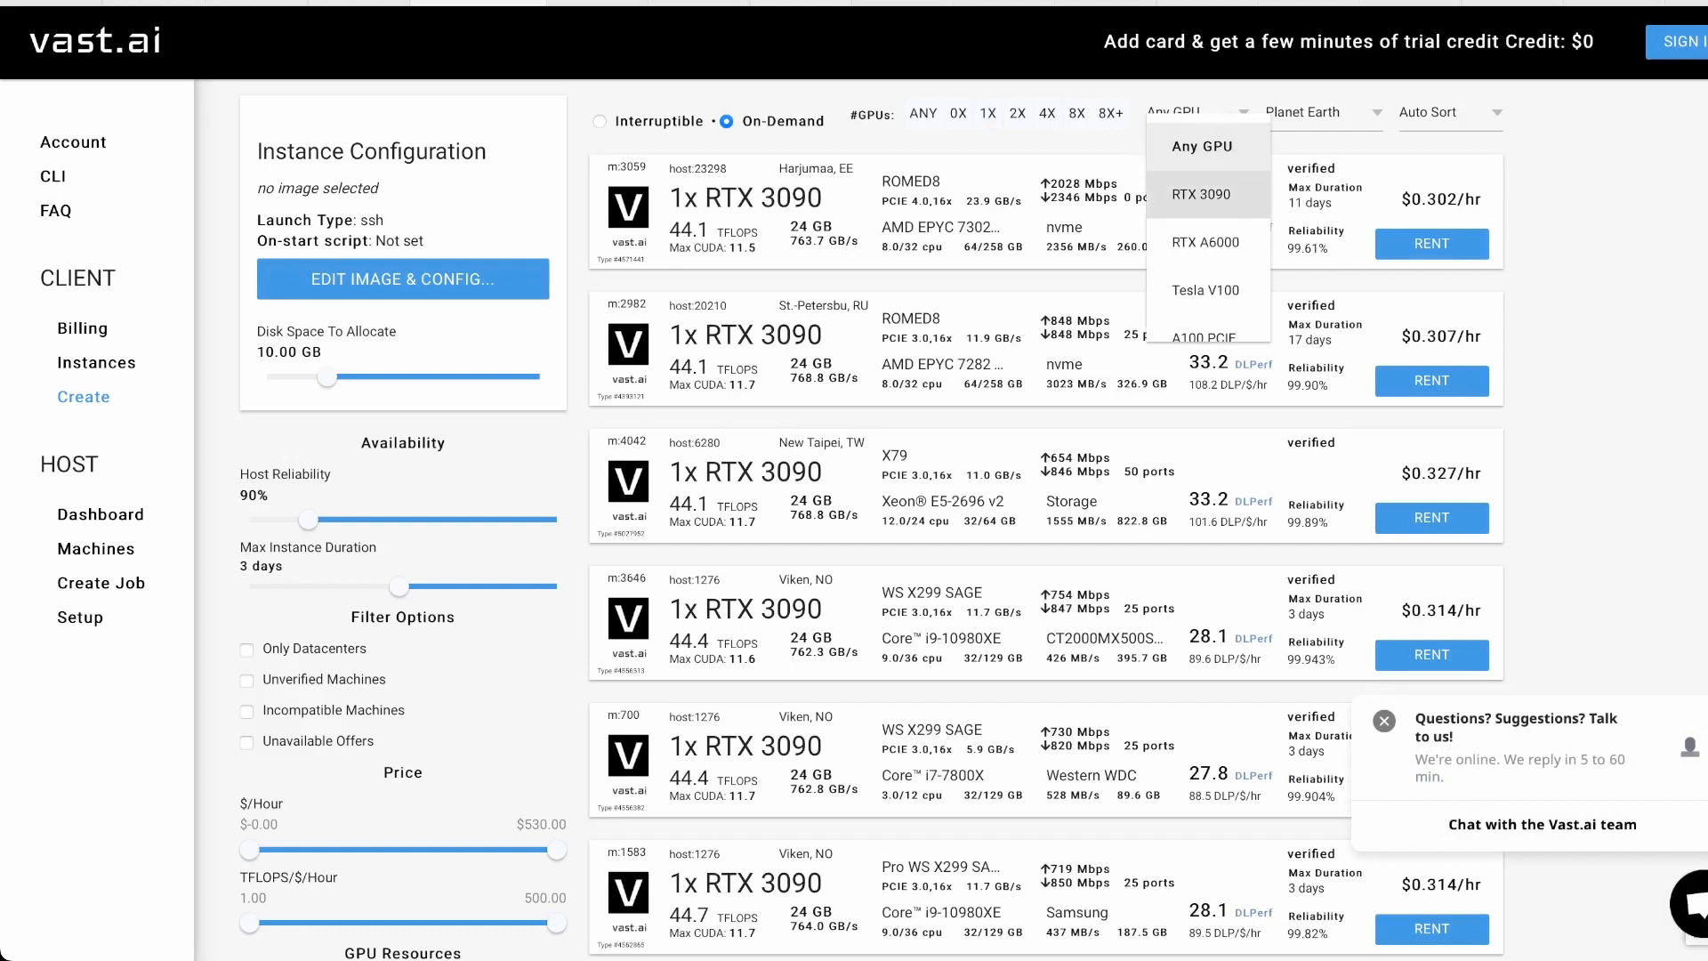
{"action": "left_click", "coordinate": [1203, 194]}
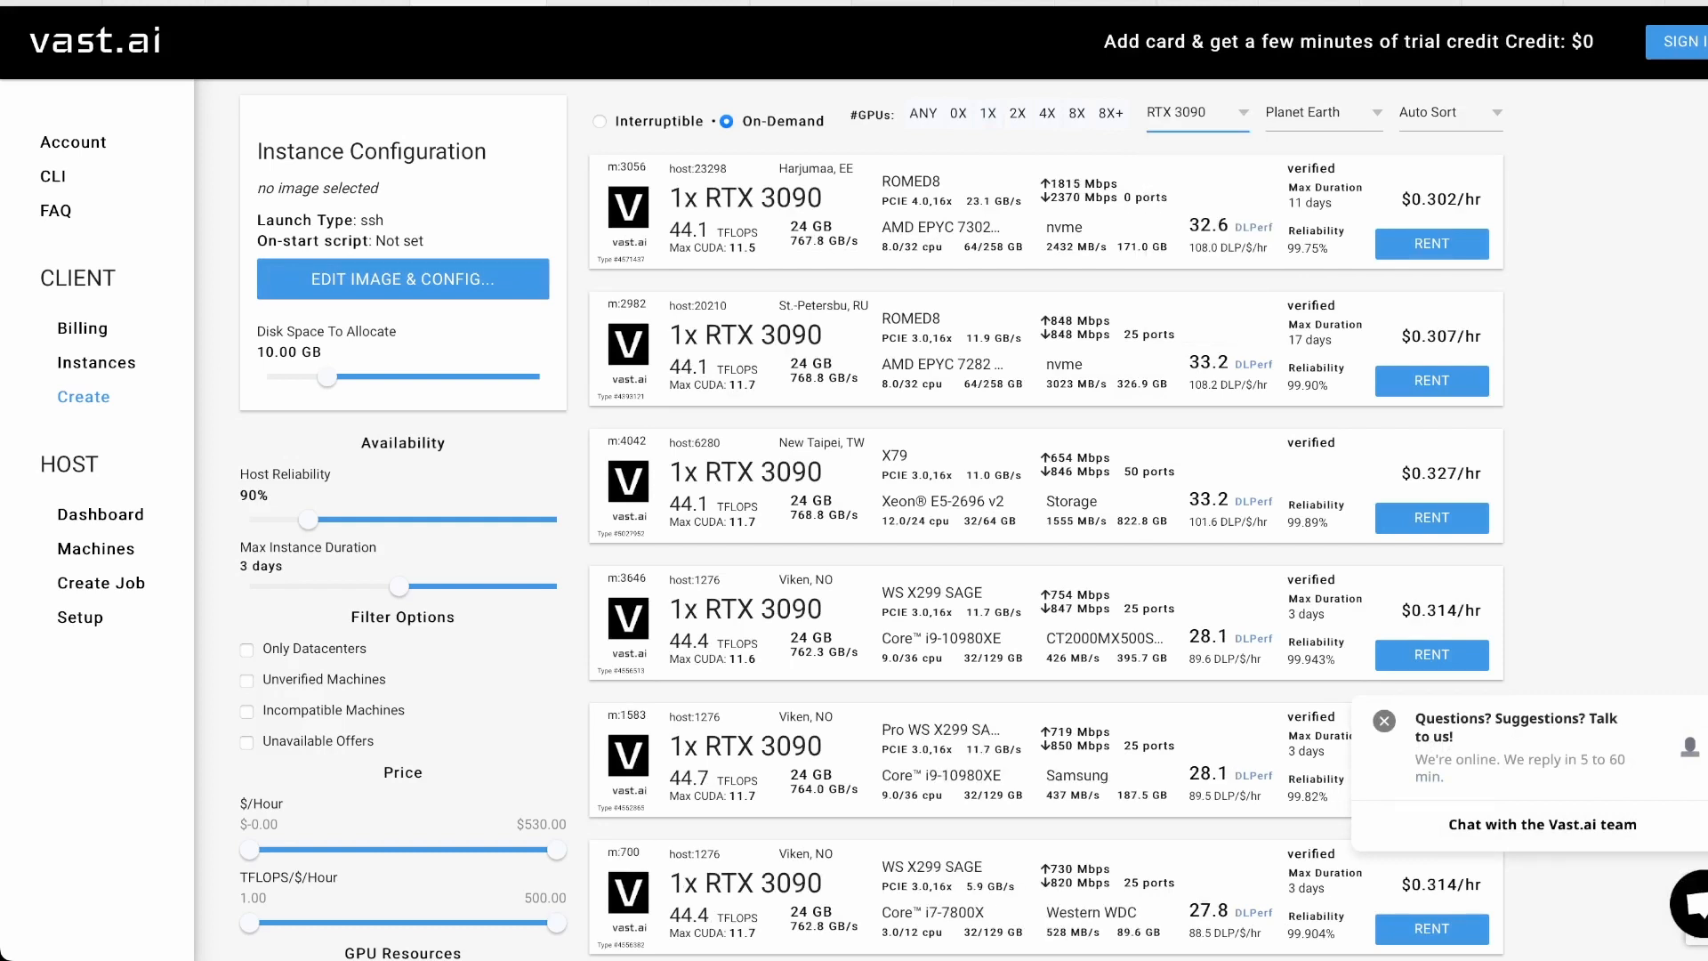
{"action": "left_click", "coordinate": [1198, 114]}
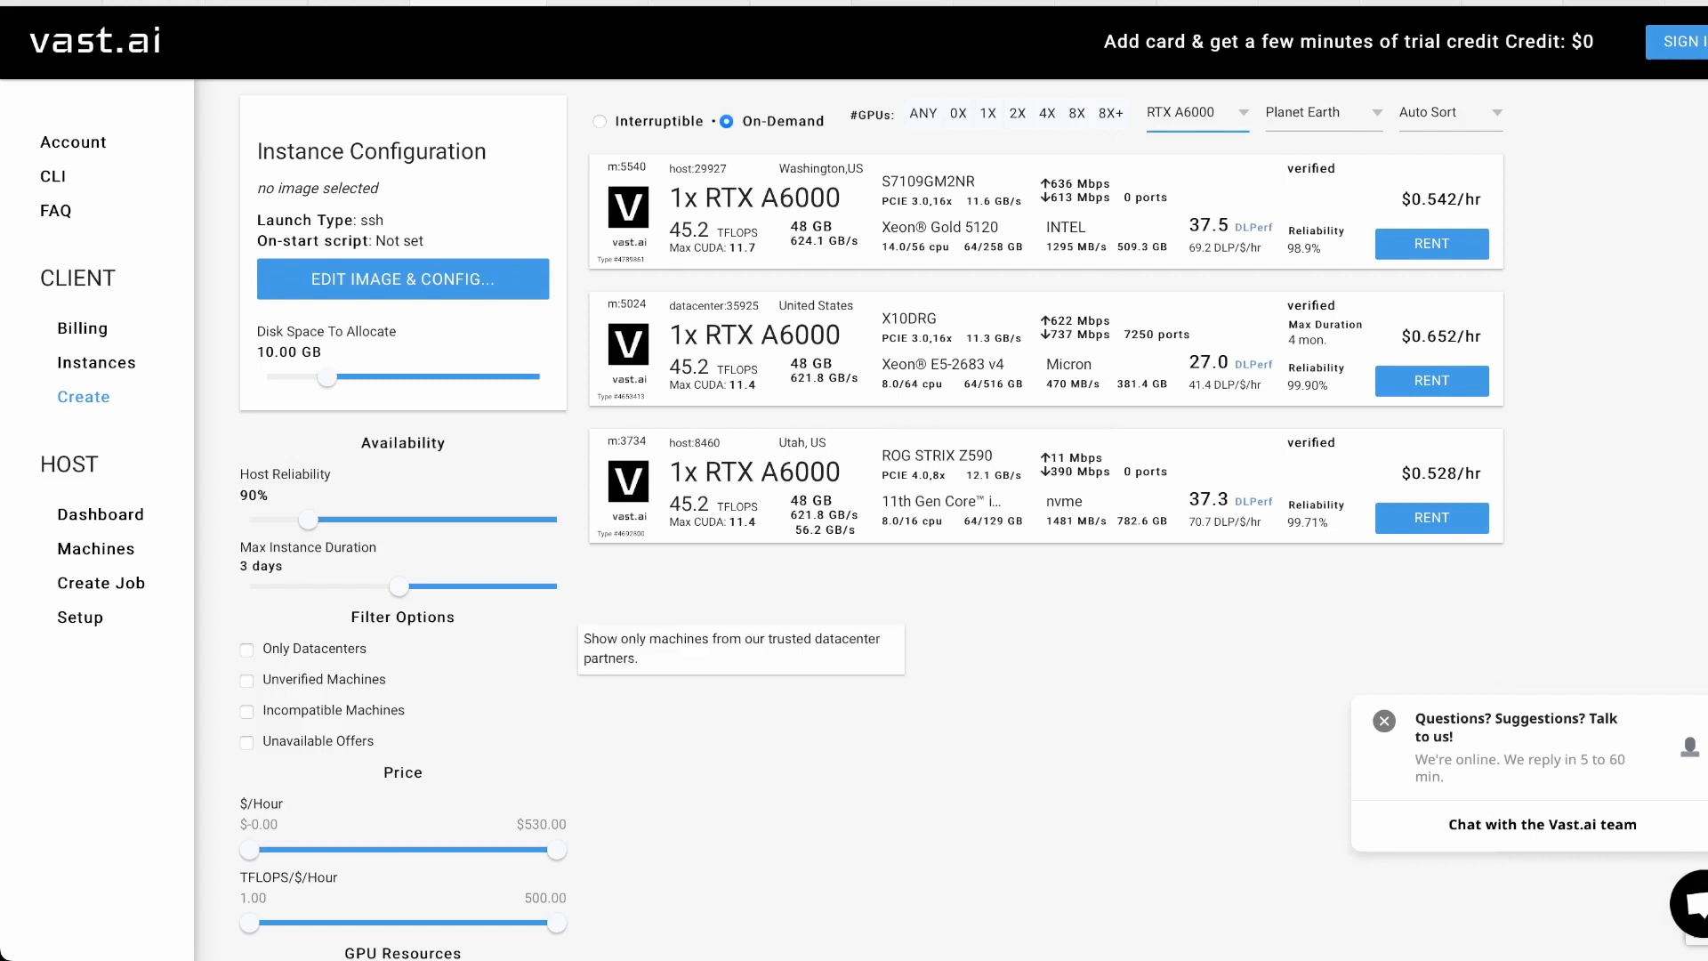
- Set allocated disk space to 100 GB and minimum reliability to 99.05%, leaving two offers
{"action": "left_click_drag", "start_coordinate": [331, 377], "coordinate": [425, 377]}
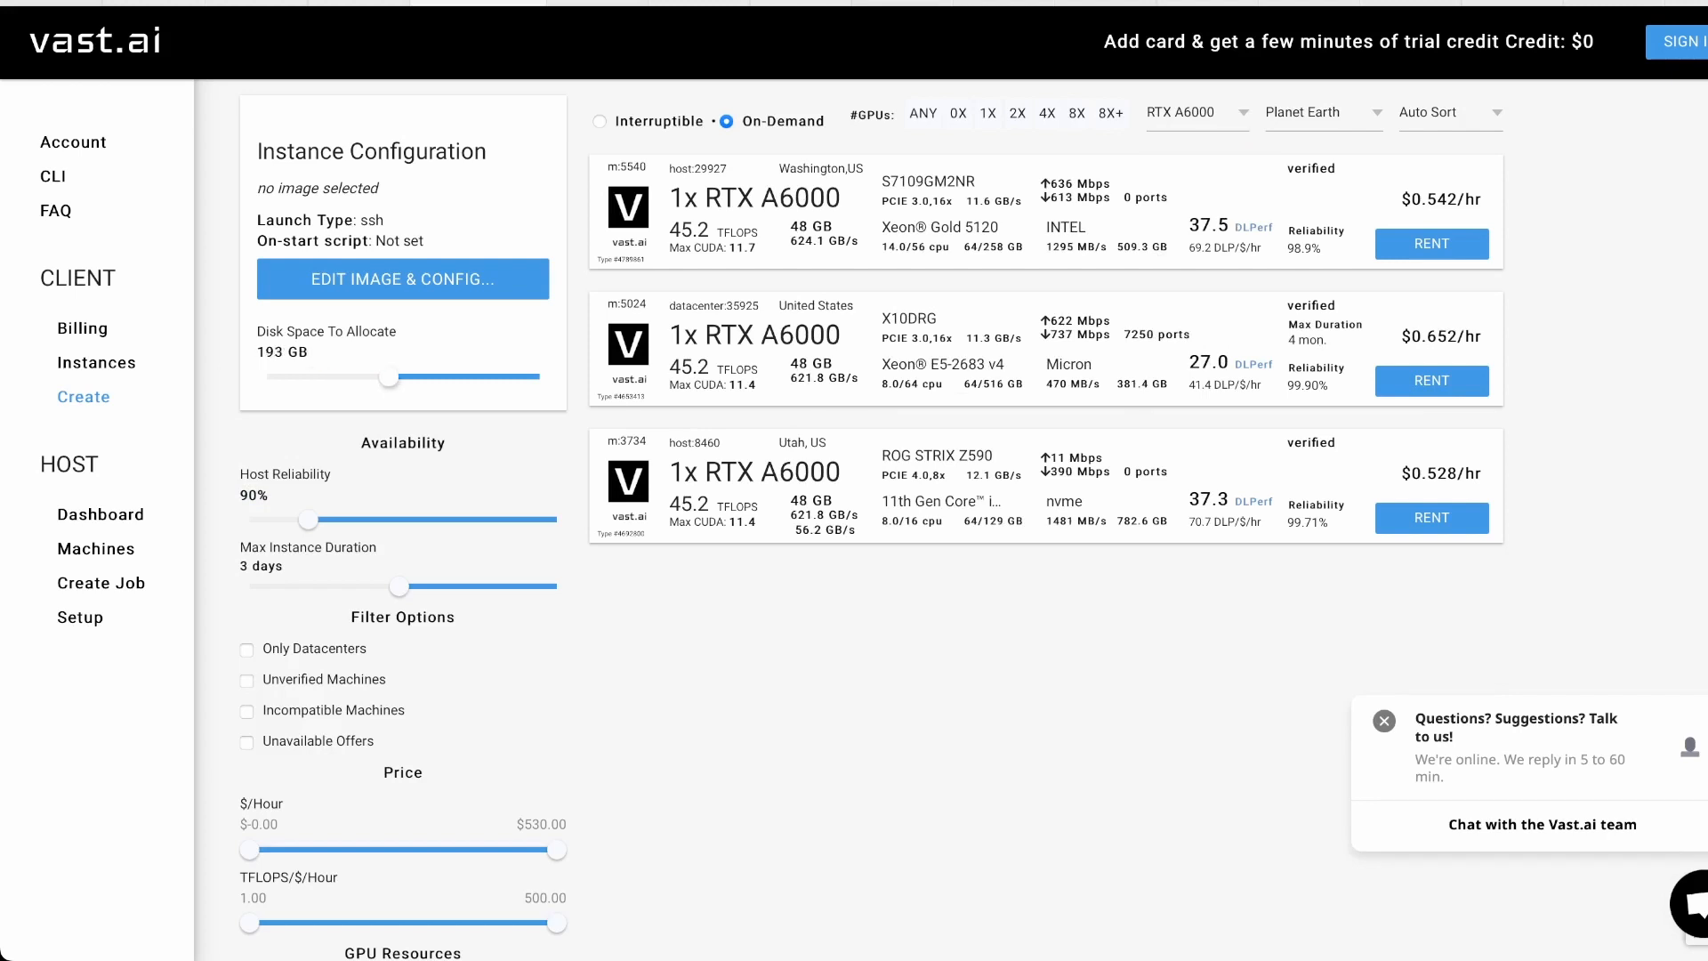
{"action": "left_click_drag", "start_coordinate": [423, 377], "coordinate": [470, 377]}
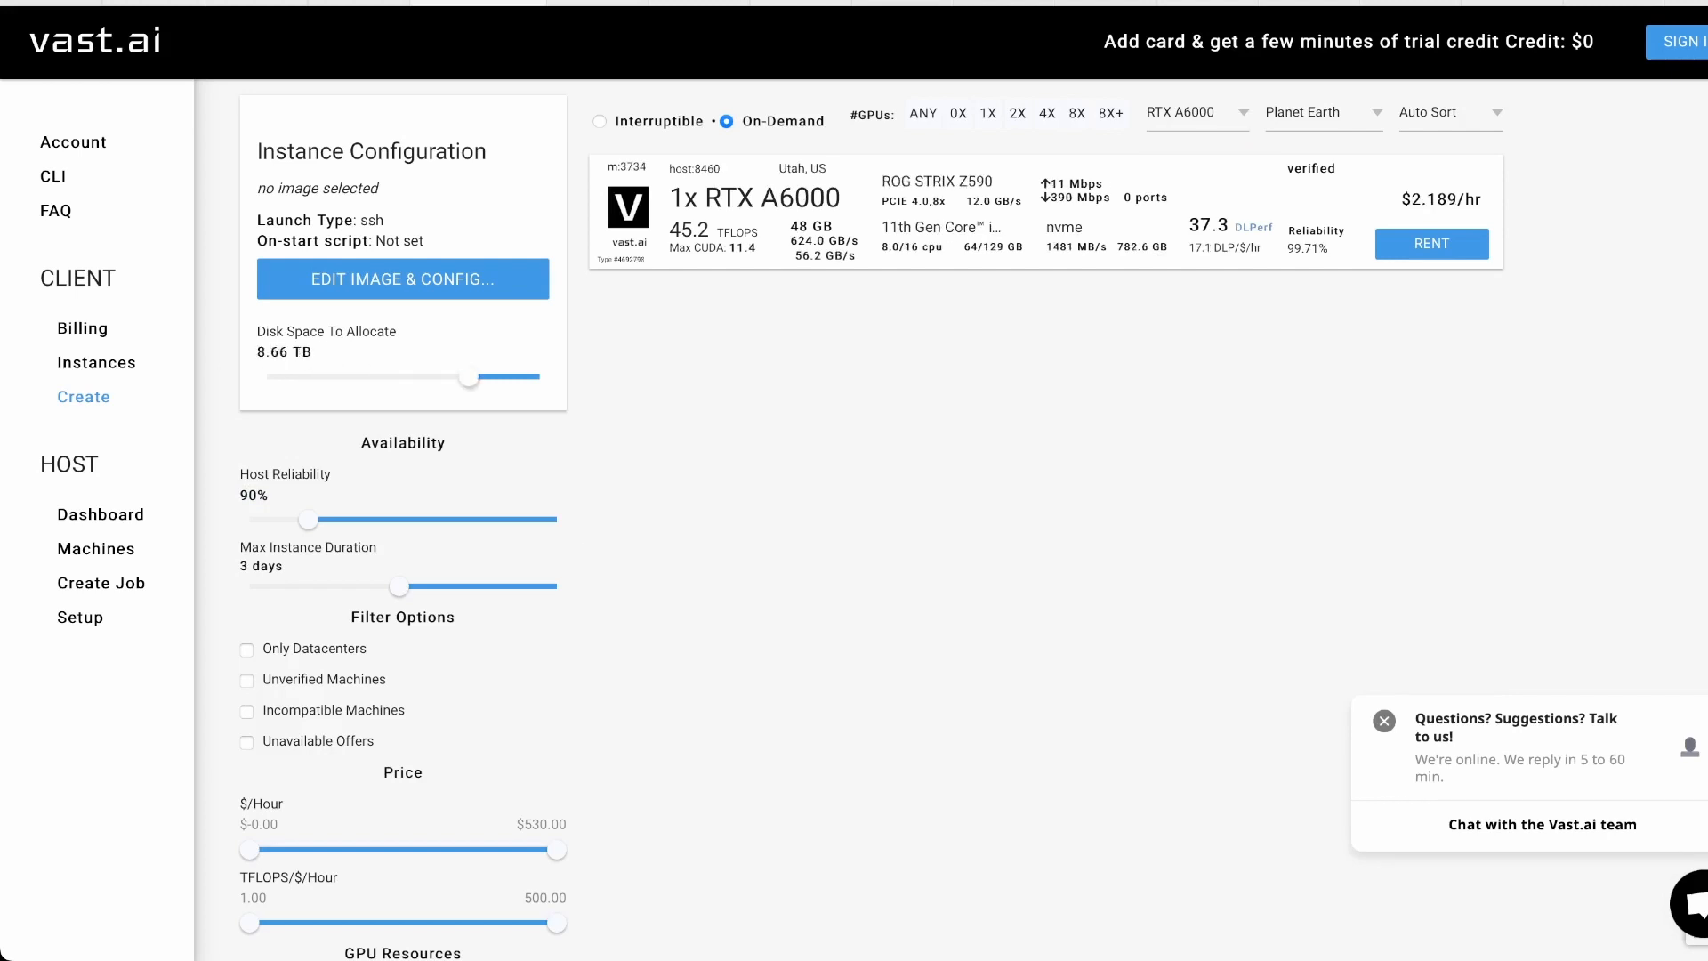
{"action": "left_click_drag", "start_coordinate": [468, 377], "coordinate": [377, 377]}
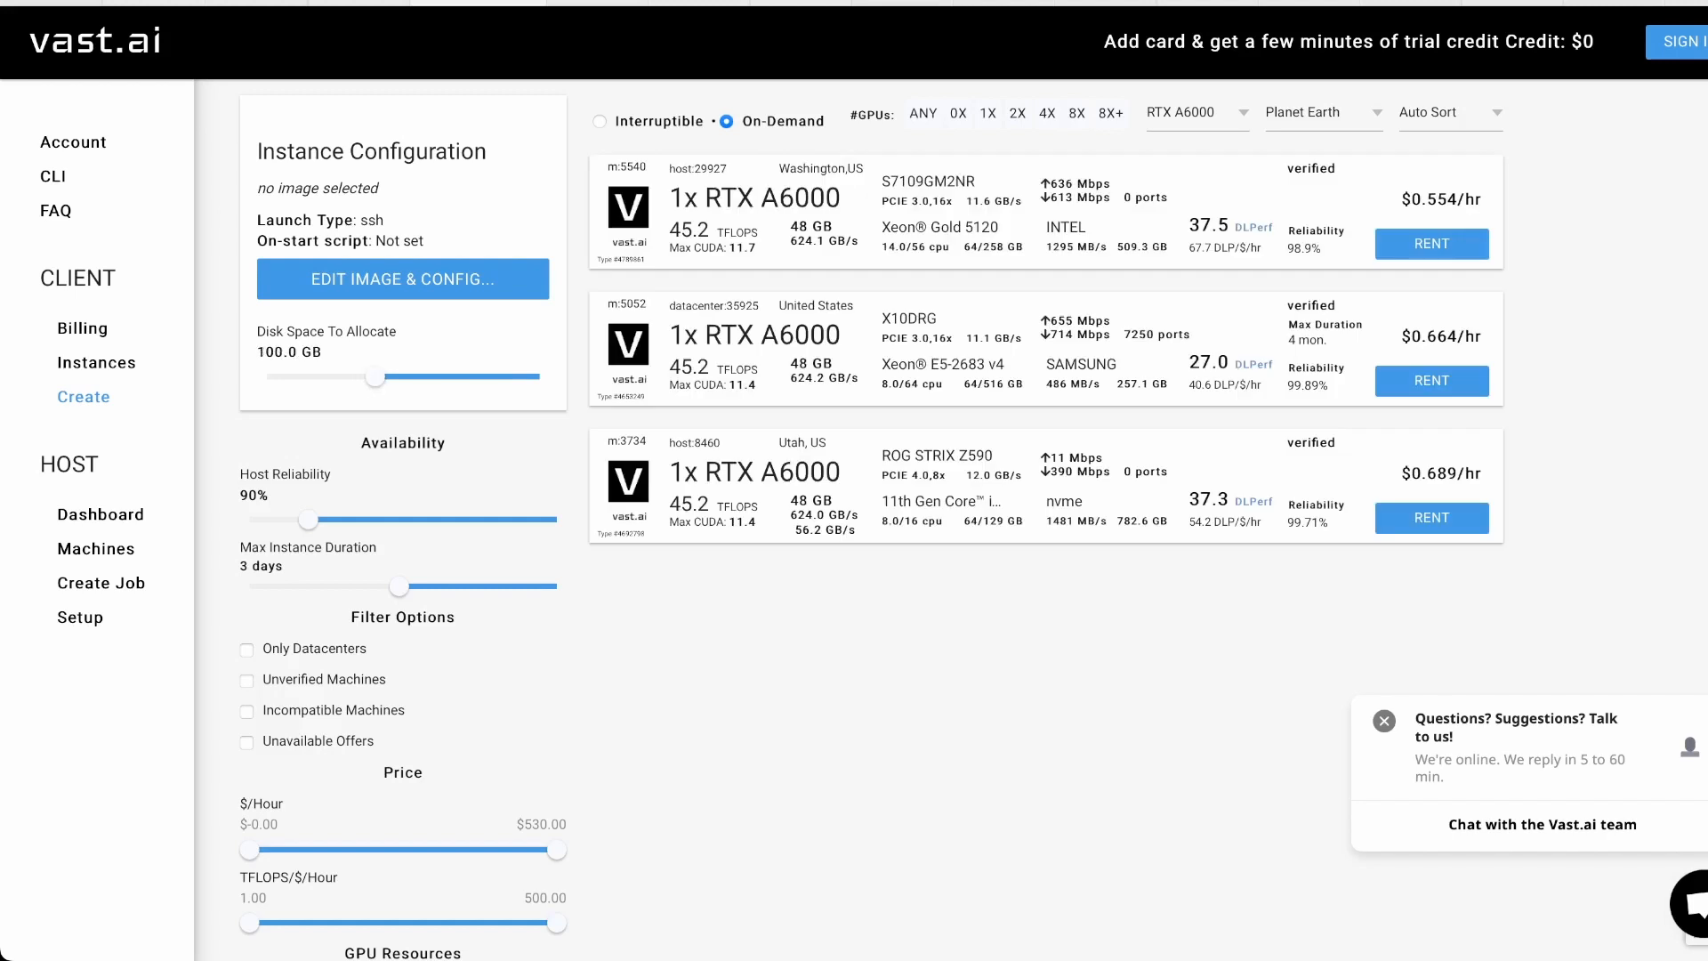
{"action": "left_click_drag", "start_coordinate": [310, 520], "coordinate": [264, 519]}
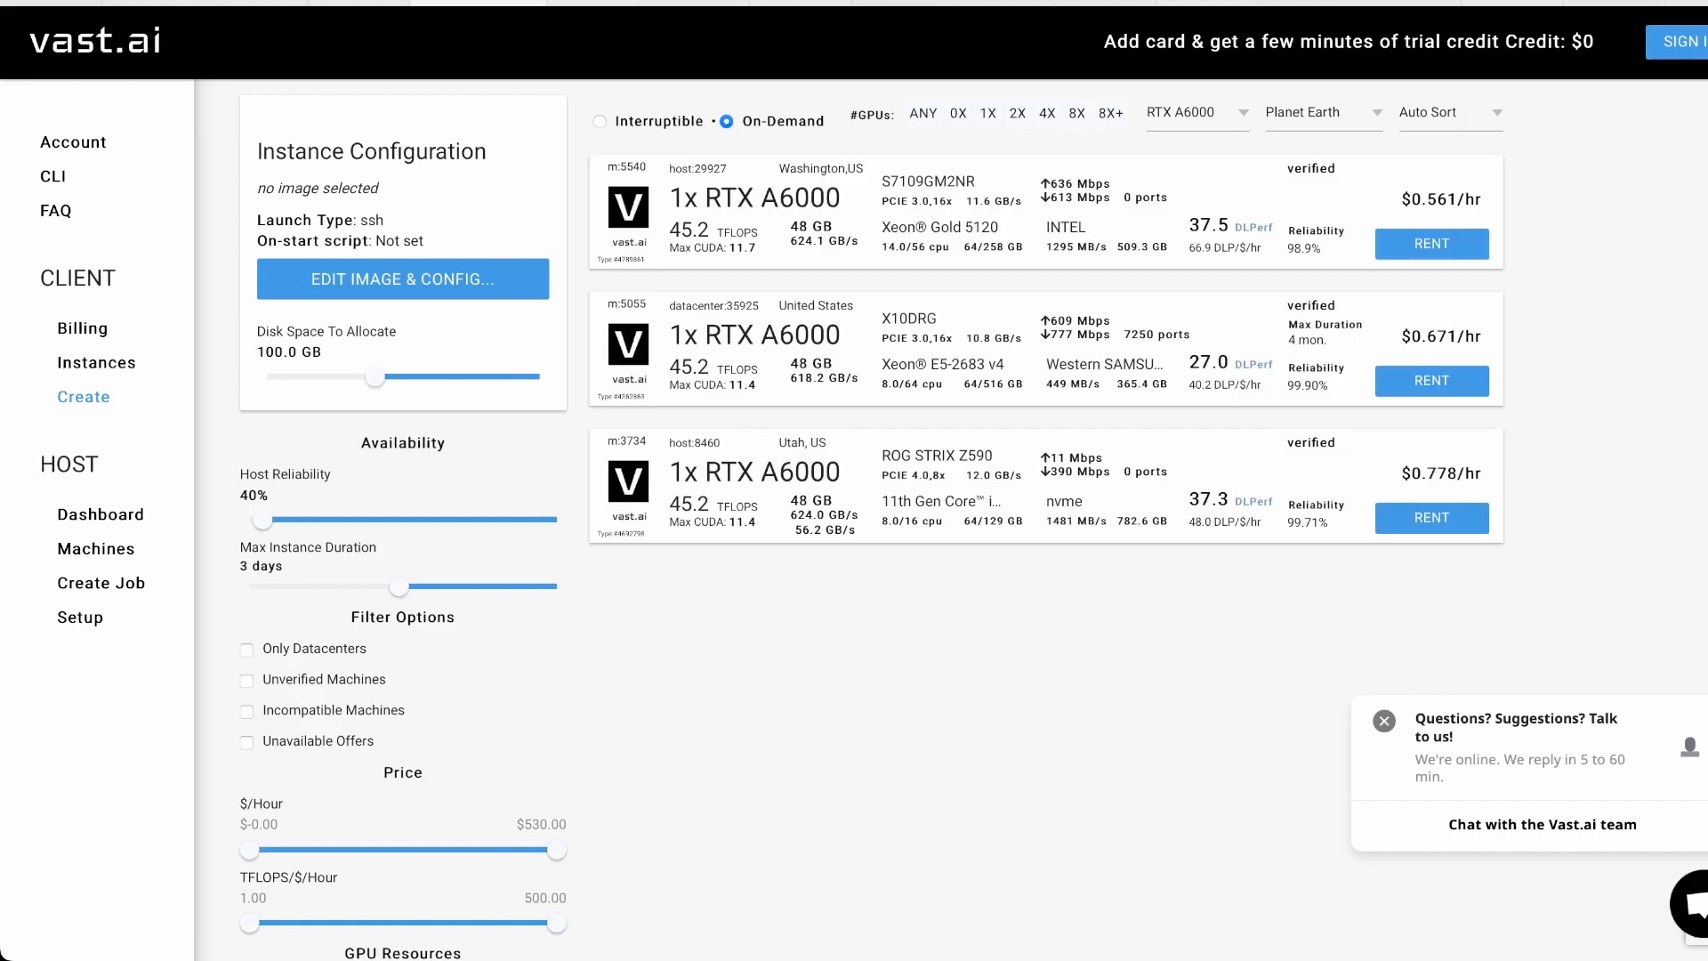
{"action": "left_click_drag", "start_coordinate": [260, 520], "coordinate": [477, 520]}
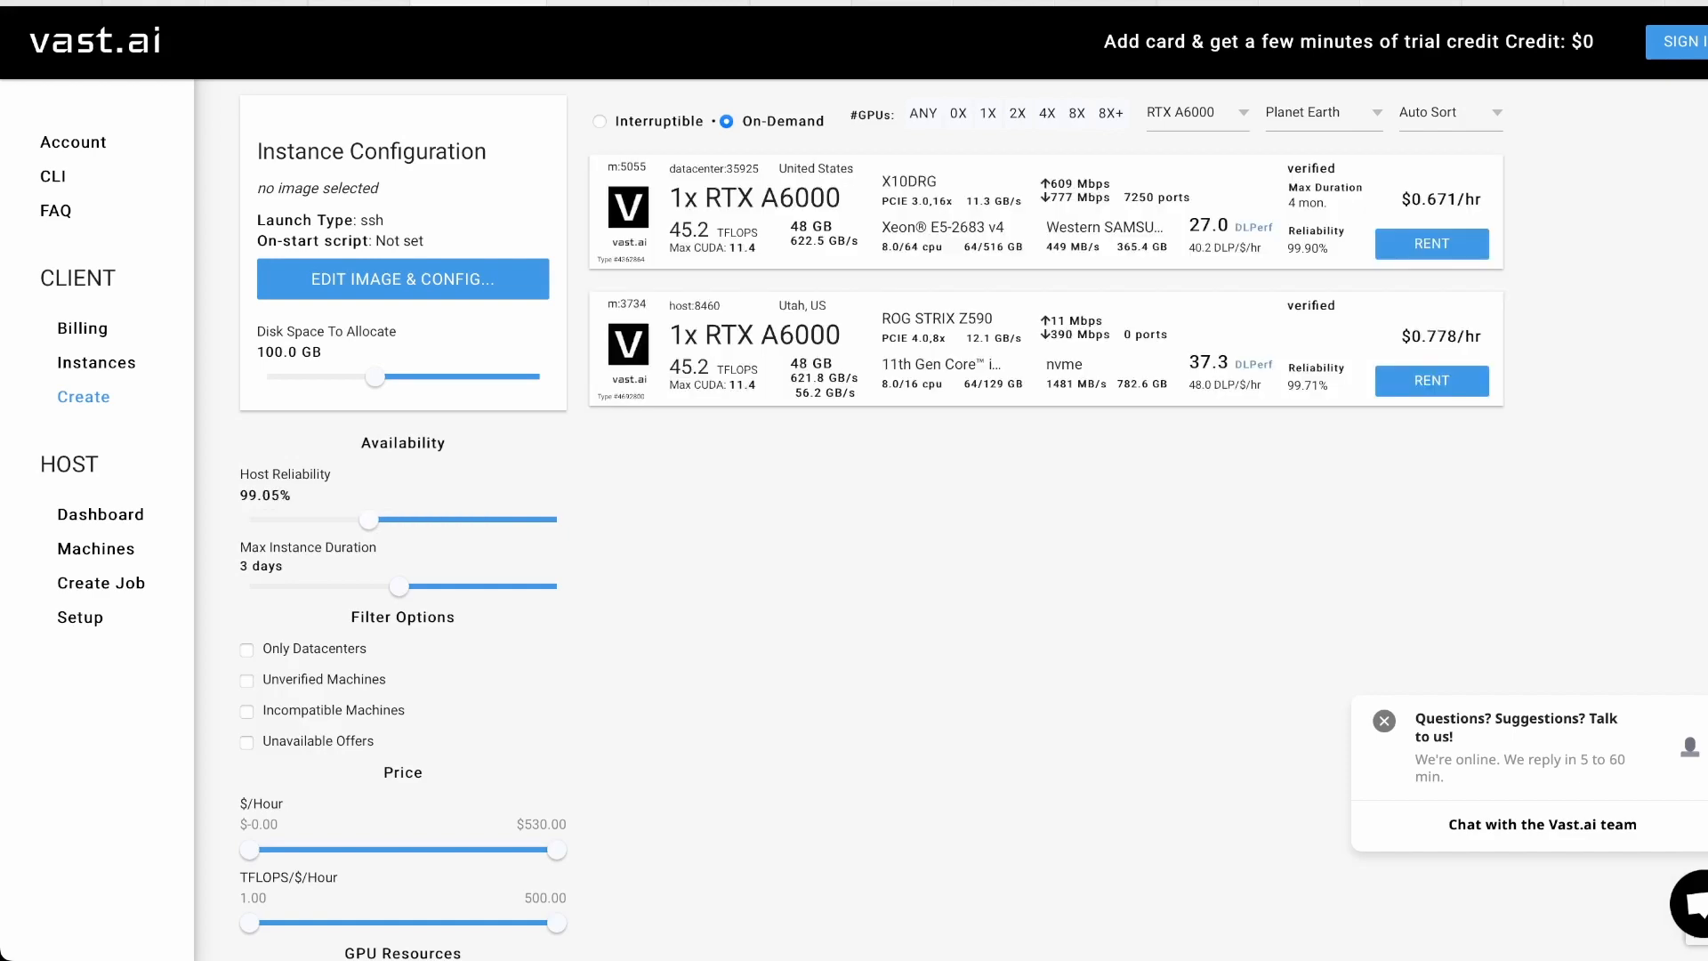
{"action": "scroll", "scroll_direction": "down", "scroll_amount": 3}
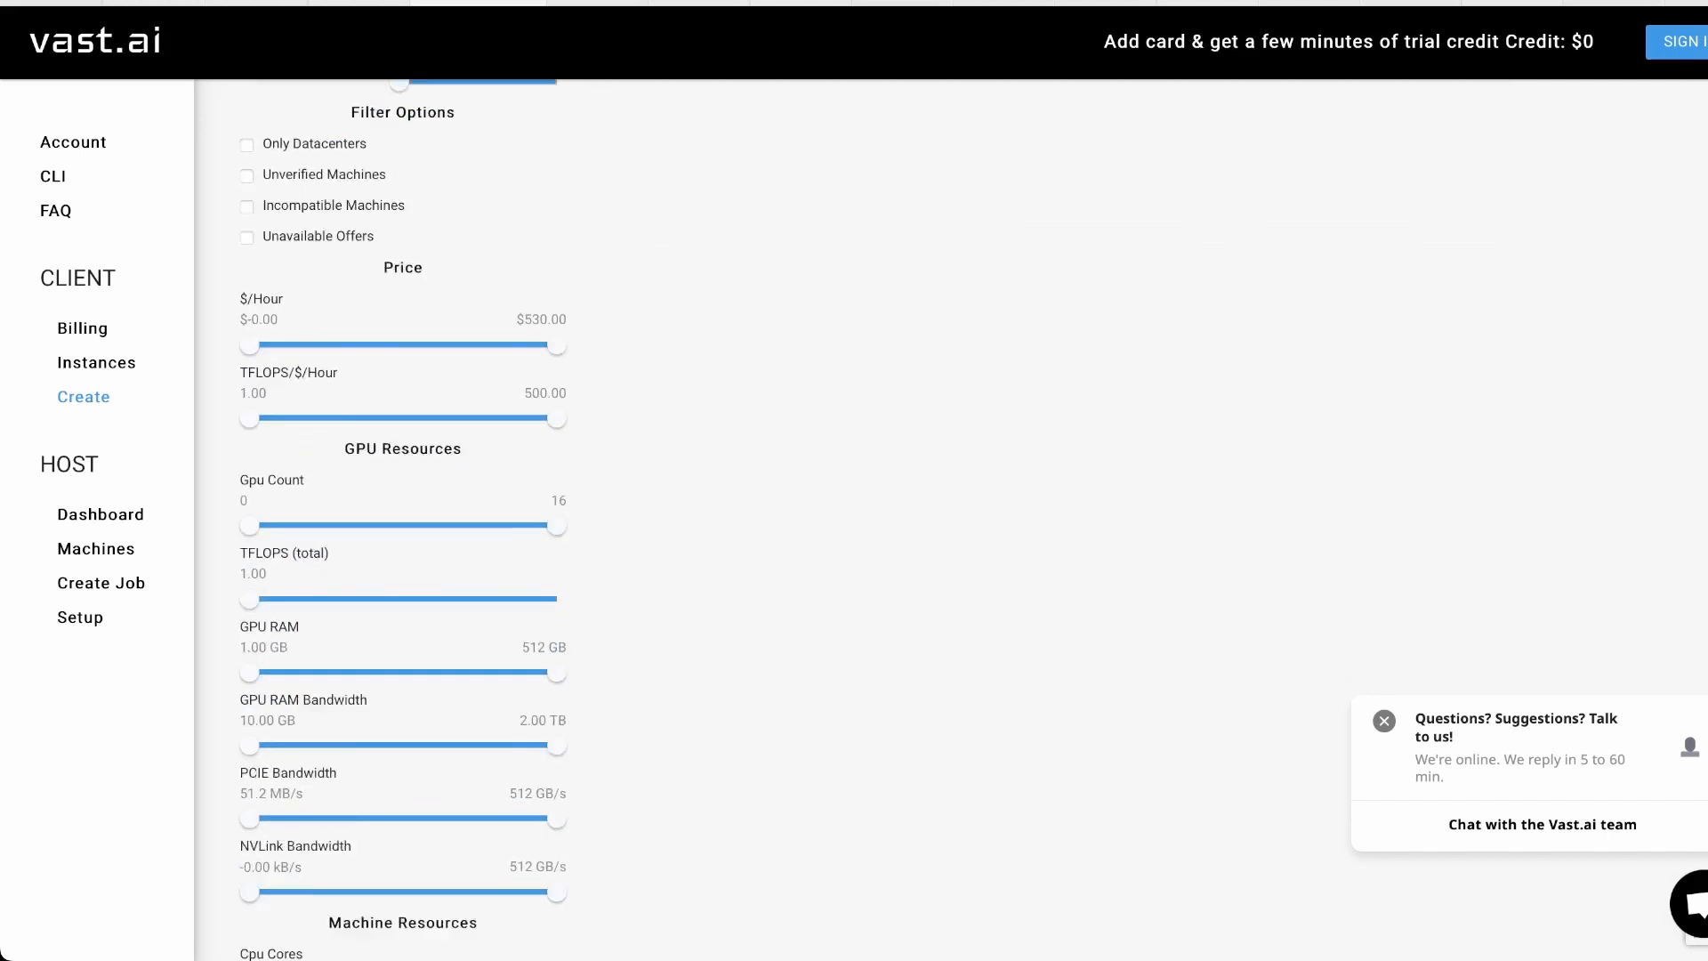
{"action": "scroll", "scroll_direction": "down", "scroll_amount": 3}
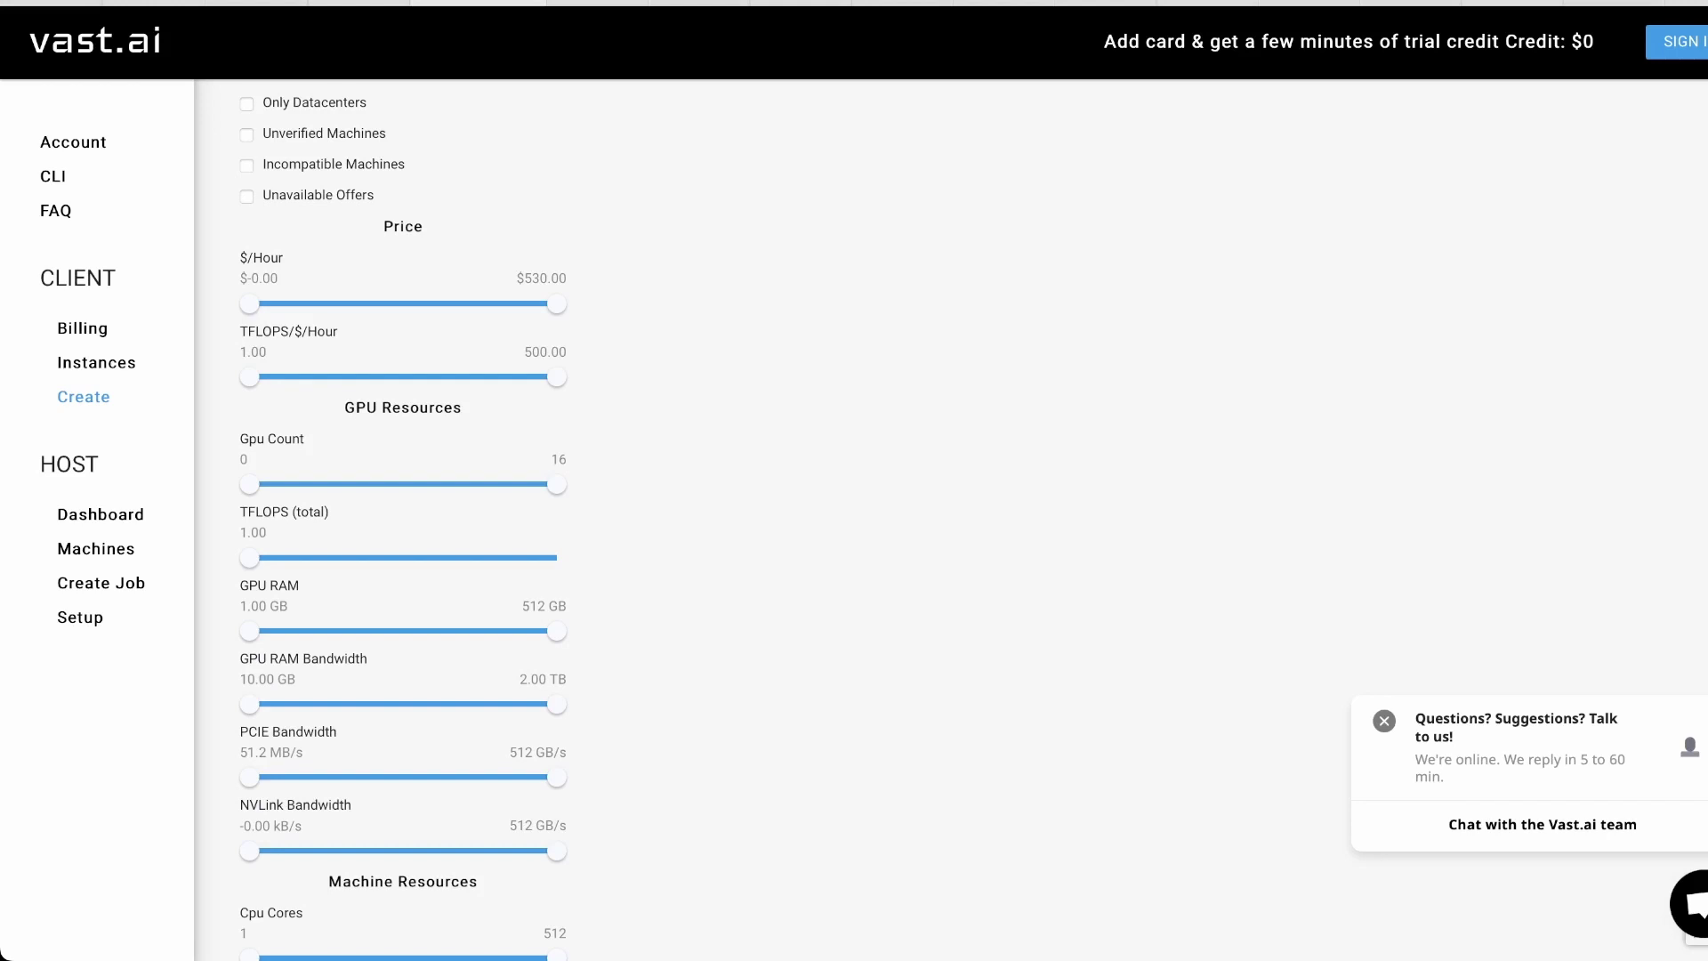
{"action": "scroll", "scroll_direction": "down", "scroll_amount": 3}
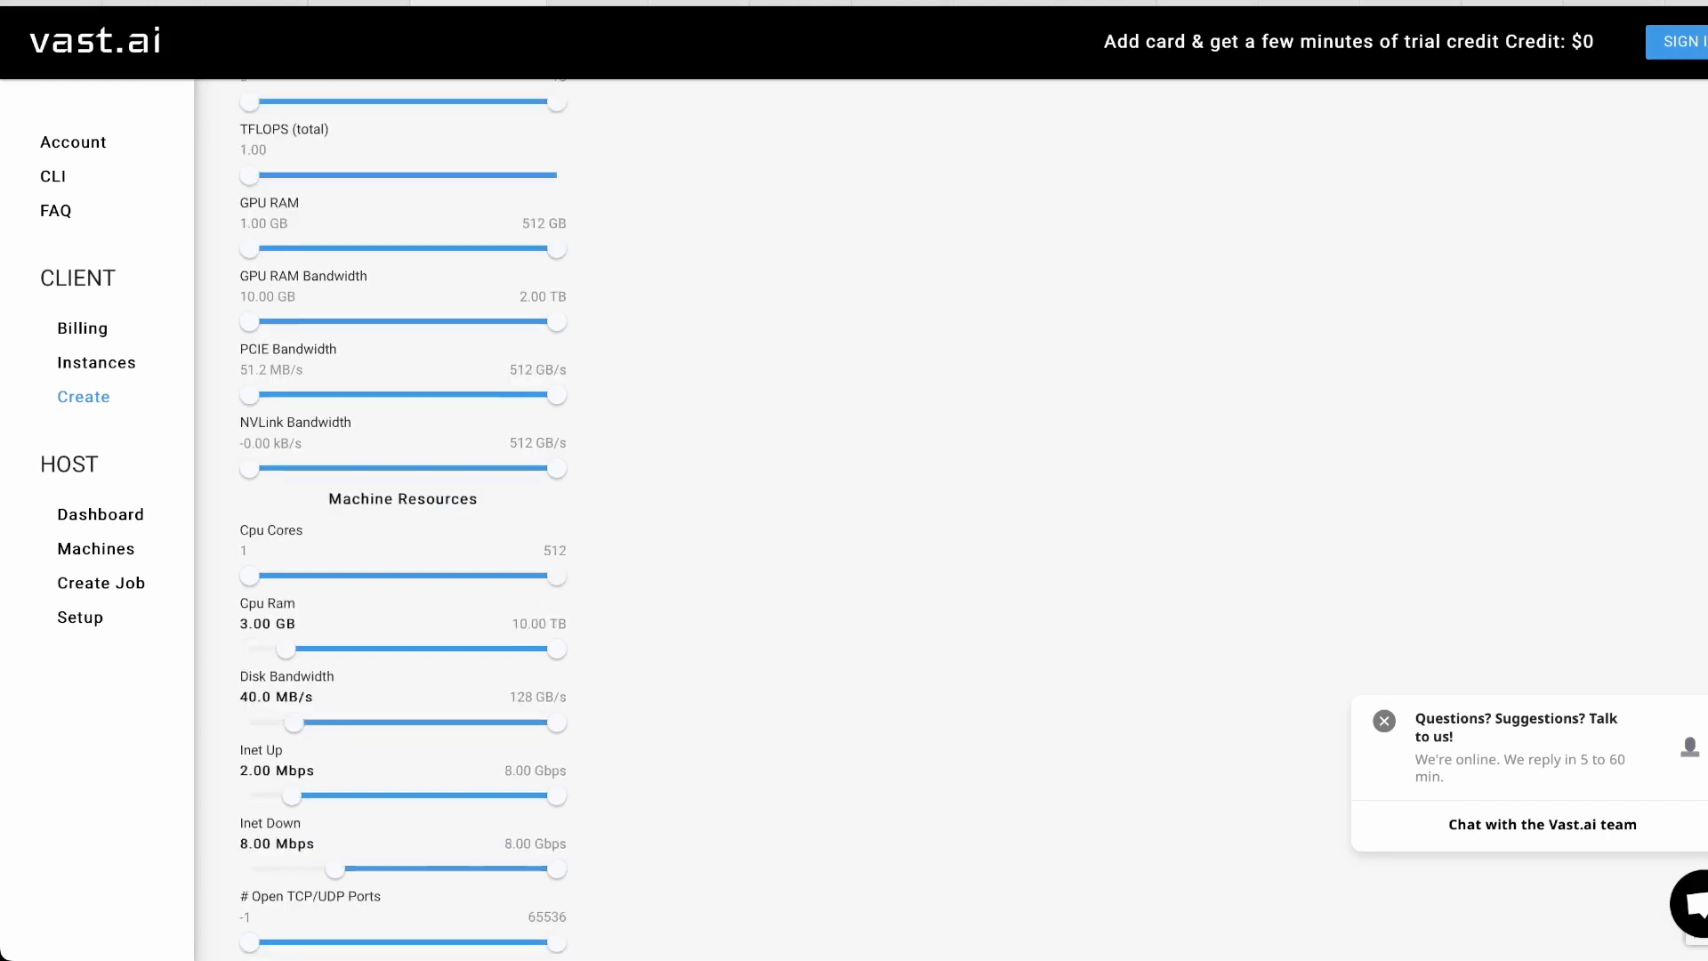
{"action": "scroll", "scroll_direction": "up", "scroll_amount": 3}
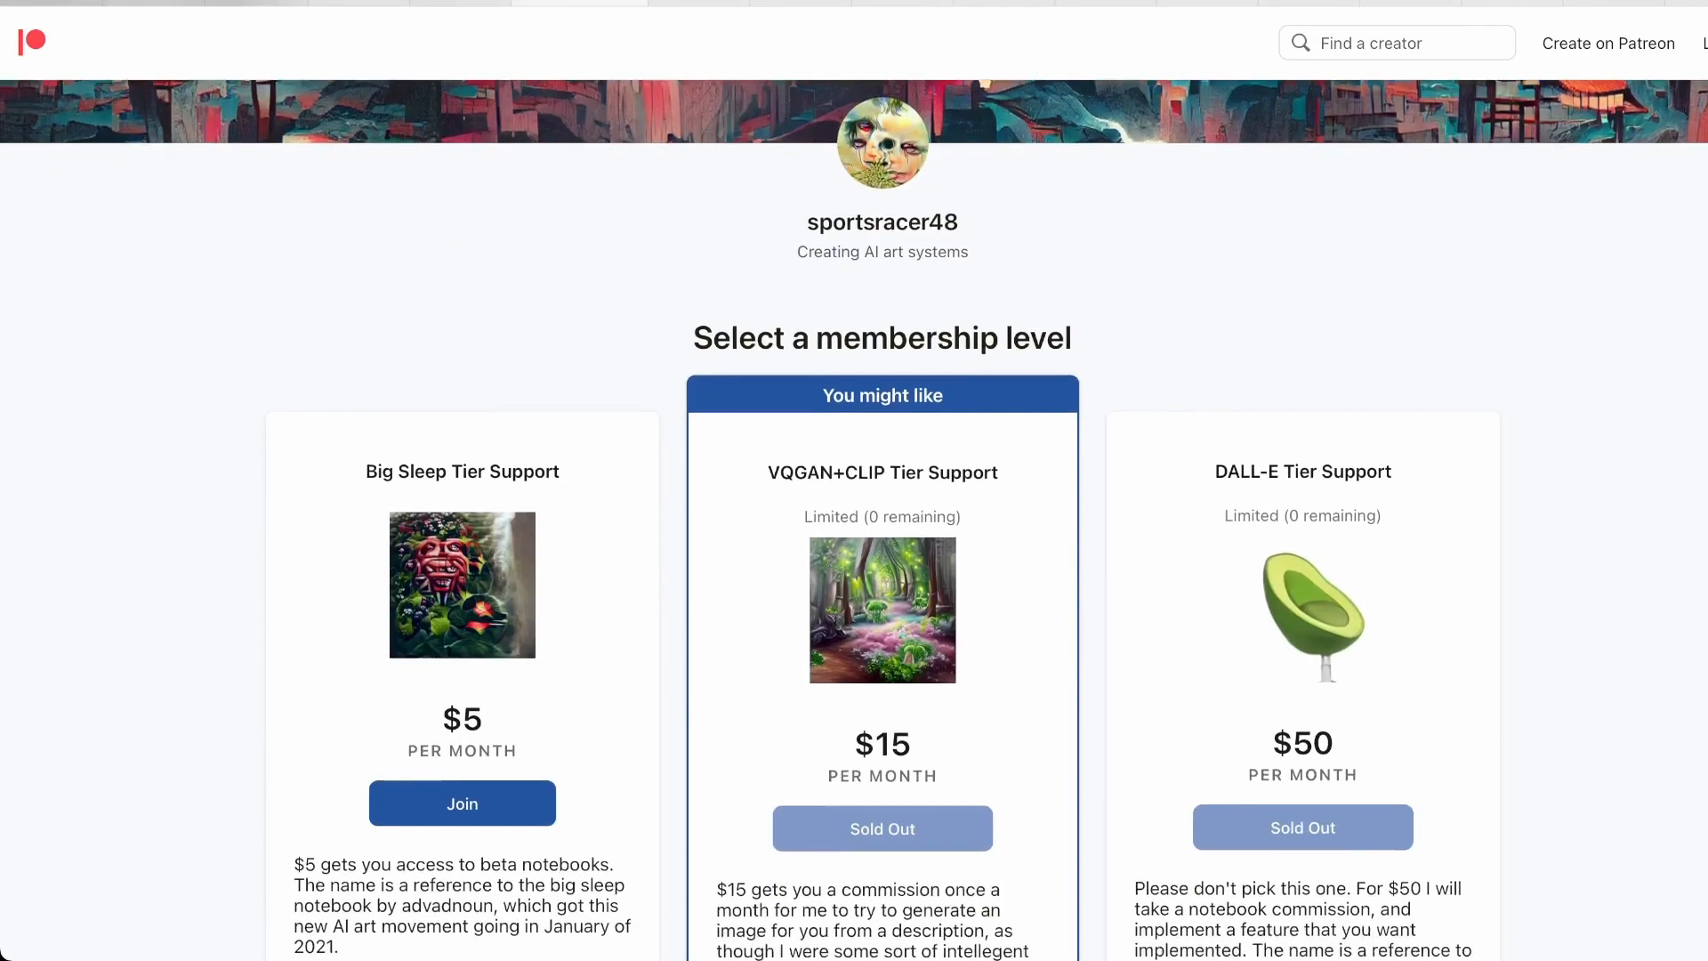
- Scroll to the Patreon membership levels with the Big Sleep, VQGAN+CLIP and DALL-E tiers
{"action": "scroll", "scroll_direction": "down", "scroll_amount": 3}
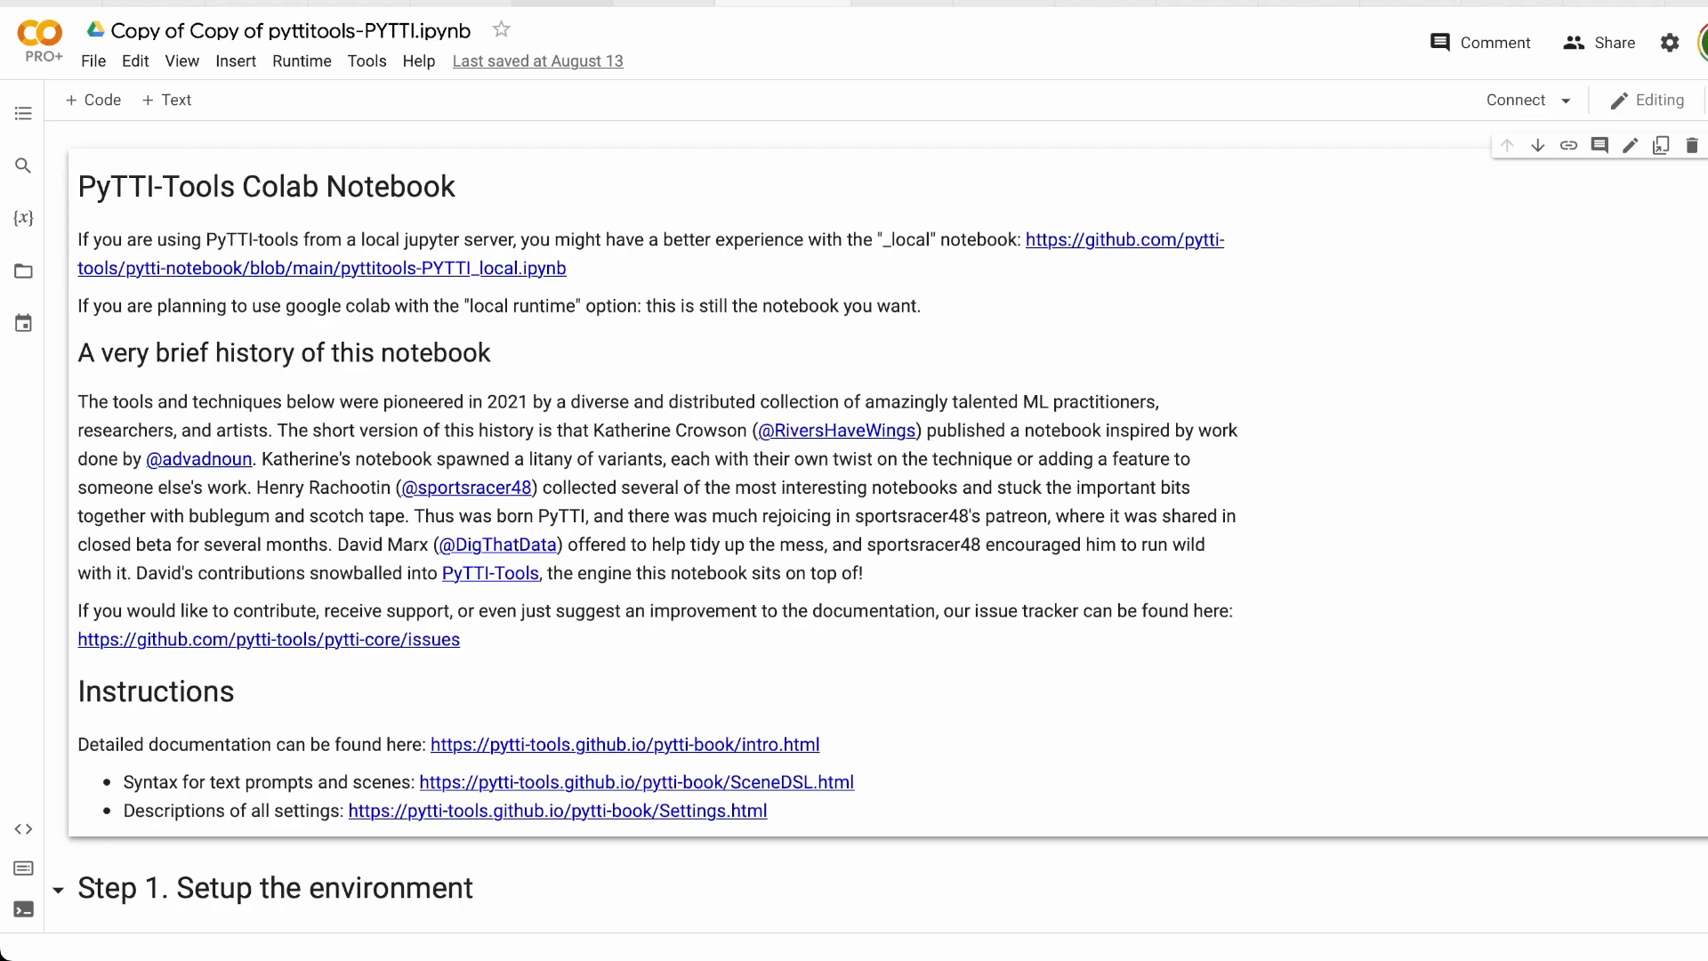
- Scroll through the PyTTI prompt, palette, video and stabilization settings down to the license
{"action": "scroll", "scroll_direction": "down", "scroll_amount": 3}
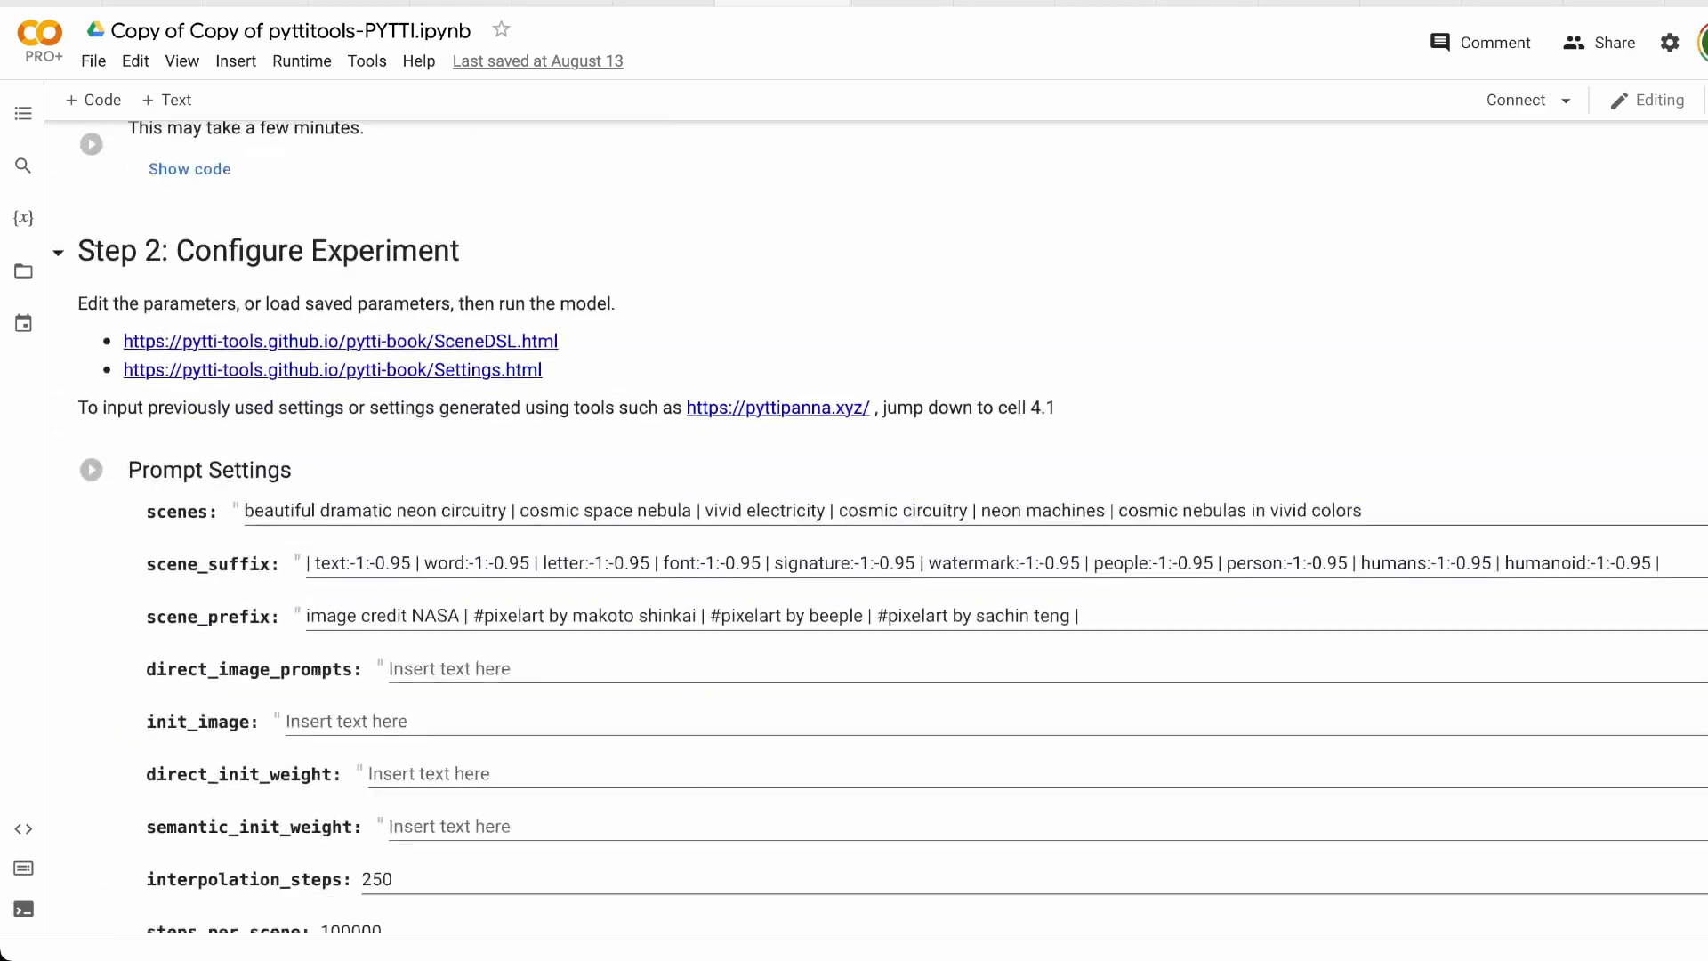
{"action": "scroll", "scroll_direction": "down", "scroll_amount": 3}
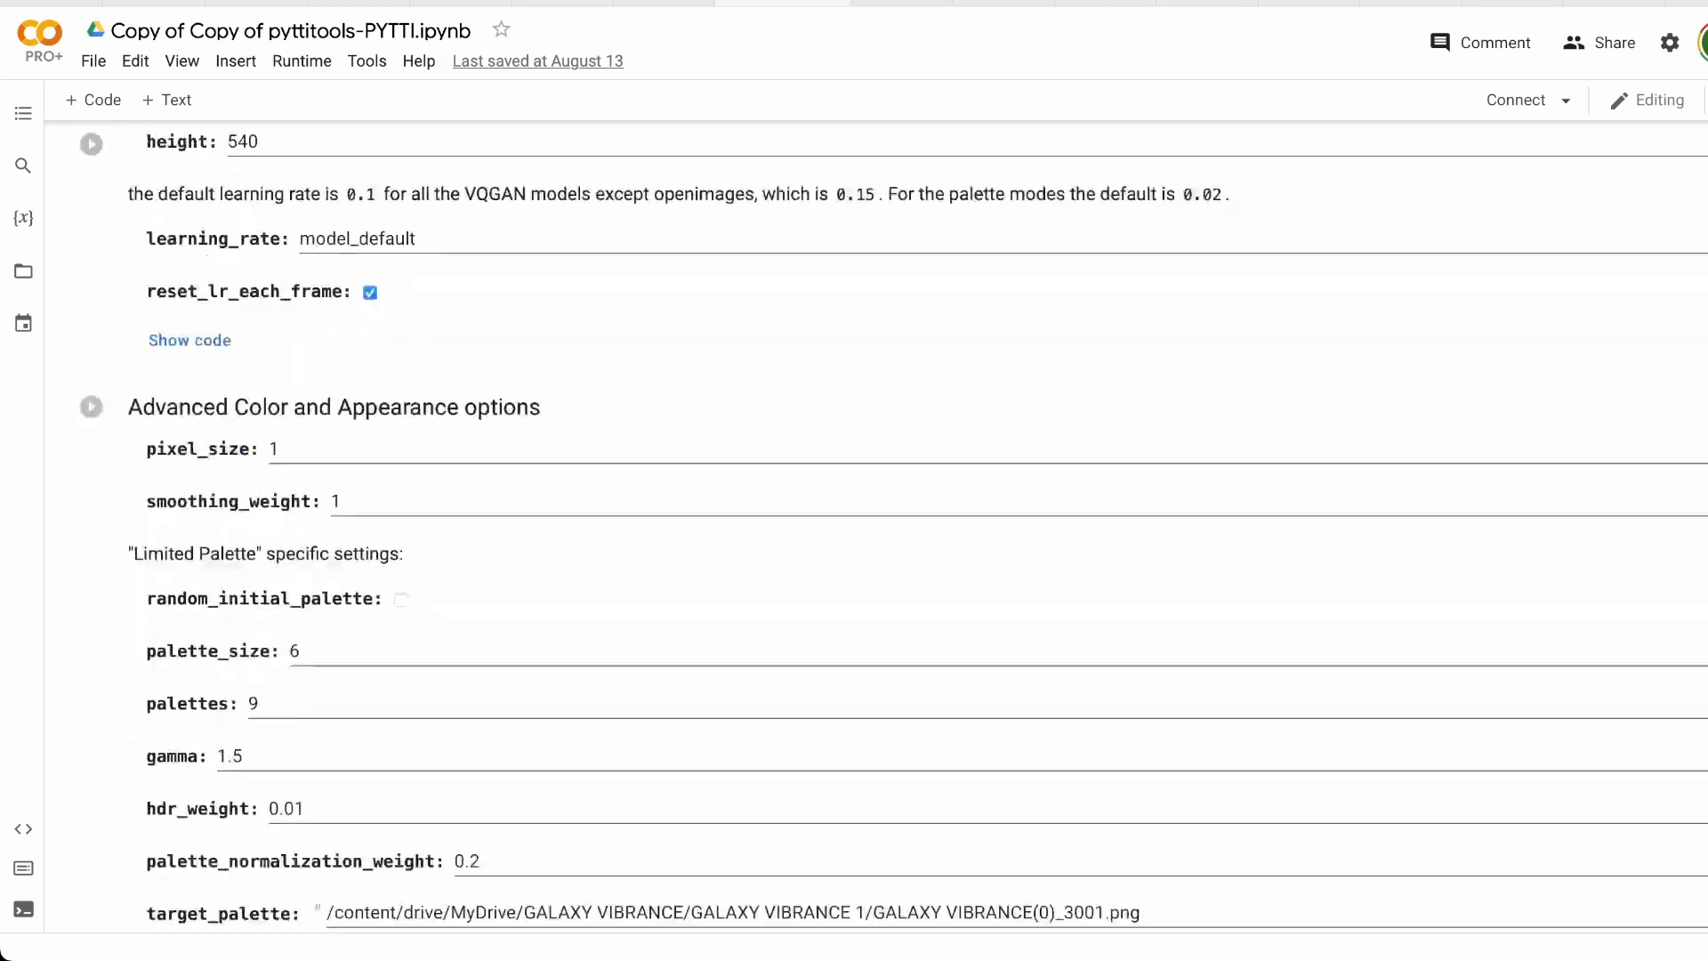
{"action": "scroll", "scroll_direction": "down", "scroll_amount": 3}
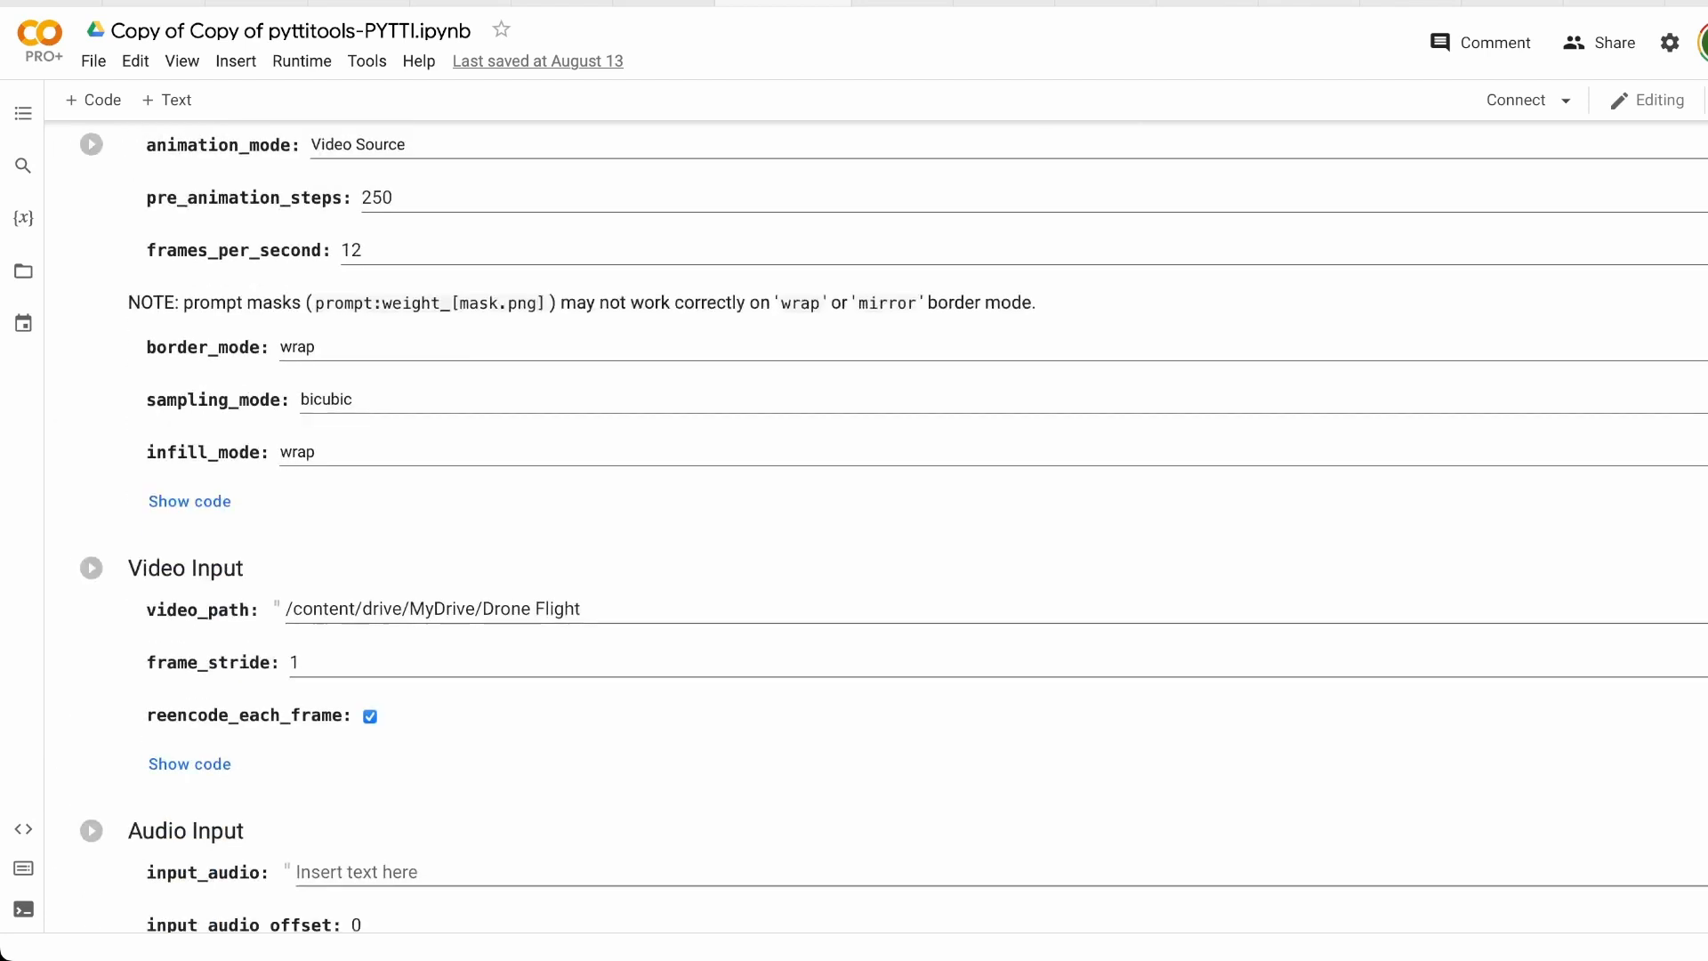
{"action": "scroll", "scroll_direction": "down", "scroll_amount": 3}
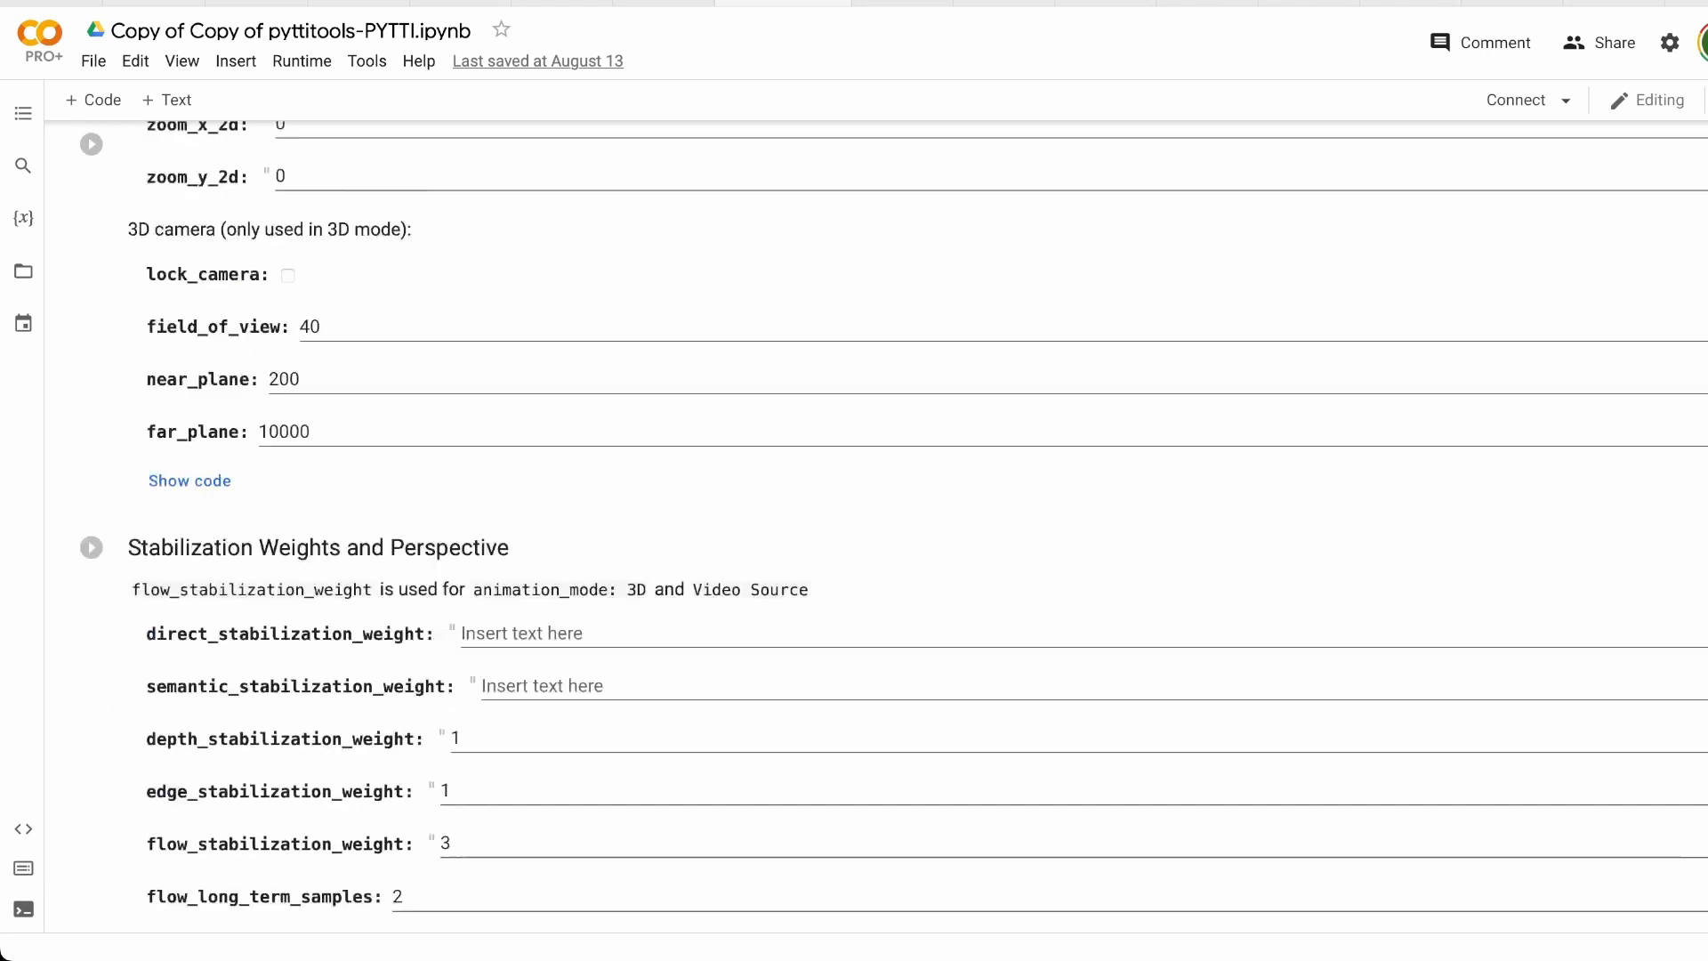
{"action": "scroll", "scroll_direction": "down", "scroll_amount": 3}
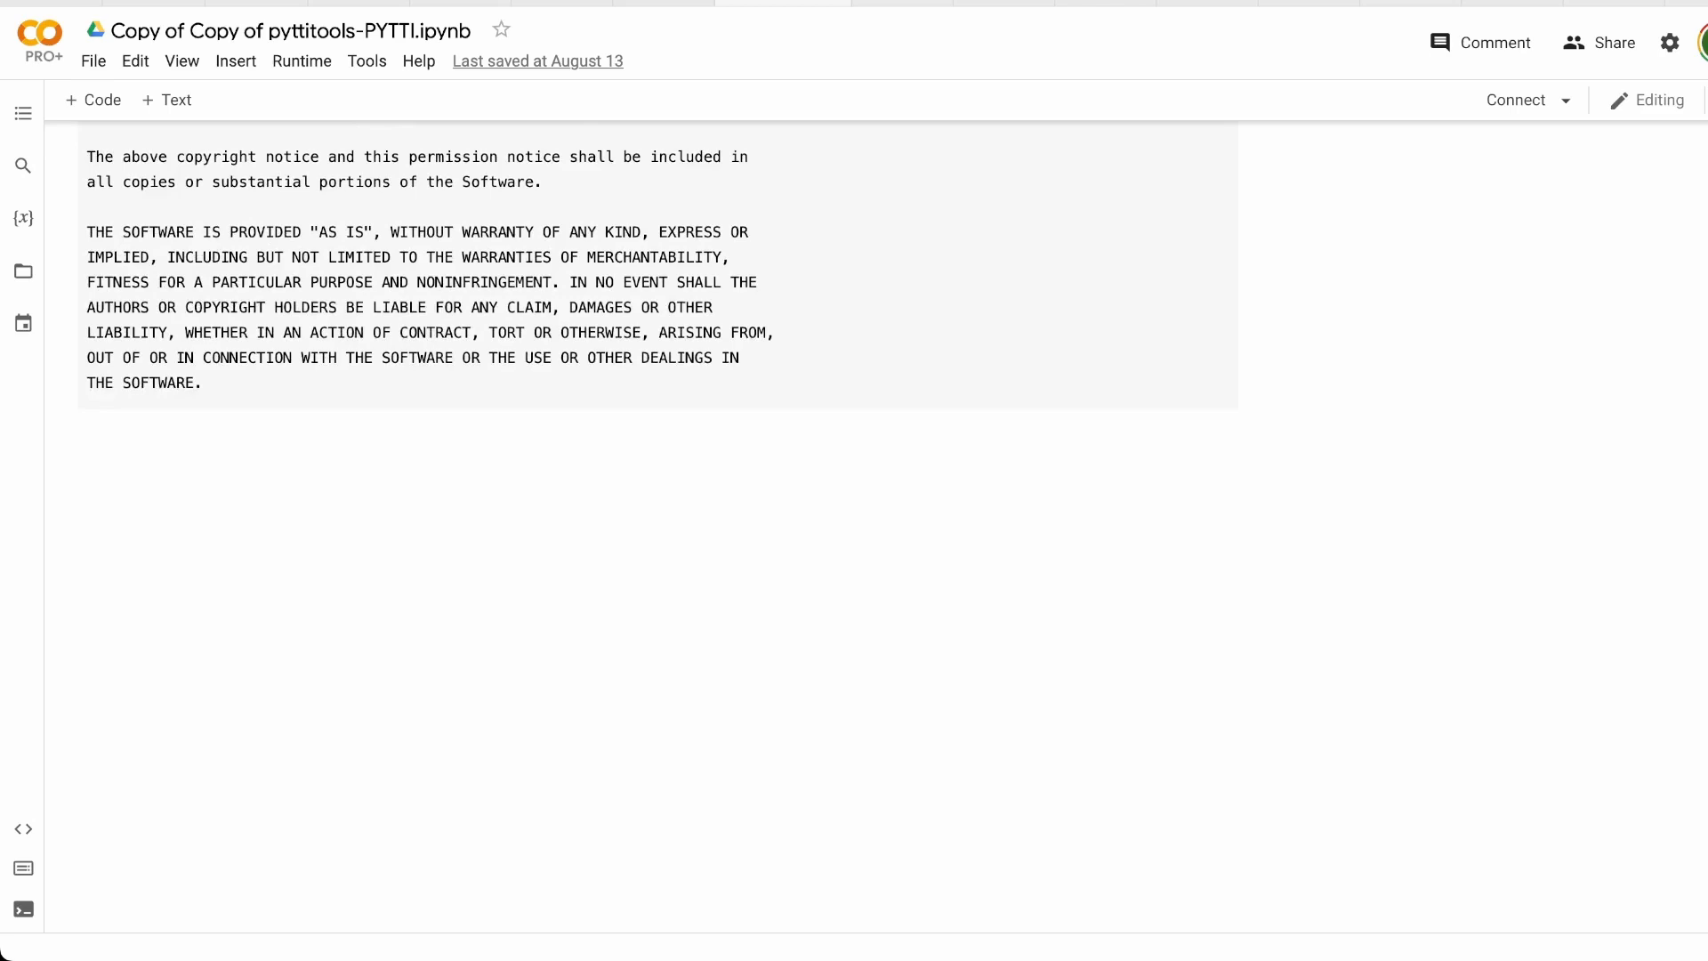
{"action": "scroll", "scroll_direction": "down", "scroll_amount": 3}
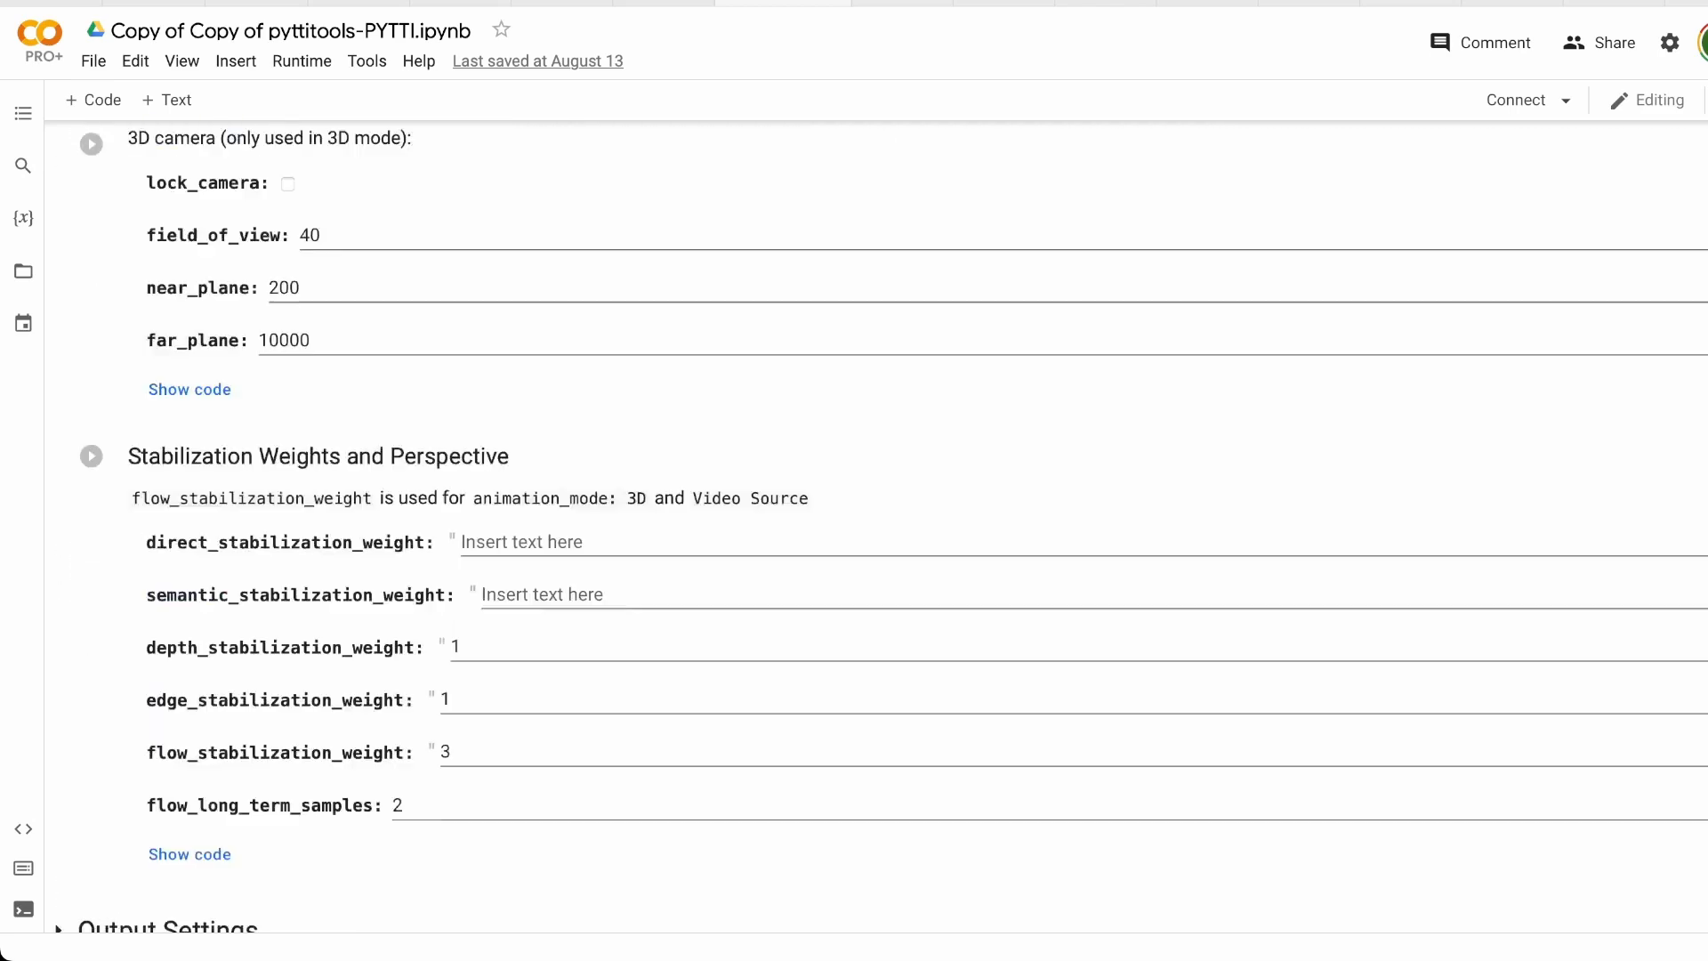
{"action": "scroll", "scroll_direction": "down", "scroll_amount": 3}
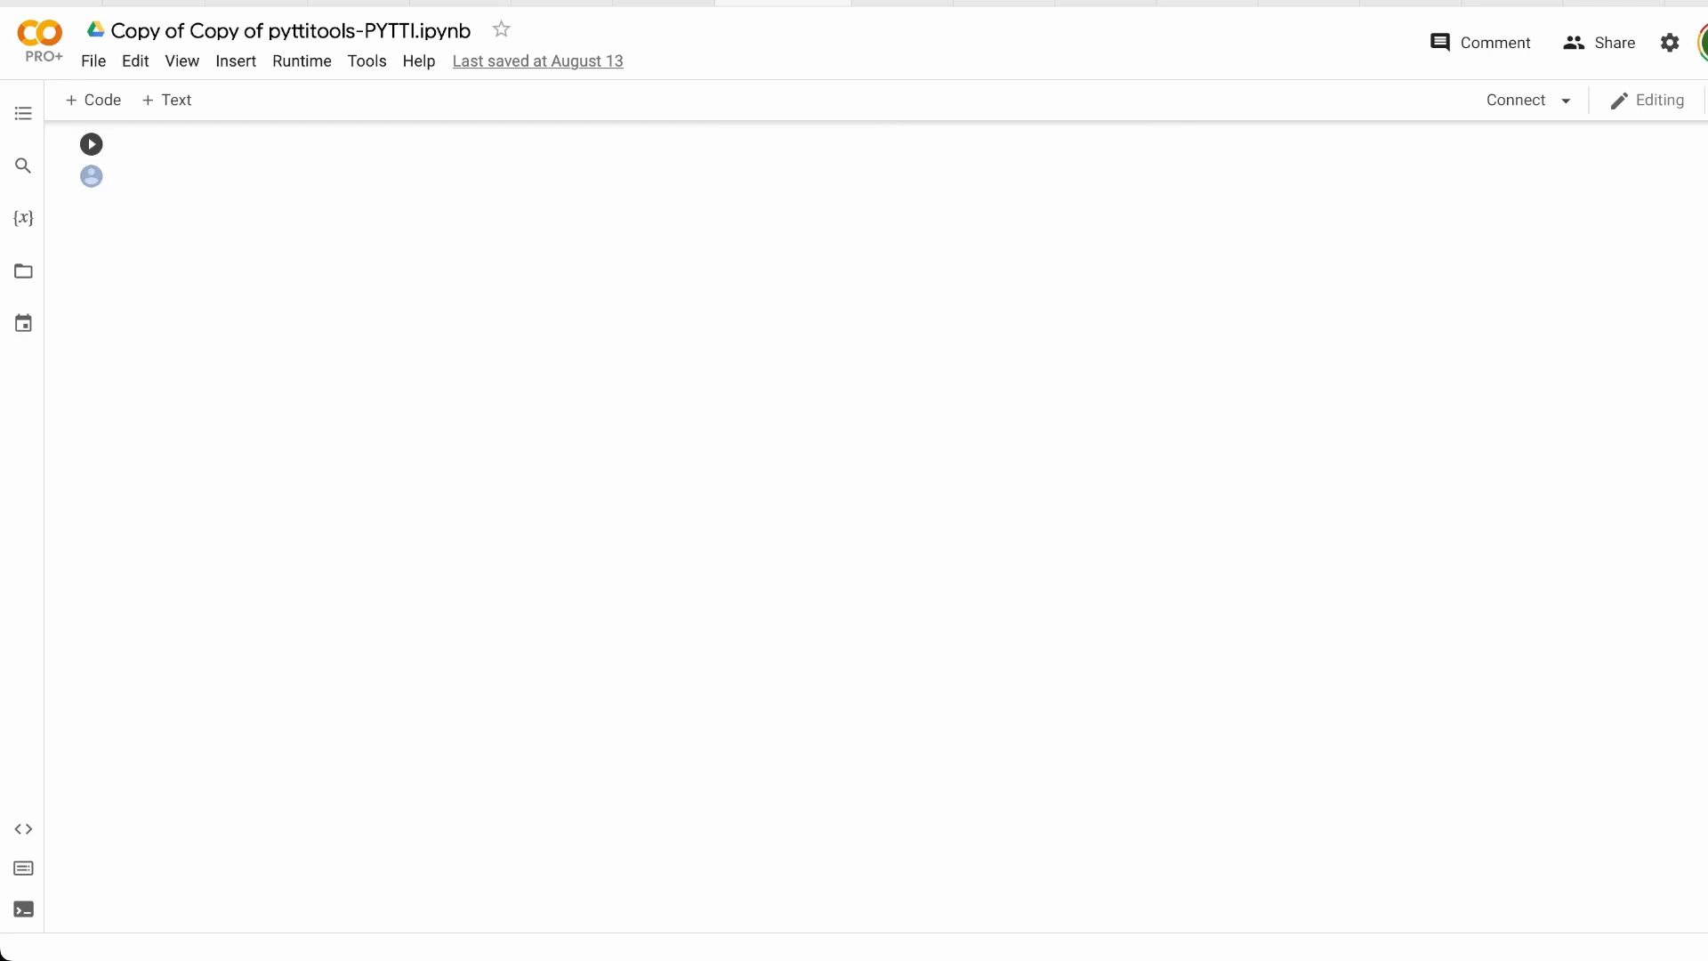
- Open the Disco Diffusion v5.6 notebook and glance at its keyframe-parsing code
{"action": "left_click", "coordinate": [91, 142]}
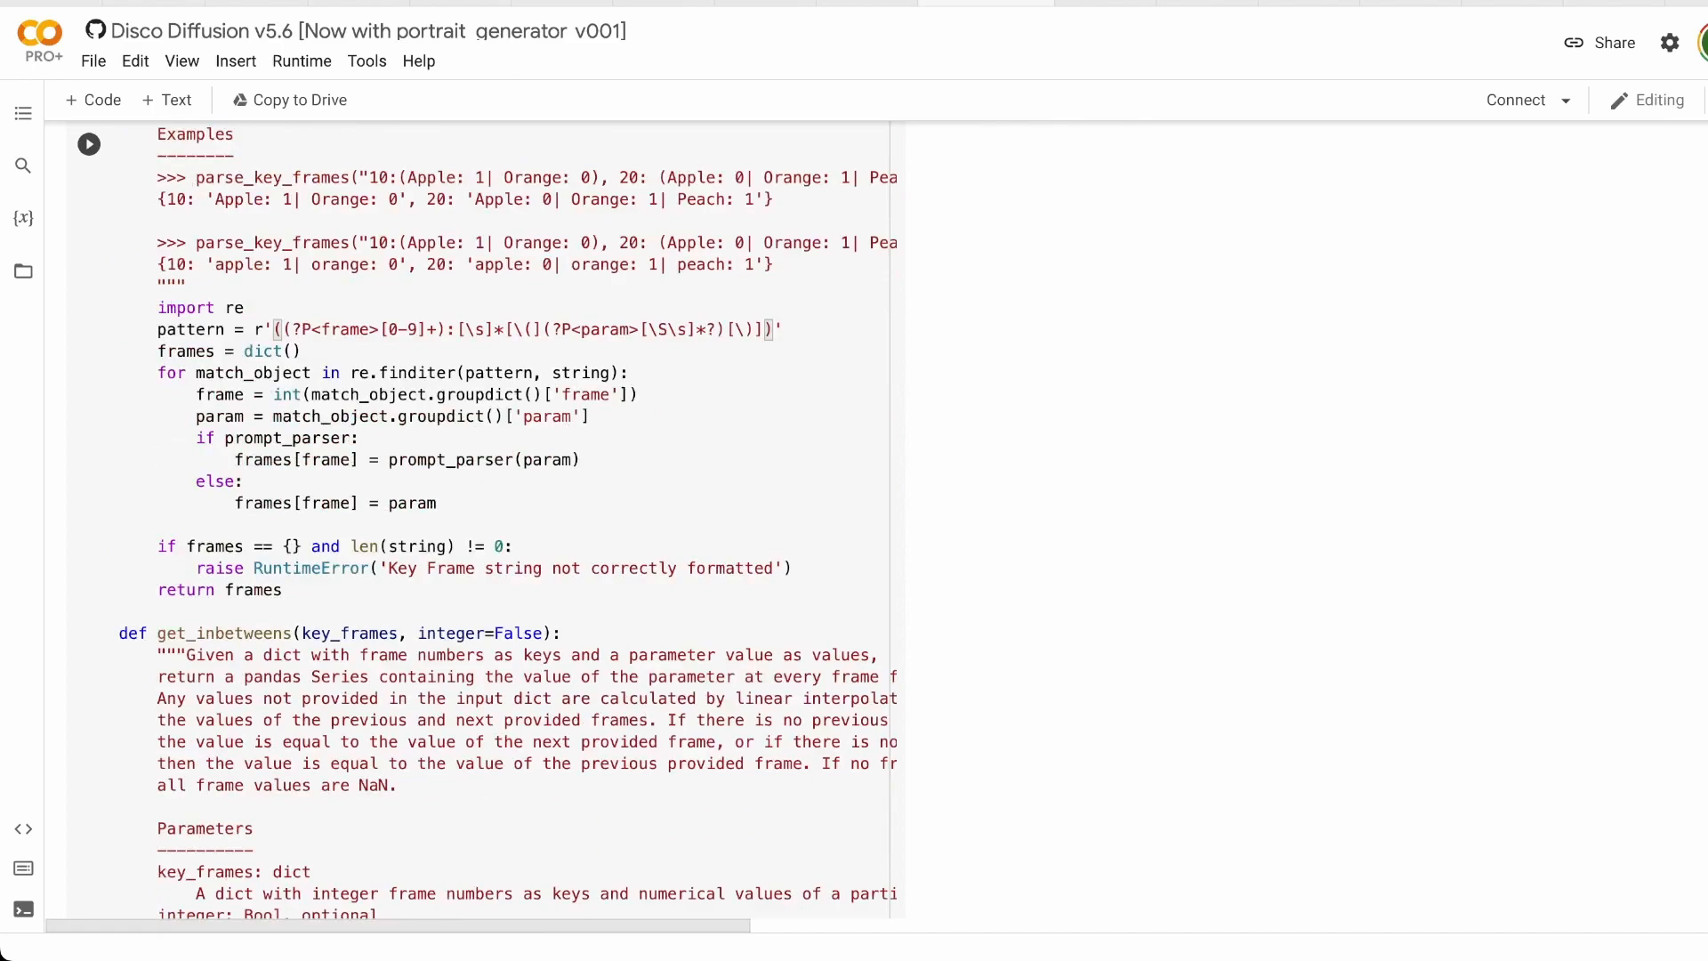
{"action": "scroll", "scroll_direction": "down", "scroll_amount": 3}
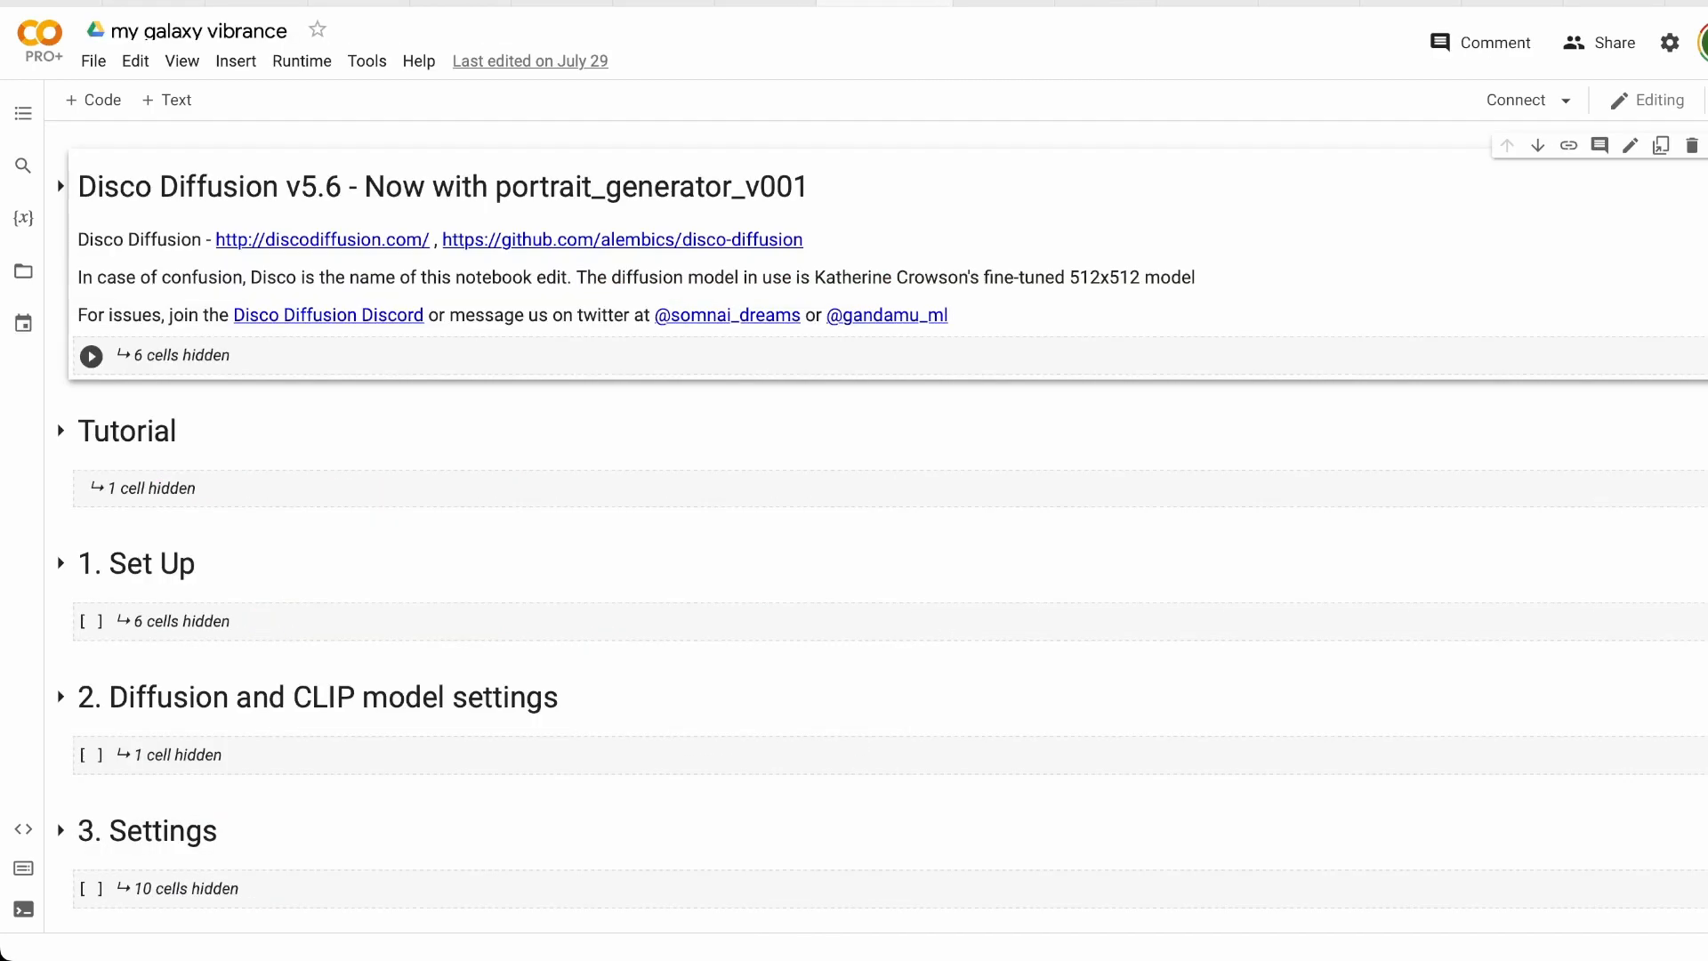
- Expand every collapsed section of the my galaxy vibrance notebook via the View menu
{"action": "scroll", "scroll_direction": "down", "scroll_amount": 3}
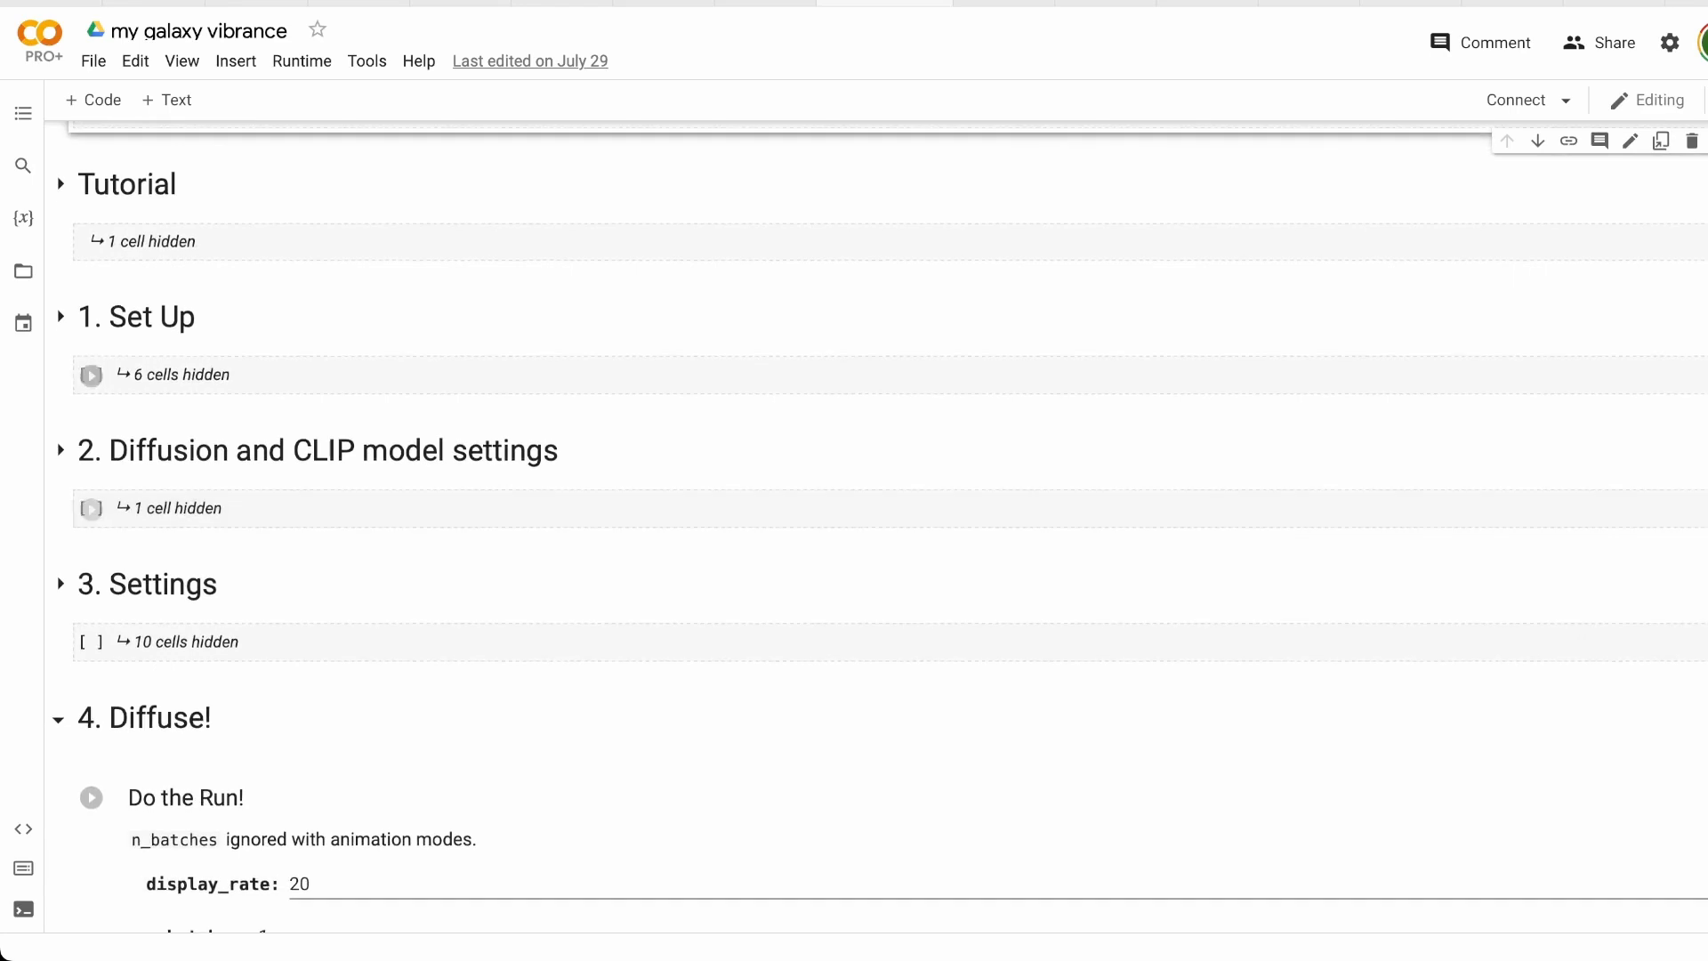
{"action": "left_click", "coordinate": [182, 60]}
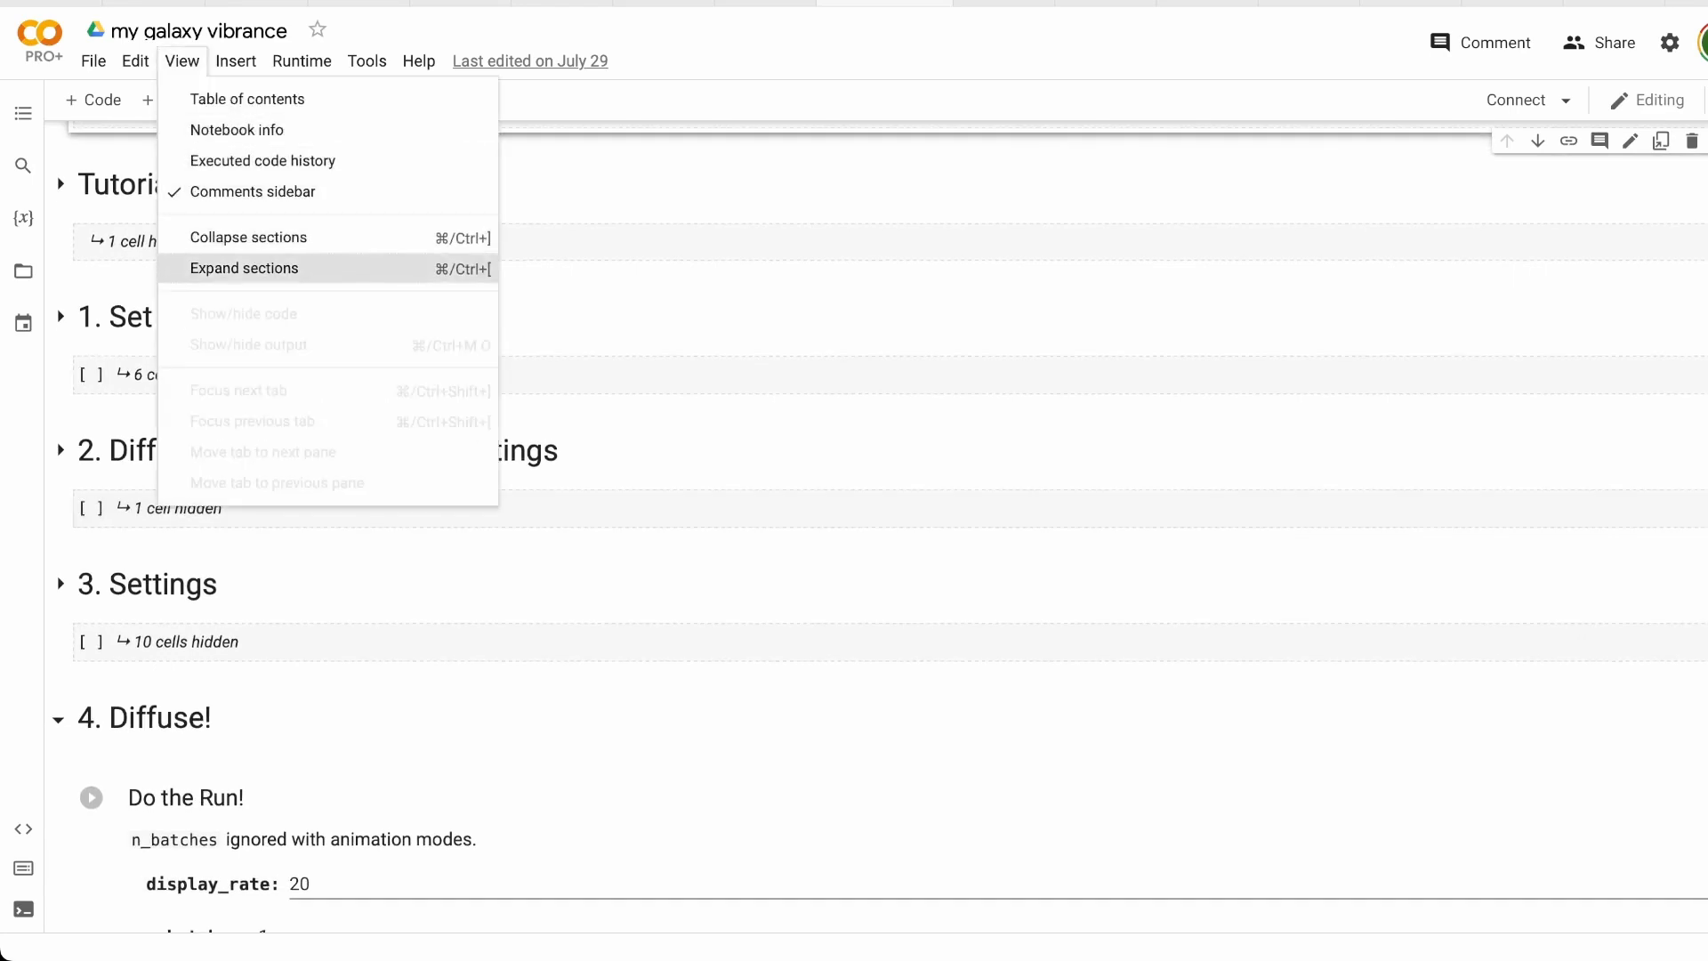
{"action": "left_click", "coordinate": [244, 267]}
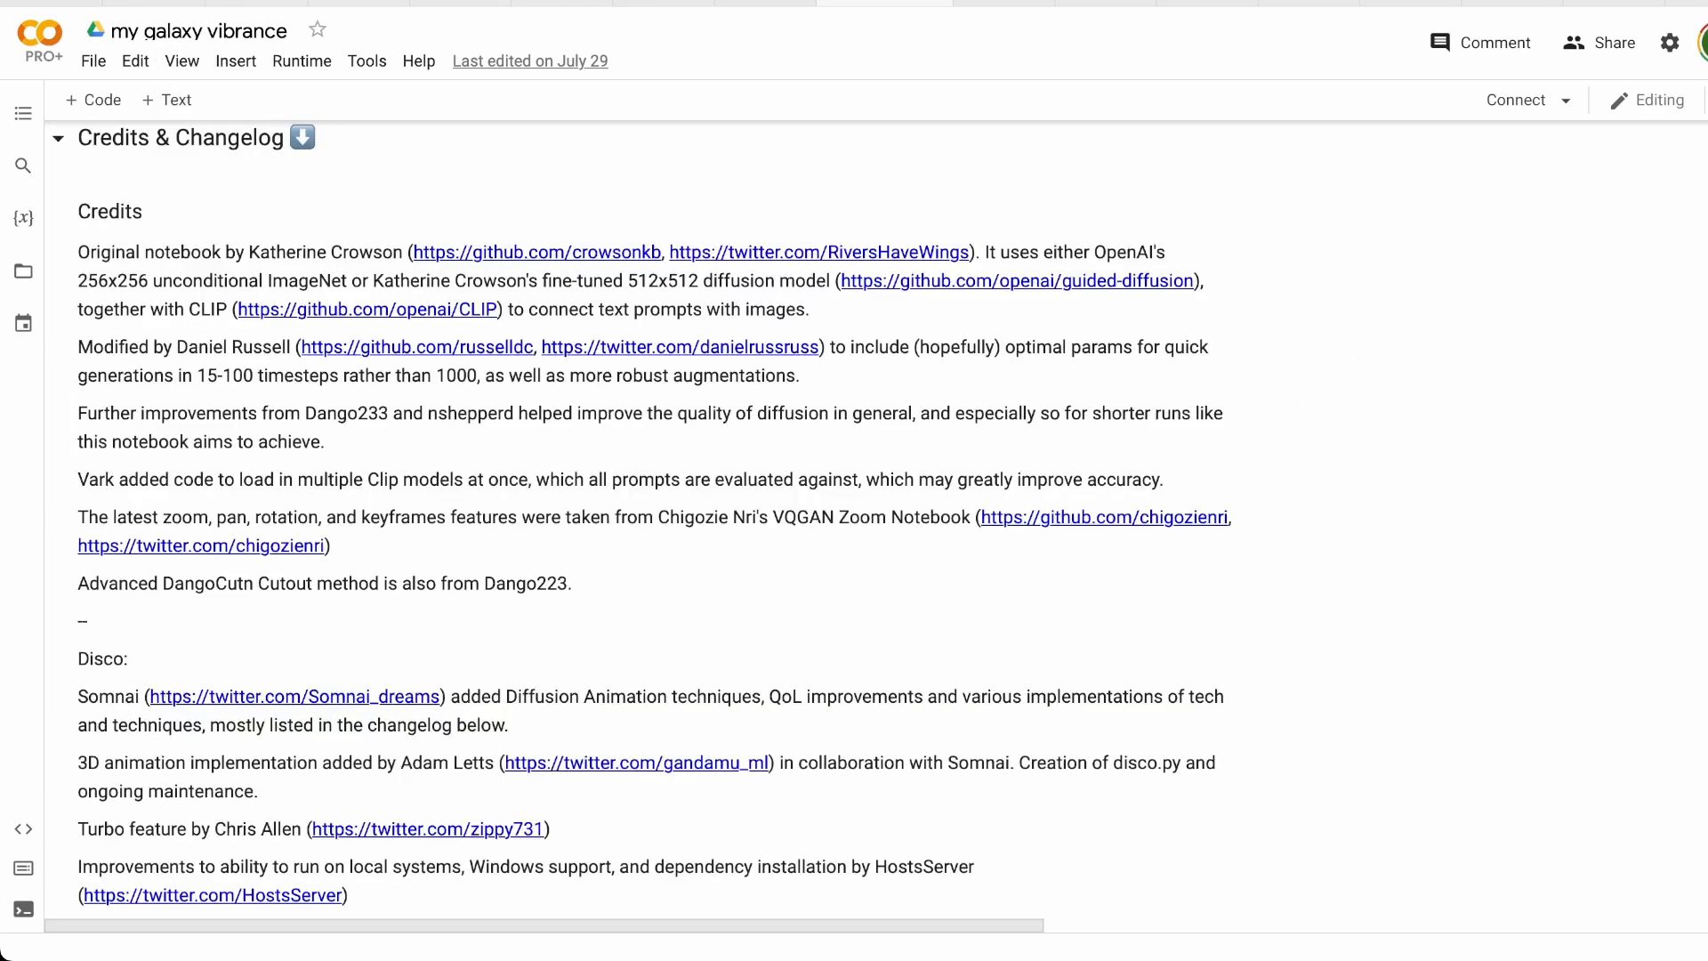
- Scroll through the expanded setup output and diffusion settings cells
{"action": "scroll", "scroll_direction": "down", "scroll_amount": 3}
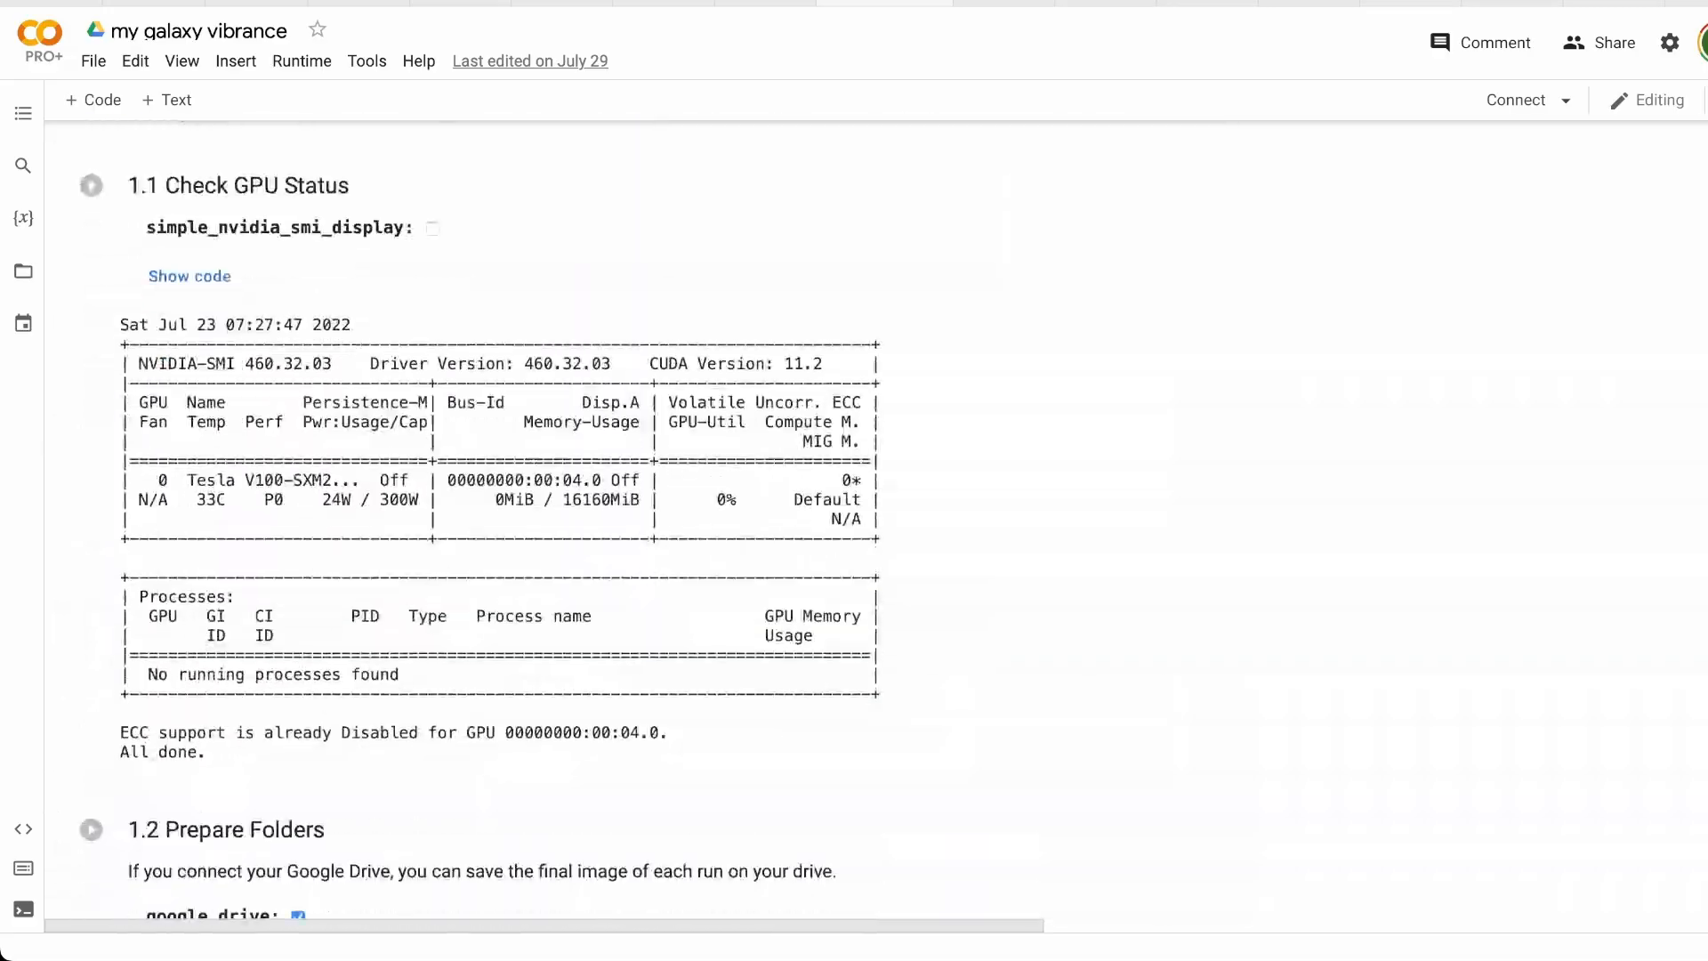
{"action": "scroll", "scroll_direction": "down", "scroll_amount": 3}
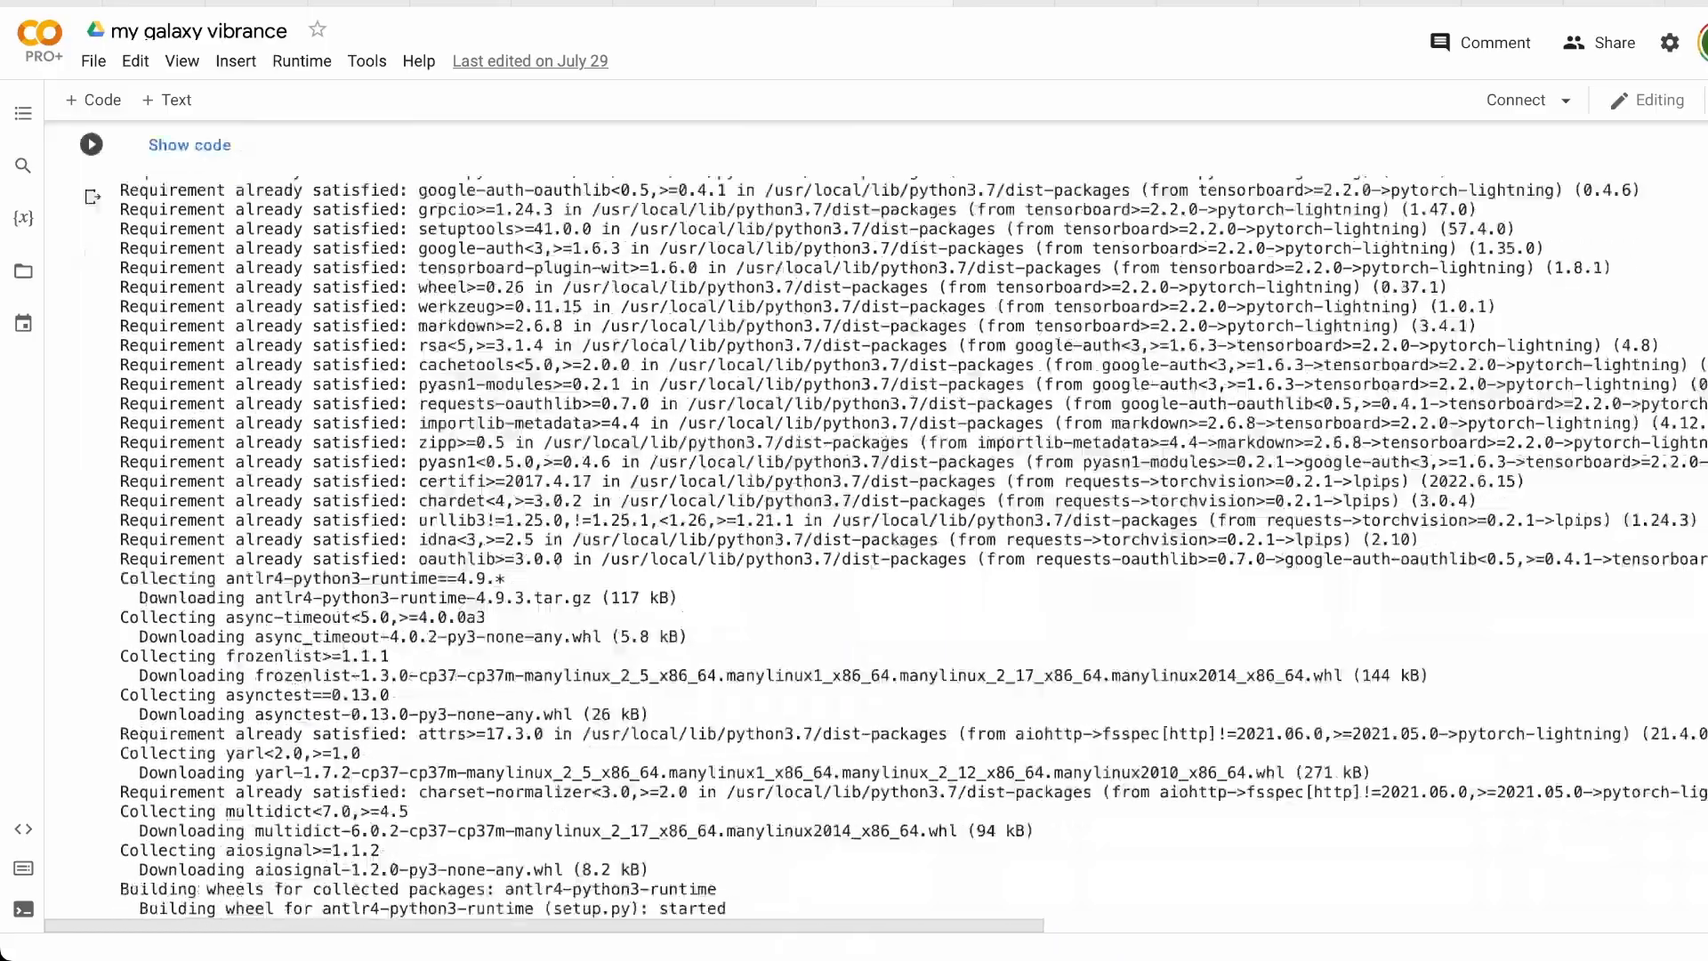
{"action": "scroll", "scroll_direction": "down", "scroll_amount": 3}
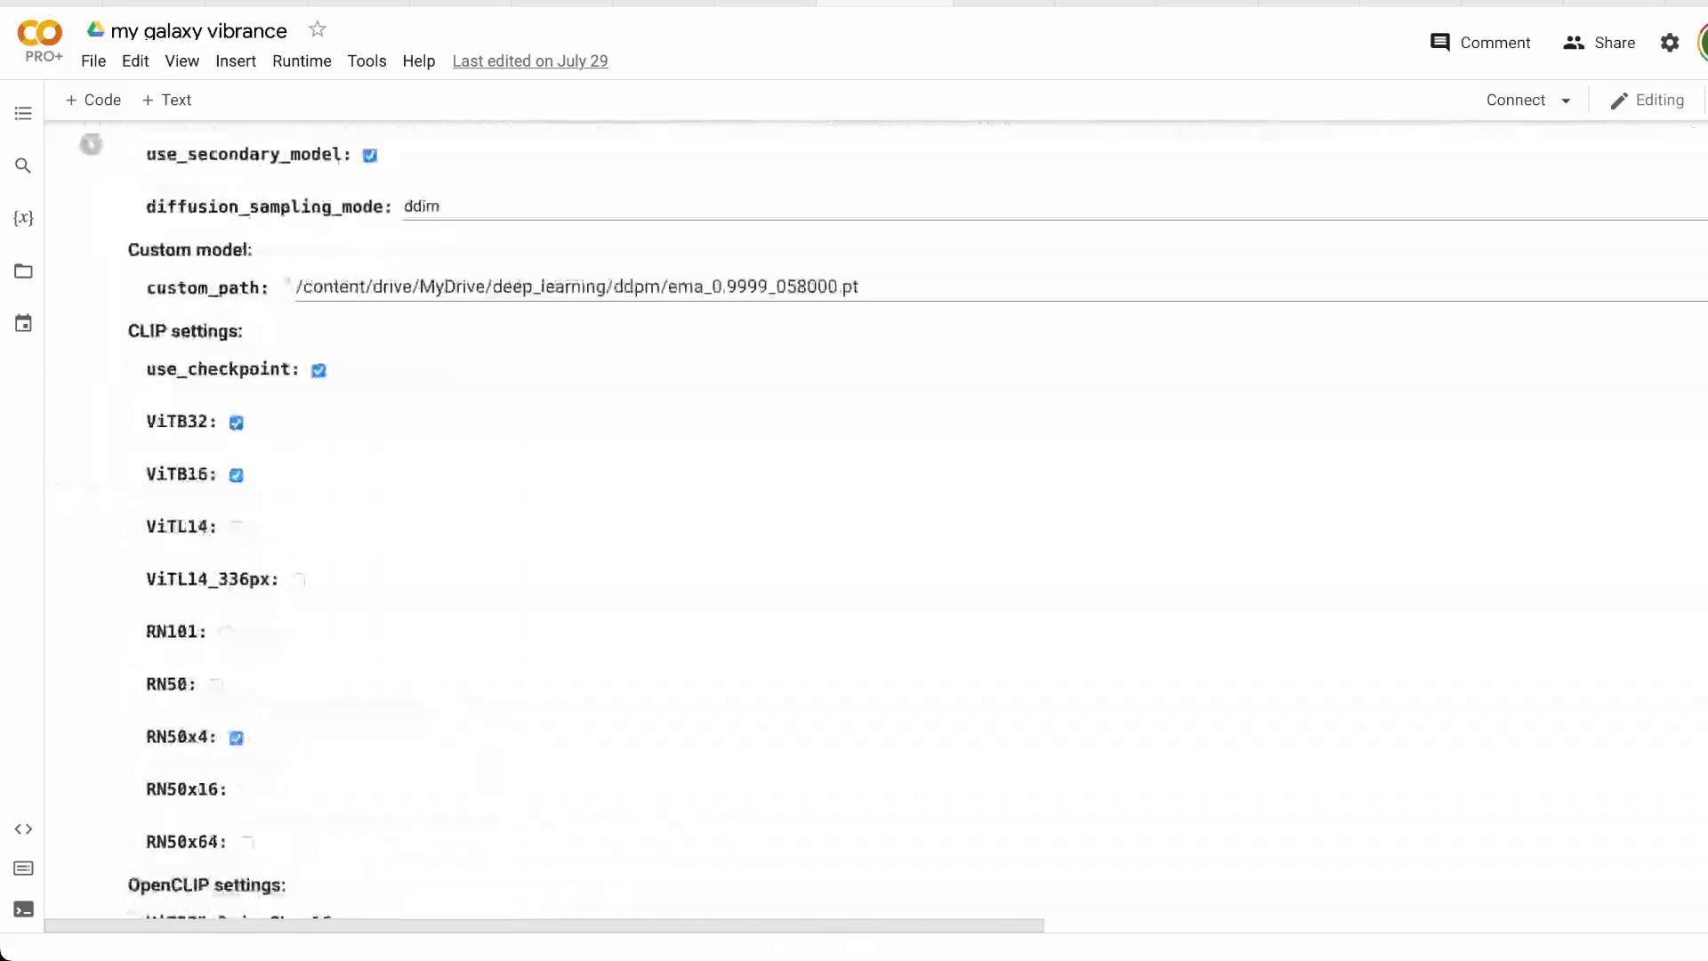
{"action": "scroll", "scroll_direction": "down", "scroll_amount": 3}
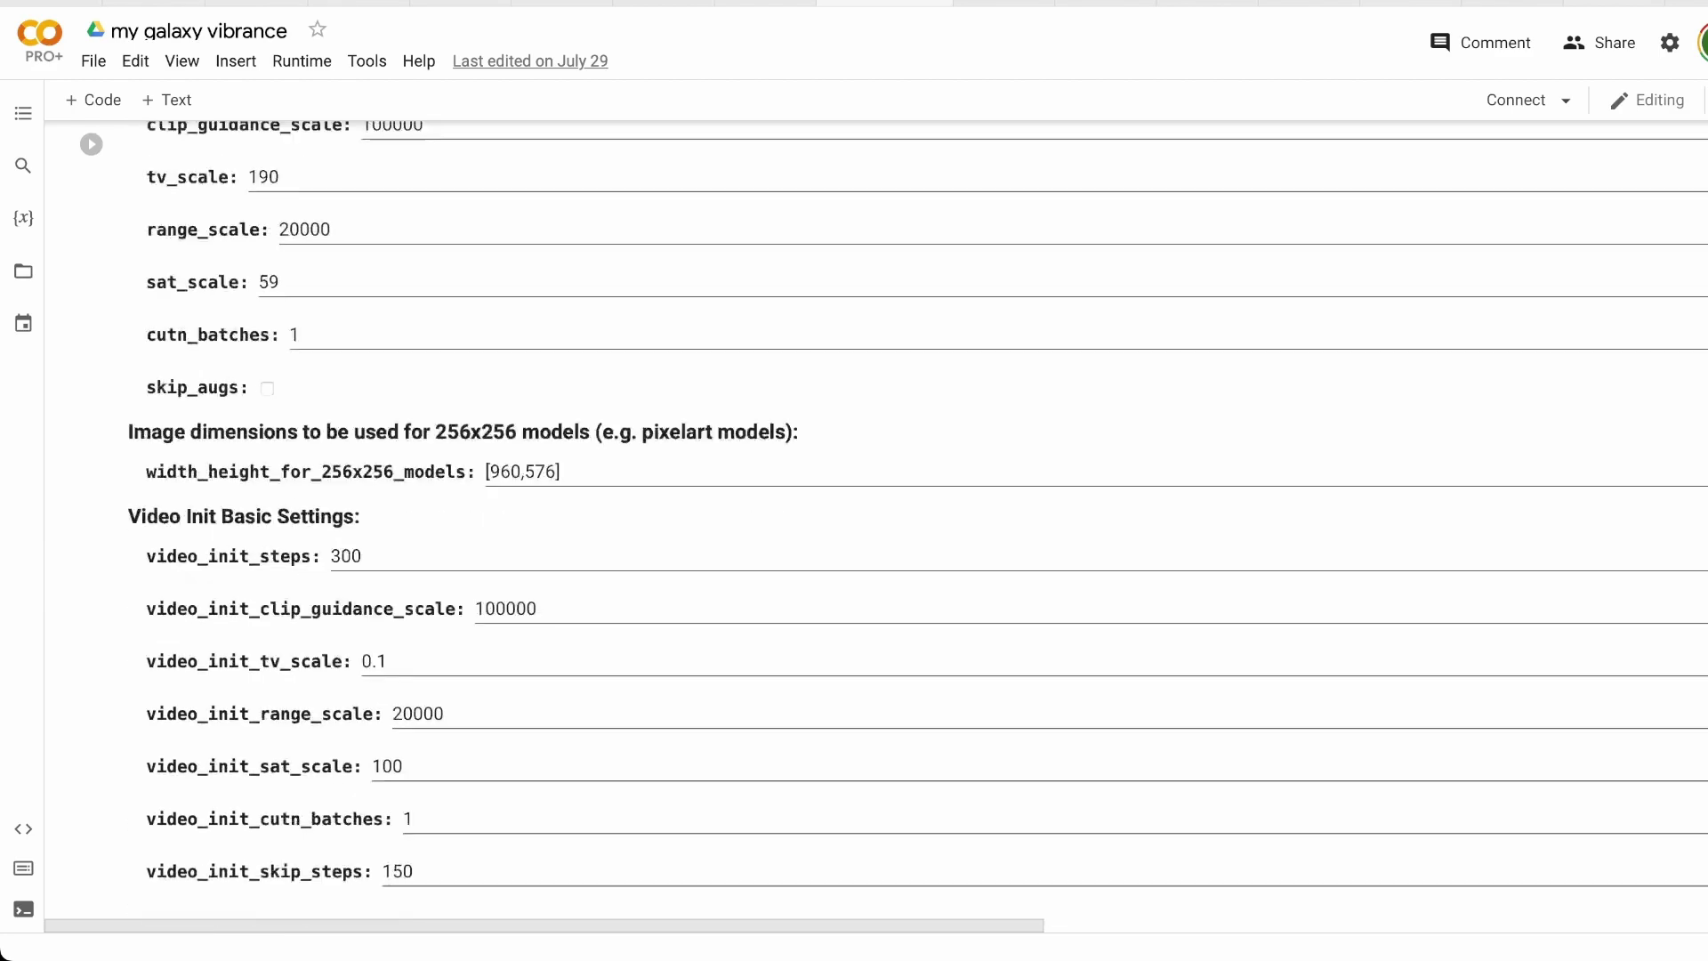
{"action": "scroll", "scroll_direction": "down", "scroll_amount": 3}
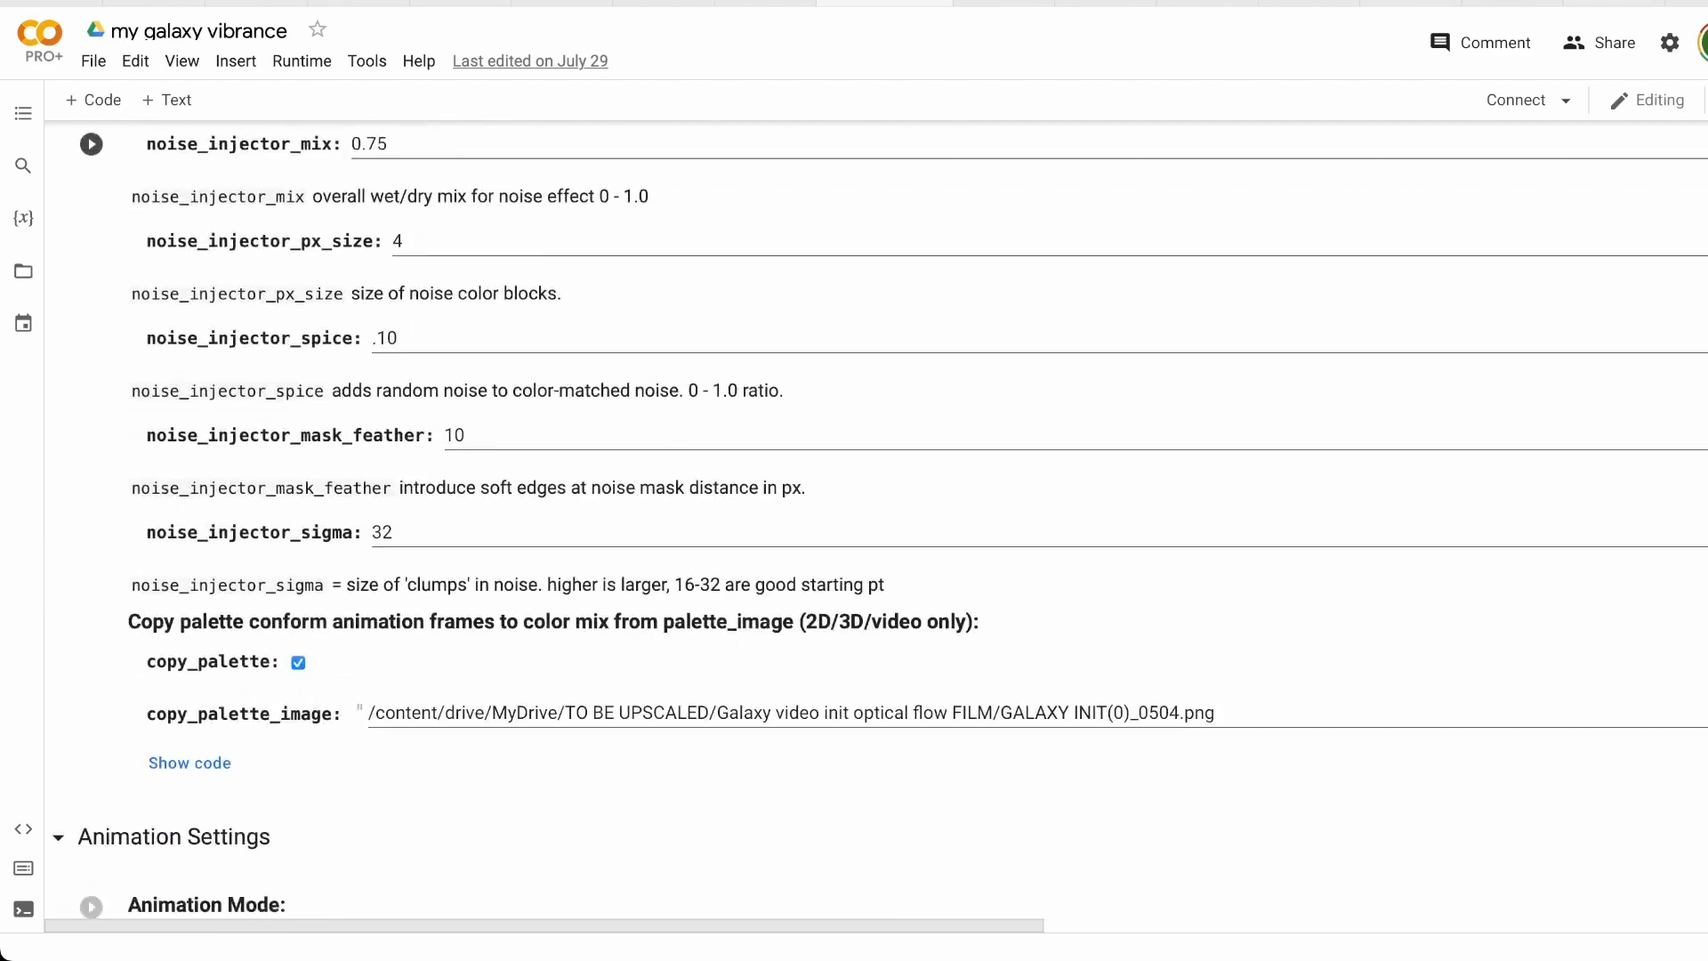
{"action": "scroll", "scroll_direction": "down", "scroll_amount": 3}
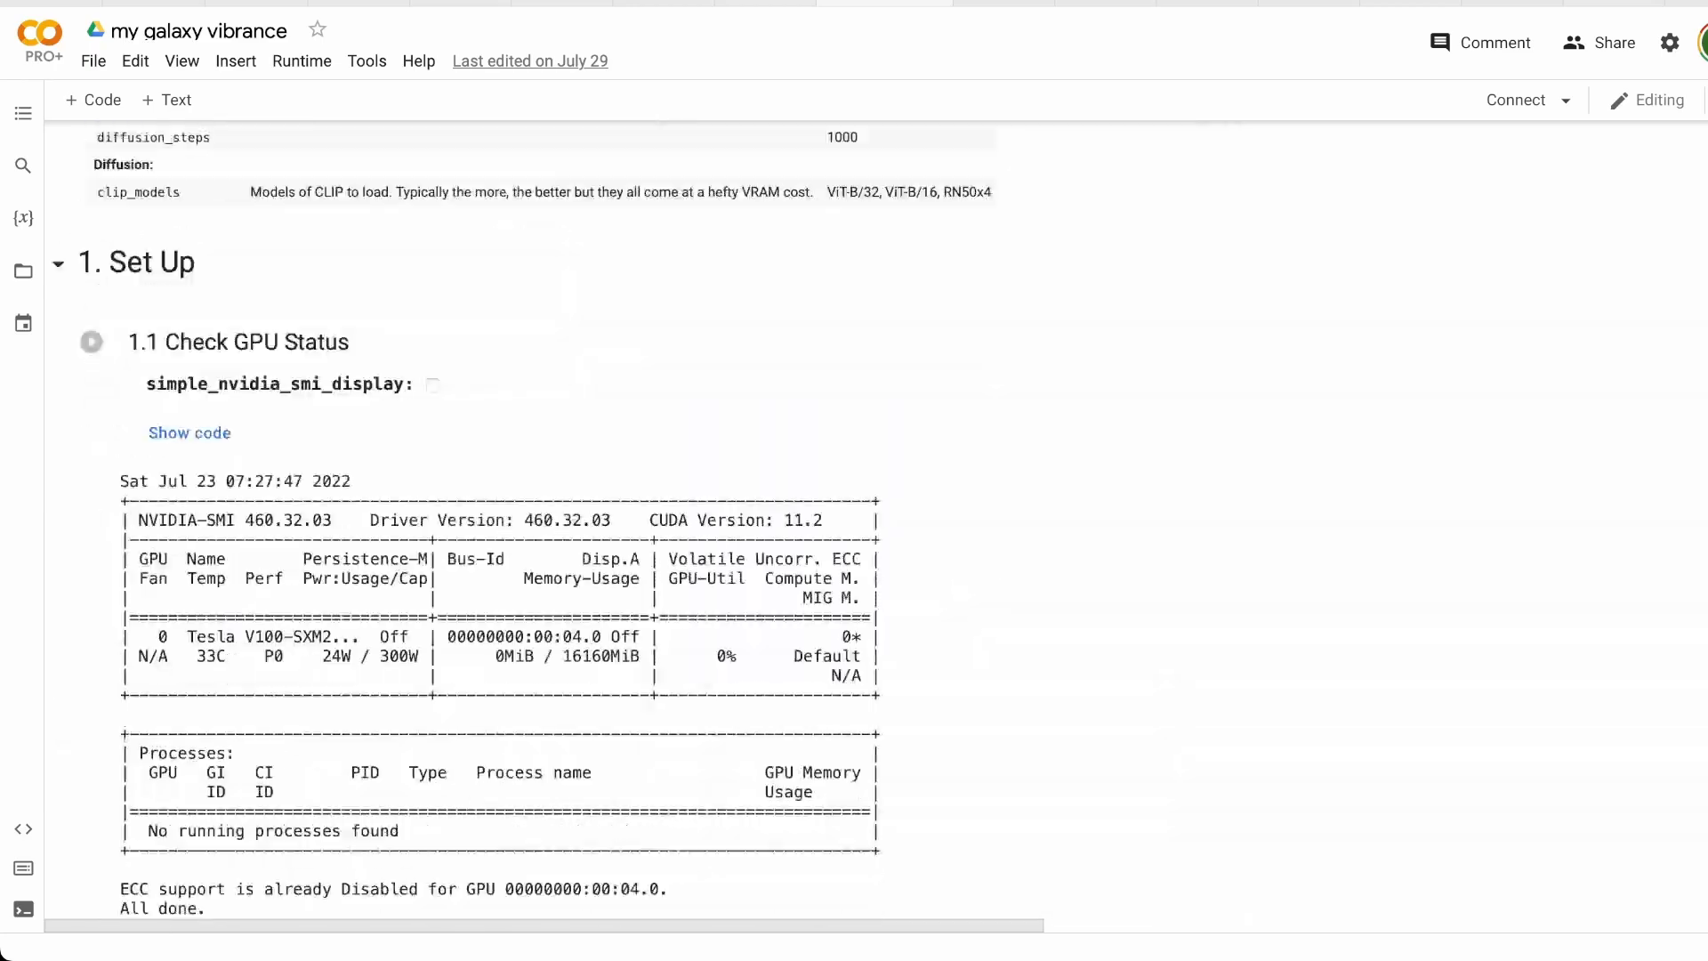
{"action": "scroll", "scroll_direction": "down", "scroll_amount": 3}
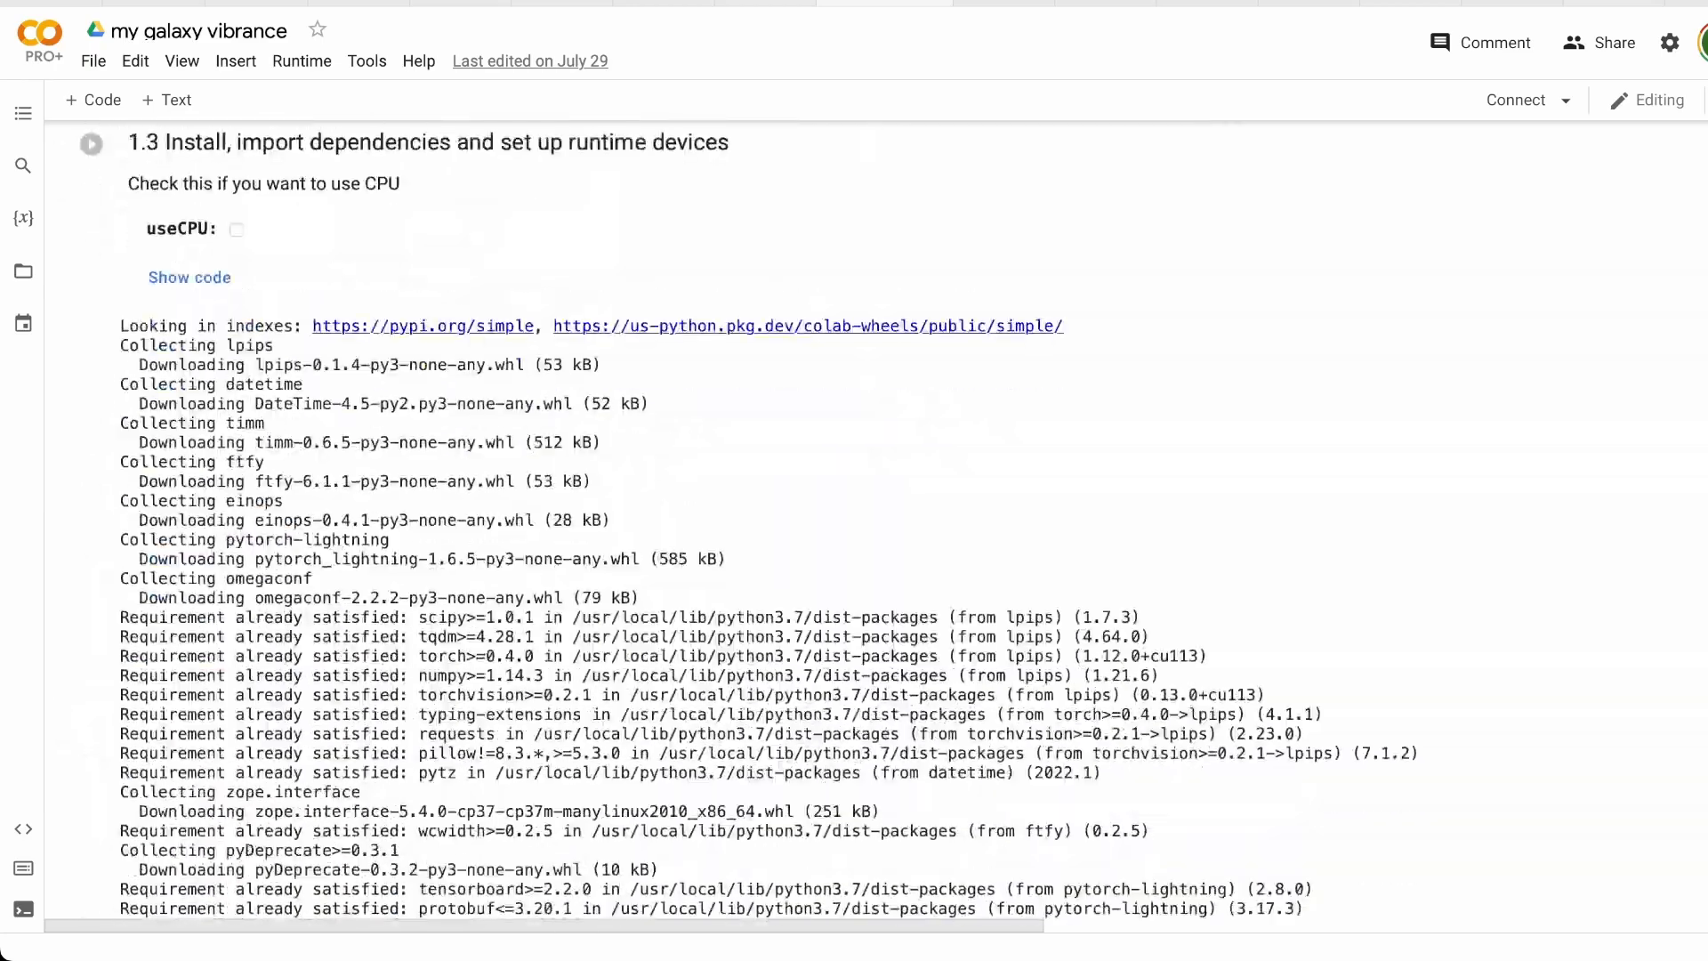
{"action": "scroll", "scroll_direction": "down", "scroll_amount": 3}
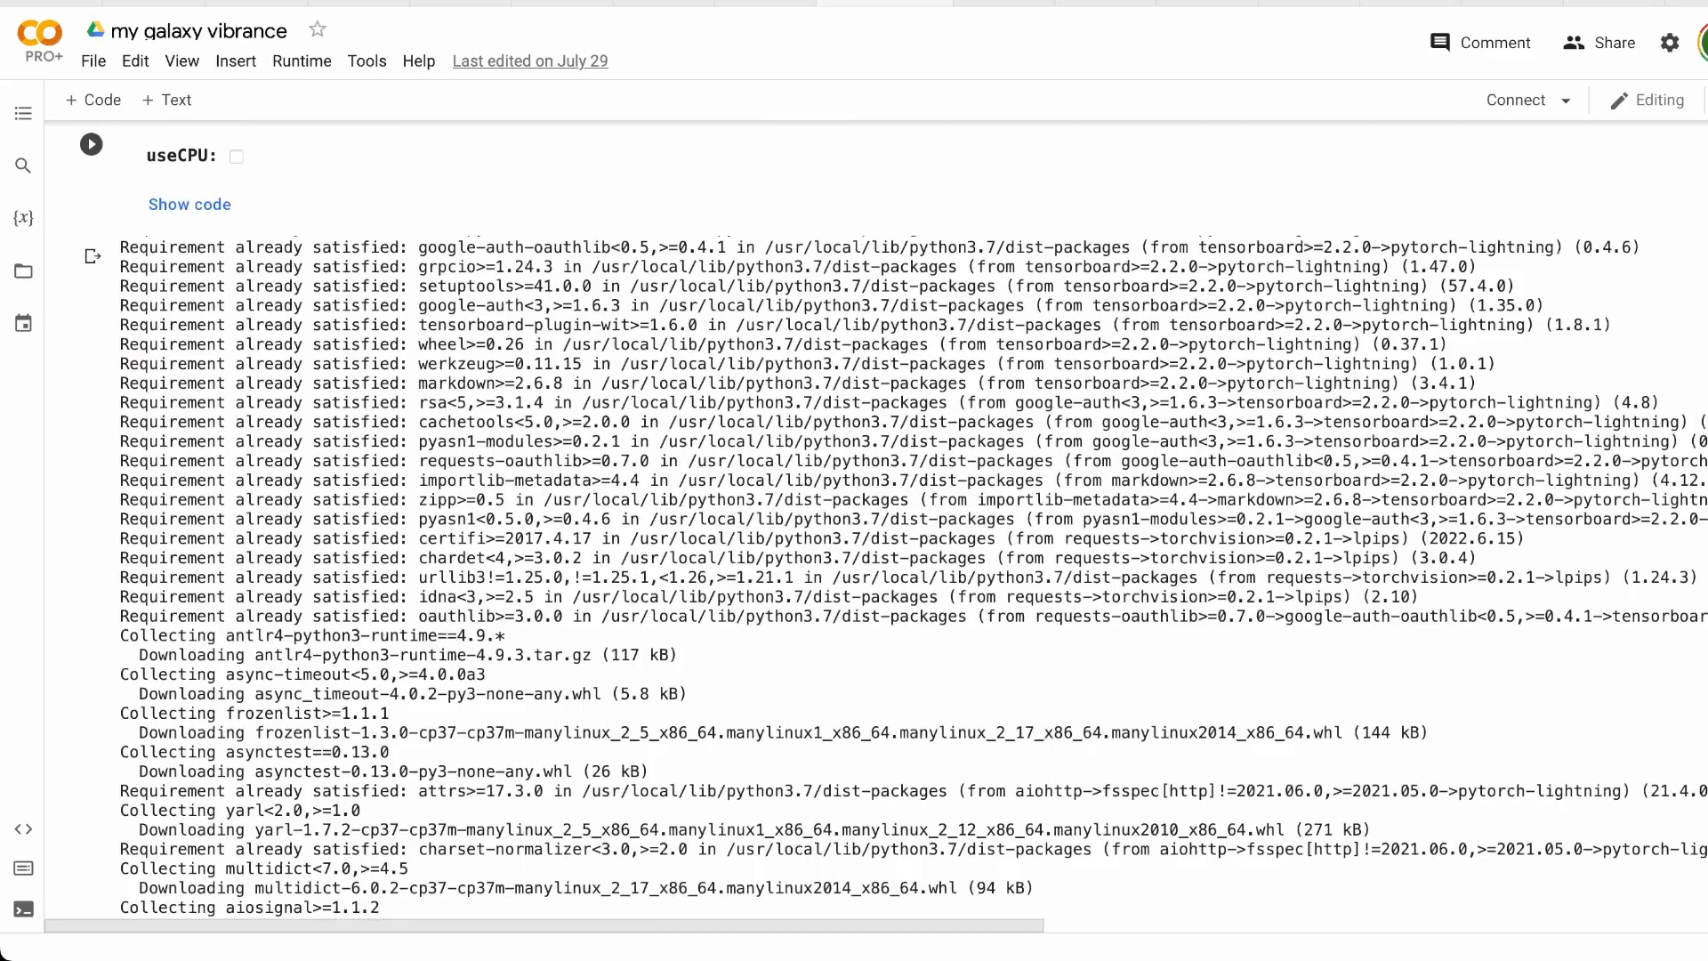
{"action": "scroll", "scroll_direction": "down", "scroll_amount": 3}
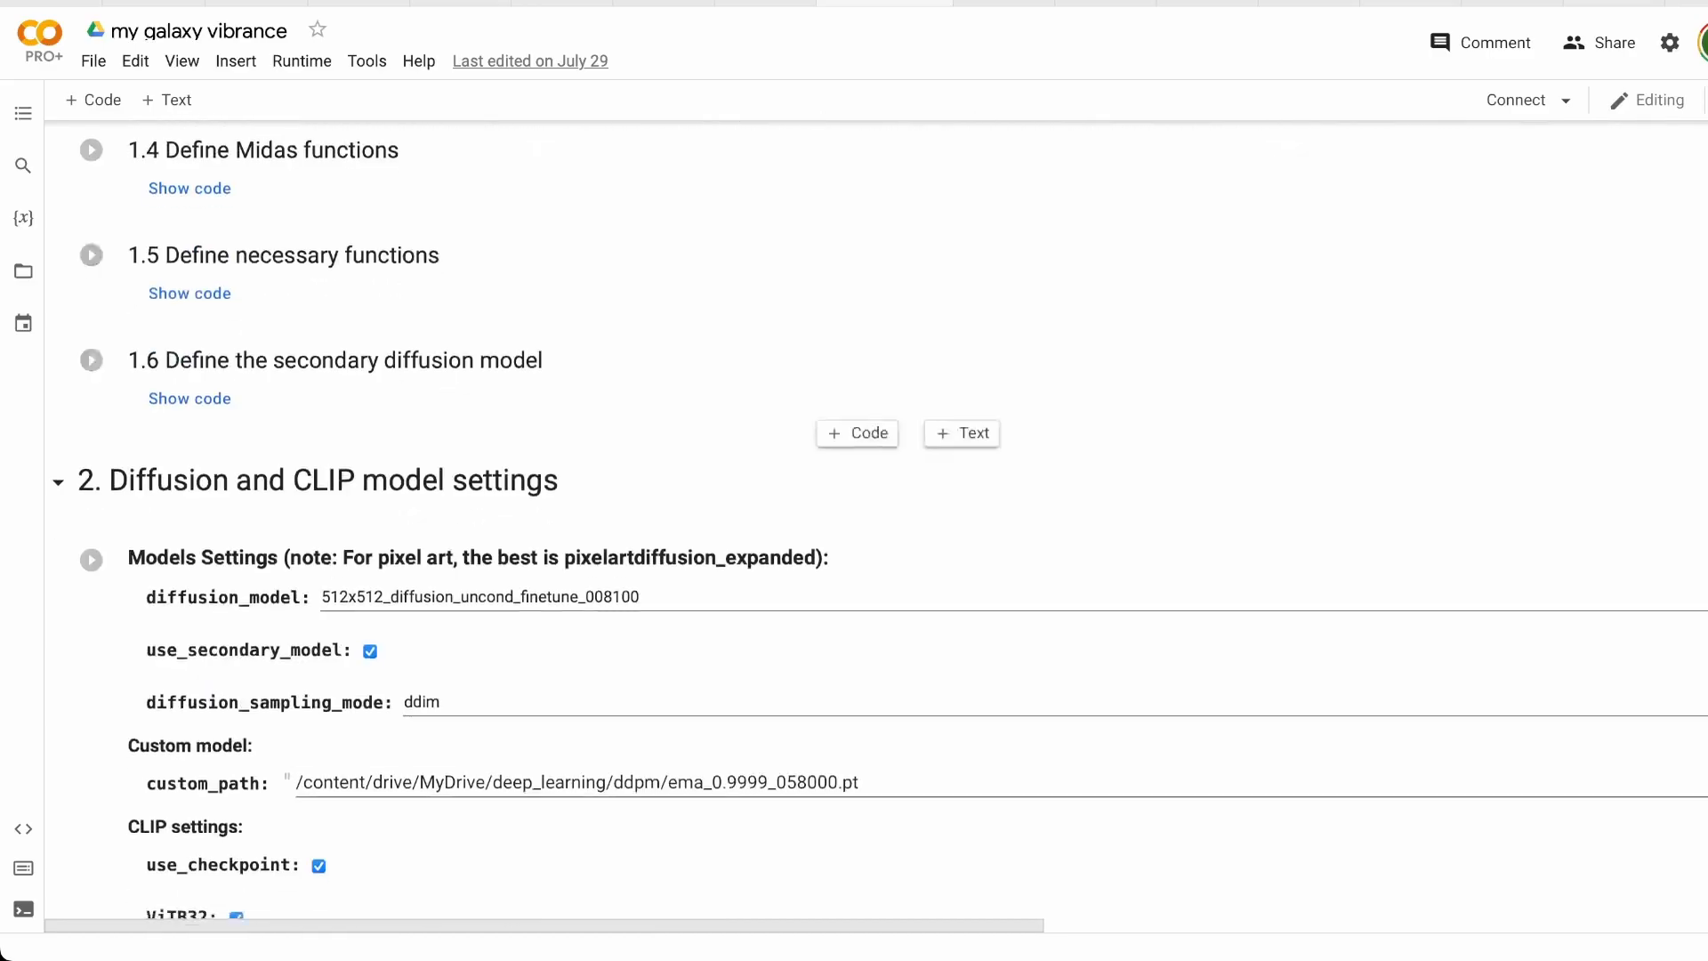
{"action": "scroll", "scroll_direction": "down", "scroll_amount": 3}
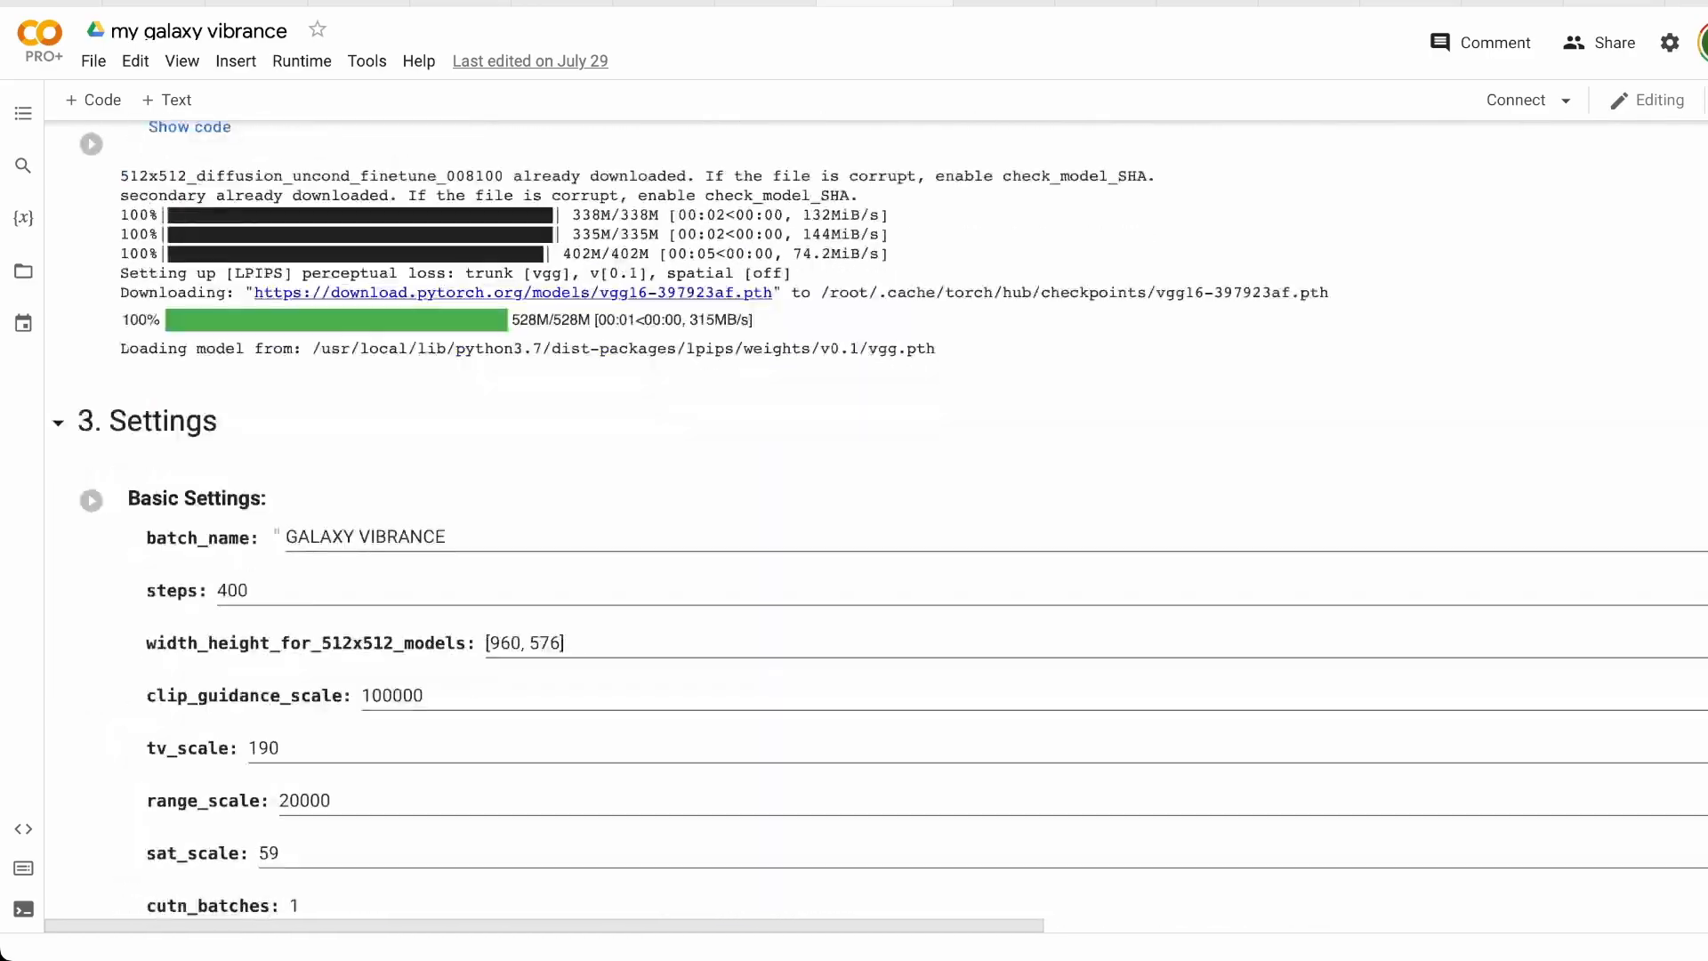
{"action": "scroll", "scroll_direction": "down", "scroll_amount": 3}
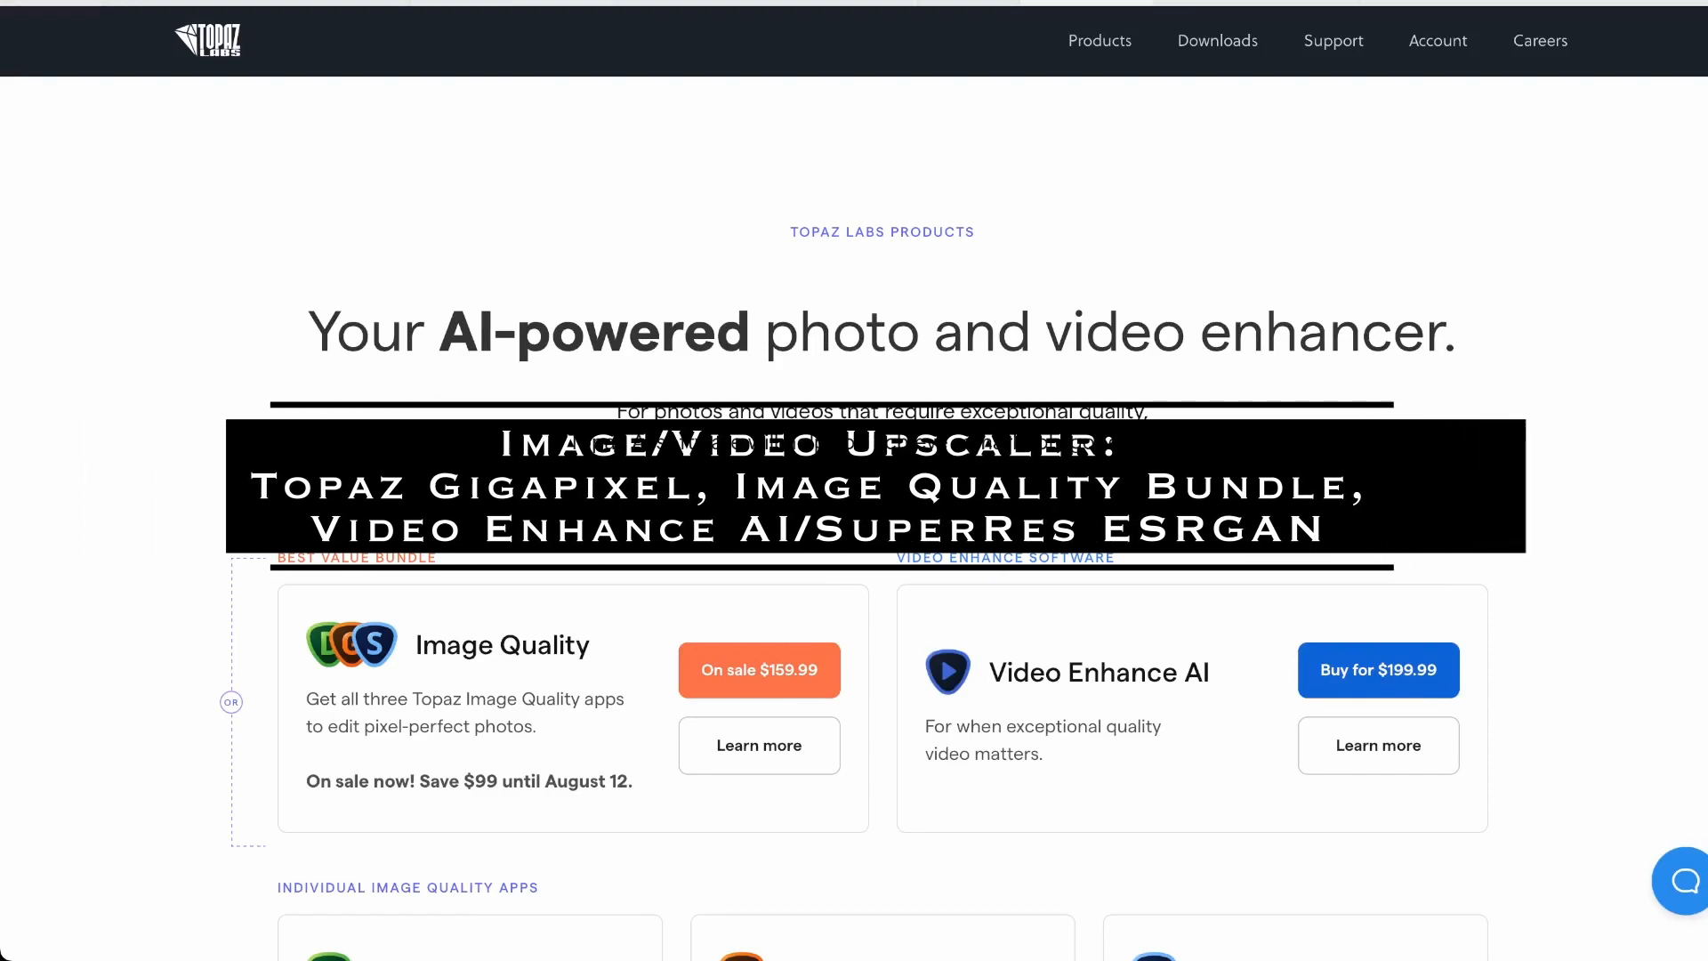
- Scroll the Gigapixel AI page down to the mountain before/after comparison
{"action": "scroll", "scroll_direction": "down", "scroll_amount": 3}
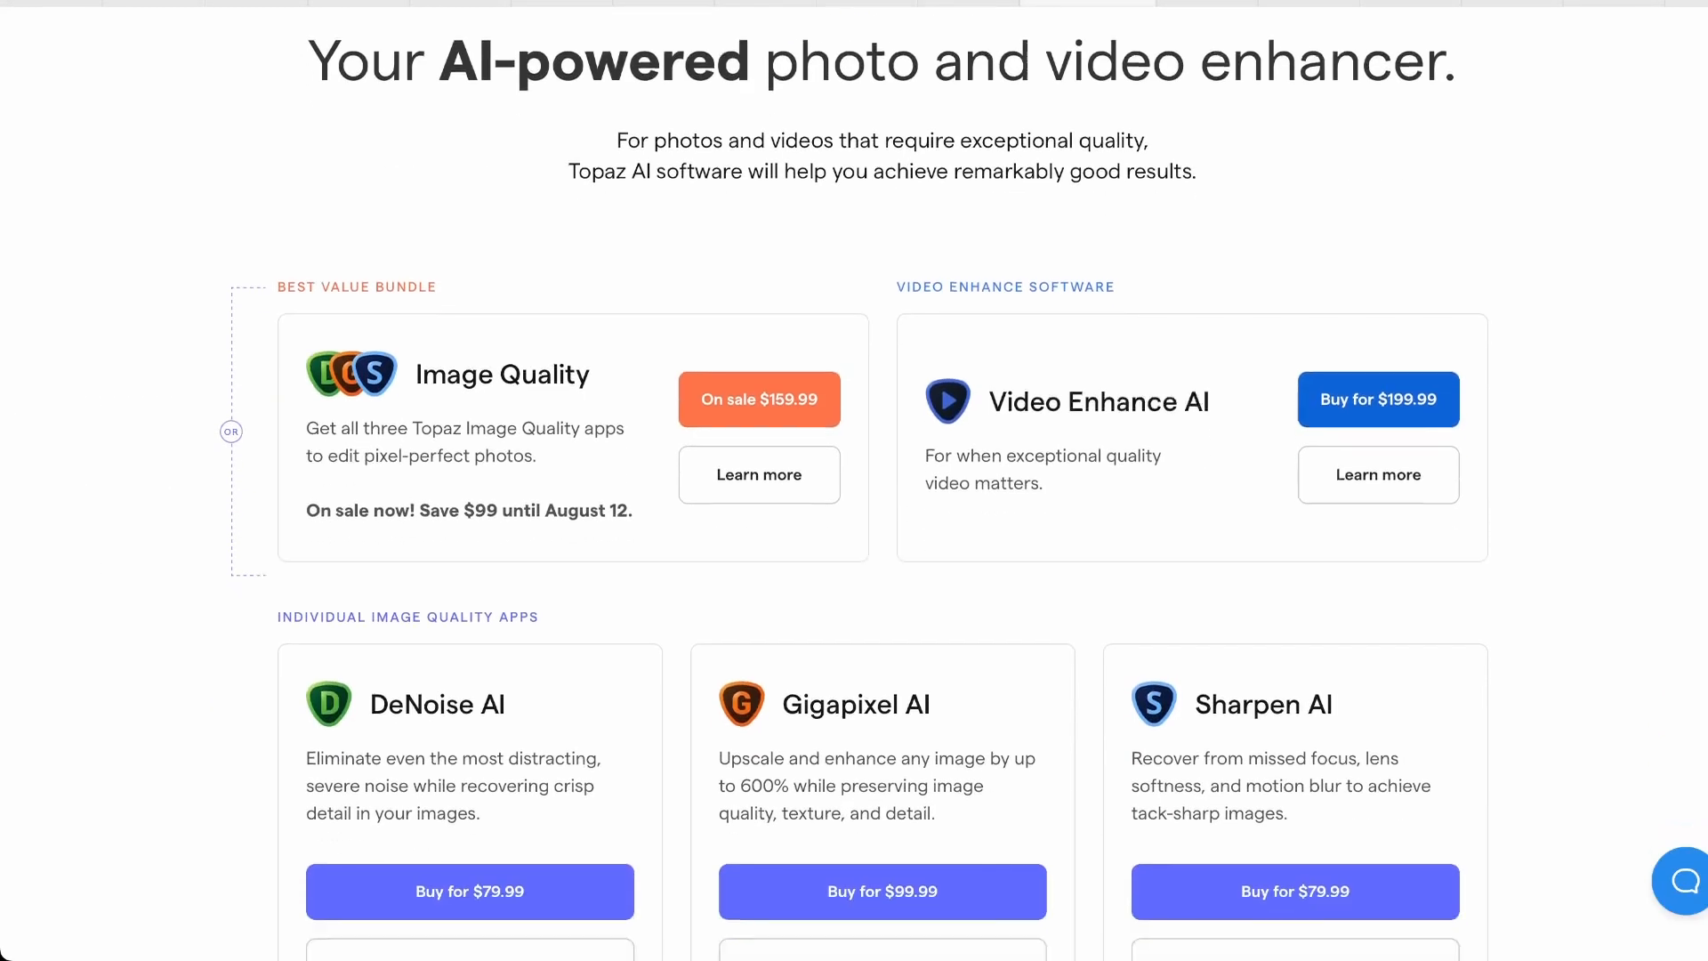
{"action": "scroll", "scroll_direction": "down", "scroll_amount": 3}
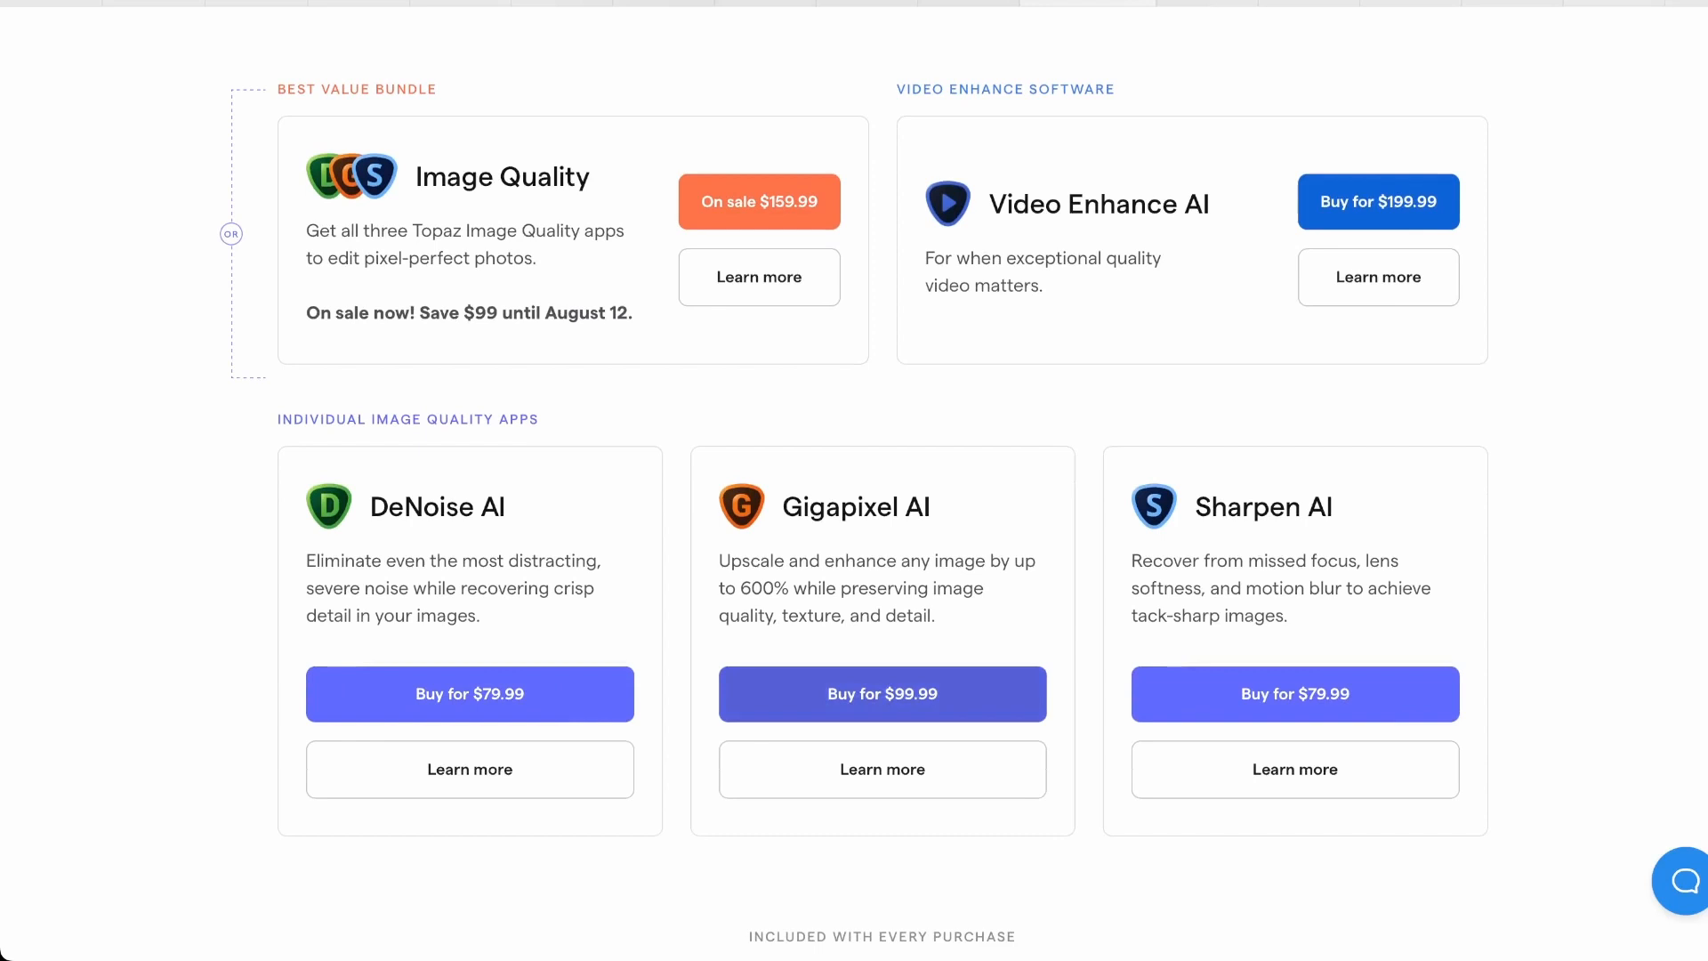
{"action": "mouse_move", "coordinate": [883, 769]}
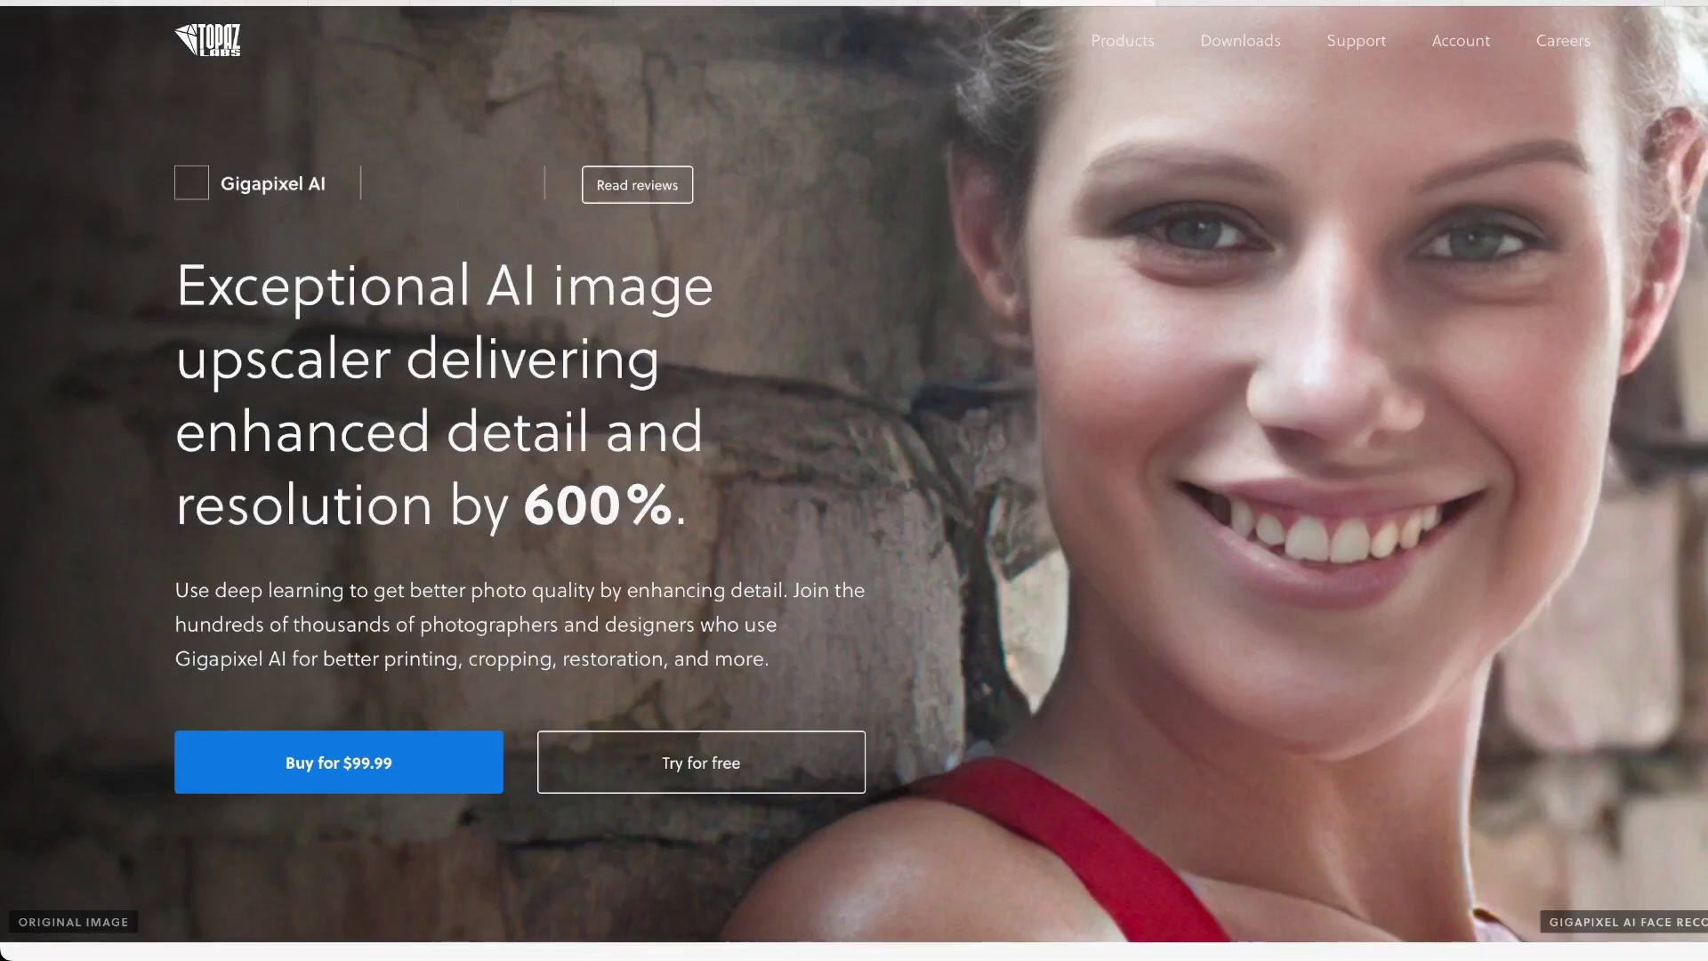
{"action": "scroll", "scroll_direction": "down", "scroll_amount": 3}
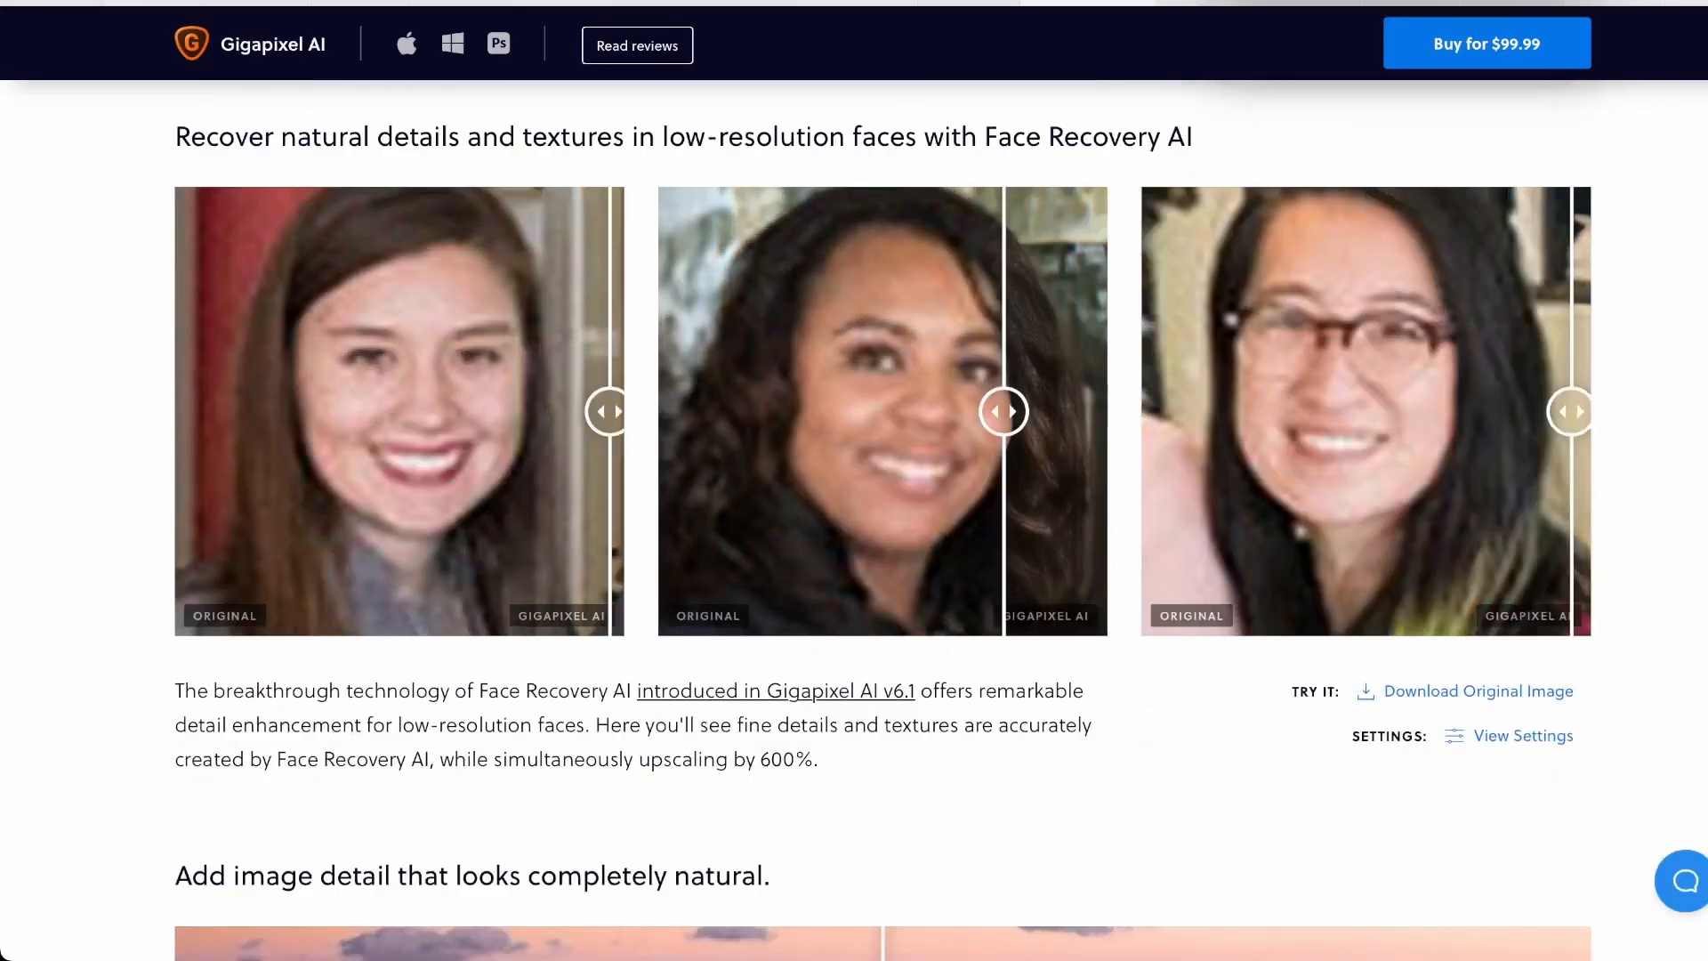
{"action": "scroll", "scroll_direction": "down", "scroll_amount": 3}
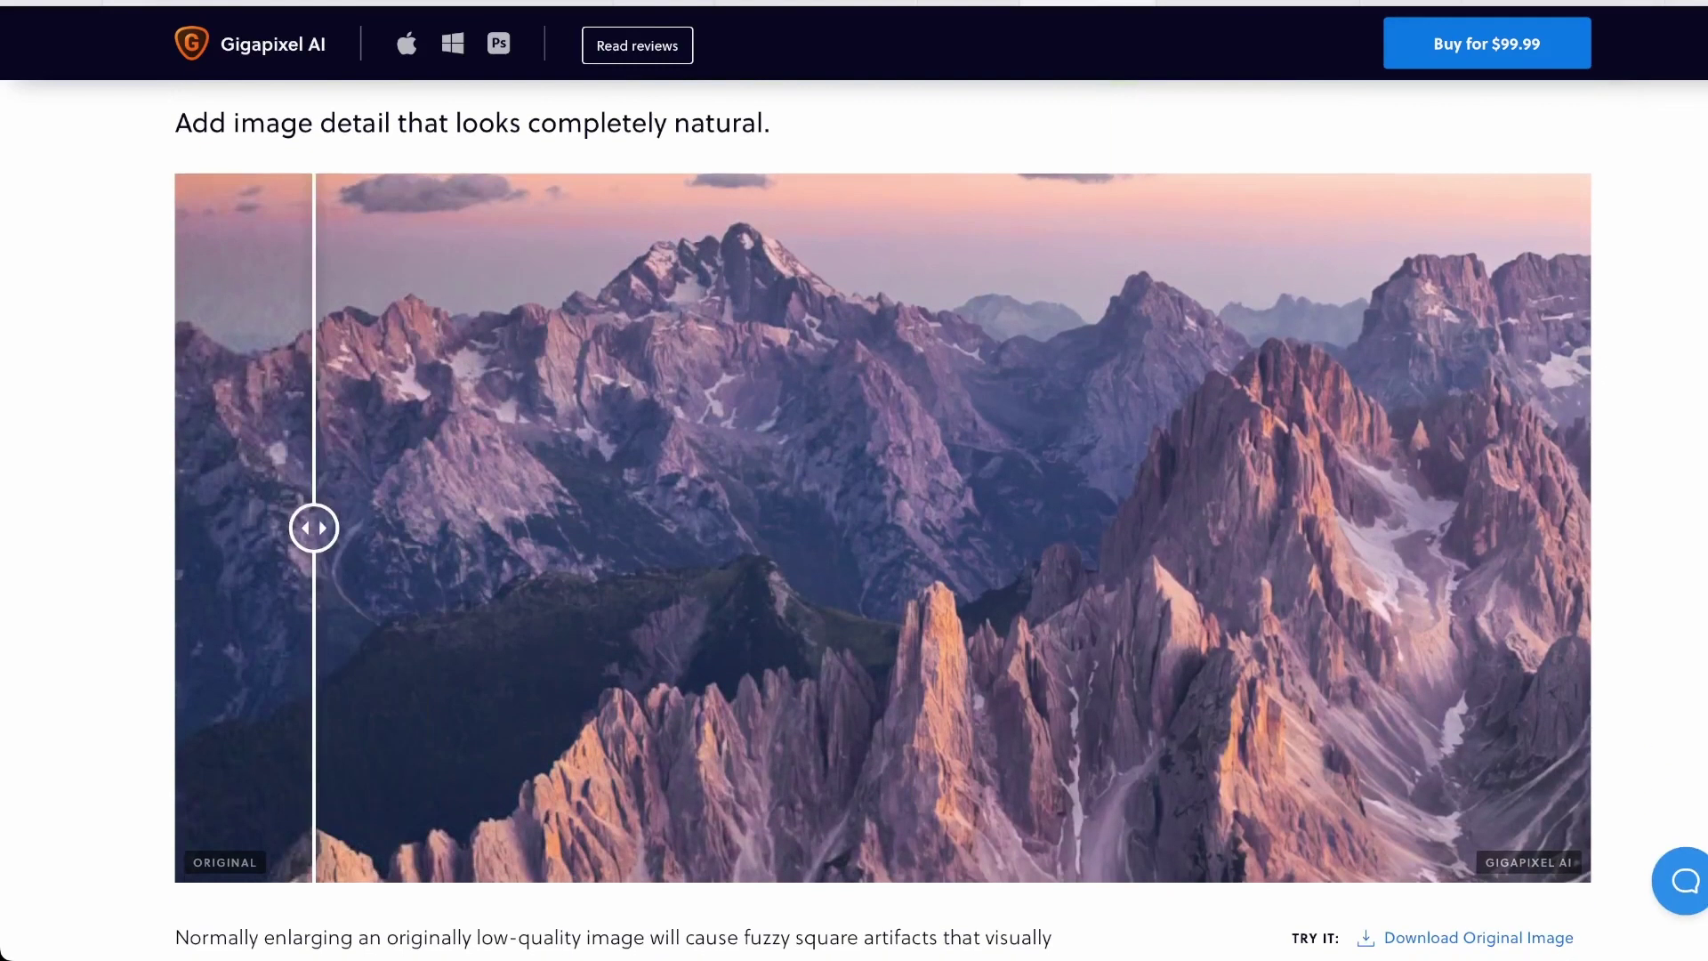
- Drag the mountain slider to the centre to compare the original, then reach the product pricing cards
{"action": "left_click_drag", "start_coordinate": [313, 527], "coordinate": [423, 527]}
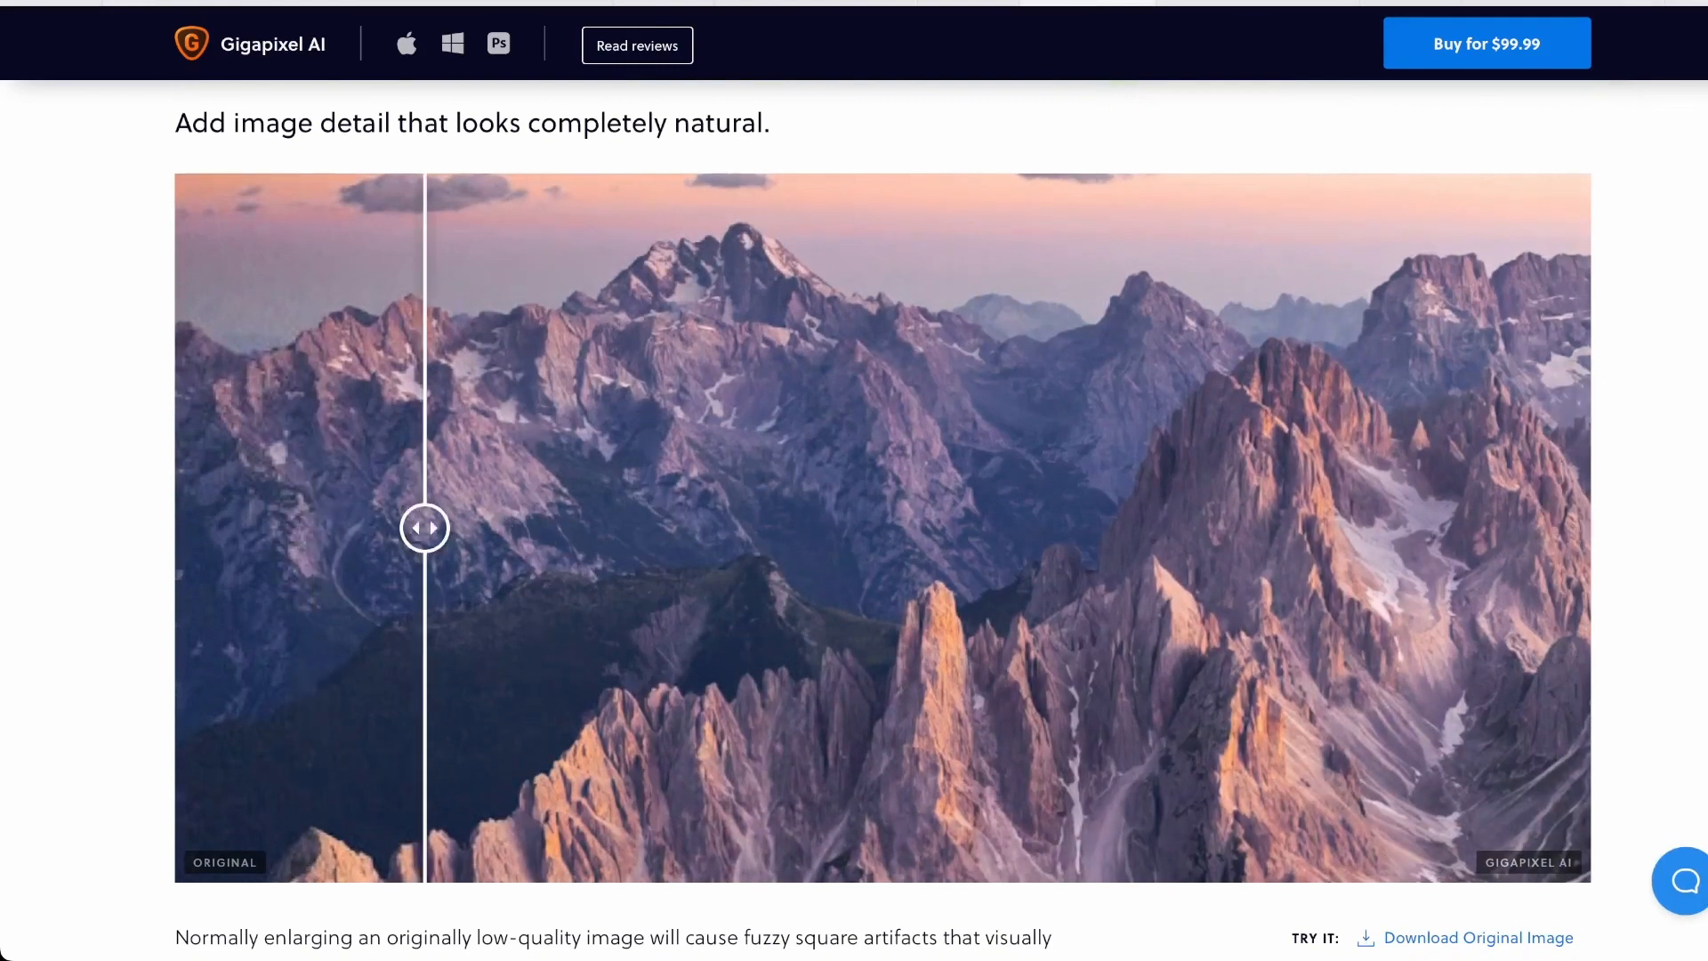
{"action": "left_click_drag", "start_coordinate": [424, 529], "coordinate": [504, 528]}
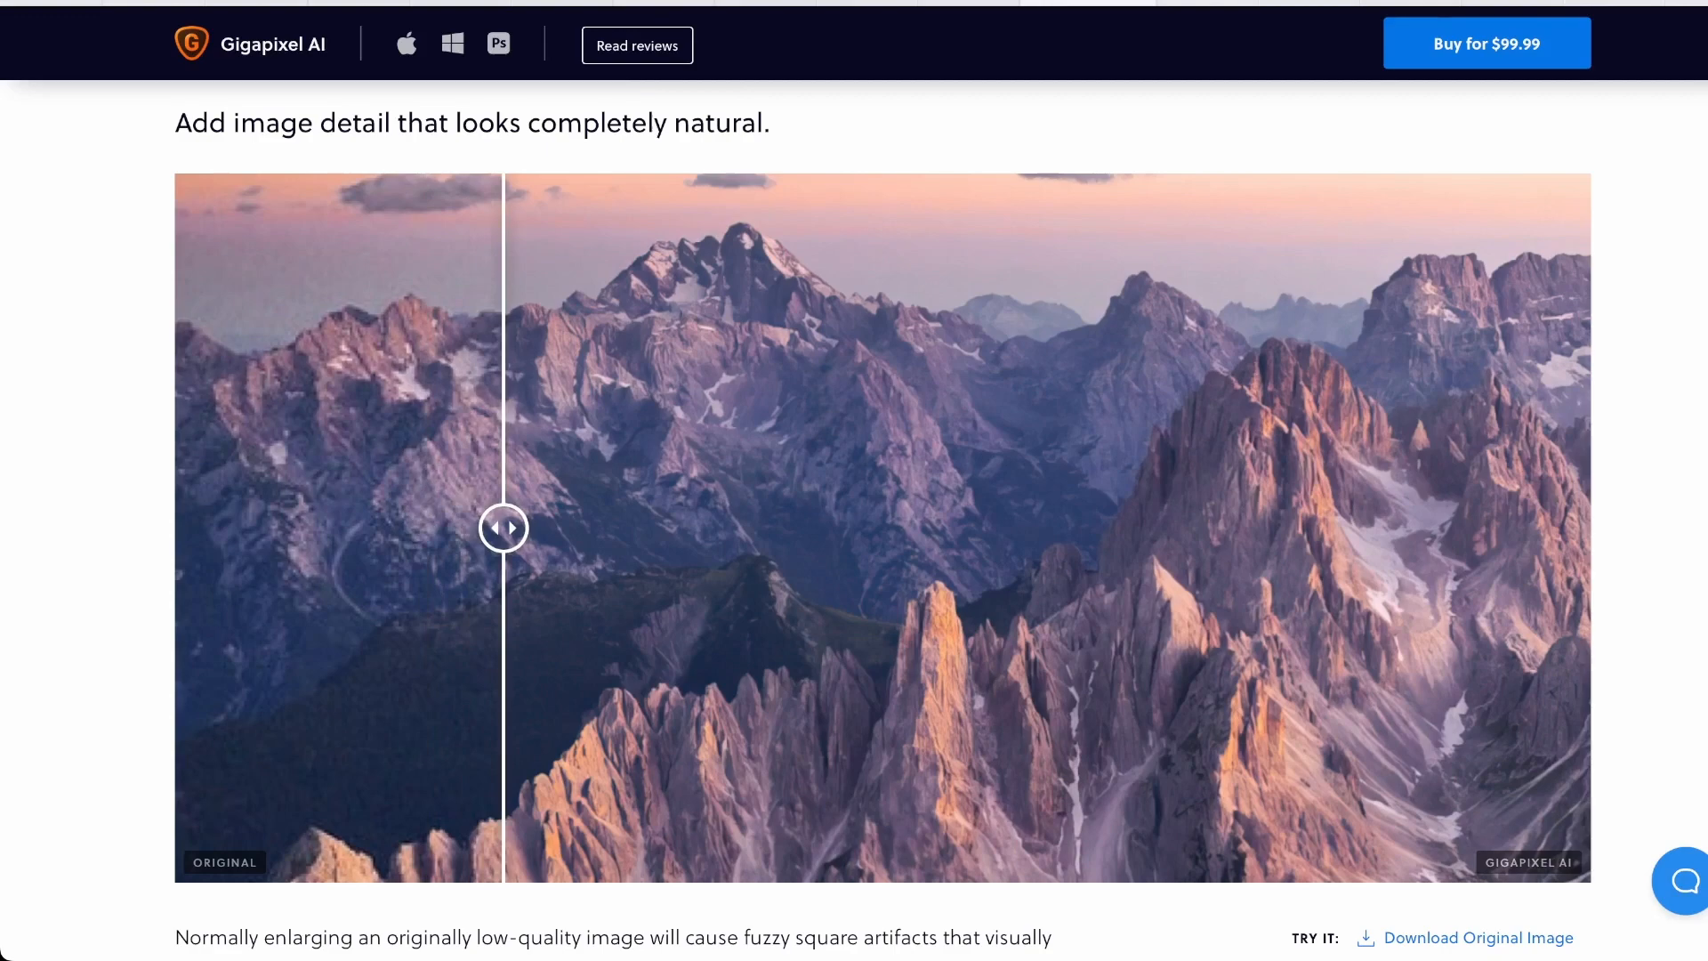
{"action": "left_click_drag", "start_coordinate": [504, 527], "coordinate": [710, 527]}
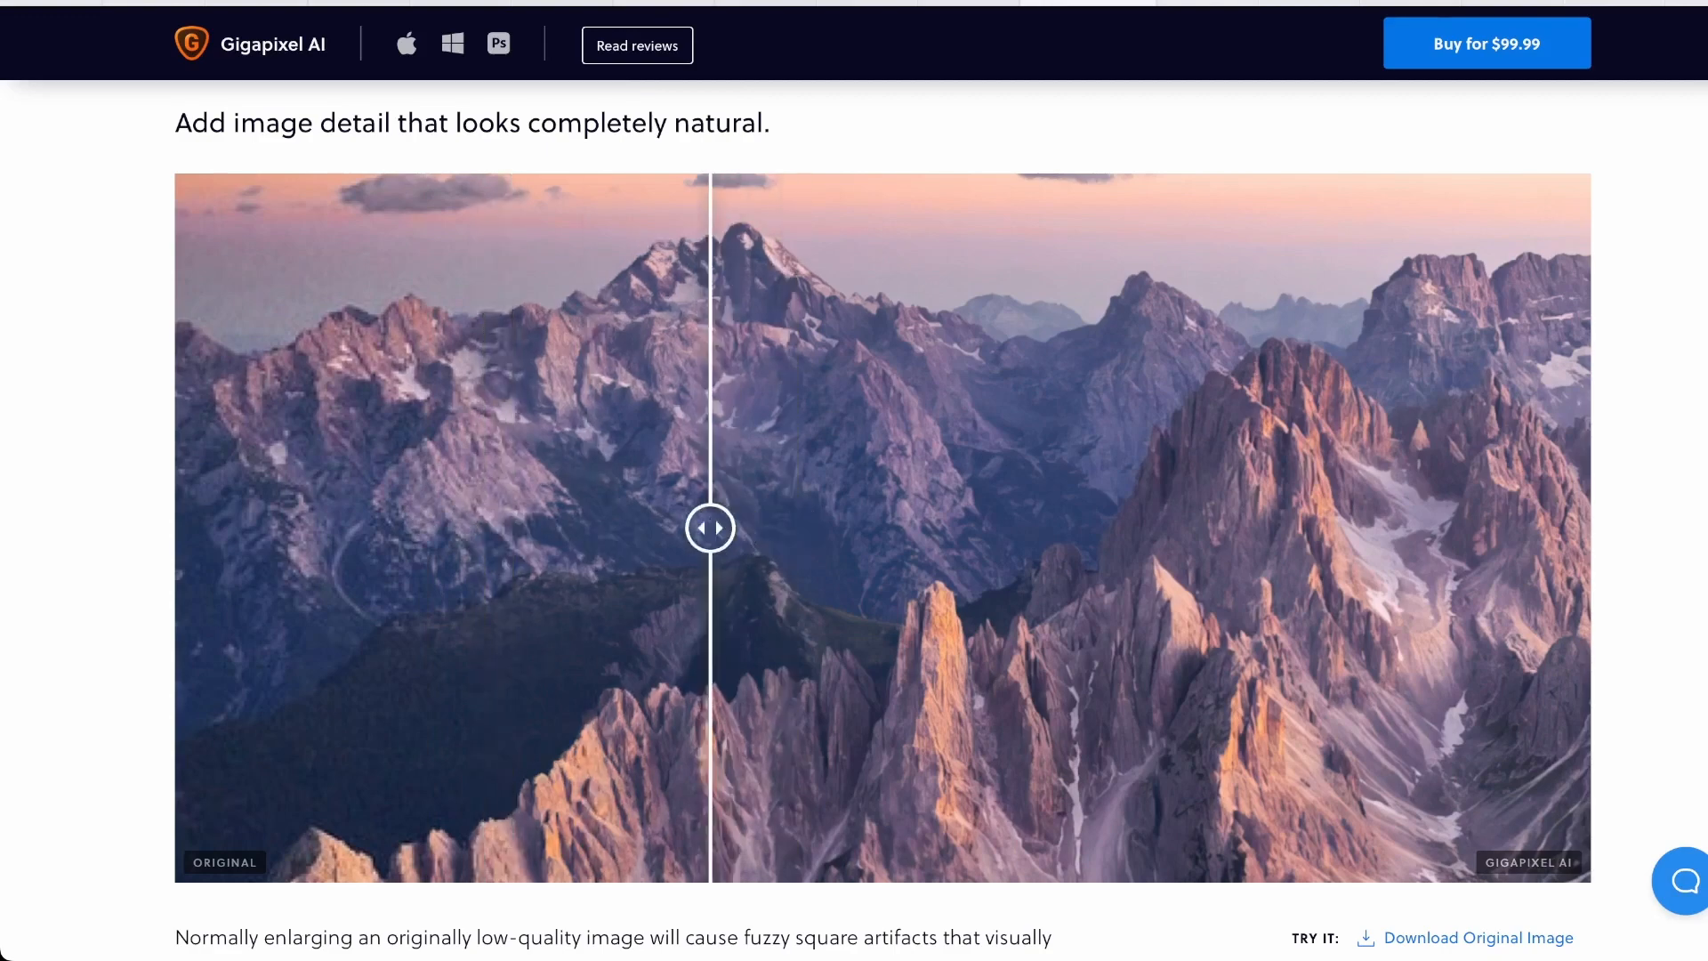
{"action": "scroll", "scroll_direction": "down", "scroll_amount": 3}
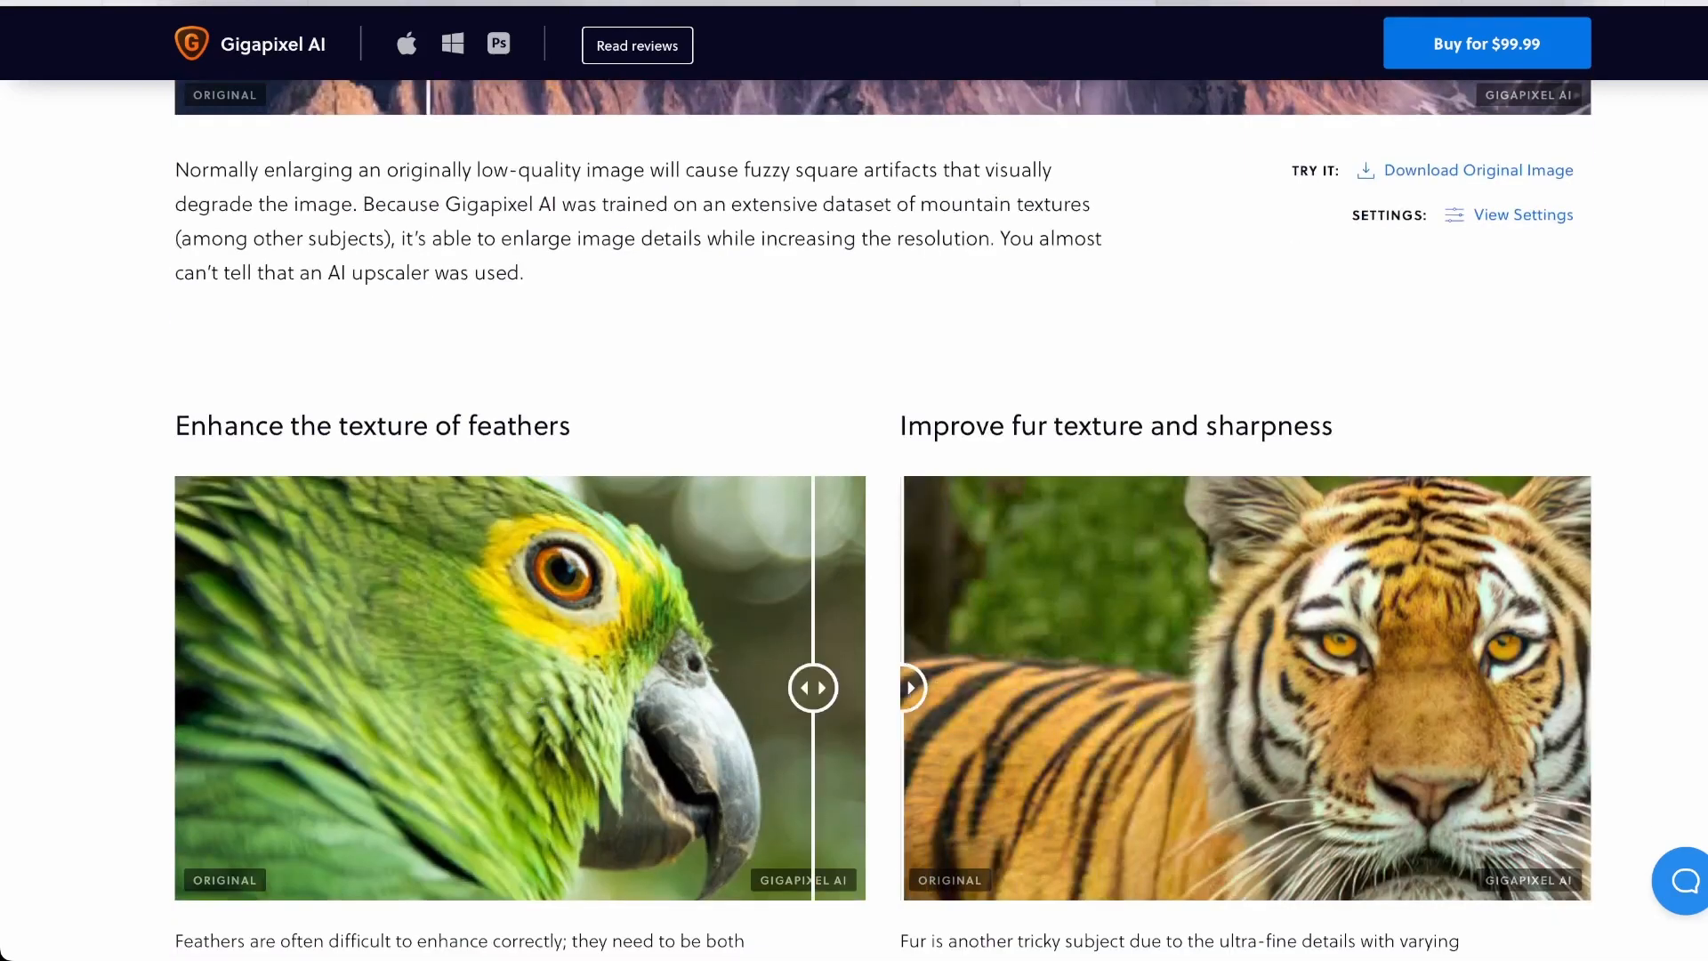
{"action": "scroll", "scroll_direction": "down", "scroll_amount": 3}
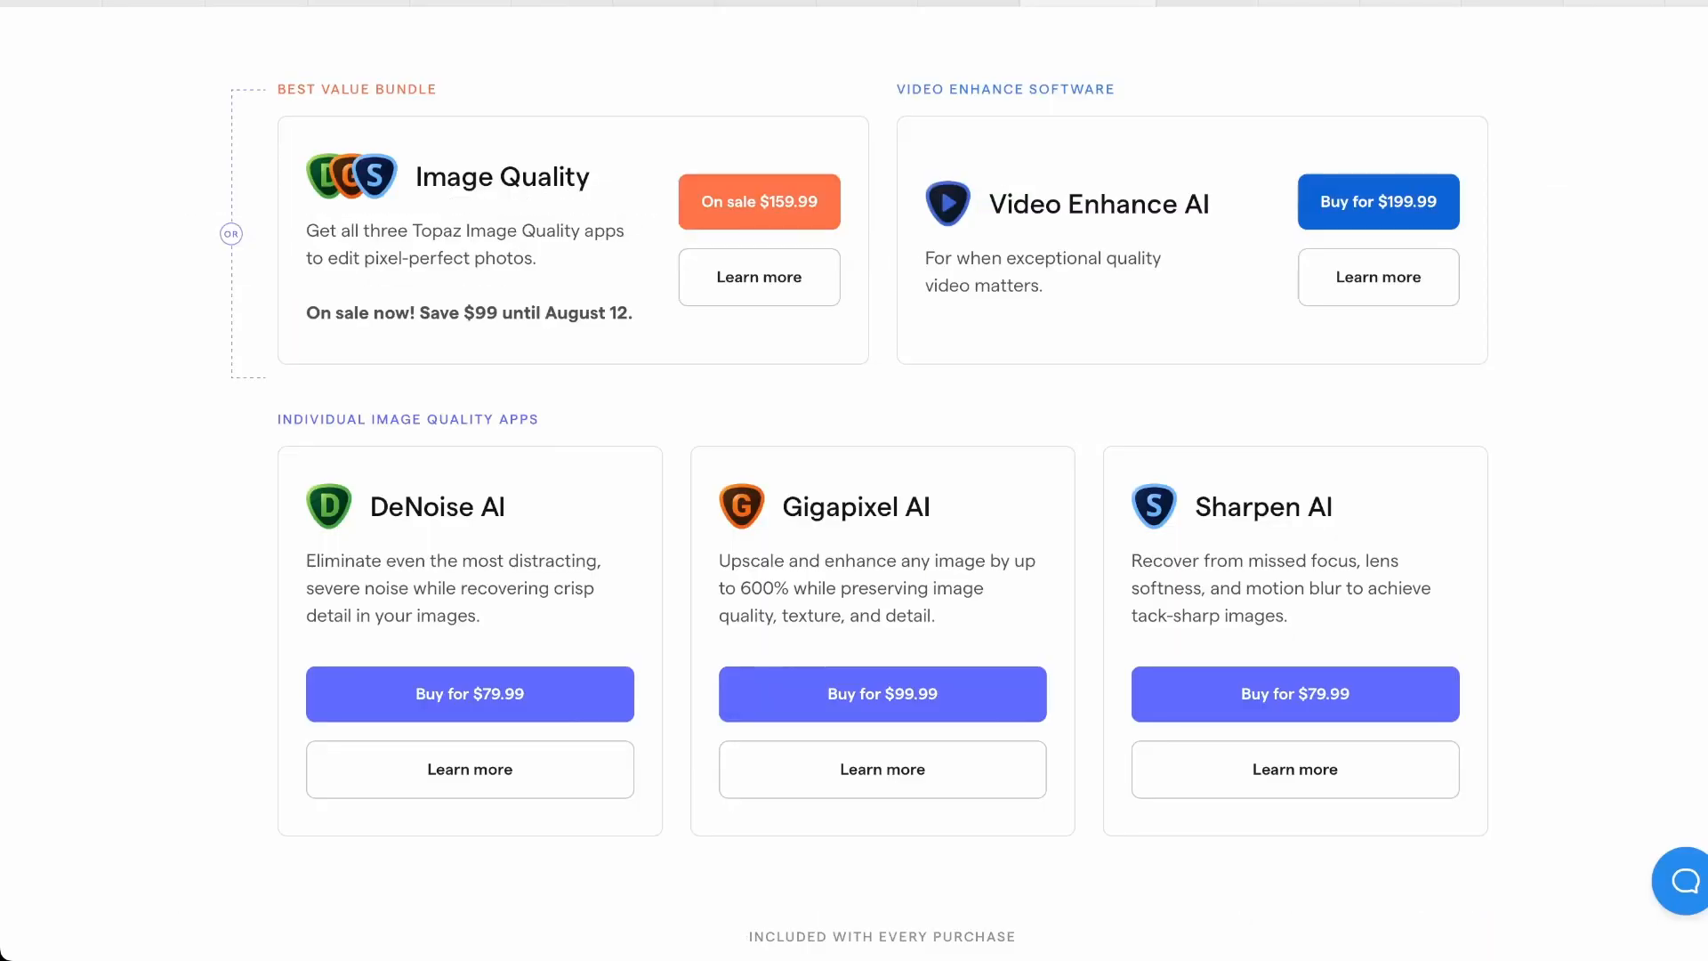
{"action": "mouse_move", "coordinate": [1378, 276]}
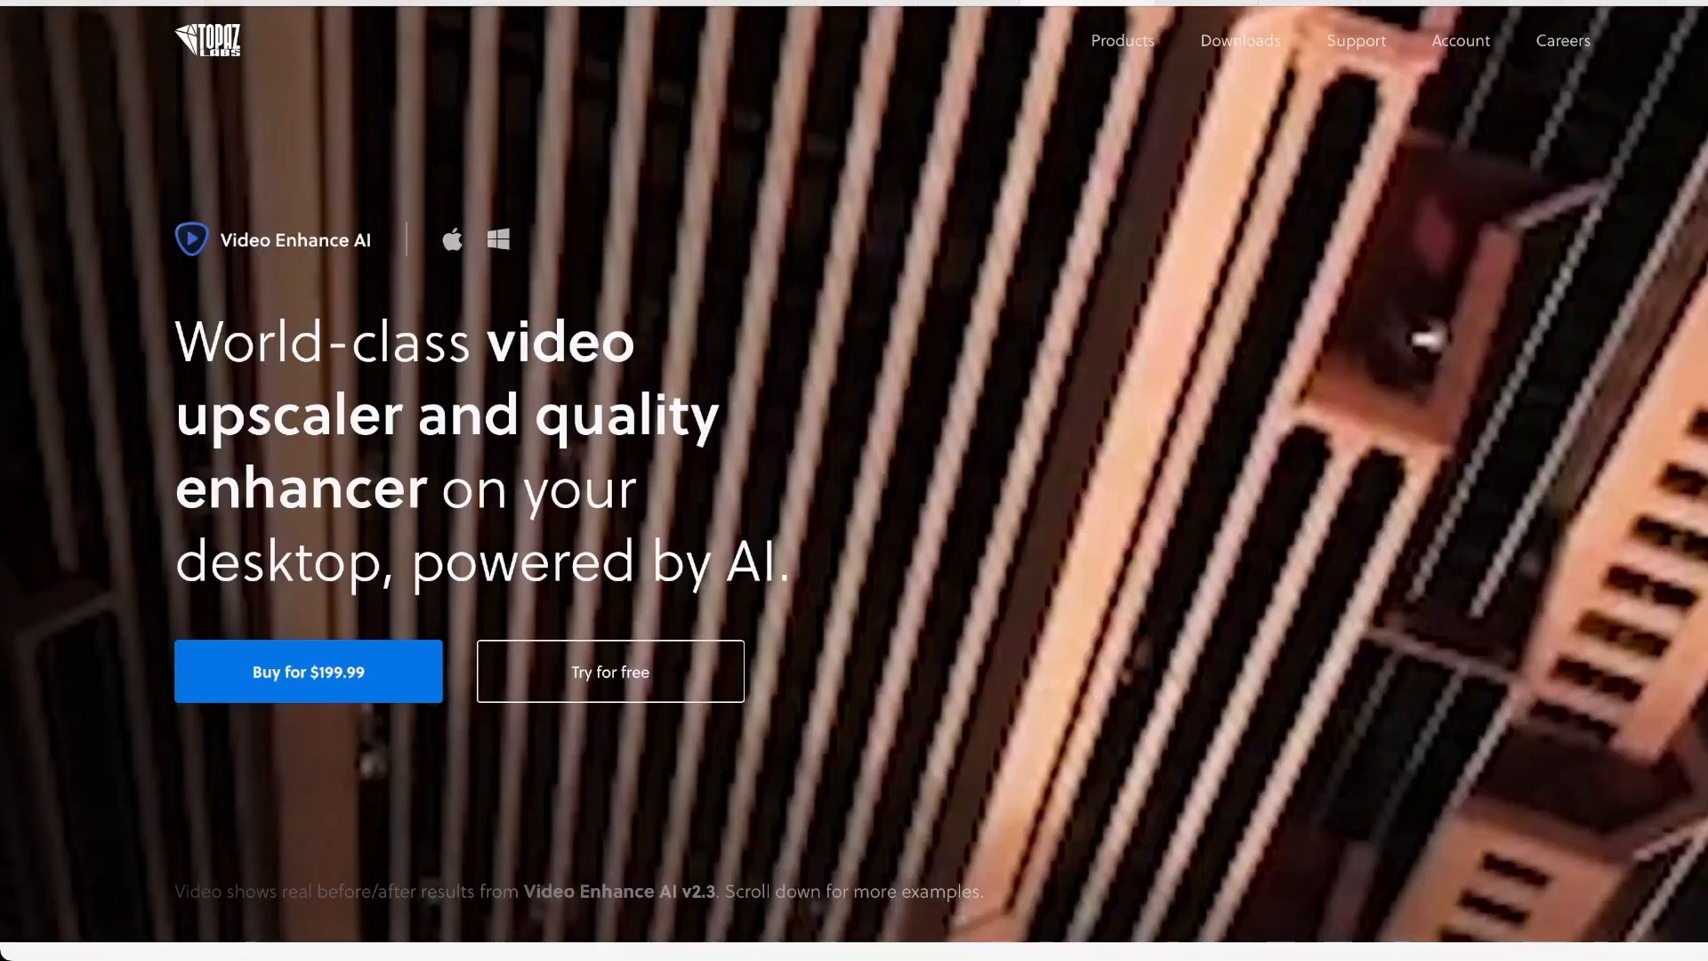
- Scroll through Video Enhance AI's upscaling, denoising and slow-motion sections down to the reviews
{"action": "scroll", "scroll_direction": "down", "scroll_amount": 3}
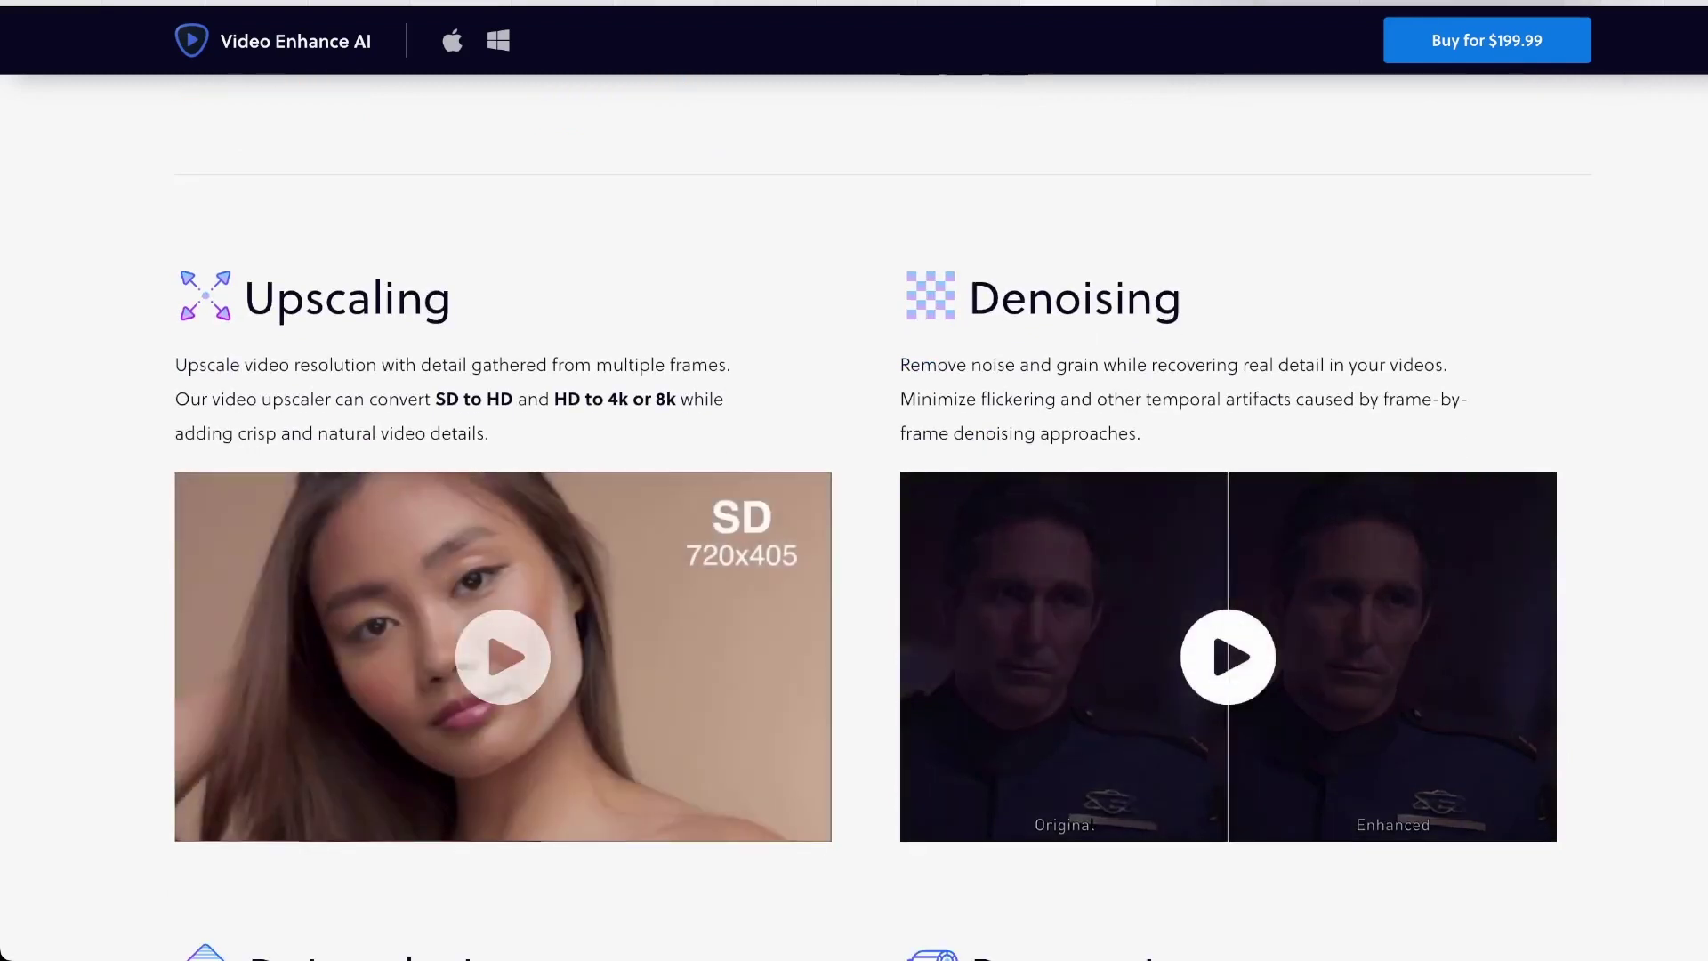
{"action": "scroll", "scroll_direction": "down", "scroll_amount": 3}
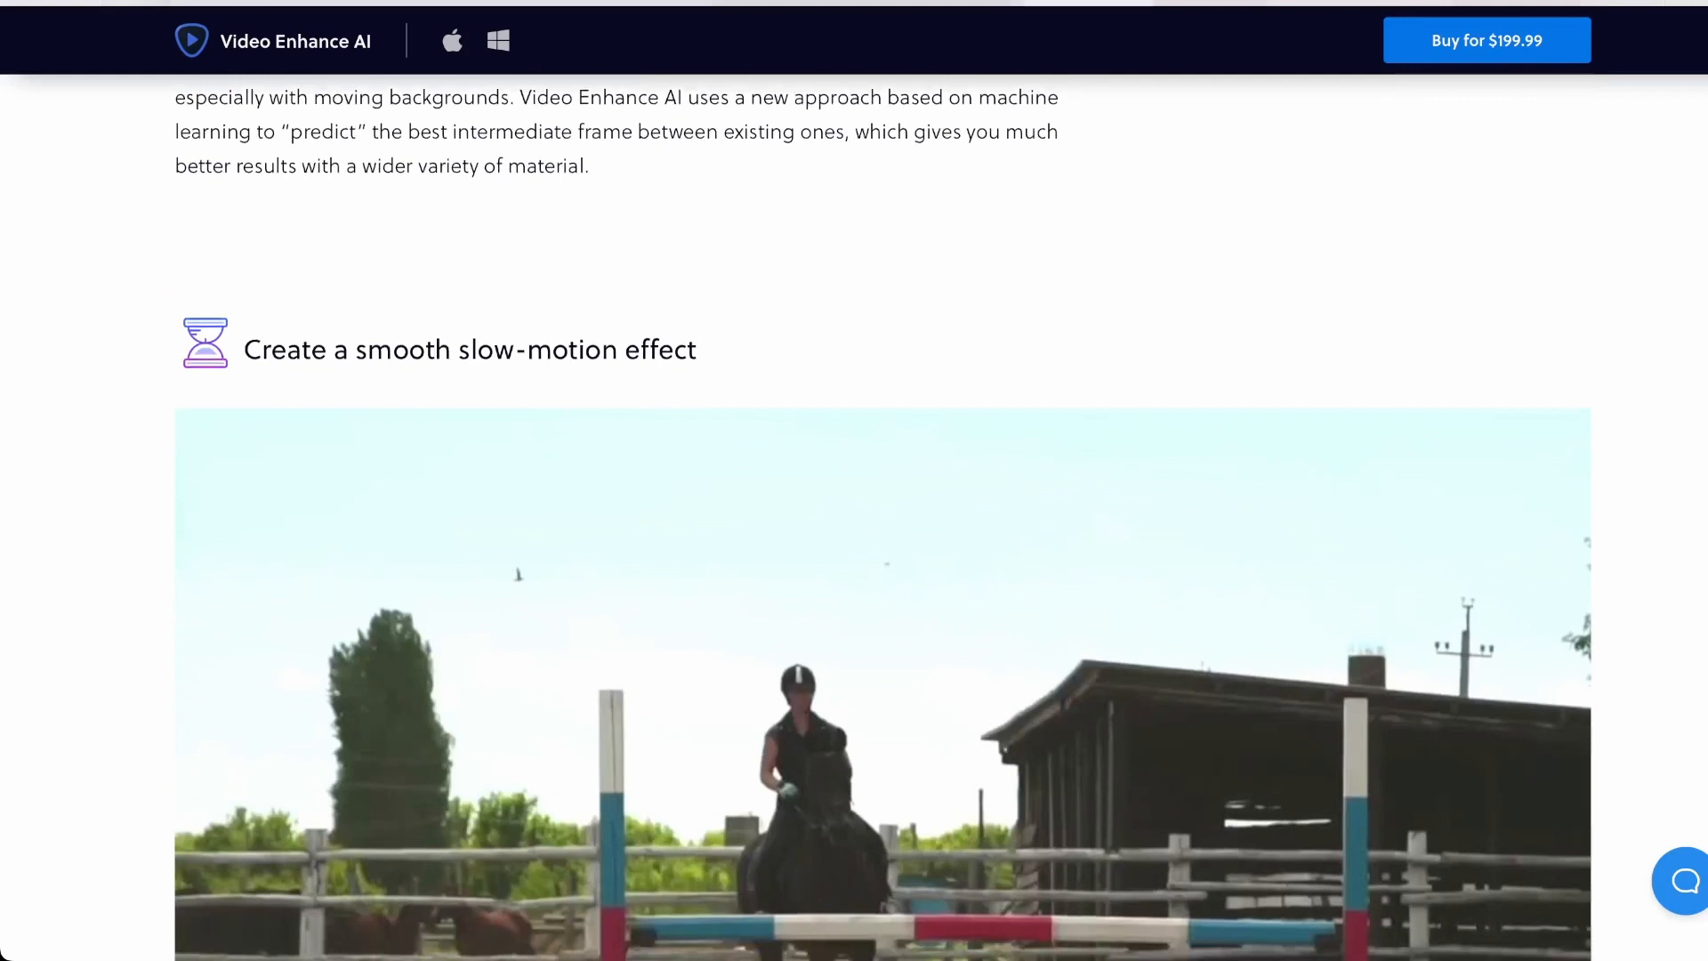
{"action": "scroll", "scroll_direction": "down", "scroll_amount": 3}
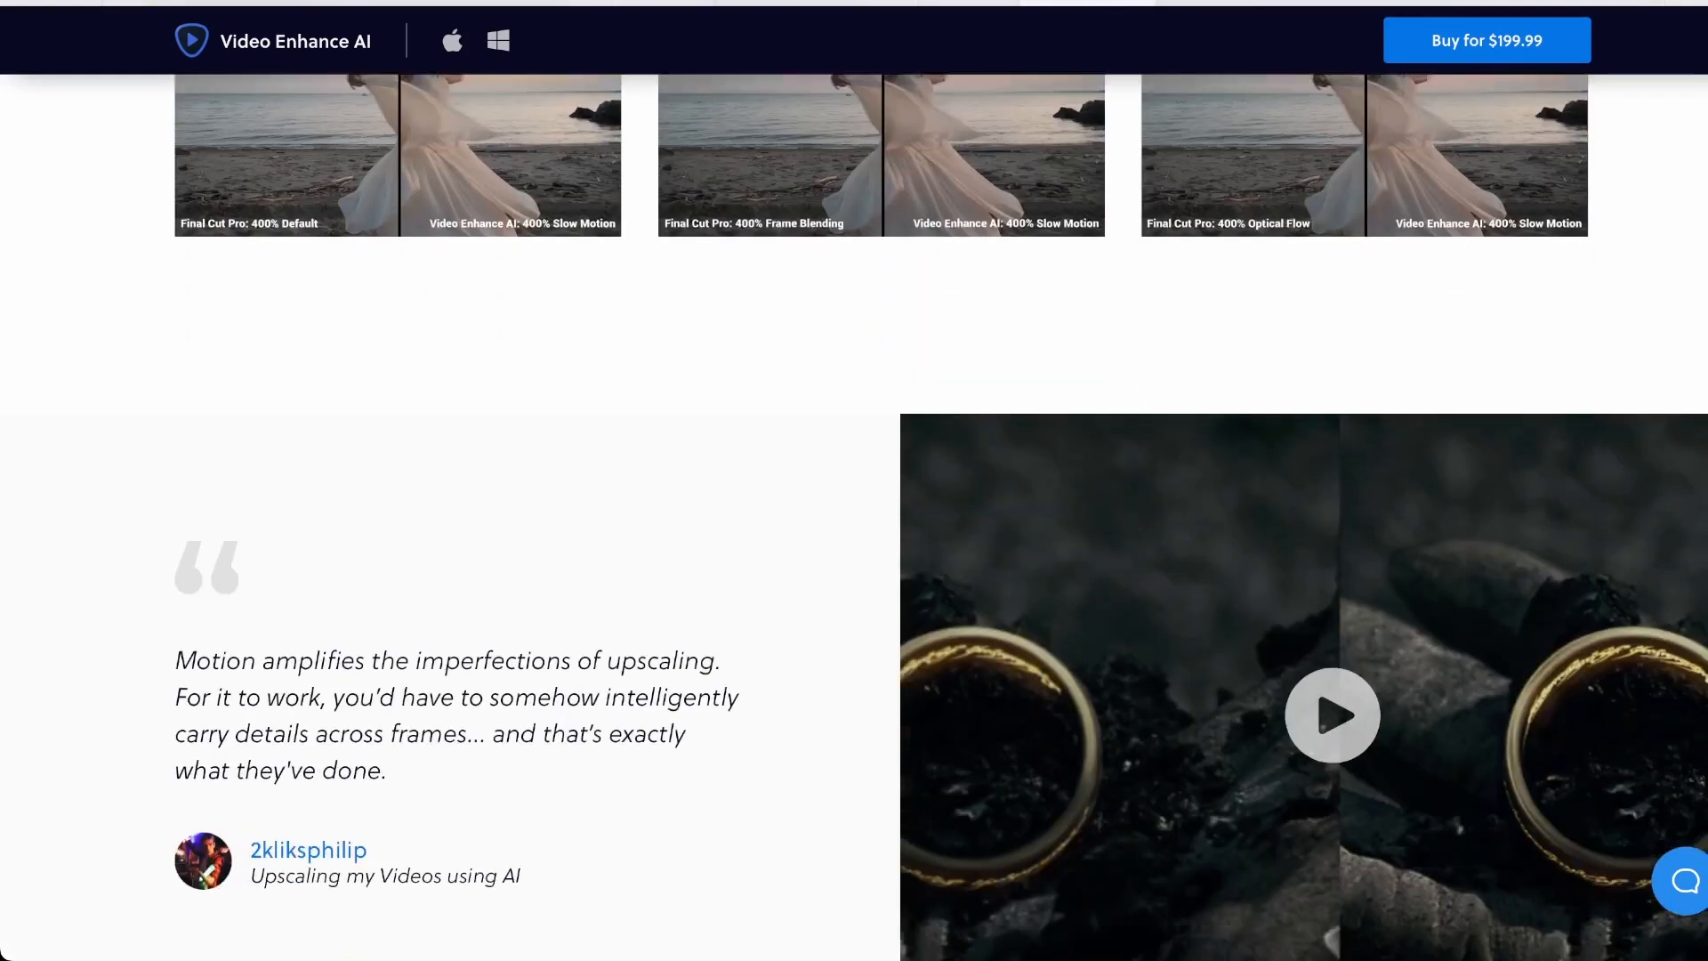
{"action": "scroll", "scroll_direction": "down", "scroll_amount": 3}
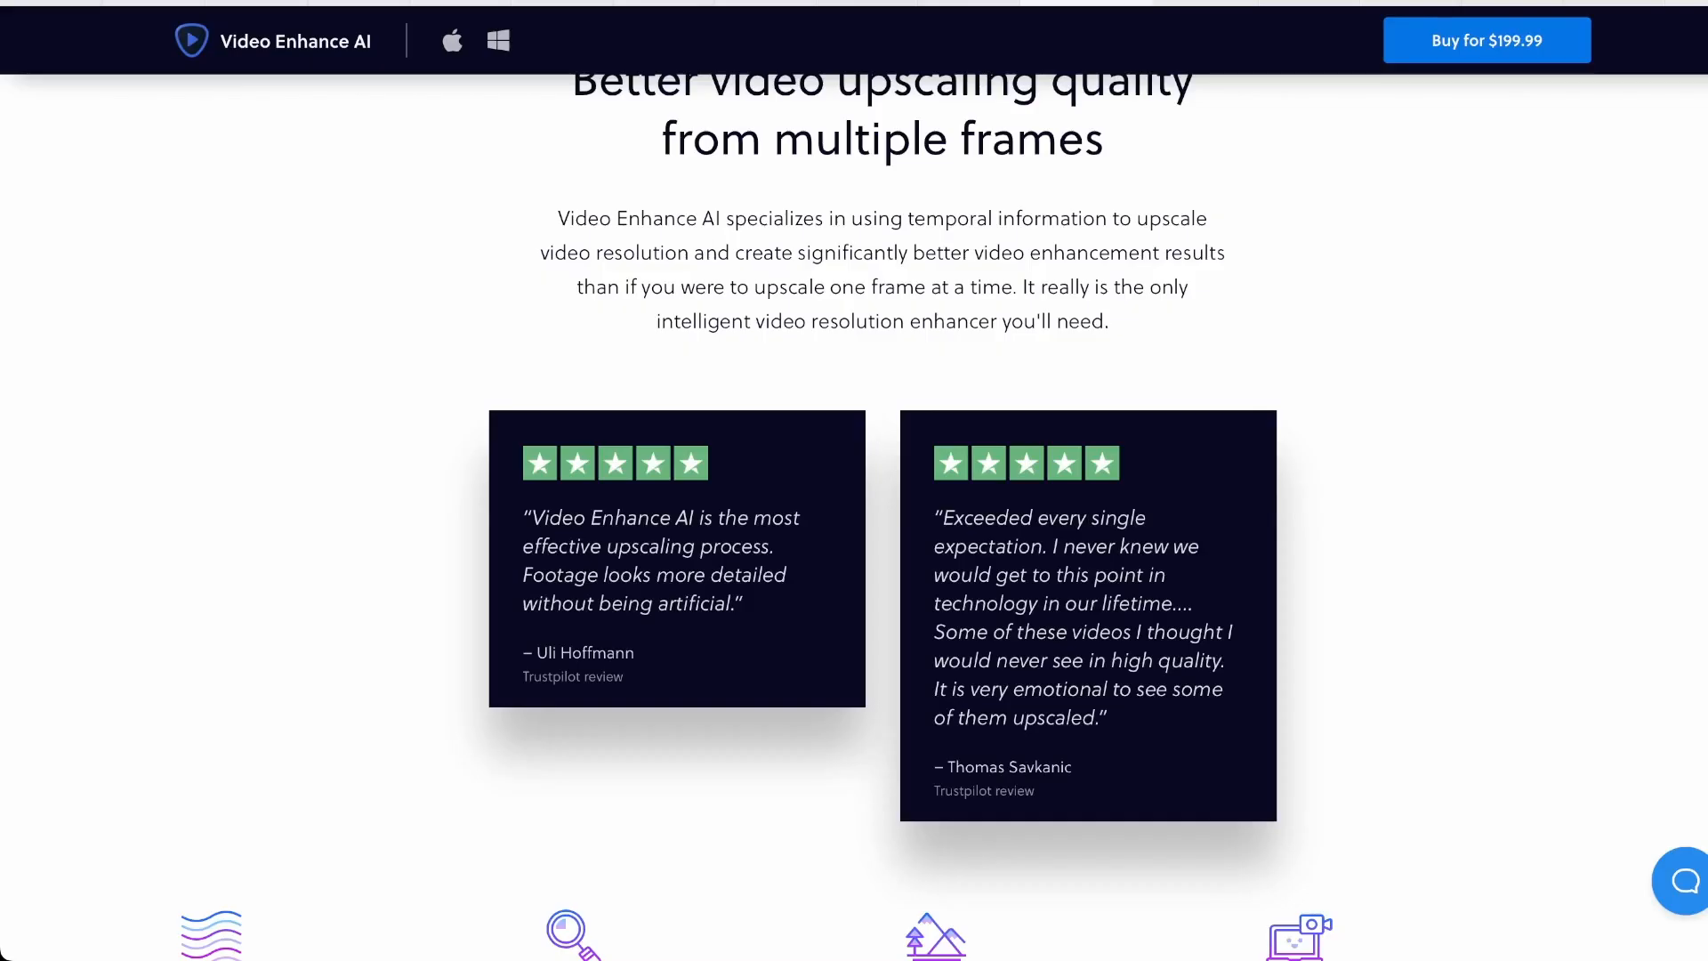
{"action": "scroll", "scroll_direction": "down", "scroll_amount": 3}
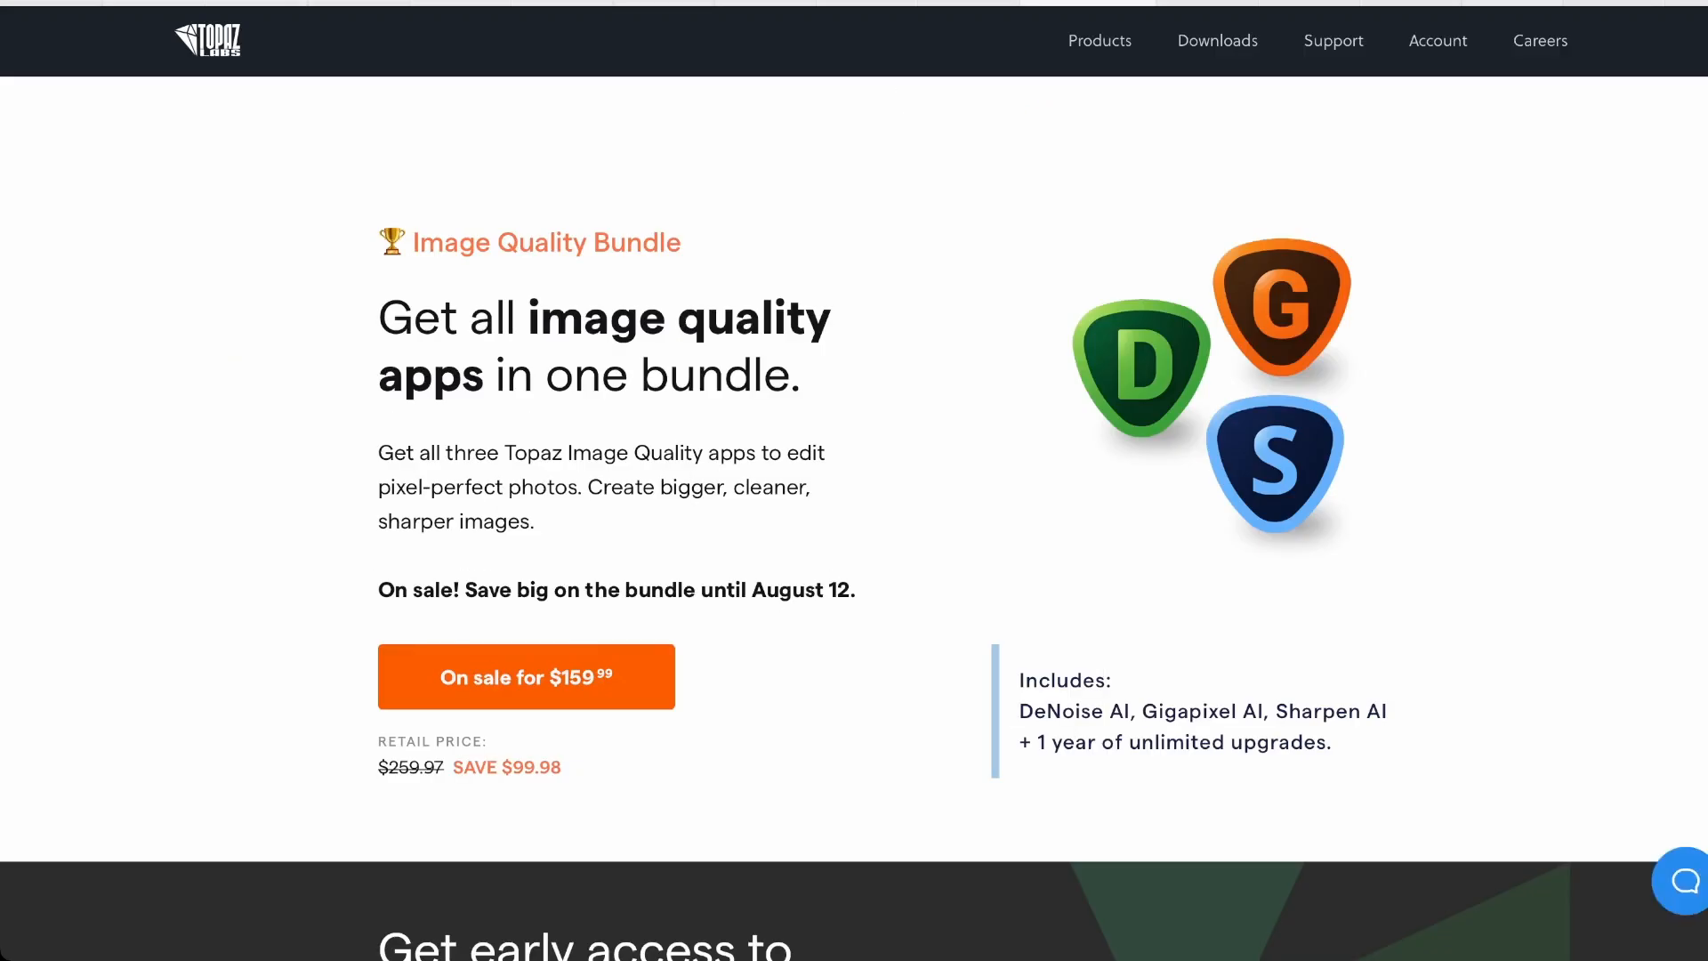
- Drag the Gigapixel and Sharpen before/after sliders to compare original and enhanced portraits
{"action": "scroll", "scroll_direction": "down", "scroll_amount": 3}
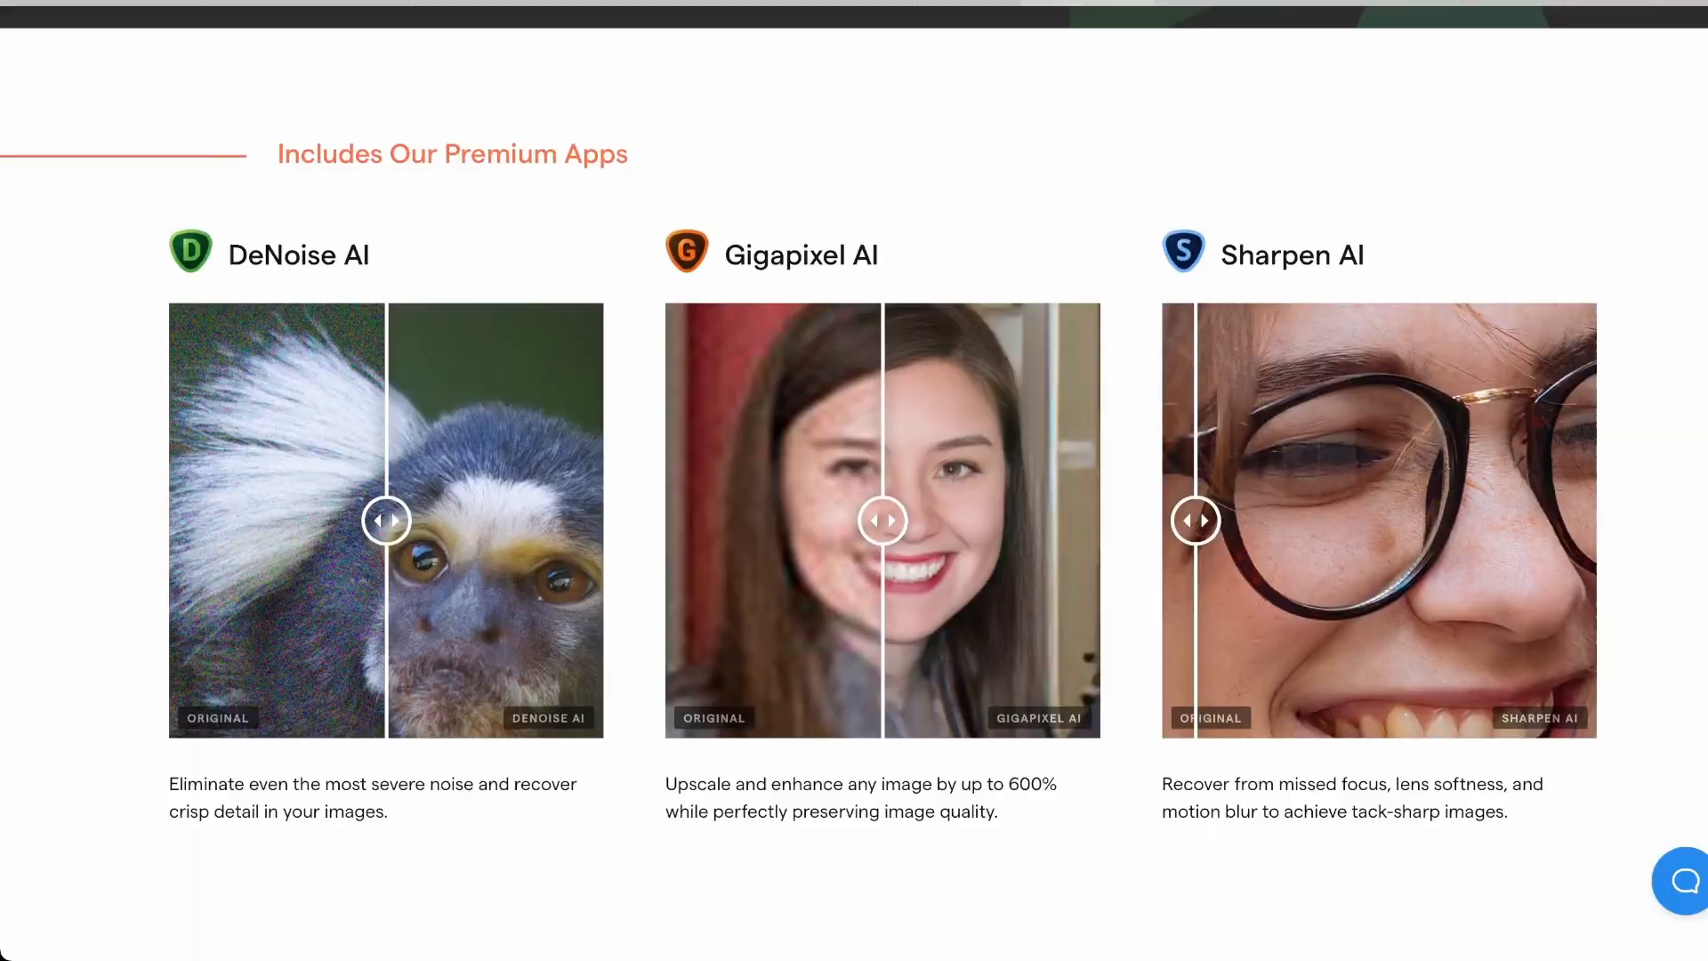
{"action": "scroll", "scroll_direction": "down", "scroll_amount": 3}
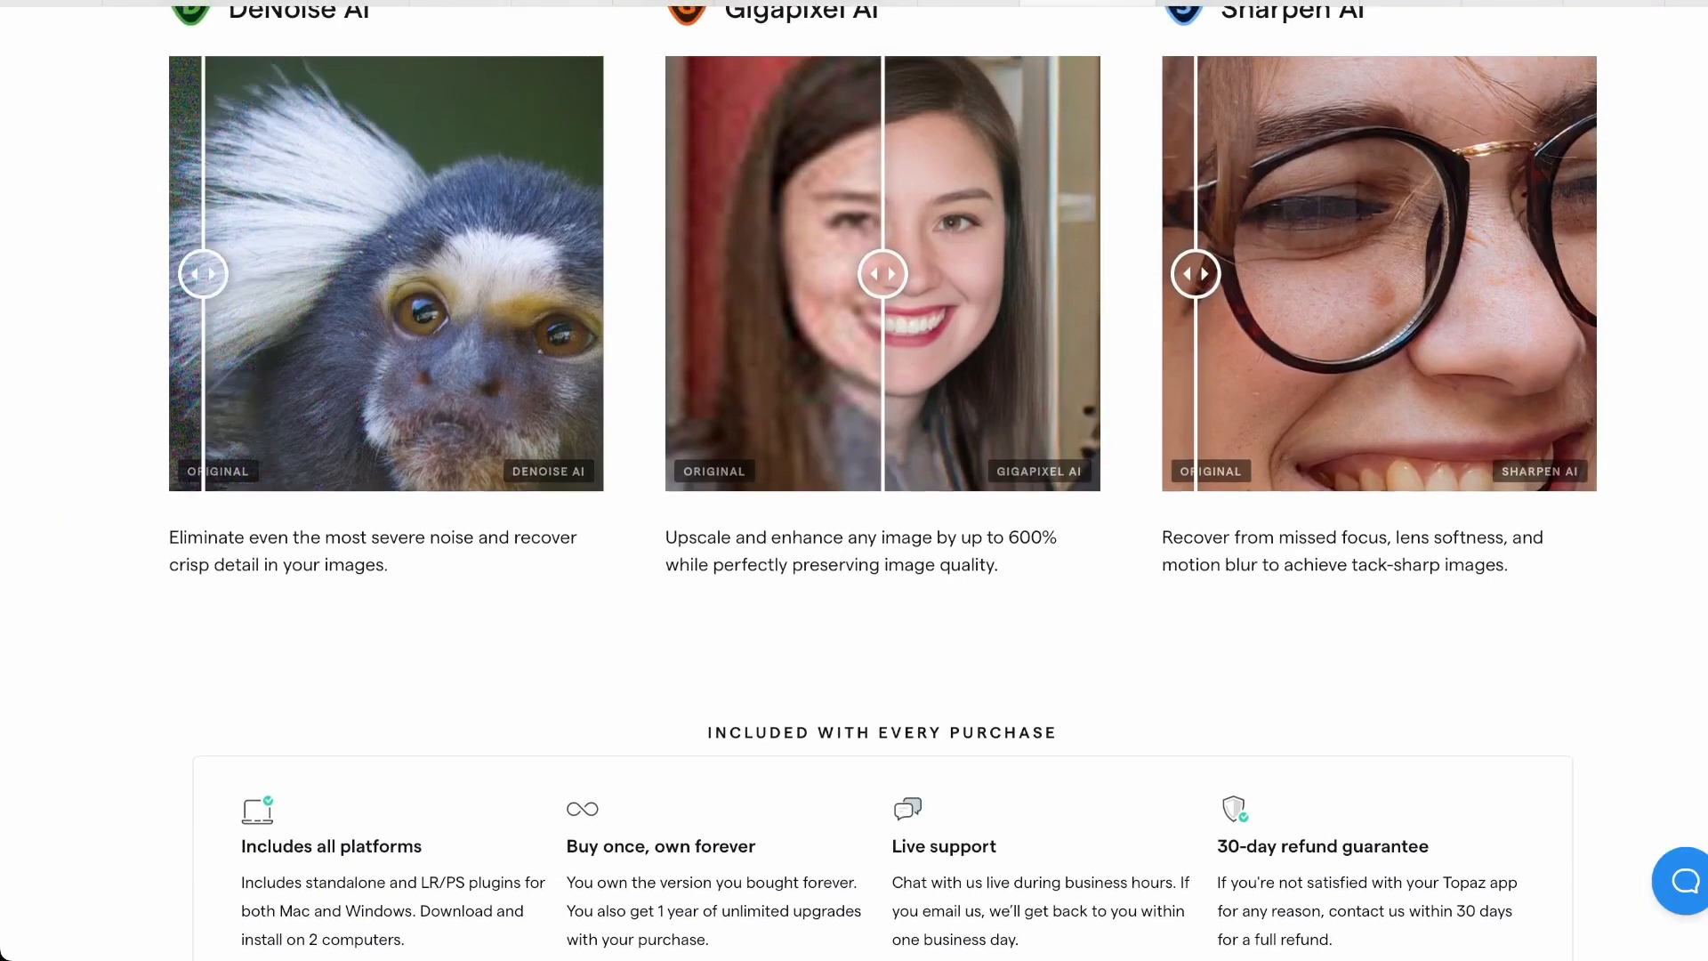
{"action": "left_click_drag", "start_coordinate": [882, 274], "coordinate": [676, 274]}
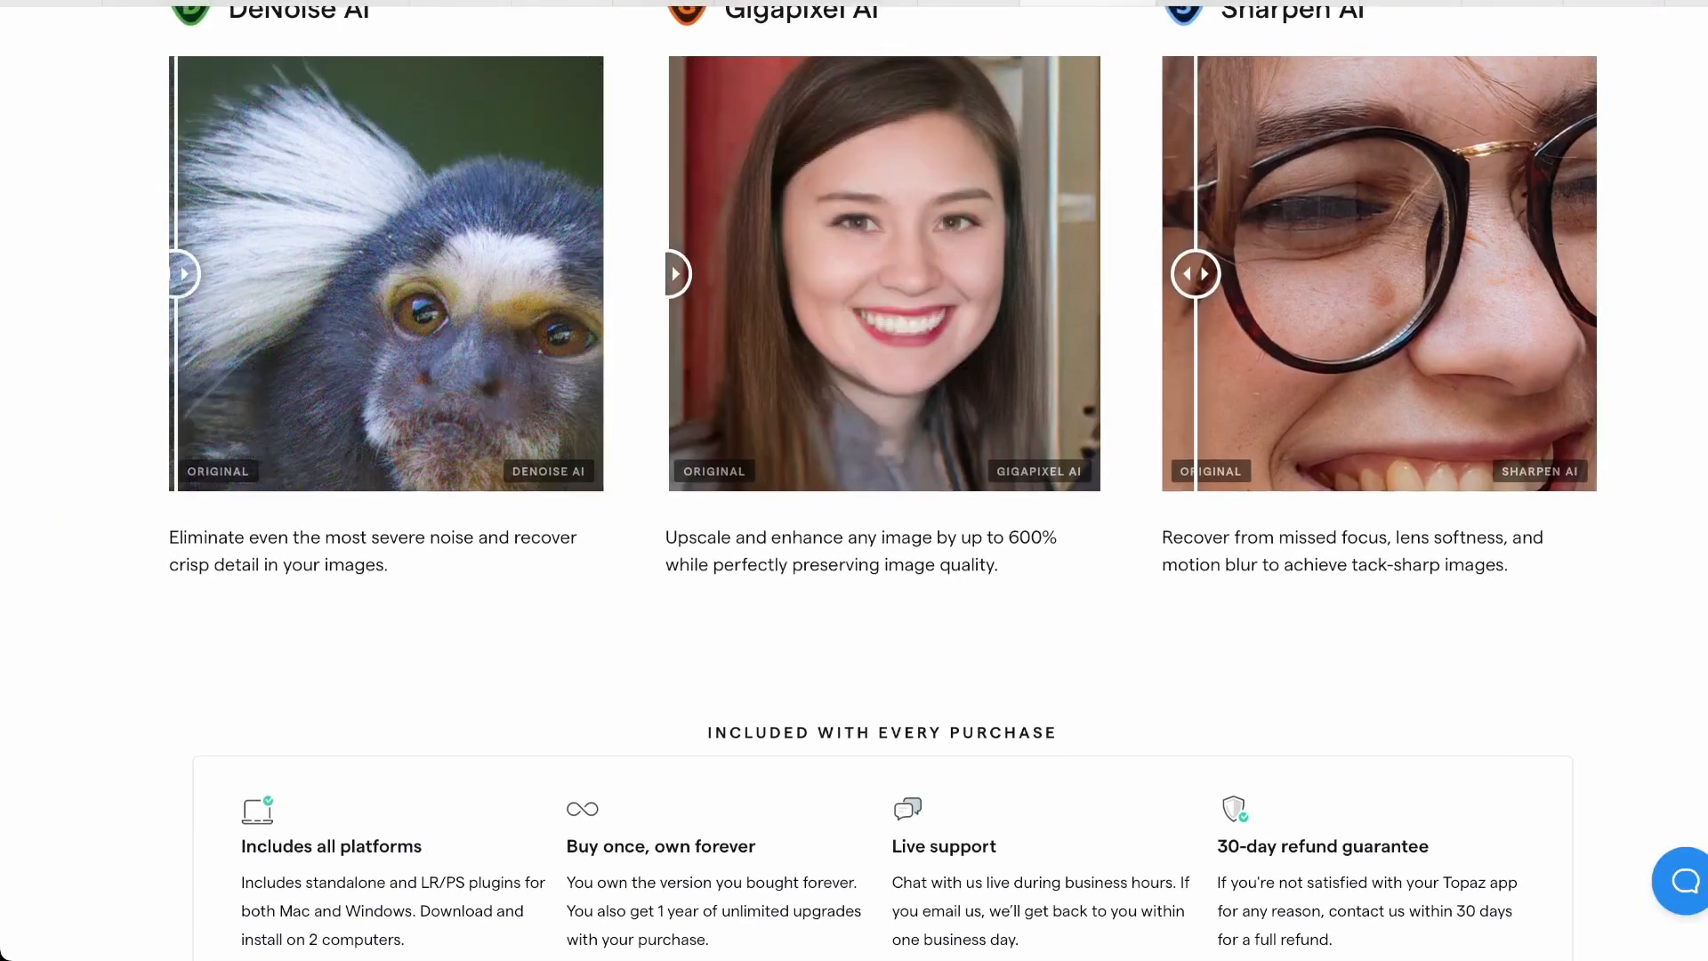
{"action": "left_click_drag", "start_coordinate": [1196, 274], "coordinate": [1405, 274]}
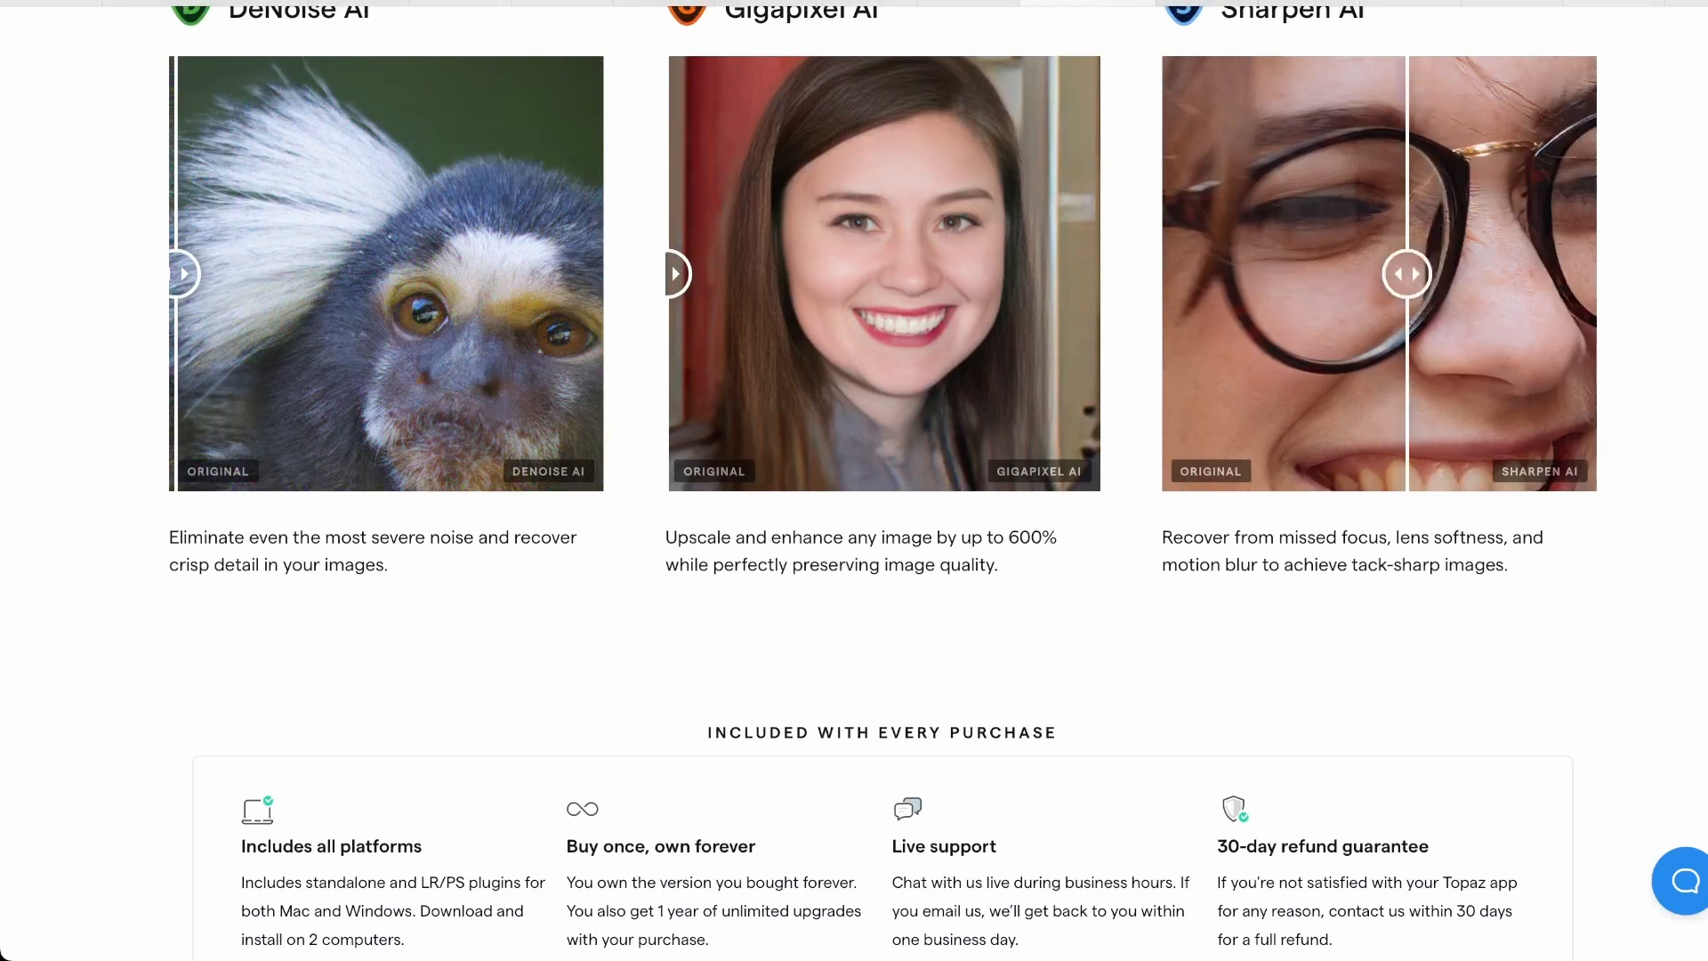
{"action": "left_click_drag", "start_coordinate": [1406, 274], "coordinate": [1555, 274]}
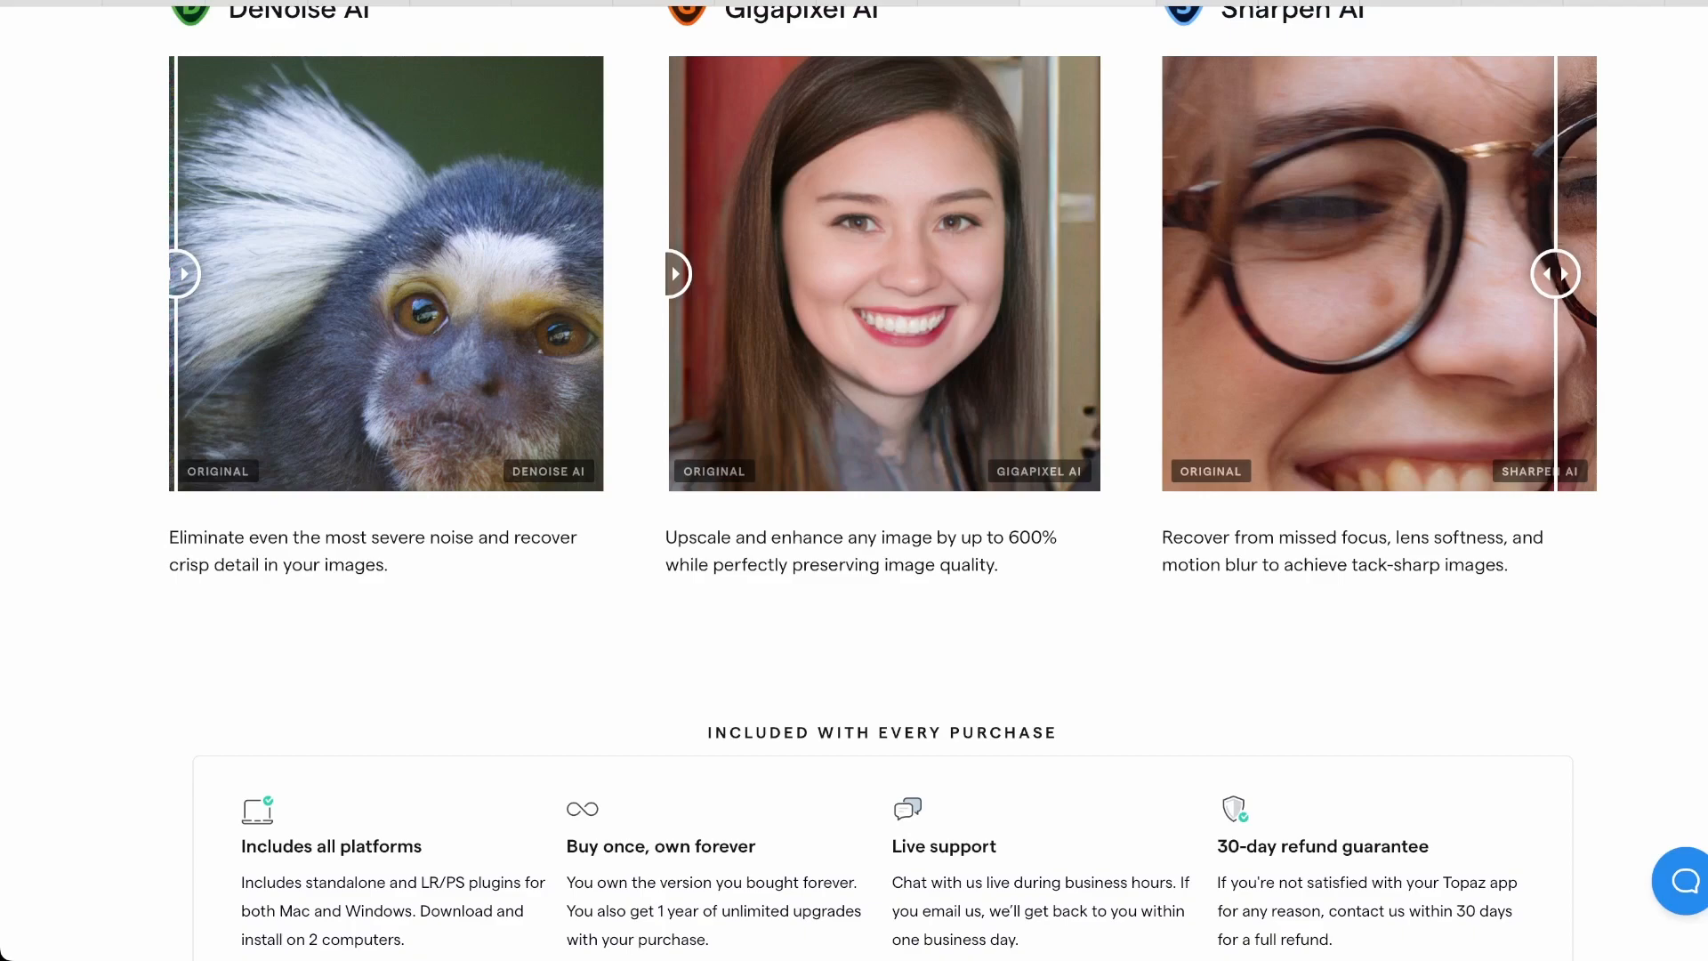
- Scroll back to the top of the bundle page and switch to the SuperRes-ESRGAN notebook
{"action": "scroll", "scroll_direction": "up", "scroll_amount": 3}
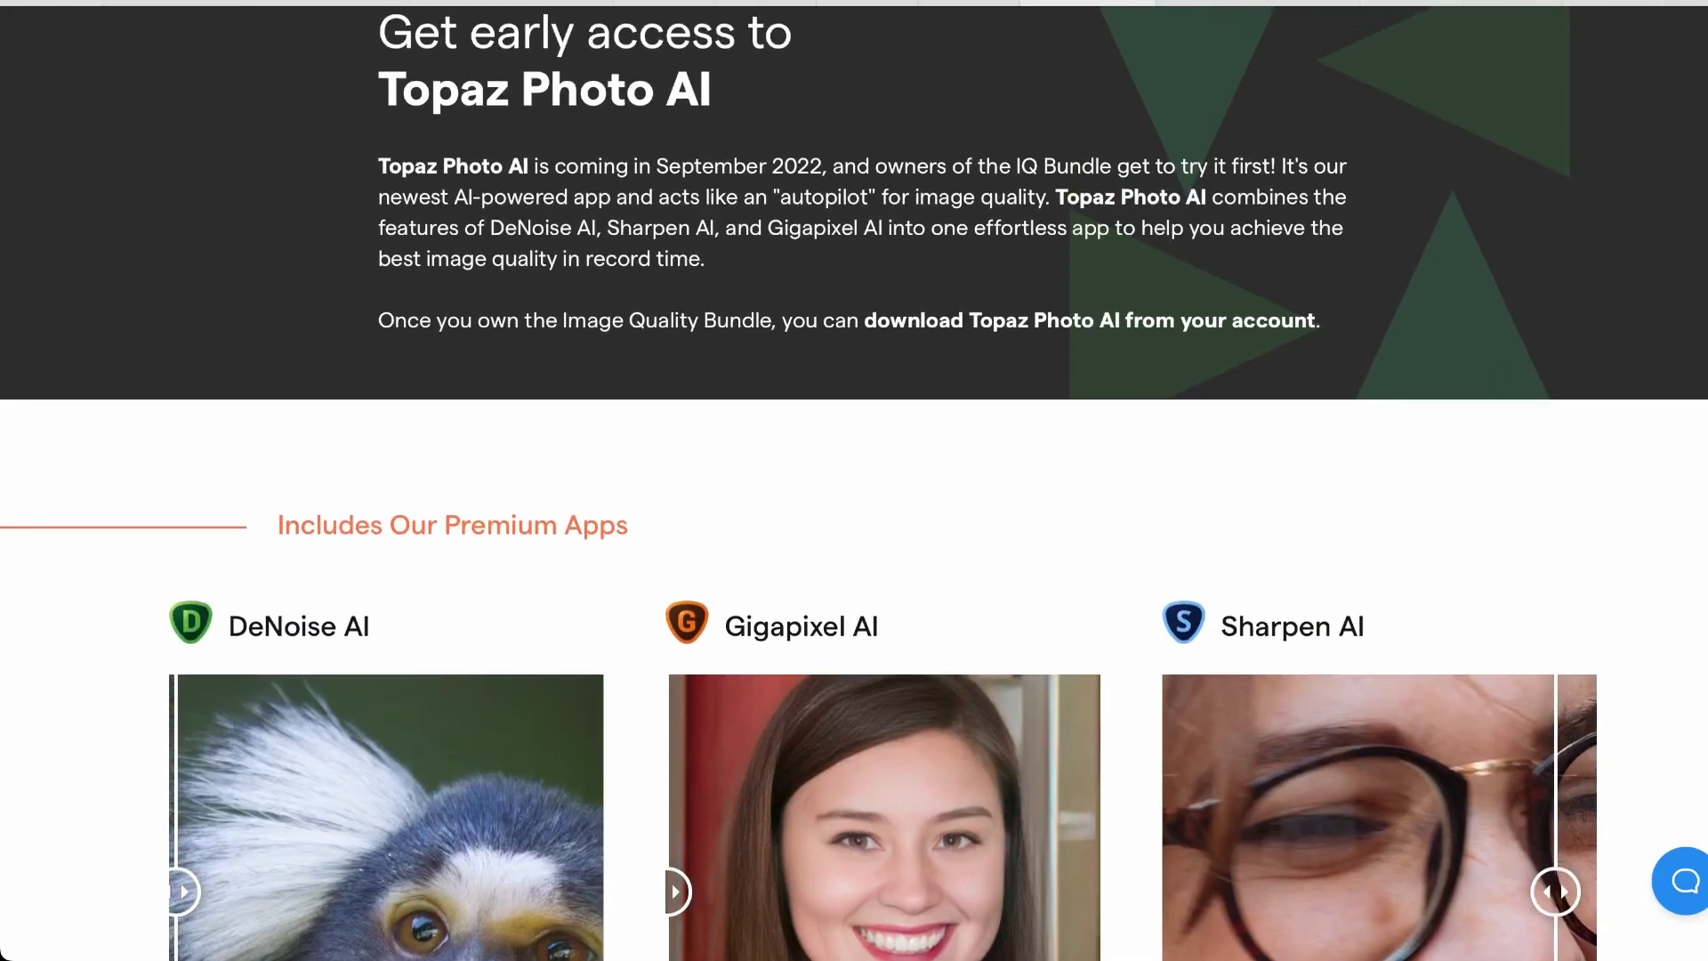
{"action": "scroll", "scroll_direction": "up", "scroll_amount": 3}
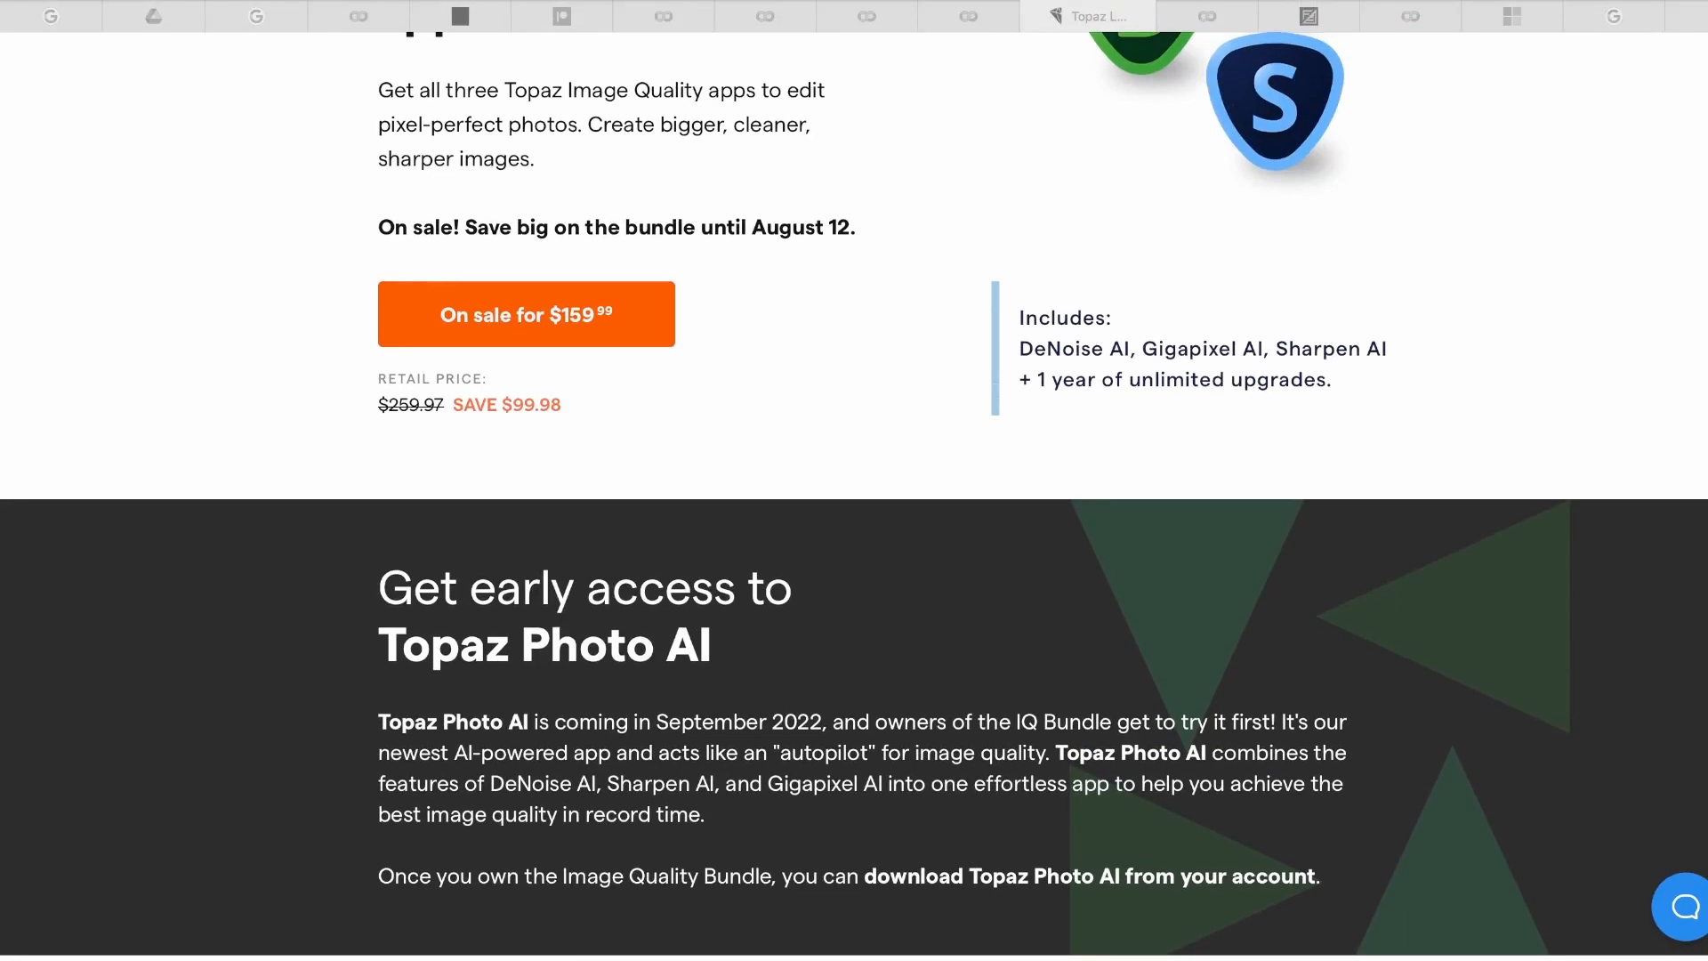
{"action": "scroll", "scroll_direction": "up", "scroll_amount": 3}
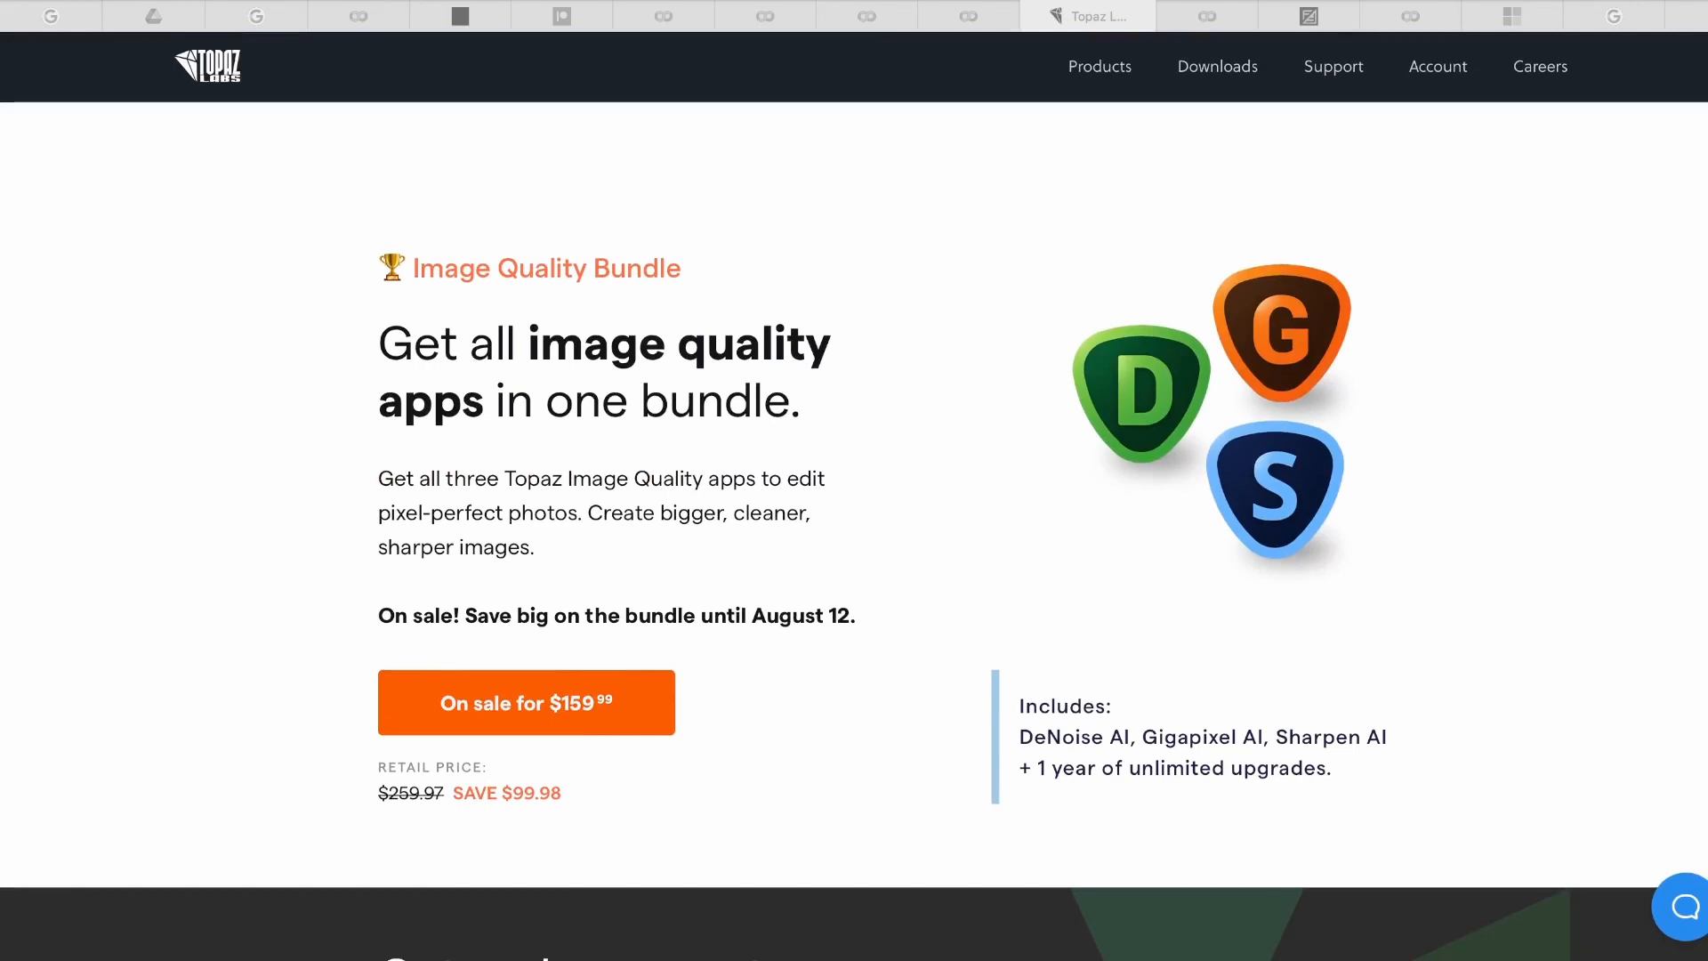
{"action": "left_click", "coordinate": [1189, 16]}
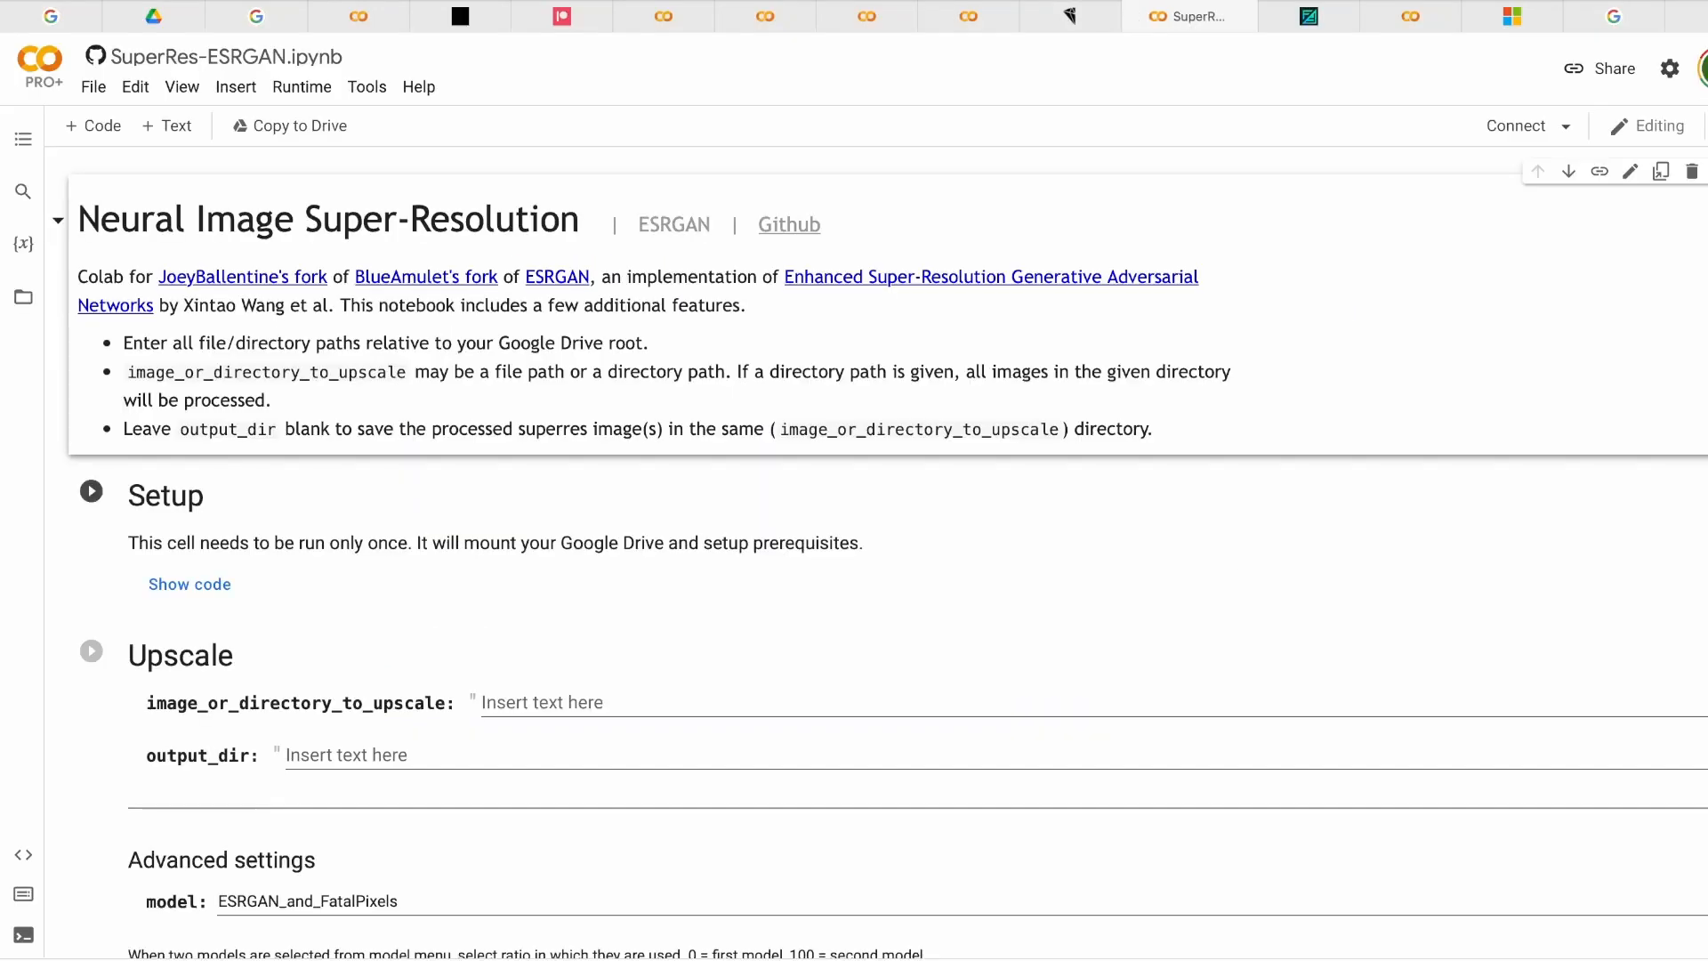
- Set the ESRGAN model interpolation slider to about halfway between the two models
{"action": "scroll", "scroll_direction": "down", "scroll_amount": 3}
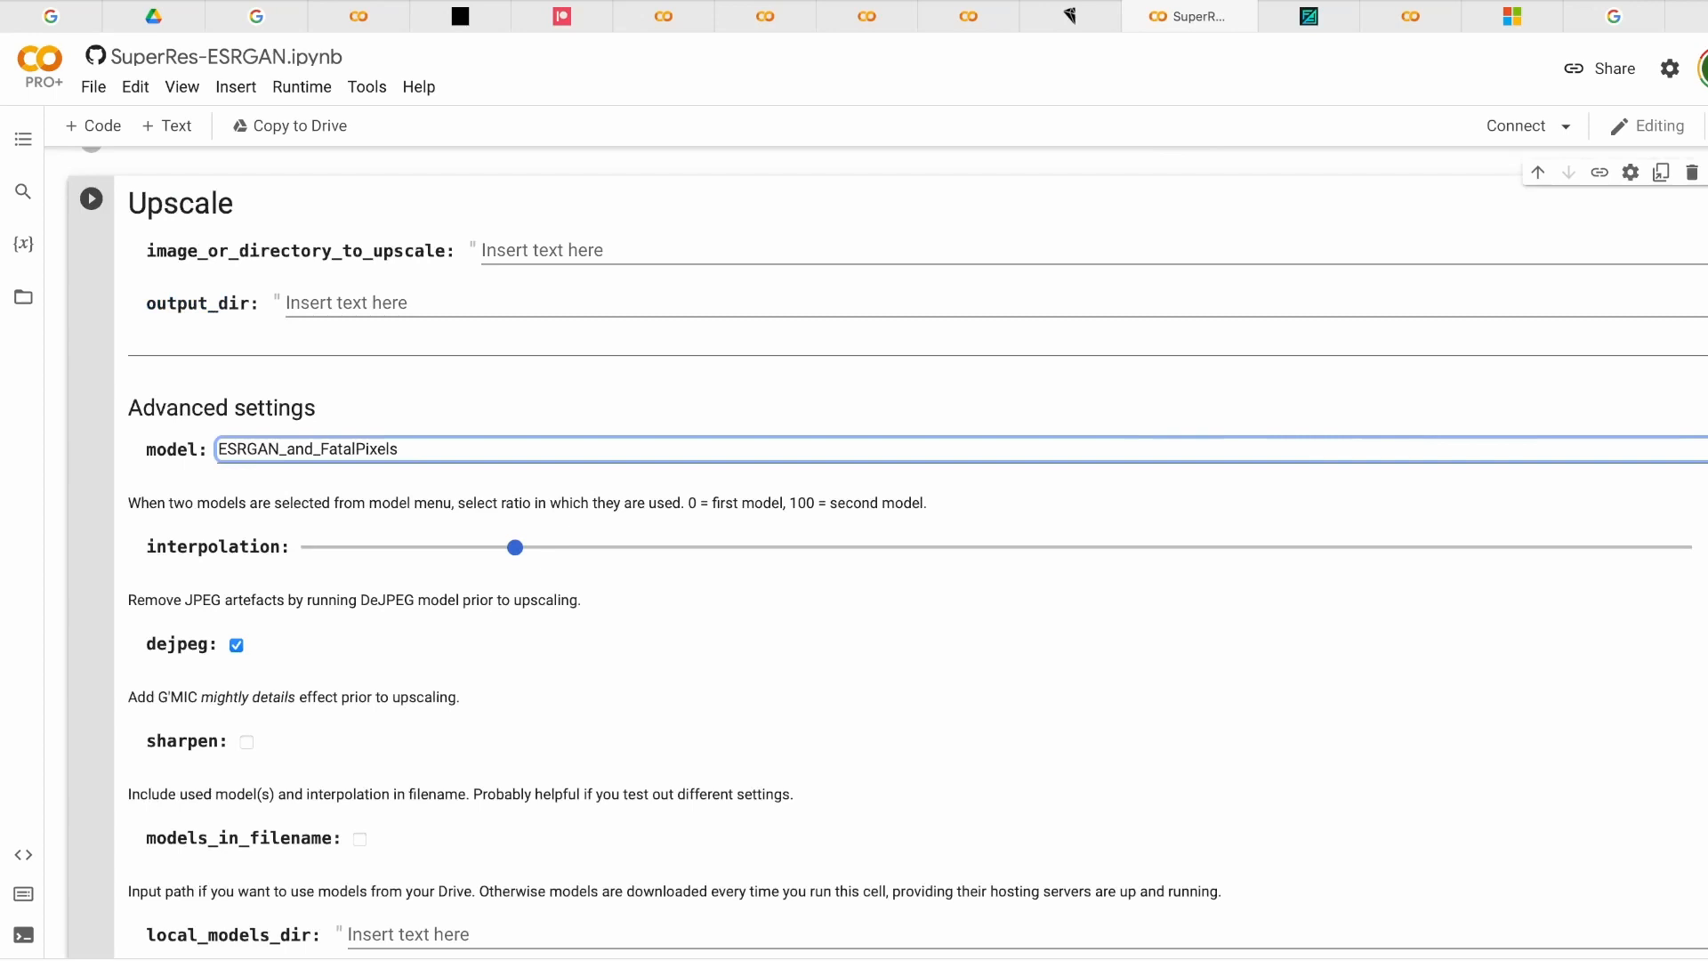
{"action": "left_click_drag", "start_coordinate": [516, 546], "coordinate": [1035, 547]}
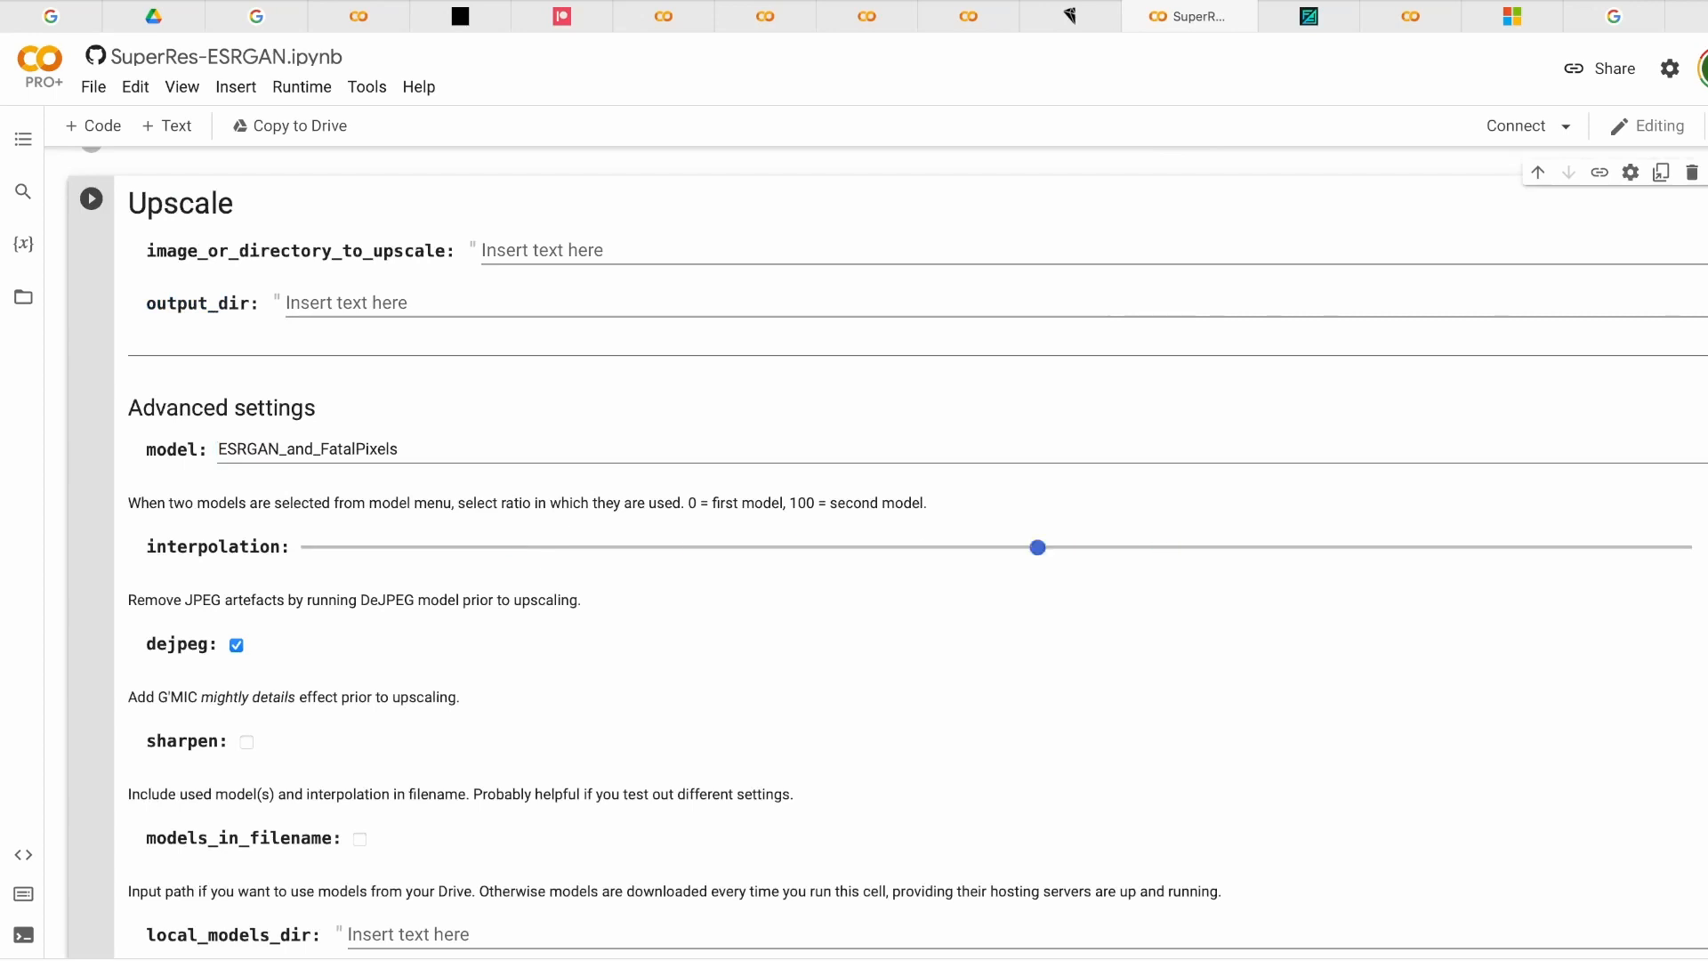
{"action": "left_click_drag", "start_coordinate": [1035, 546], "coordinate": [1244, 546]}
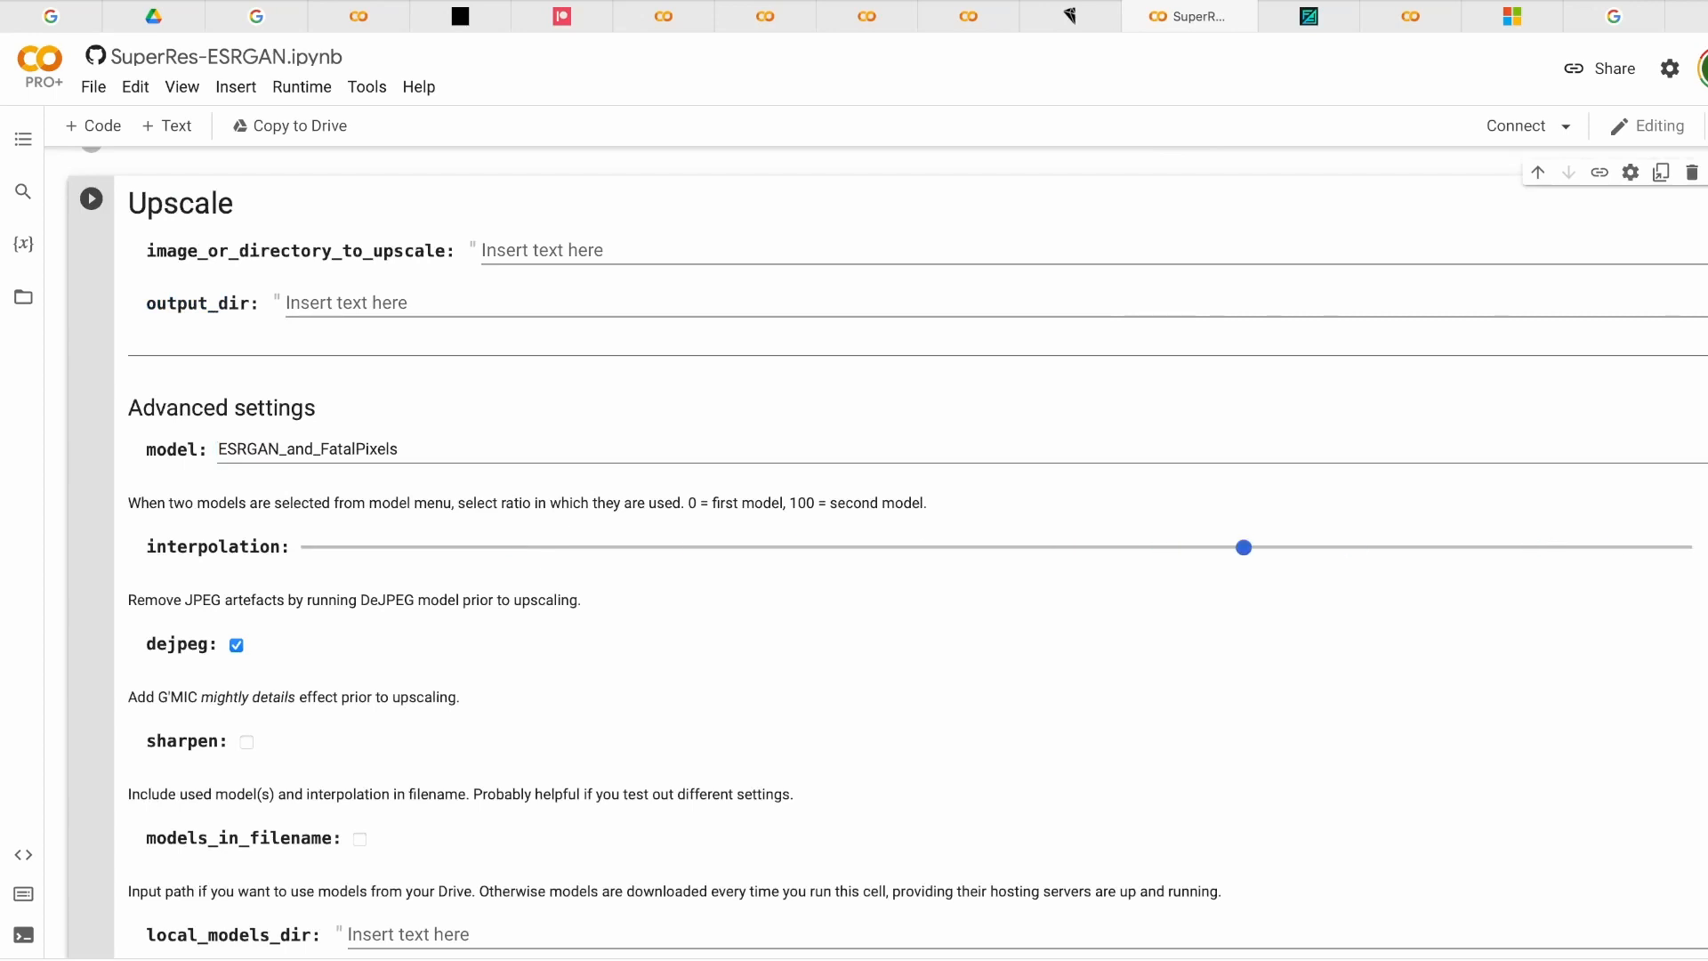
{"action": "left_click_drag", "start_coordinate": [1242, 546], "coordinate": [1025, 547]}
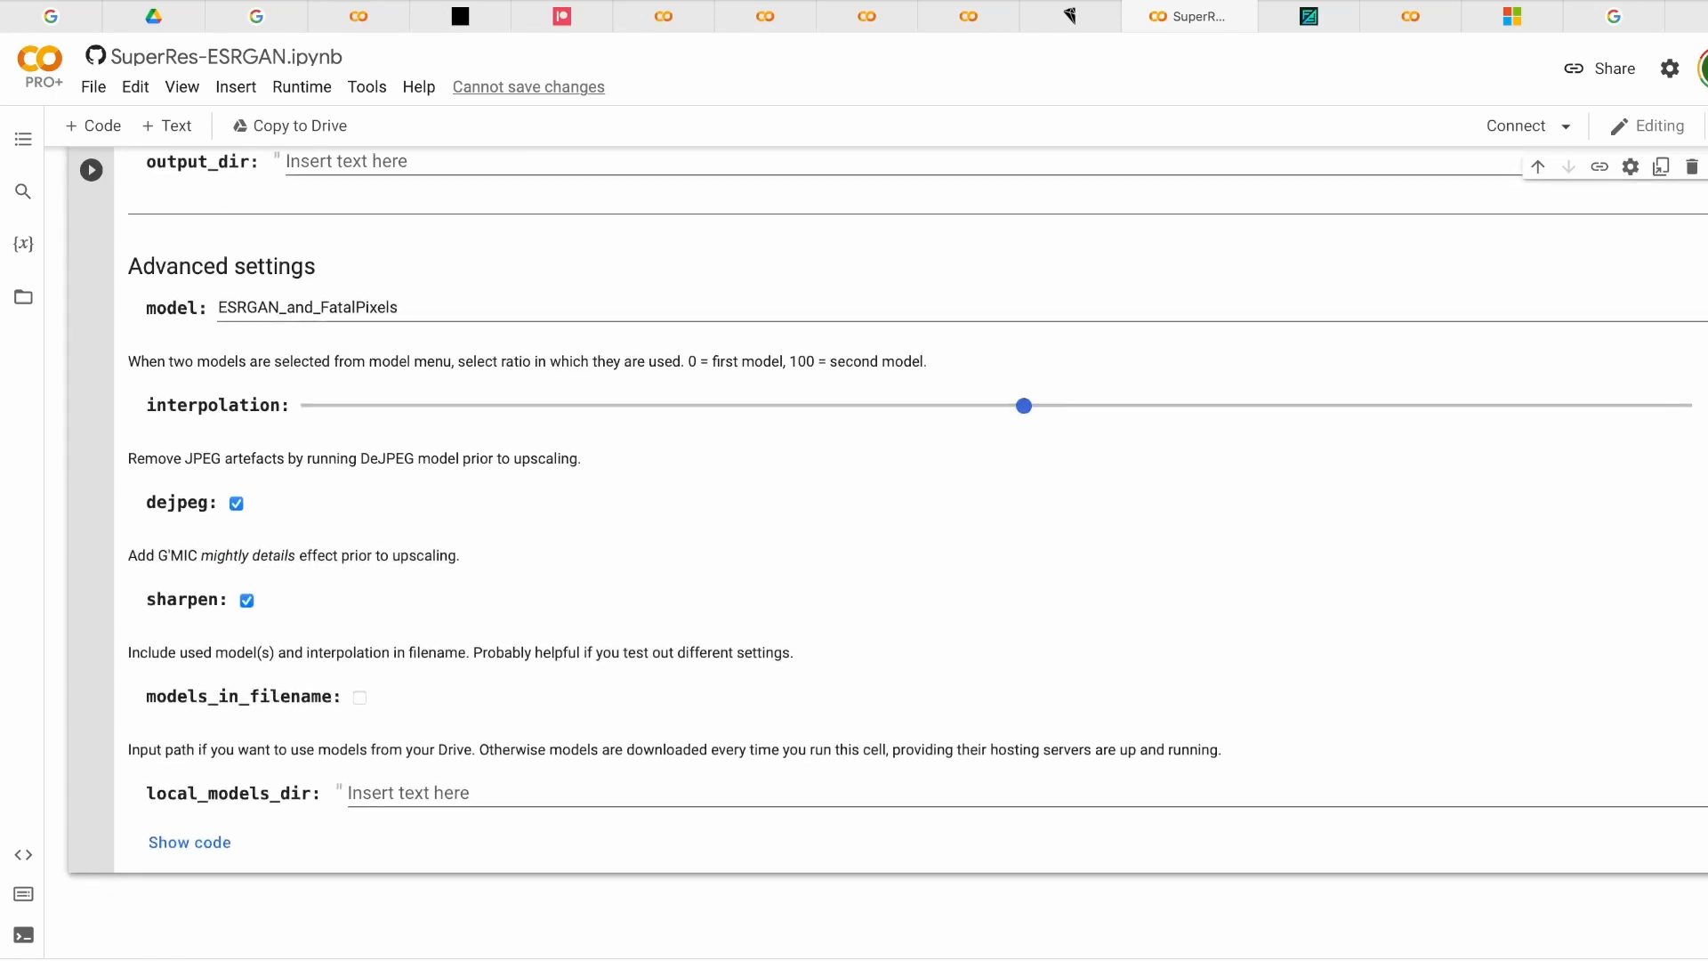
- Enable sharpening before upscaling and include model names in the output filename
{"action": "left_click", "coordinate": [359, 698]}
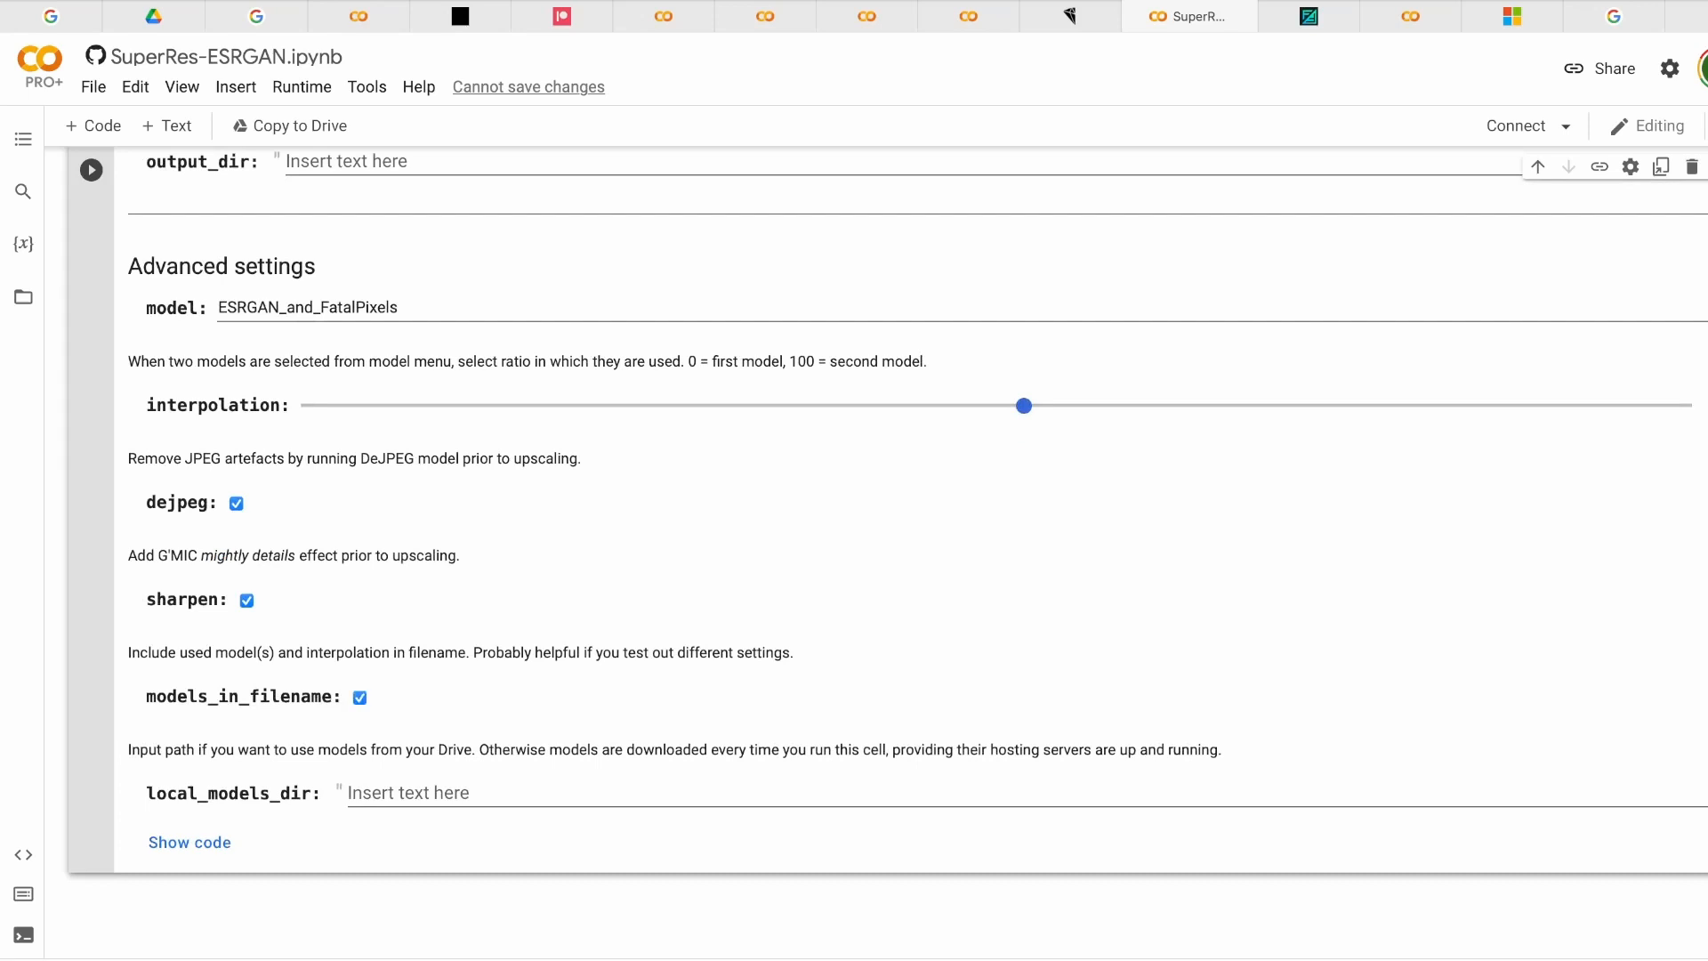
{"action": "left_click", "coordinate": [1218, 16]}
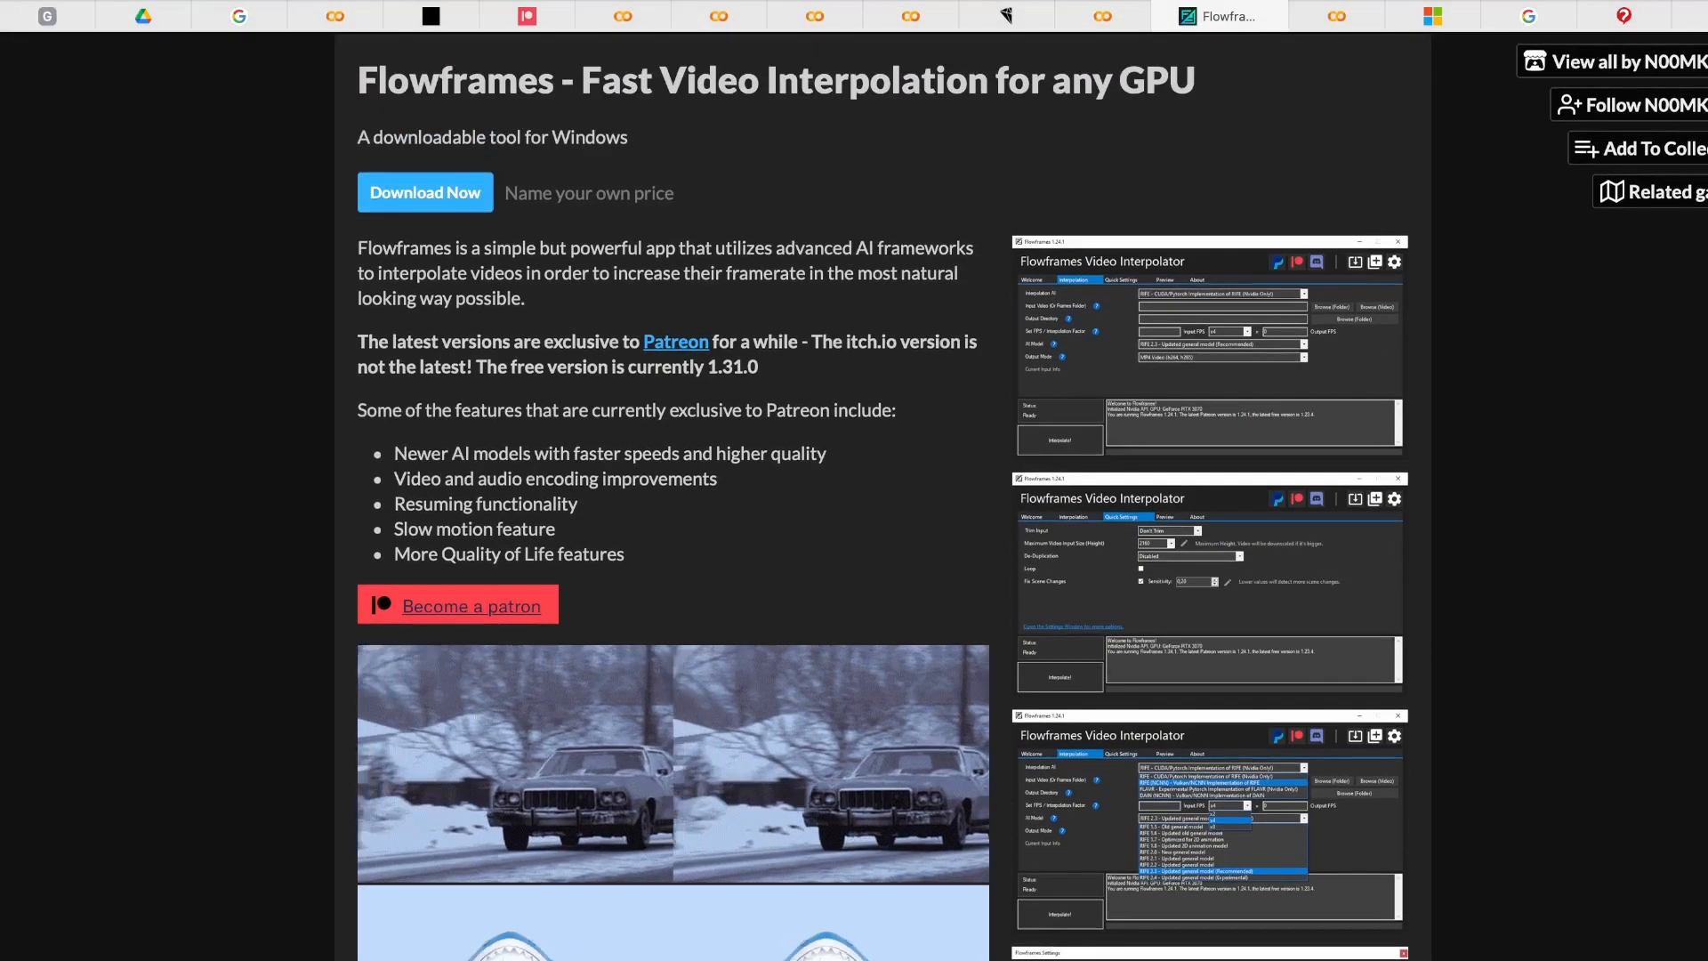
- Scroll the Flowframes itch.io page through its features and Discord section, then move to the FiLM notebook
{"action": "scroll", "scroll_direction": "down", "scroll_amount": 3}
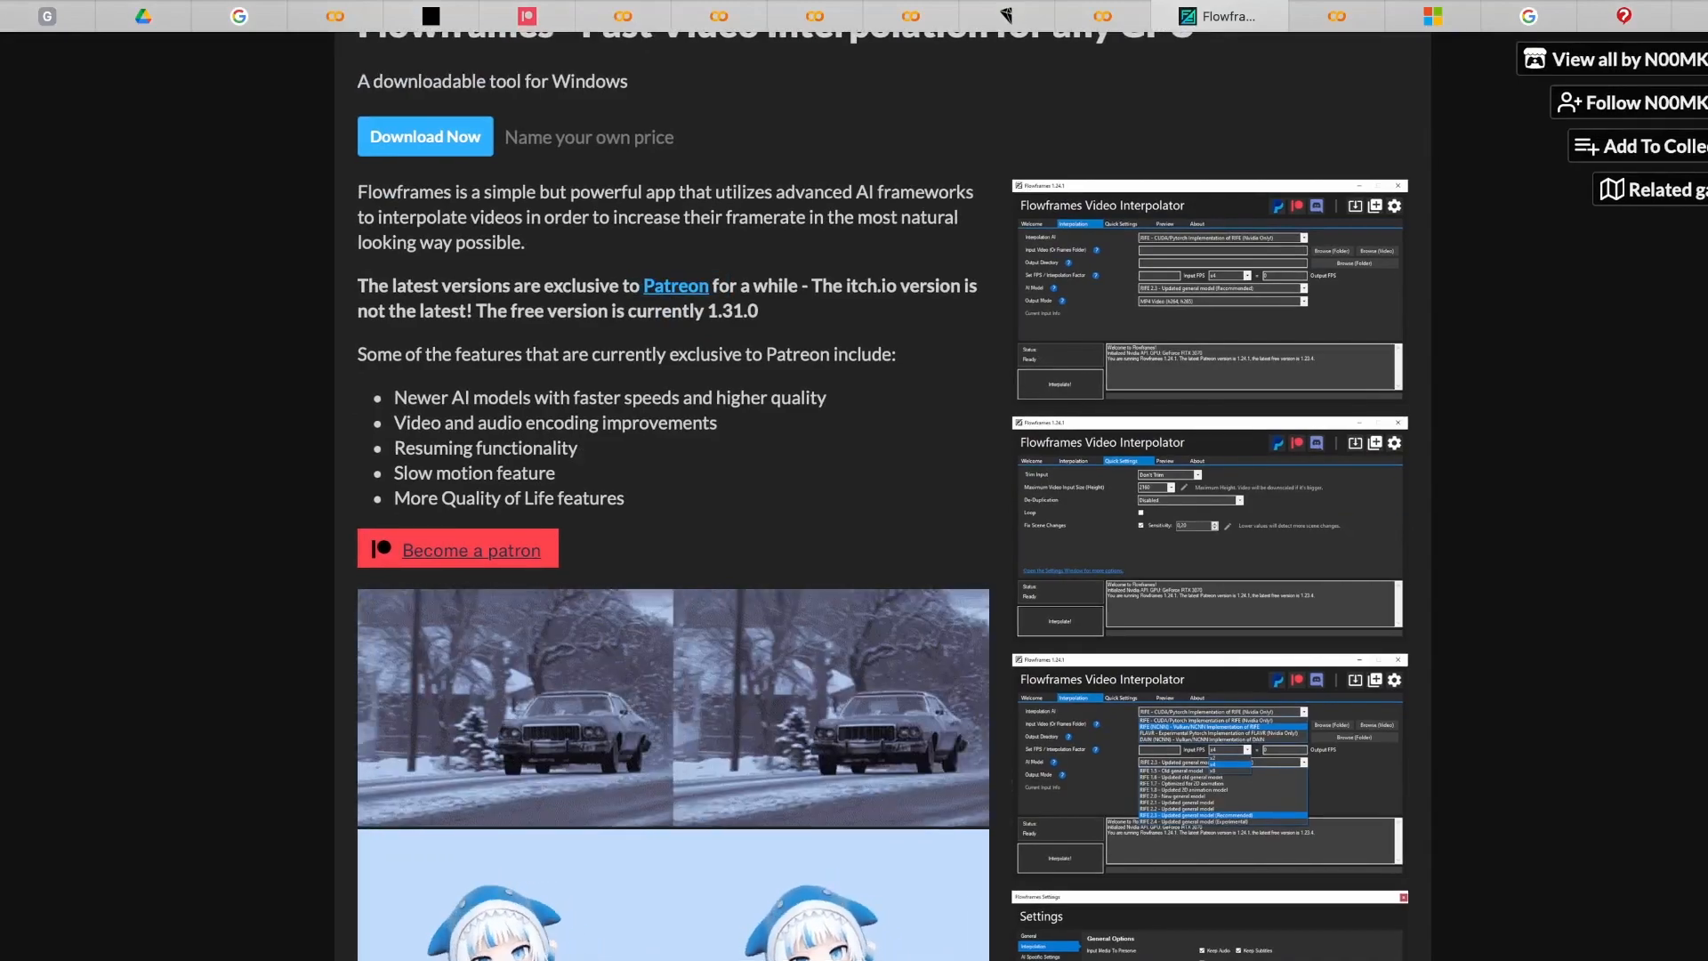
{"action": "scroll", "scroll_direction": "down", "scroll_amount": 3}
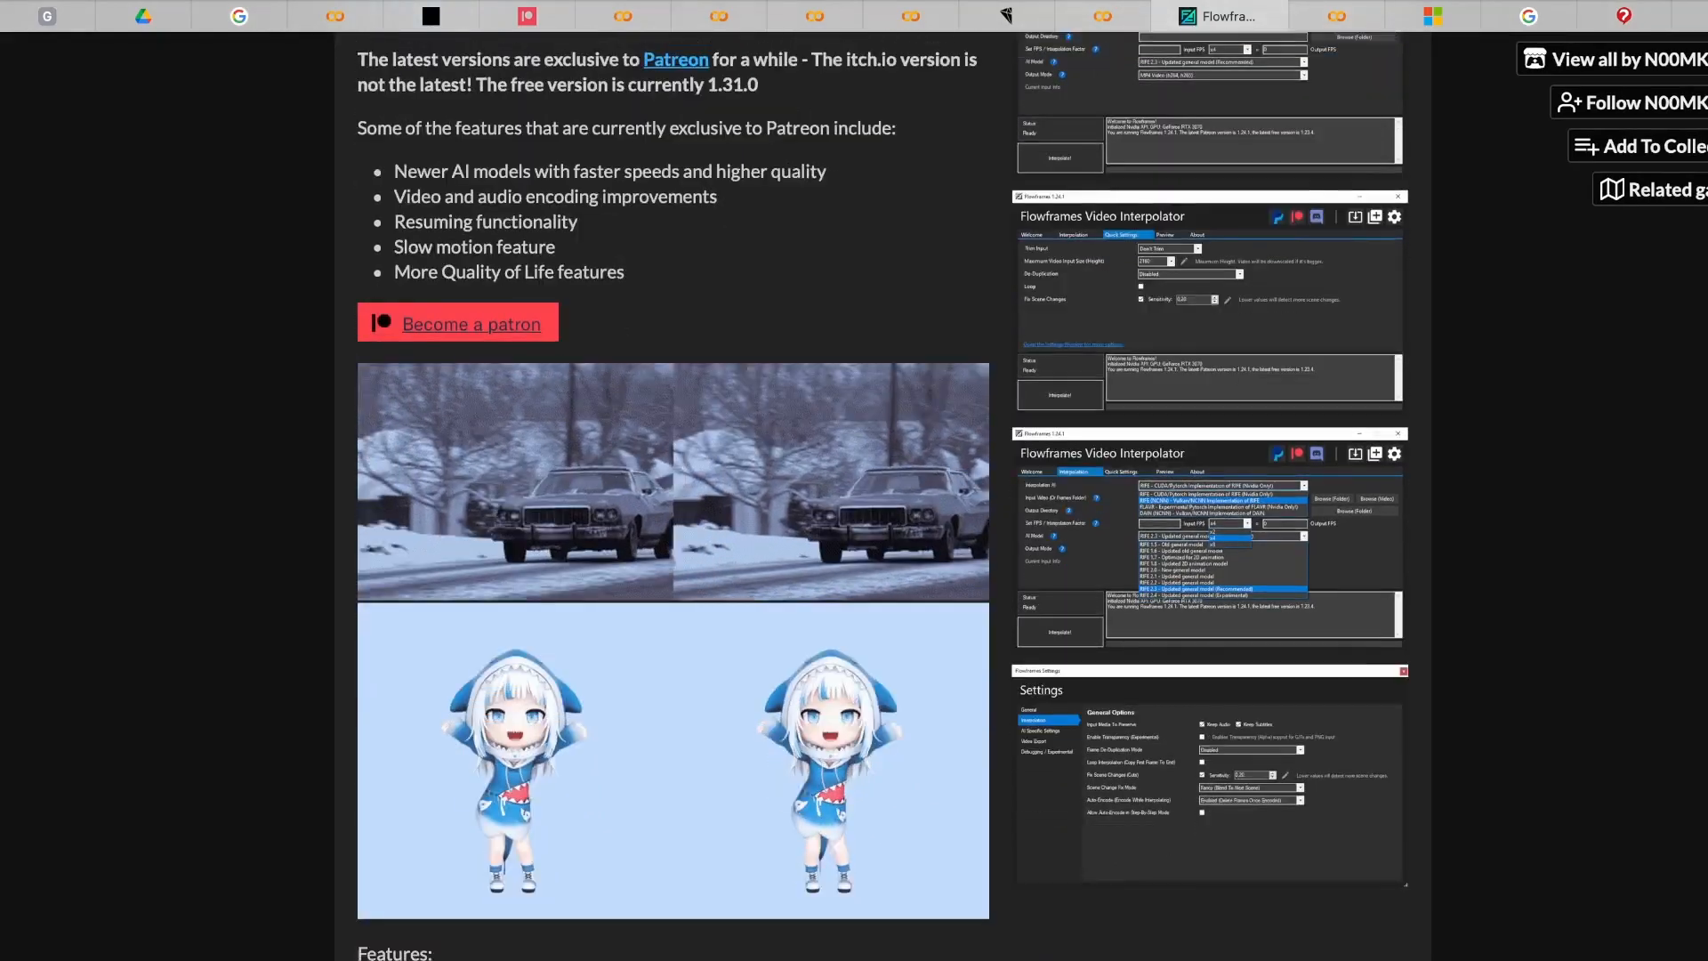
{"action": "scroll", "scroll_direction": "down", "scroll_amount": 3}
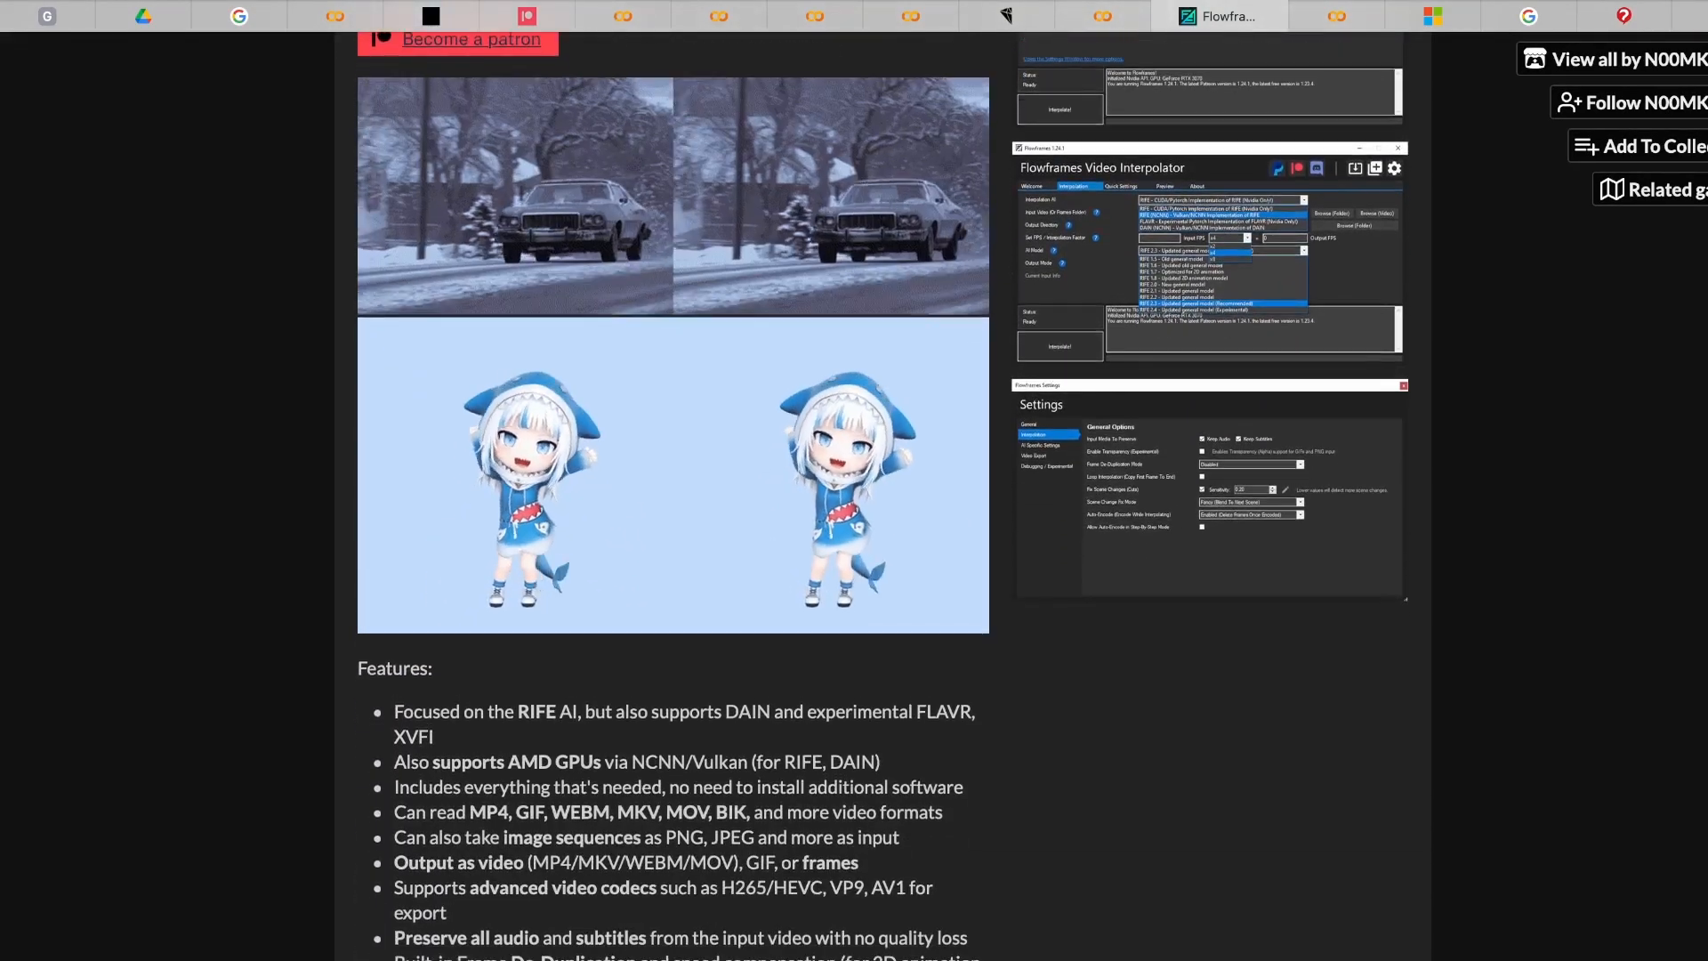
{"action": "scroll", "scroll_direction": "down", "scroll_amount": 3}
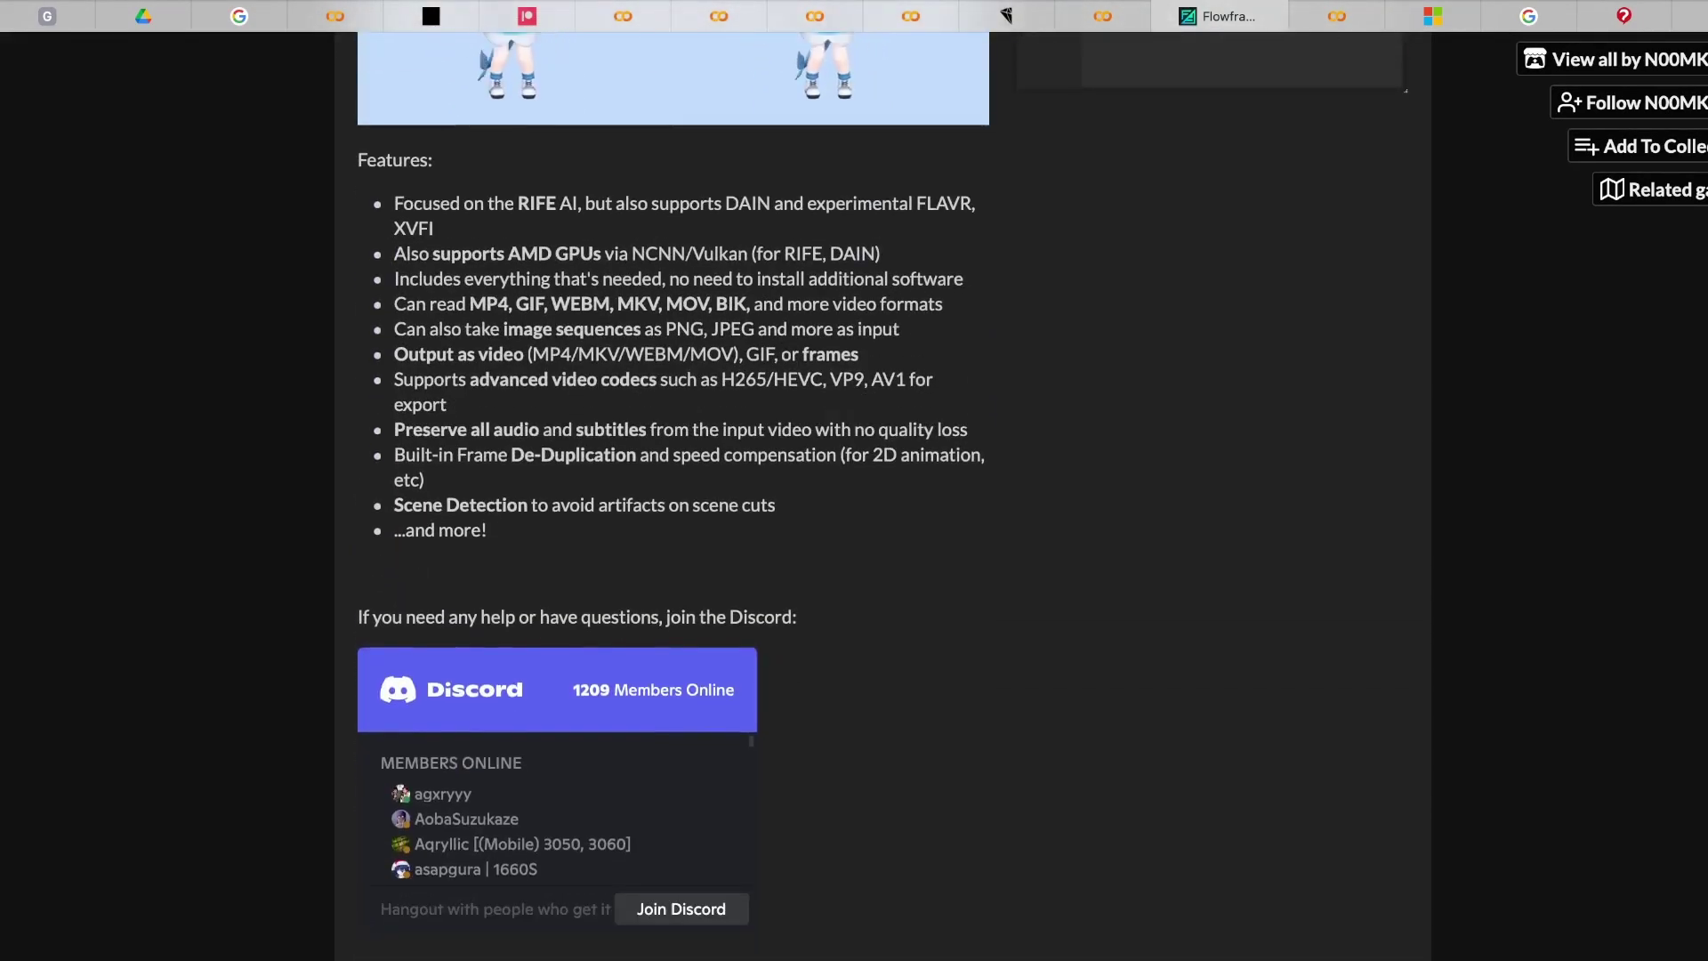
{"action": "scroll", "scroll_direction": "down", "scroll_amount": 3}
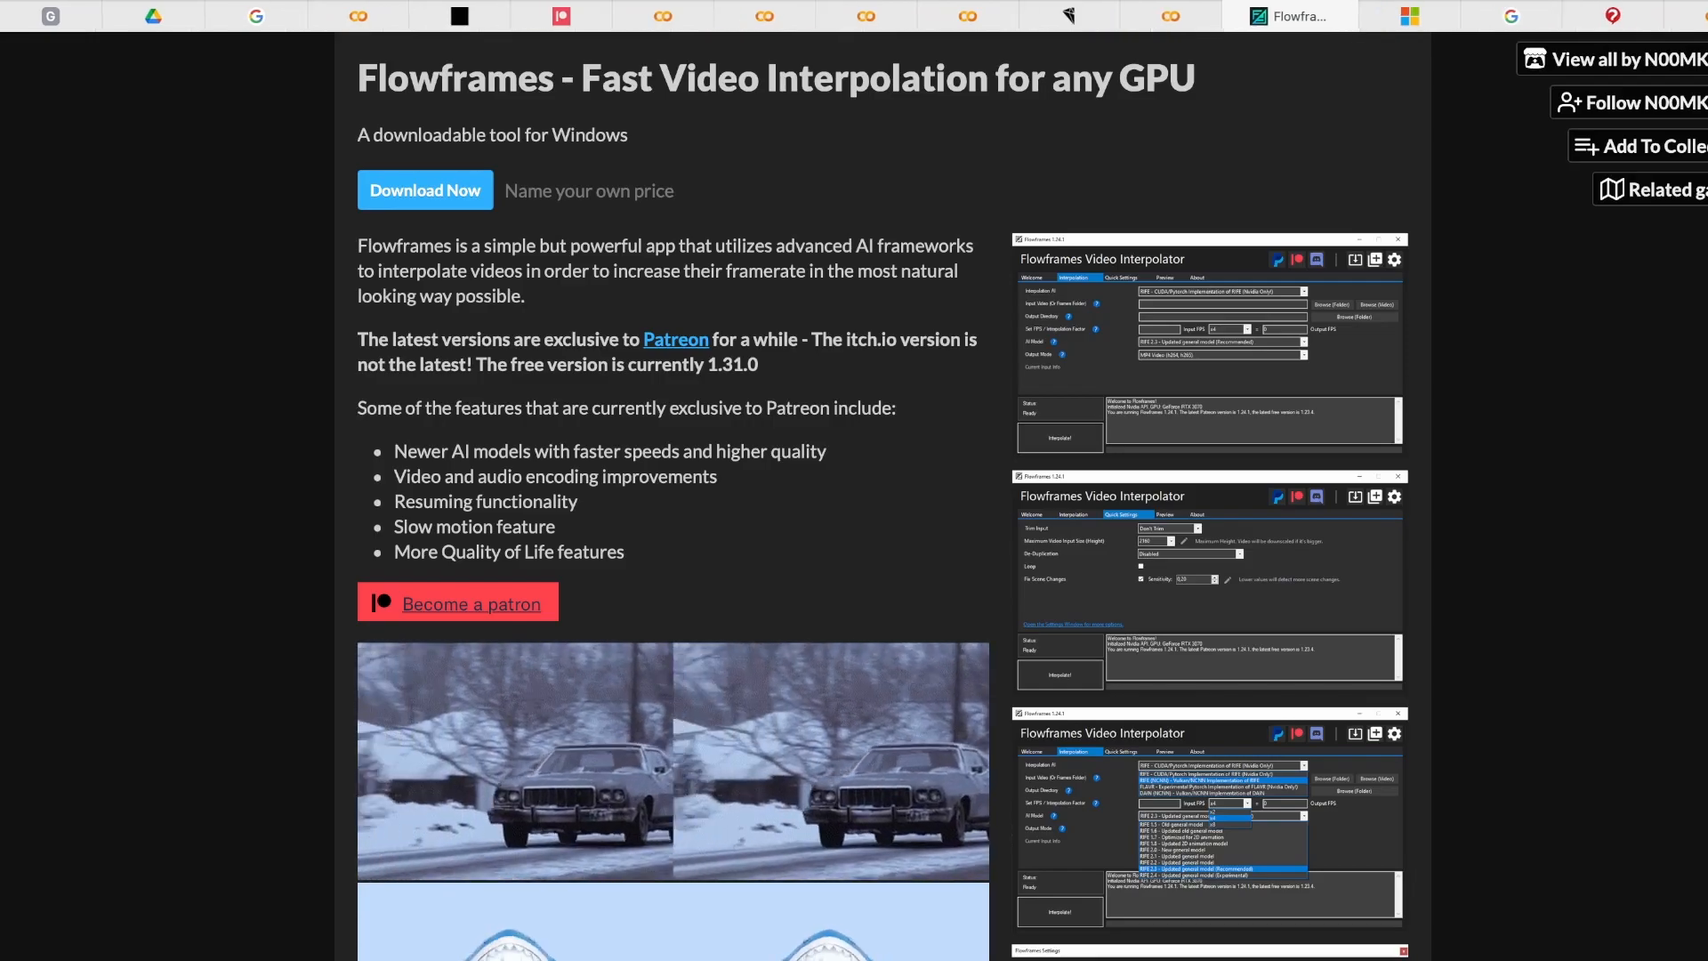
{"action": "left_click", "coordinate": [1315, 16]}
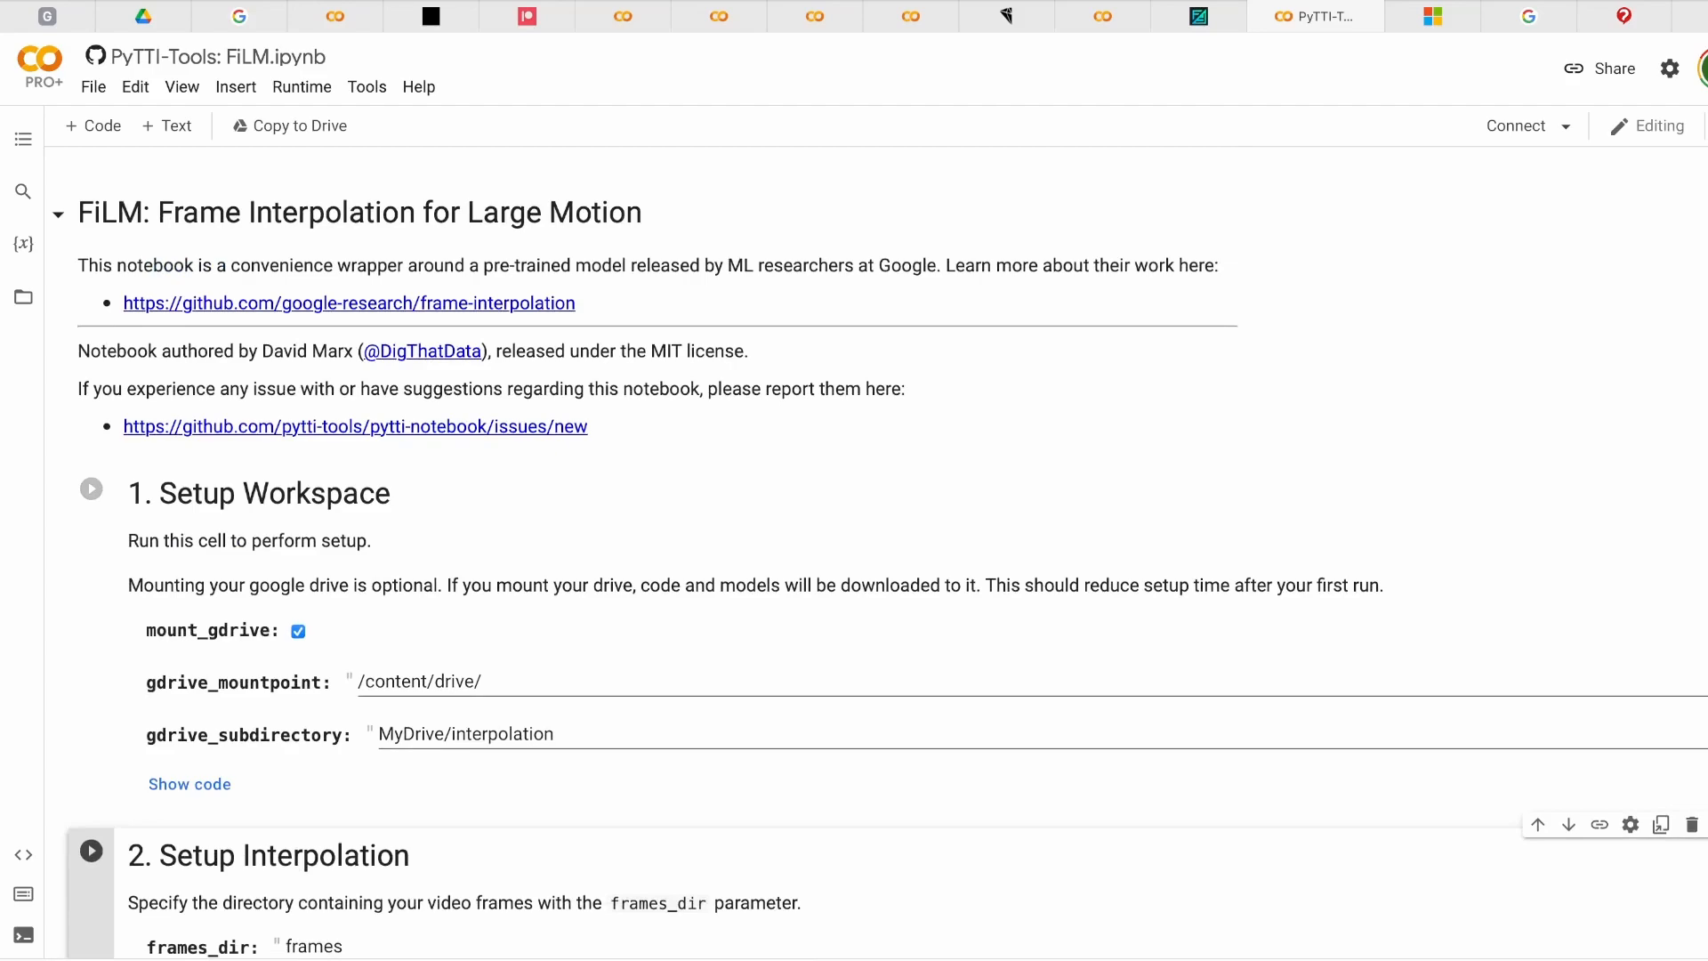
- Review the FiLM notebook's Setup Workspace and Setup Interpolation cells
{"action": "scroll", "scroll_direction": "down", "scroll_amount": 3}
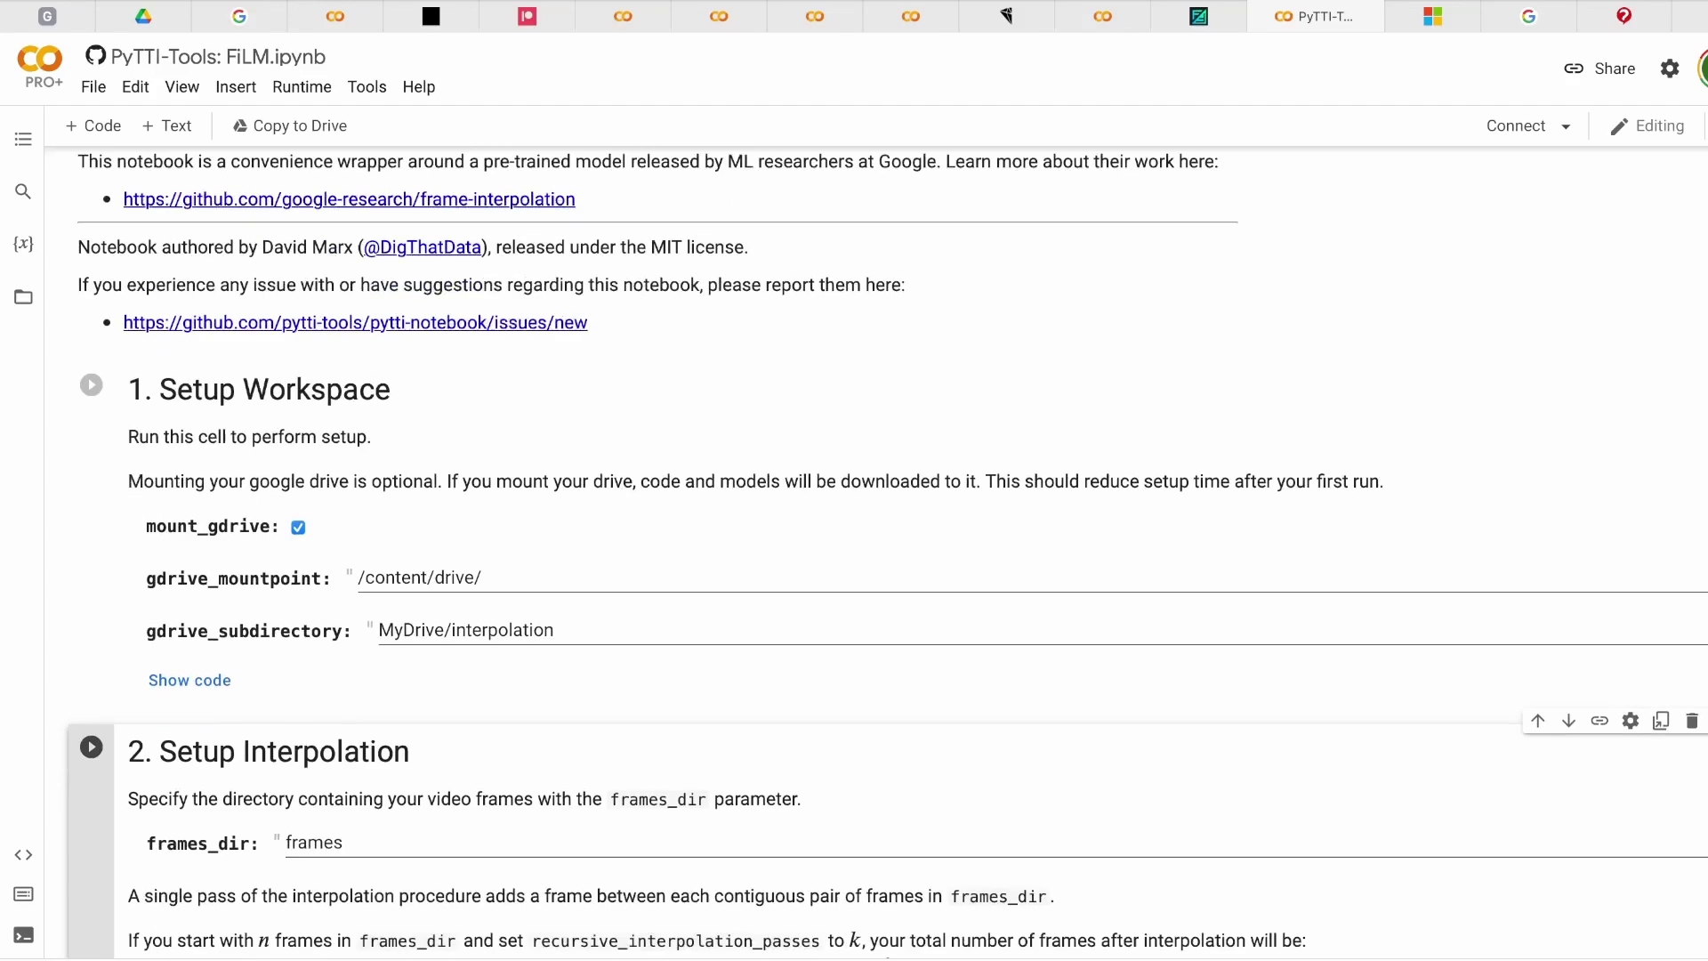
{"action": "scroll", "scroll_direction": "down", "scroll_amount": 3}
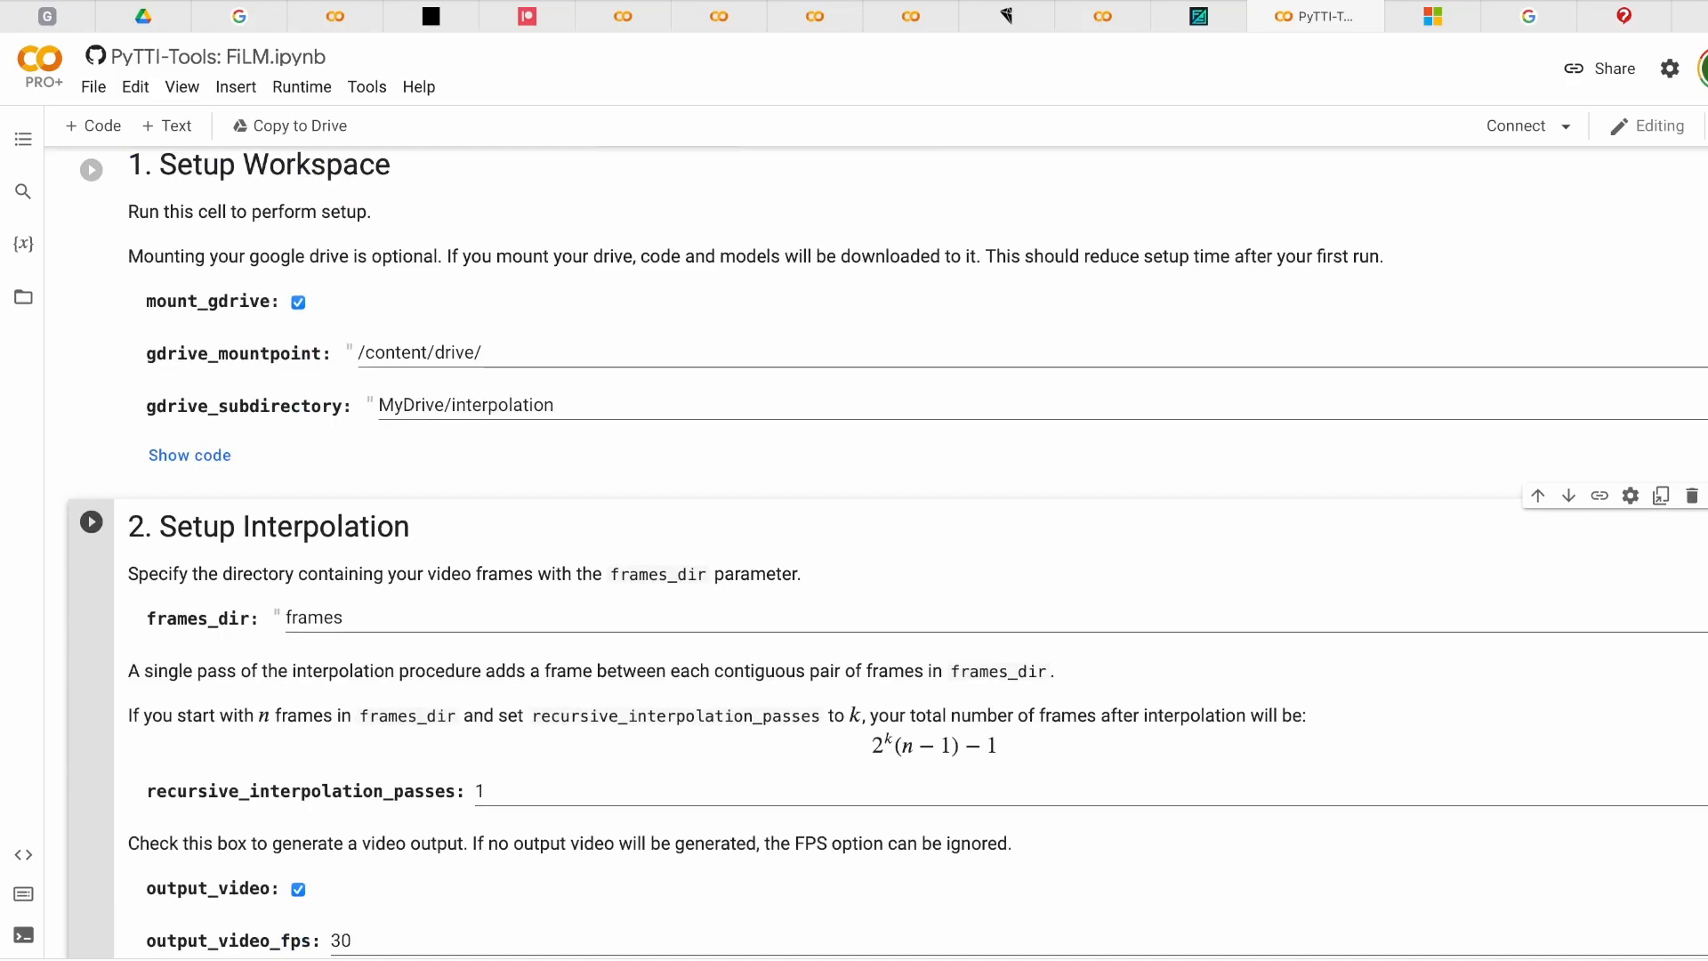
{"action": "scroll", "scroll_direction": "down", "scroll_amount": 3}
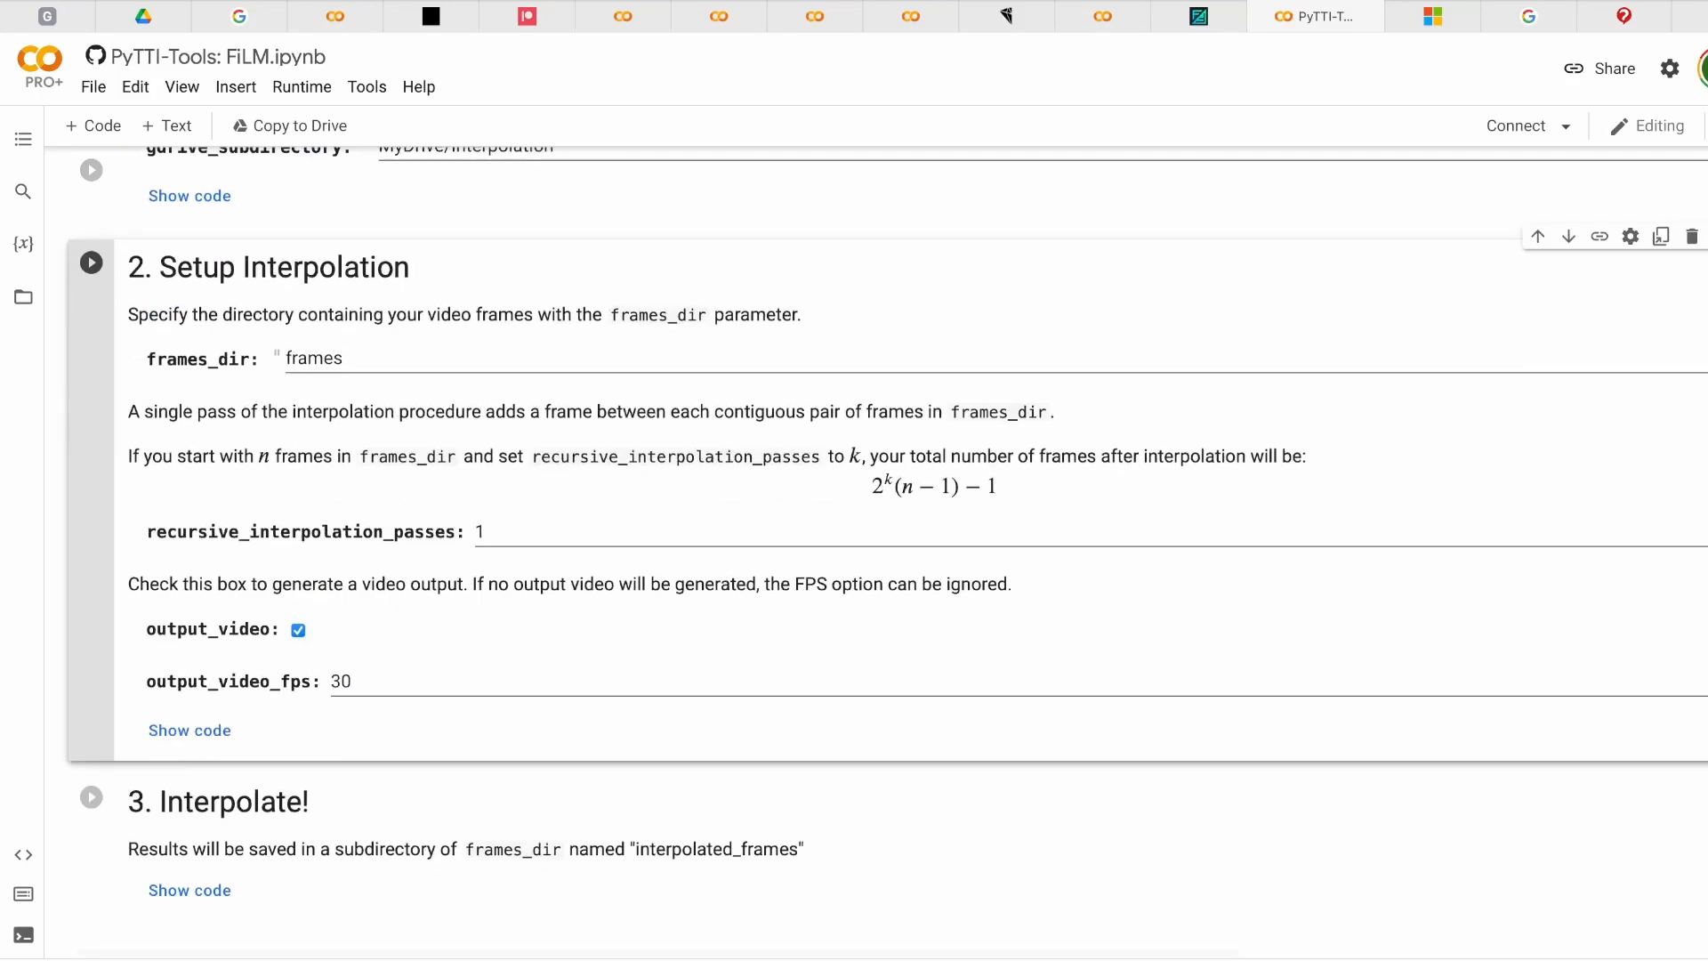
{"action": "scroll", "scroll_direction": "down", "scroll_amount": 3}
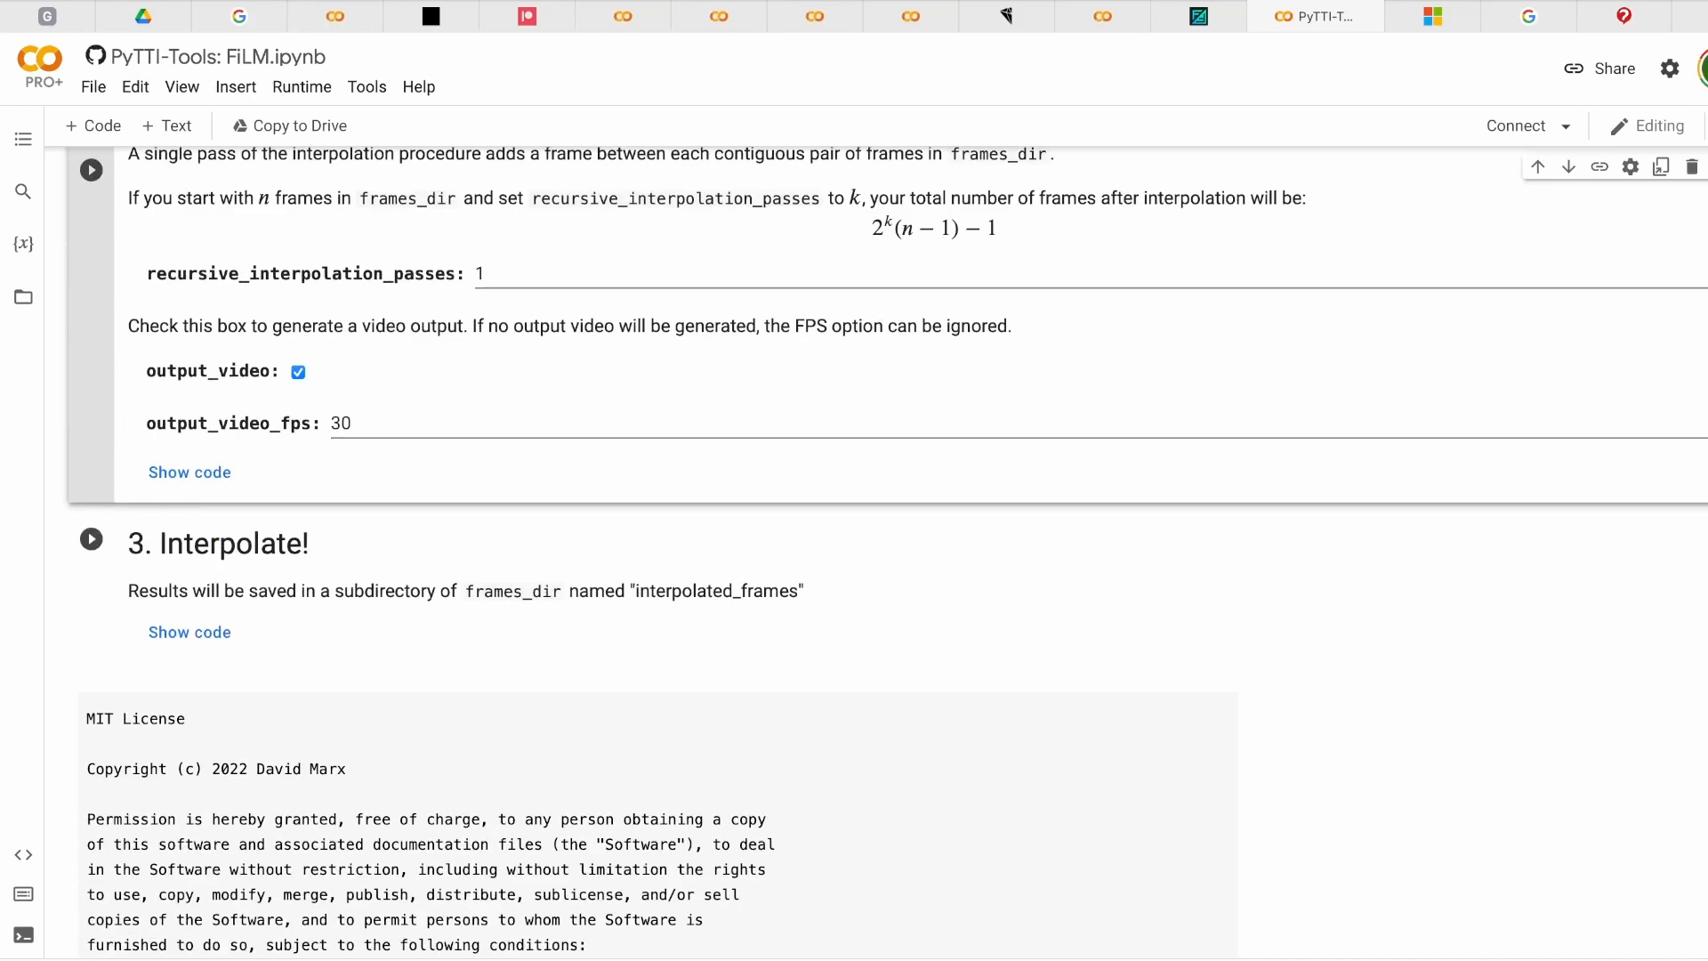
{"action": "mouse_move", "coordinate": [188, 634]}
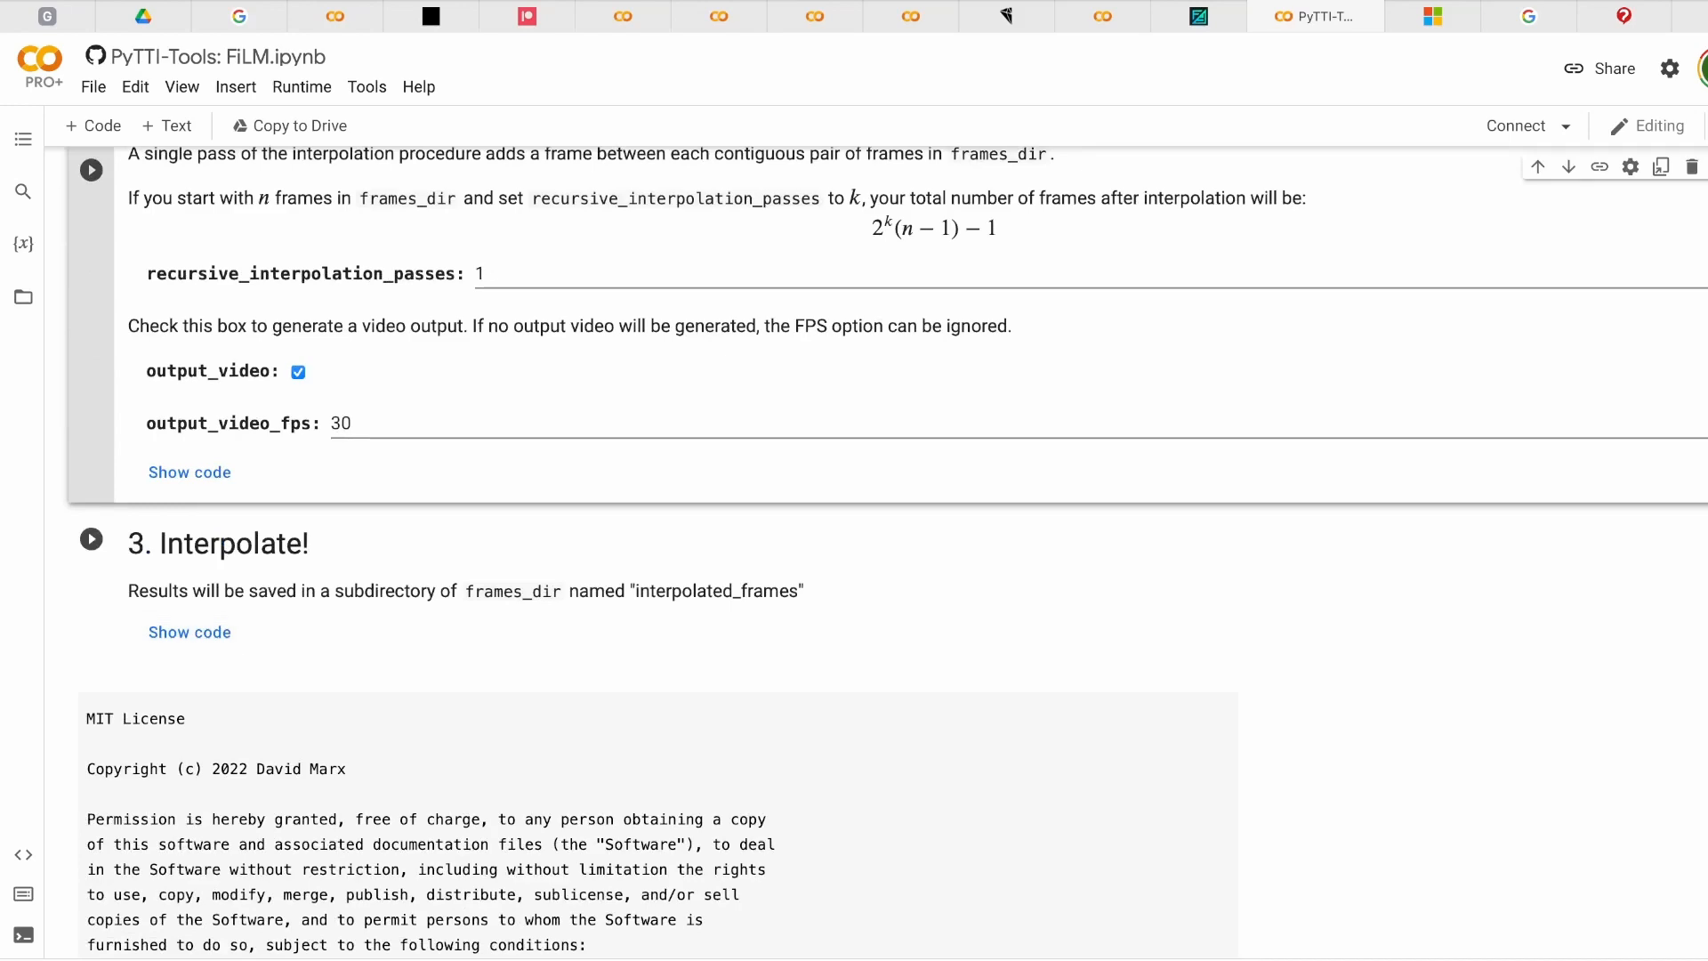
{"action": "scroll", "scroll_direction": "up", "scroll_amount": 3}
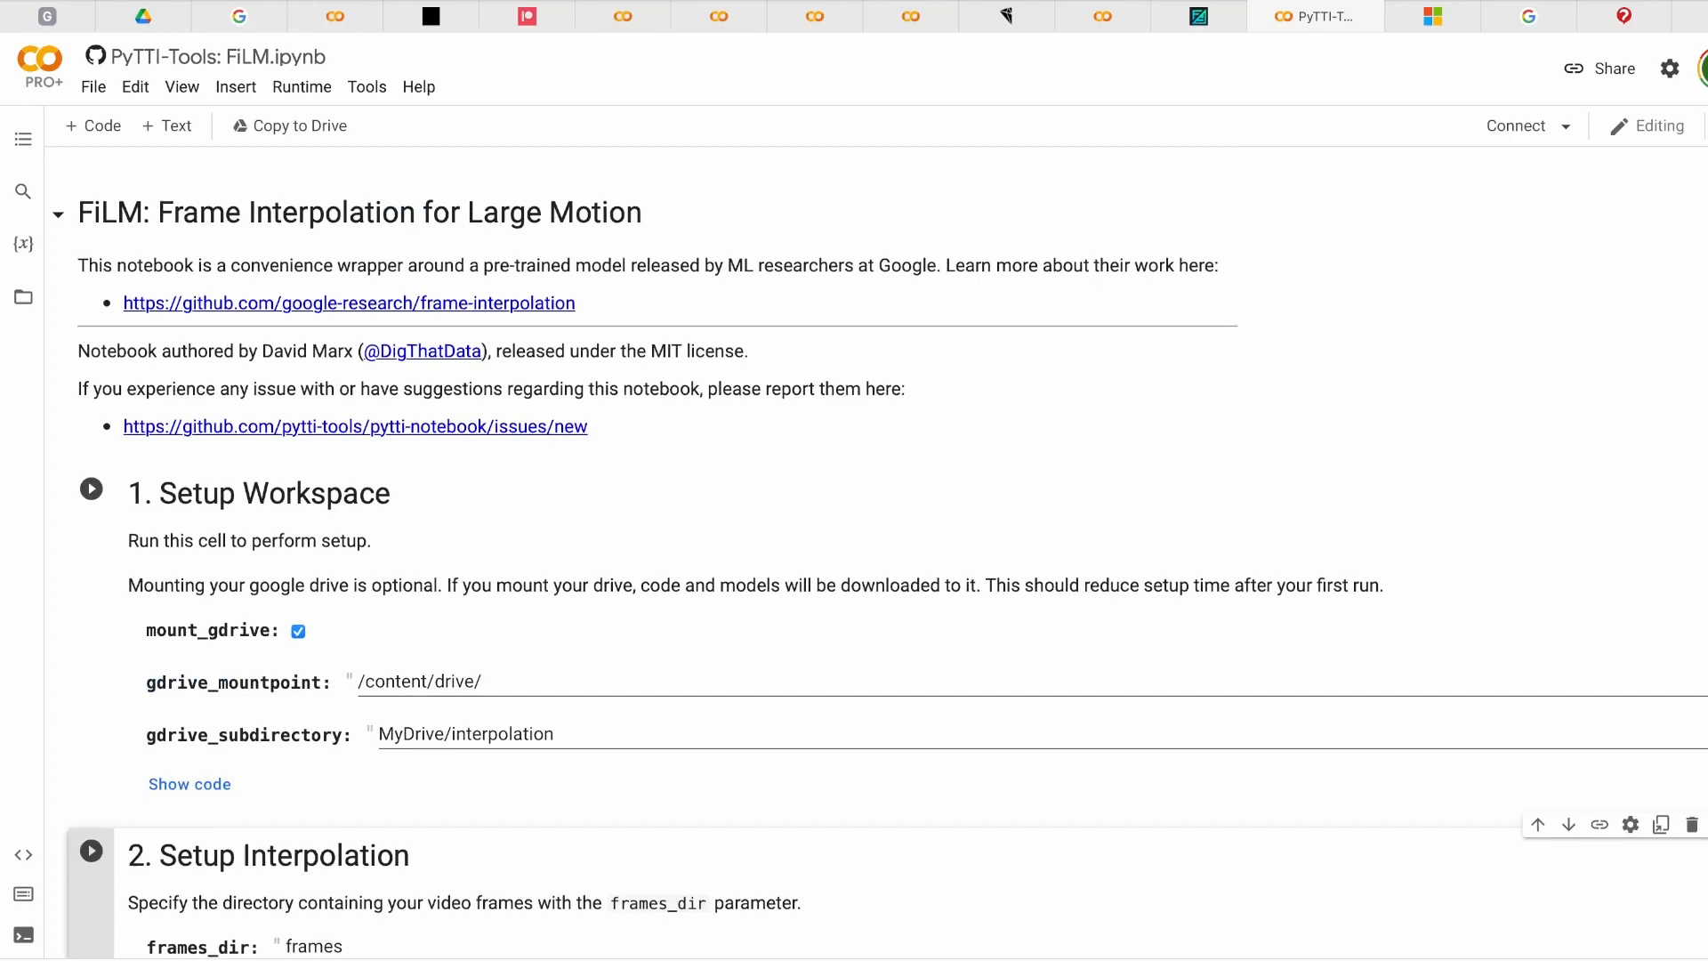
- Scroll on through the Interpolate! and output settings, then bring up the Finder frames folder
{"action": "scroll", "scroll_direction": "down", "scroll_amount": 3}
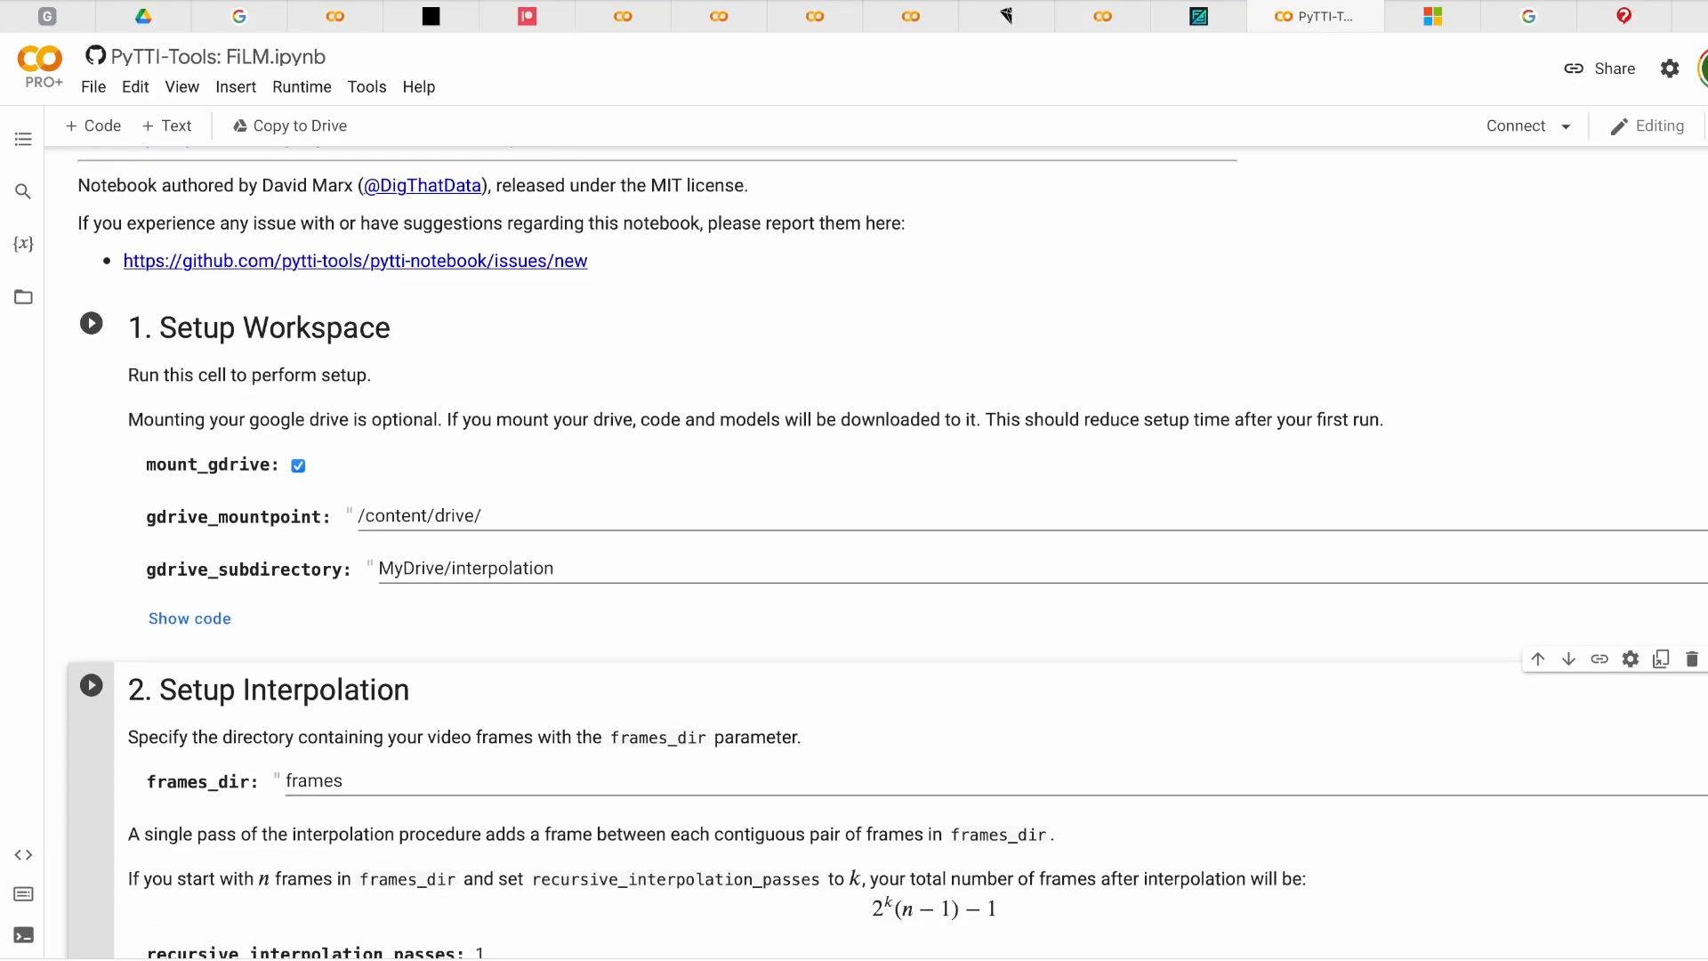
{"action": "scroll", "scroll_direction": "down", "scroll_amount": 3}
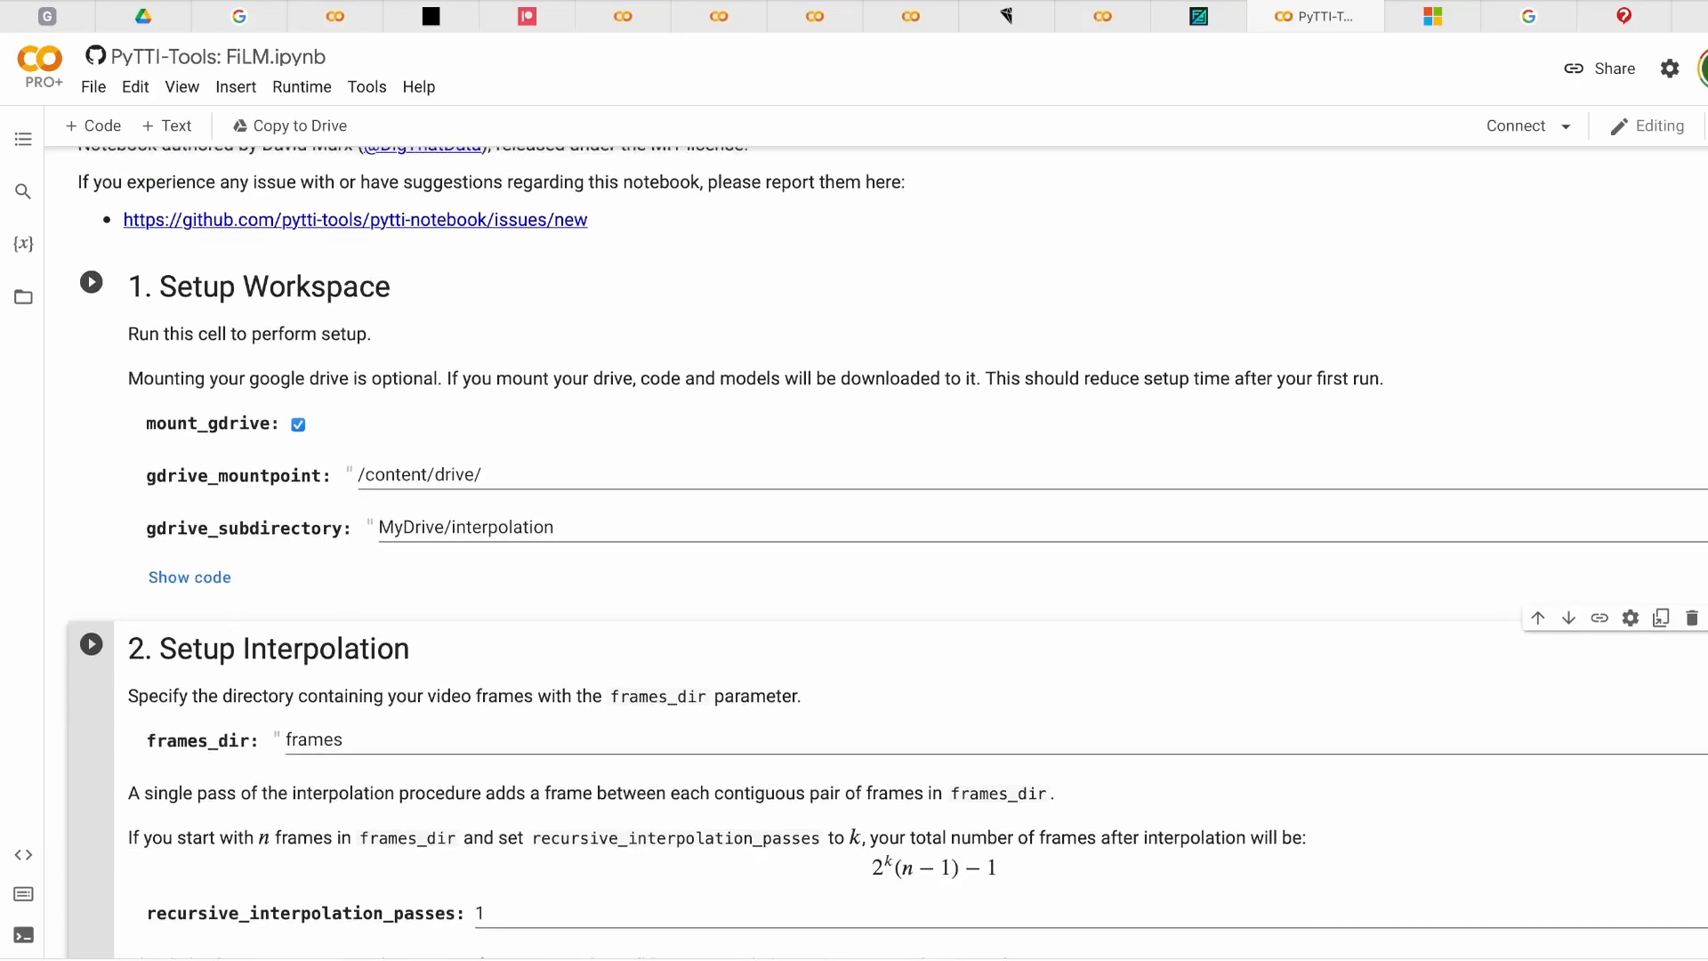
{"action": "scroll", "scroll_direction": "down", "scroll_amount": 3}
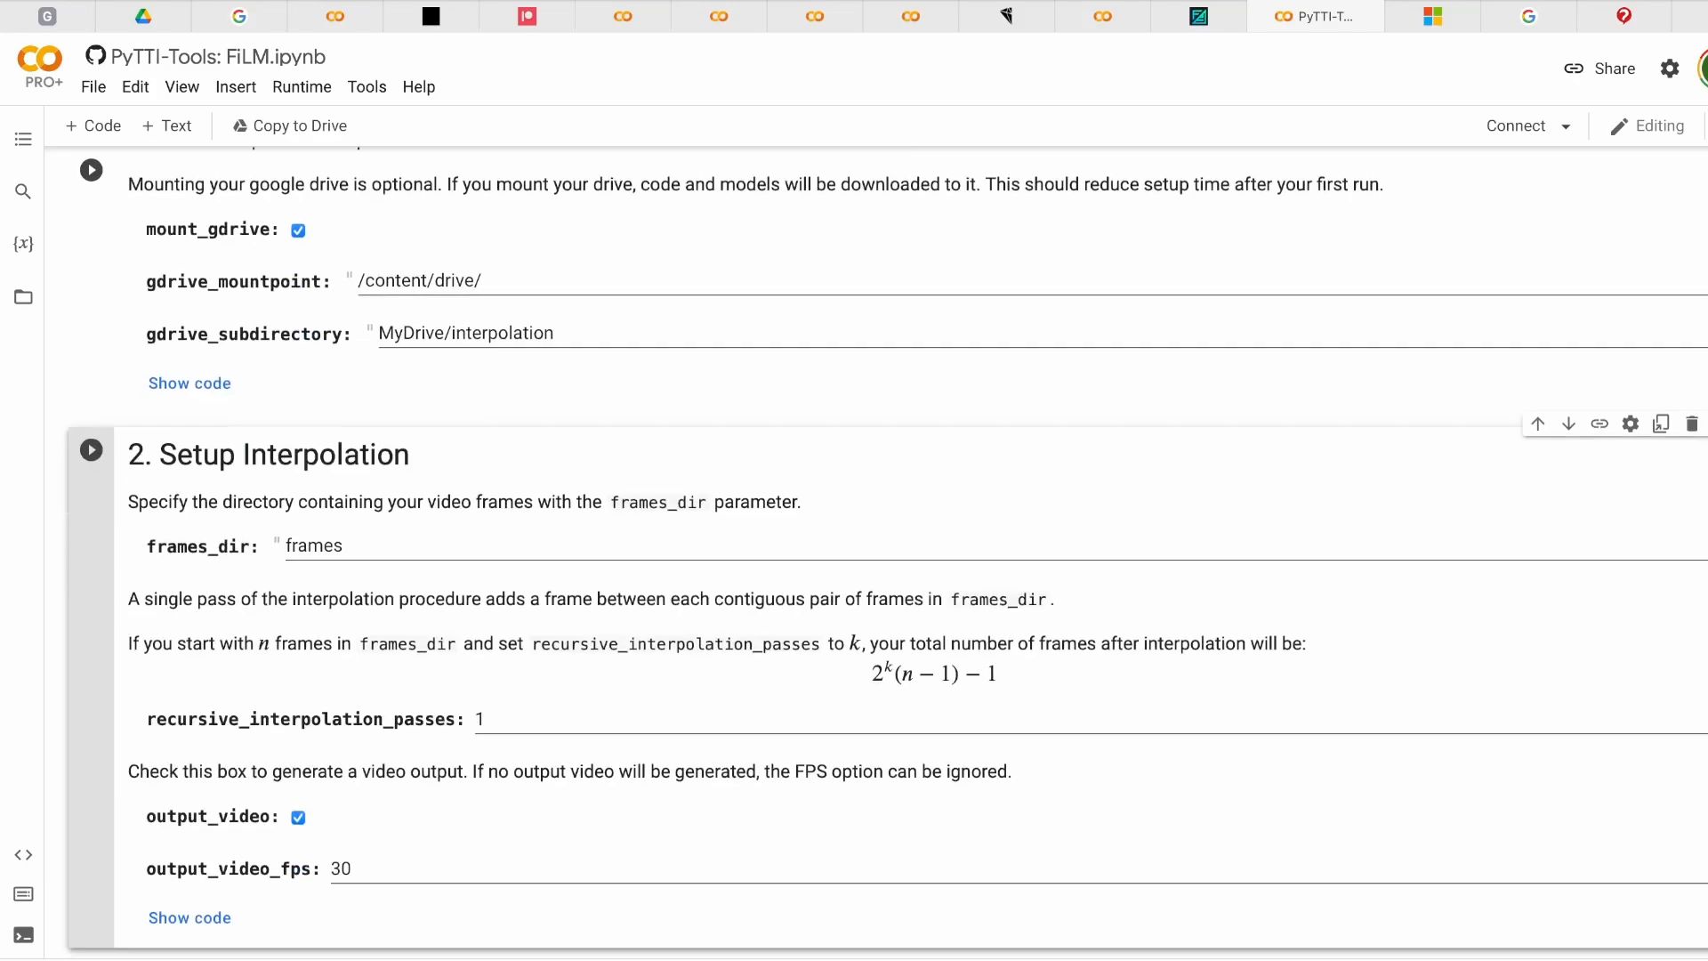
{"action": "scroll", "scroll_direction": "down", "scroll_amount": 3}
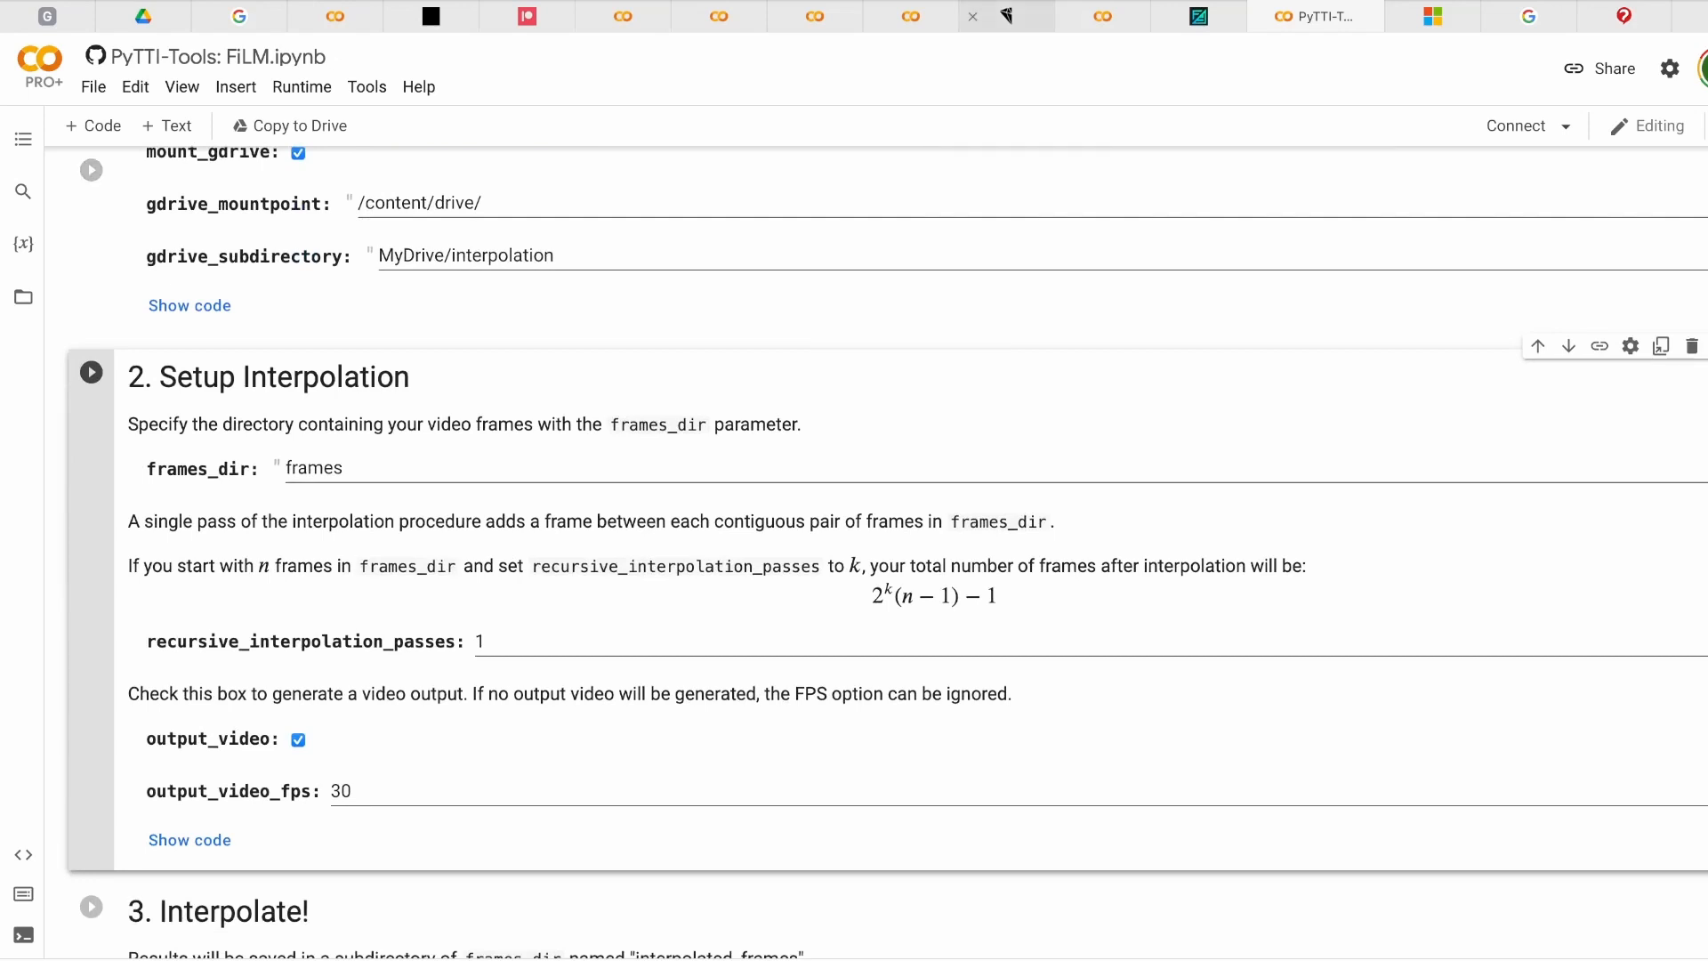
{"action": "left_click", "coordinate": [1028, 16]}
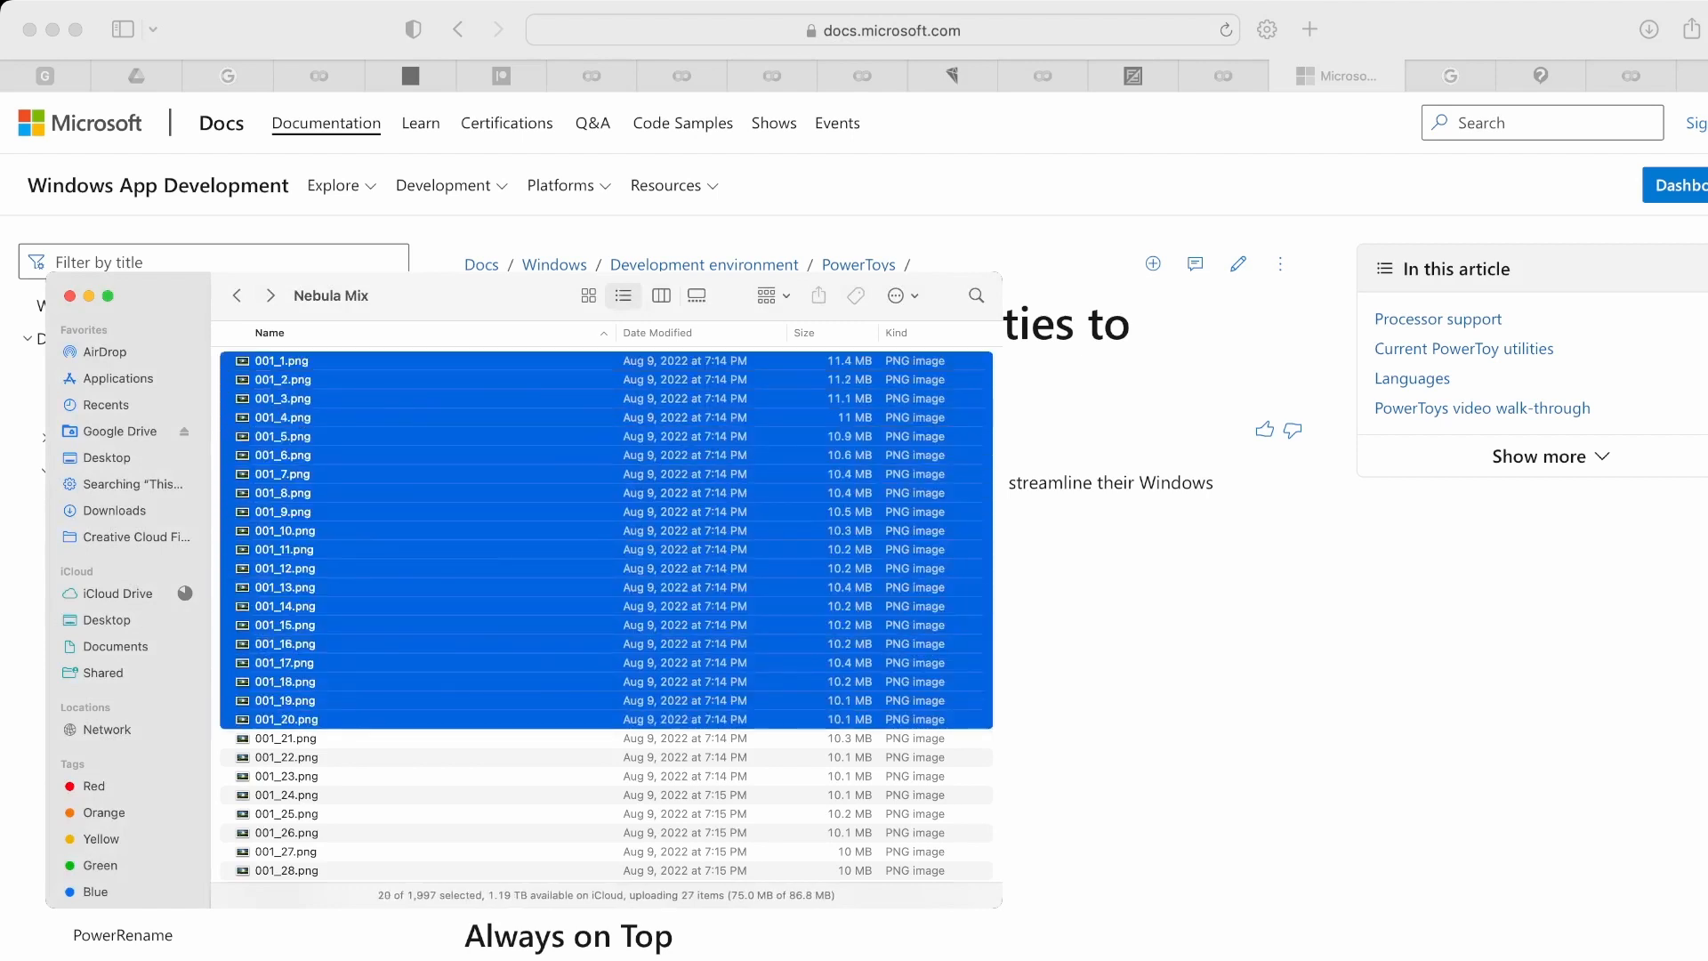
- Select the first frame 001_1.png, then select all 1,997 PNG frames in Nebula Mix with Cmd+A
{"action": "left_click", "coordinate": [281, 359]}
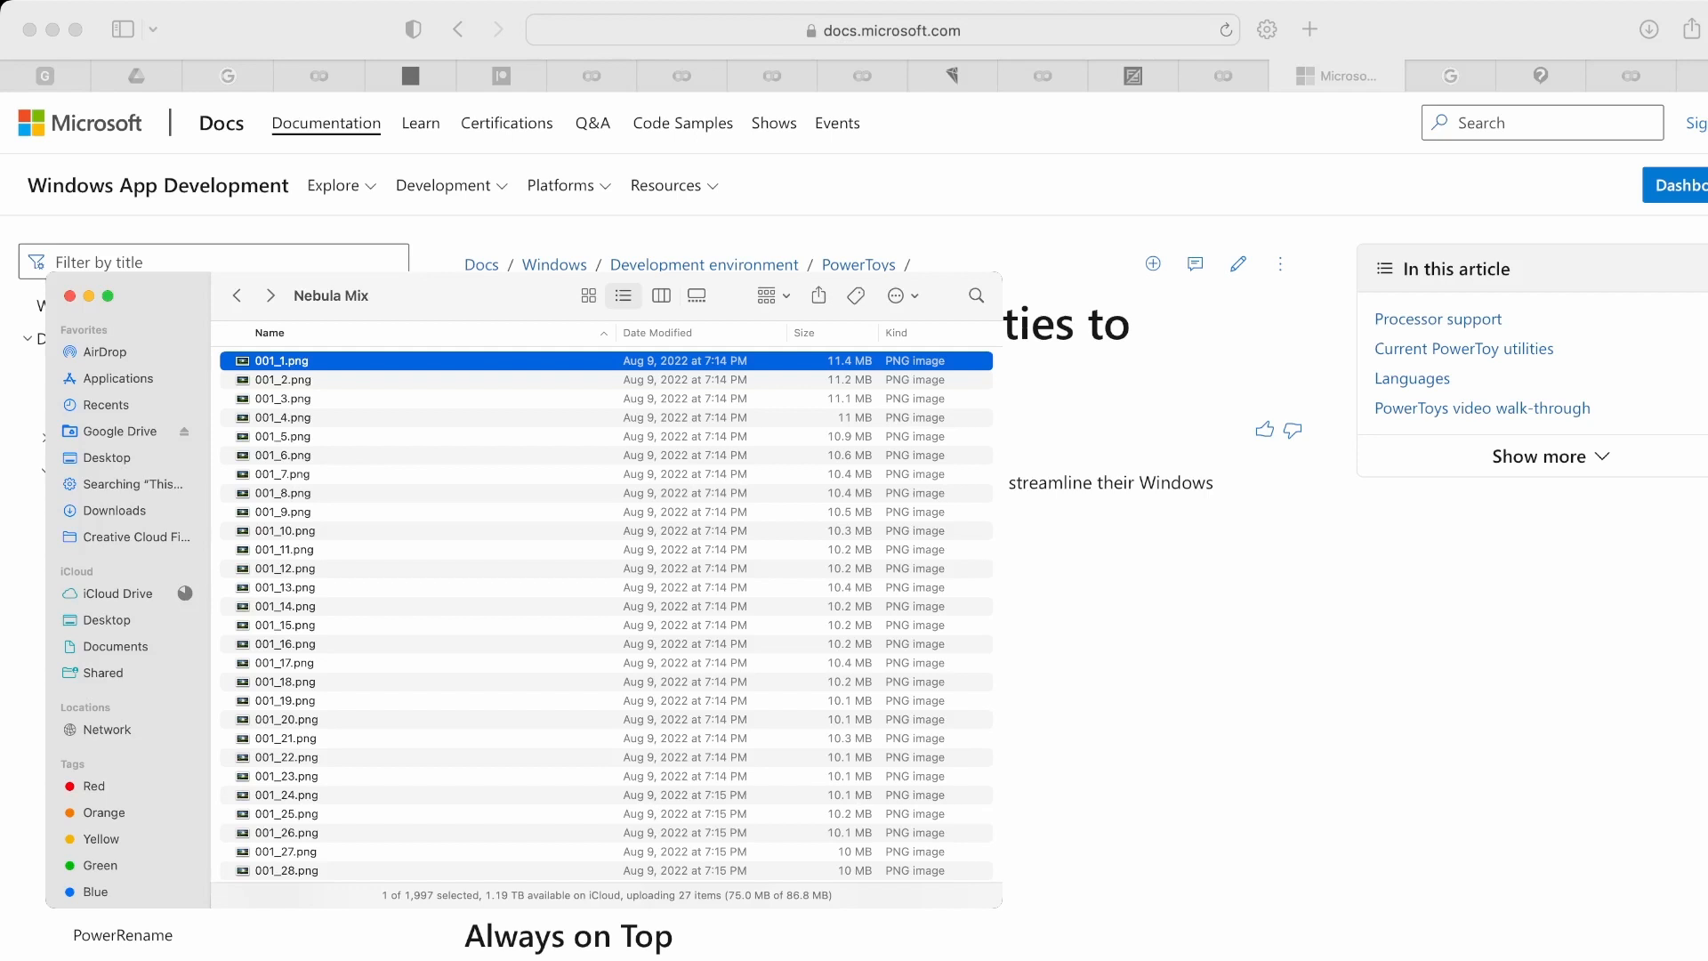
{"action": "left_click", "coordinate": [283, 417]}
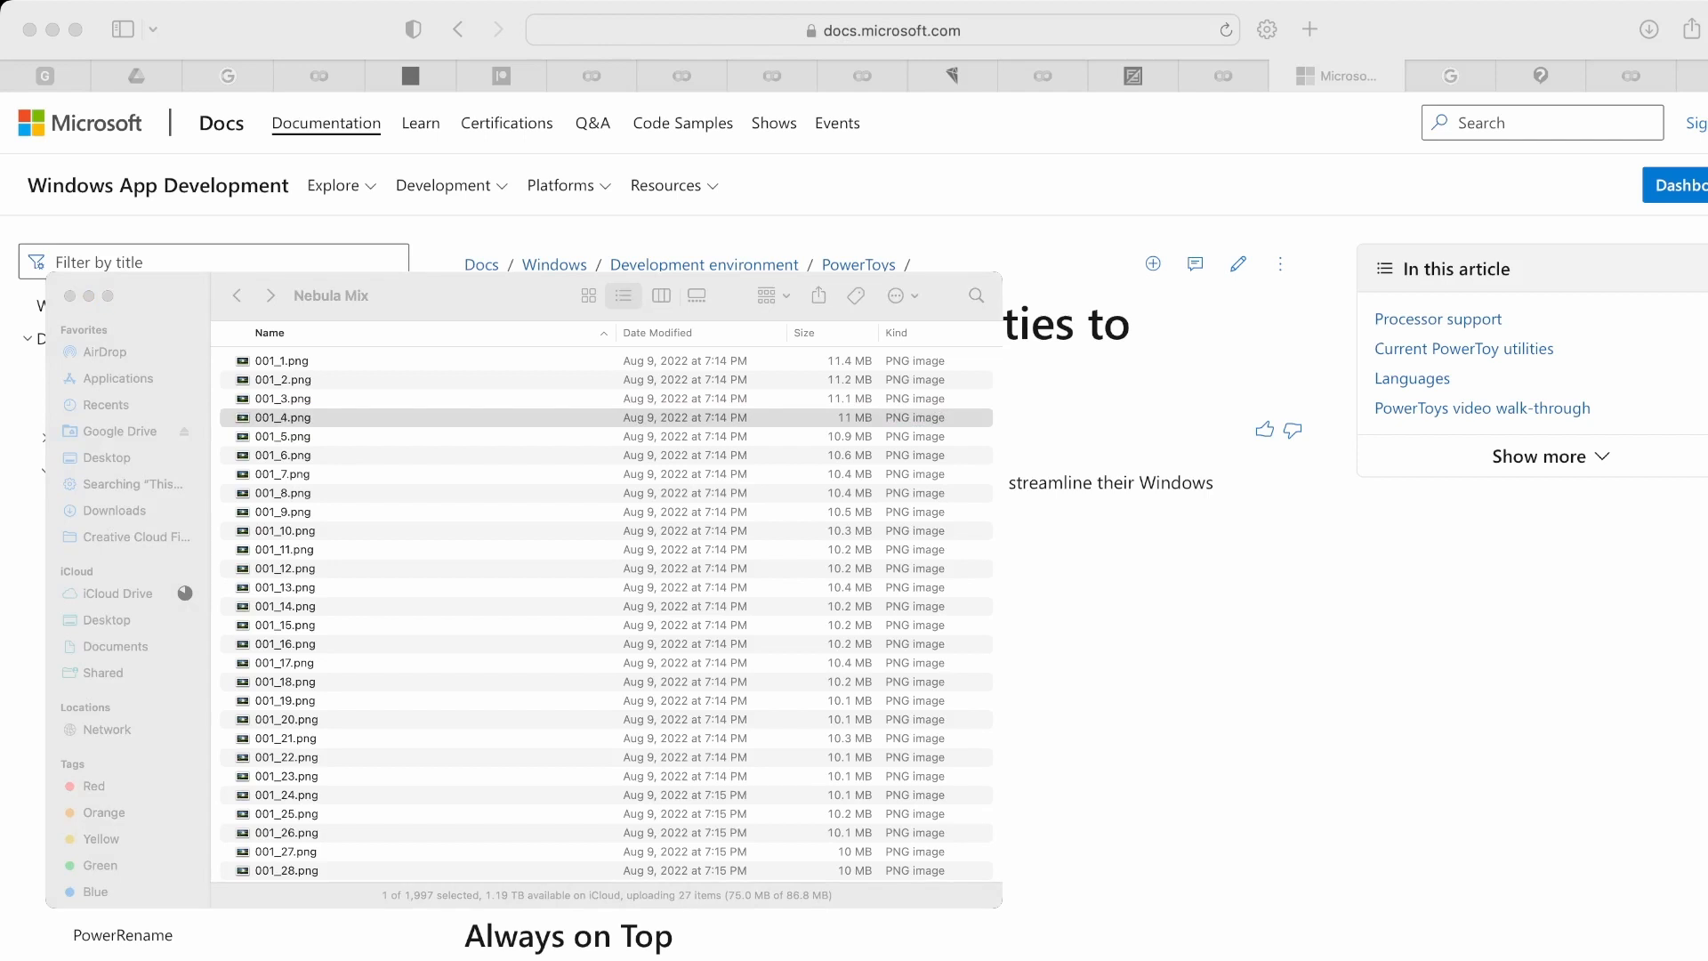
{"action": "left_click", "coordinate": [283, 359]}
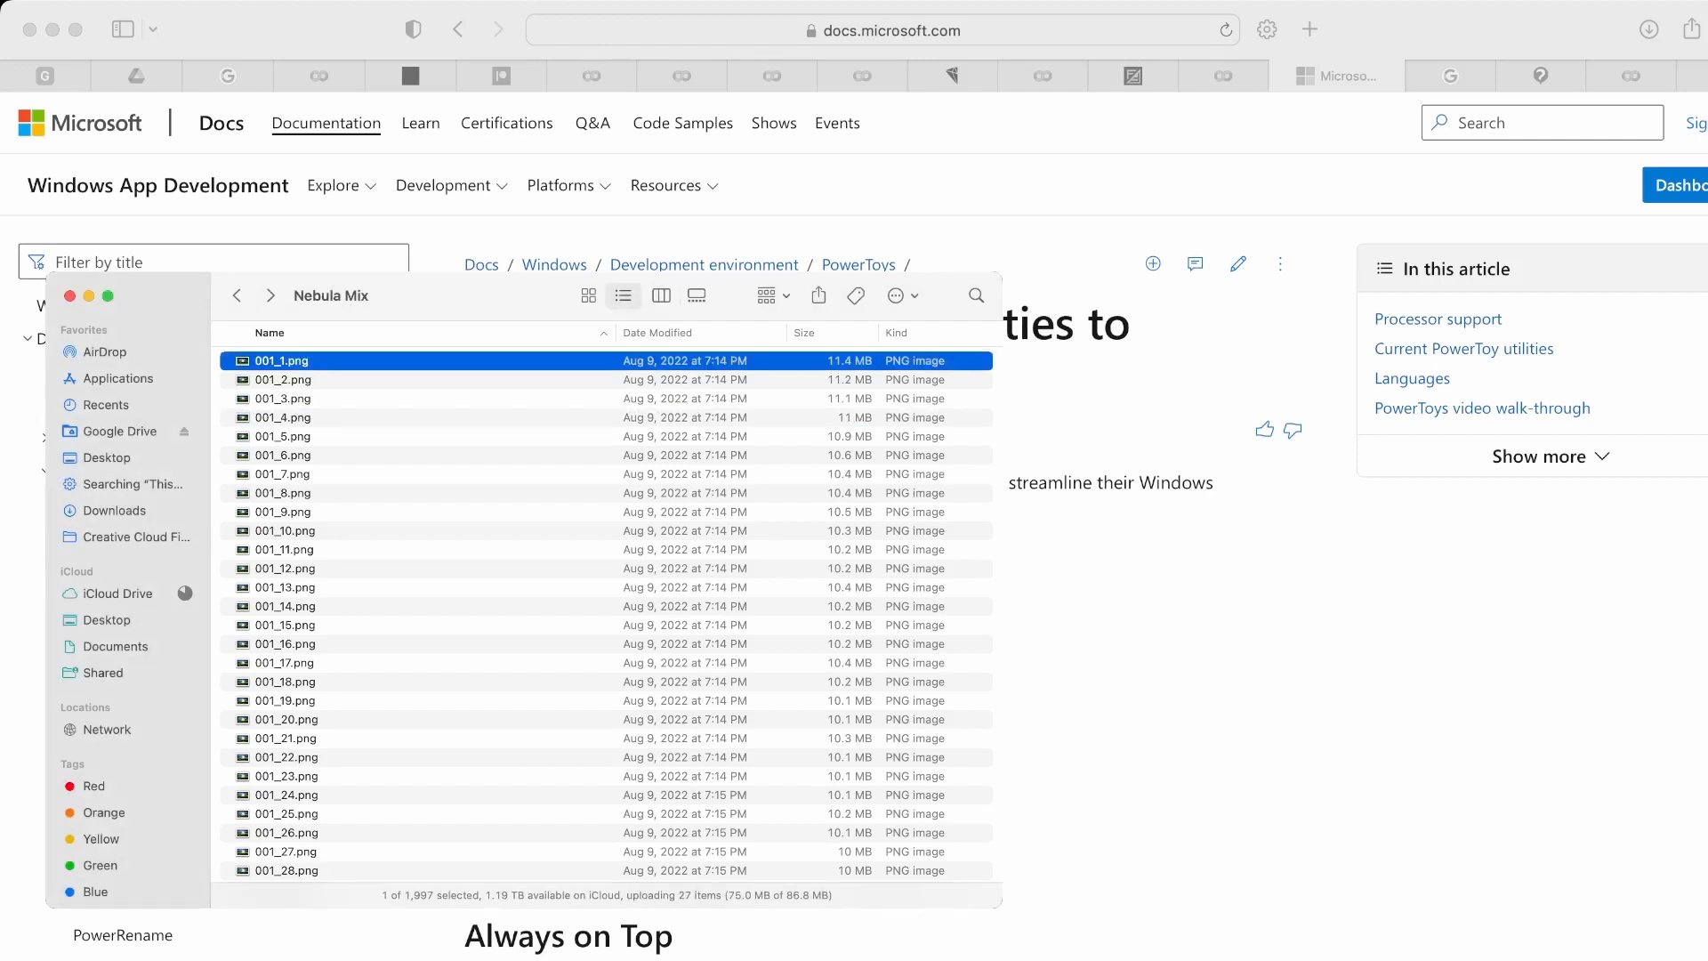
{"action": "key", "text": "Cmd+a"}
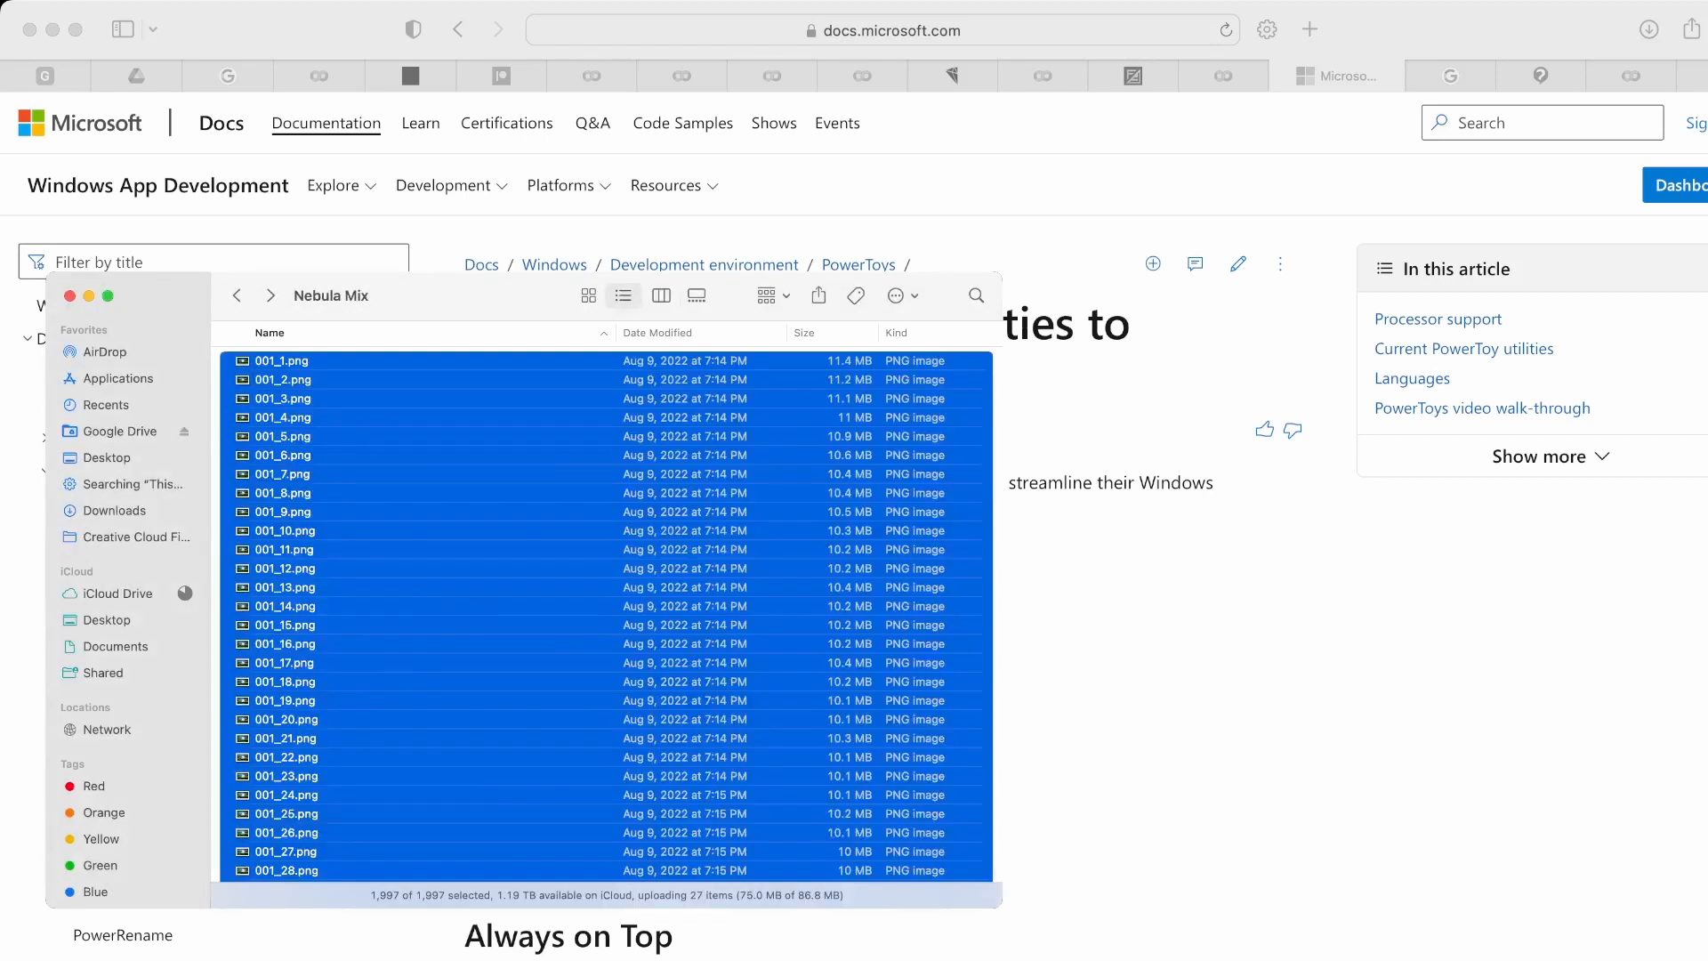
{"action": "scroll", "scroll_direction": "down", "scroll_amount": 3}
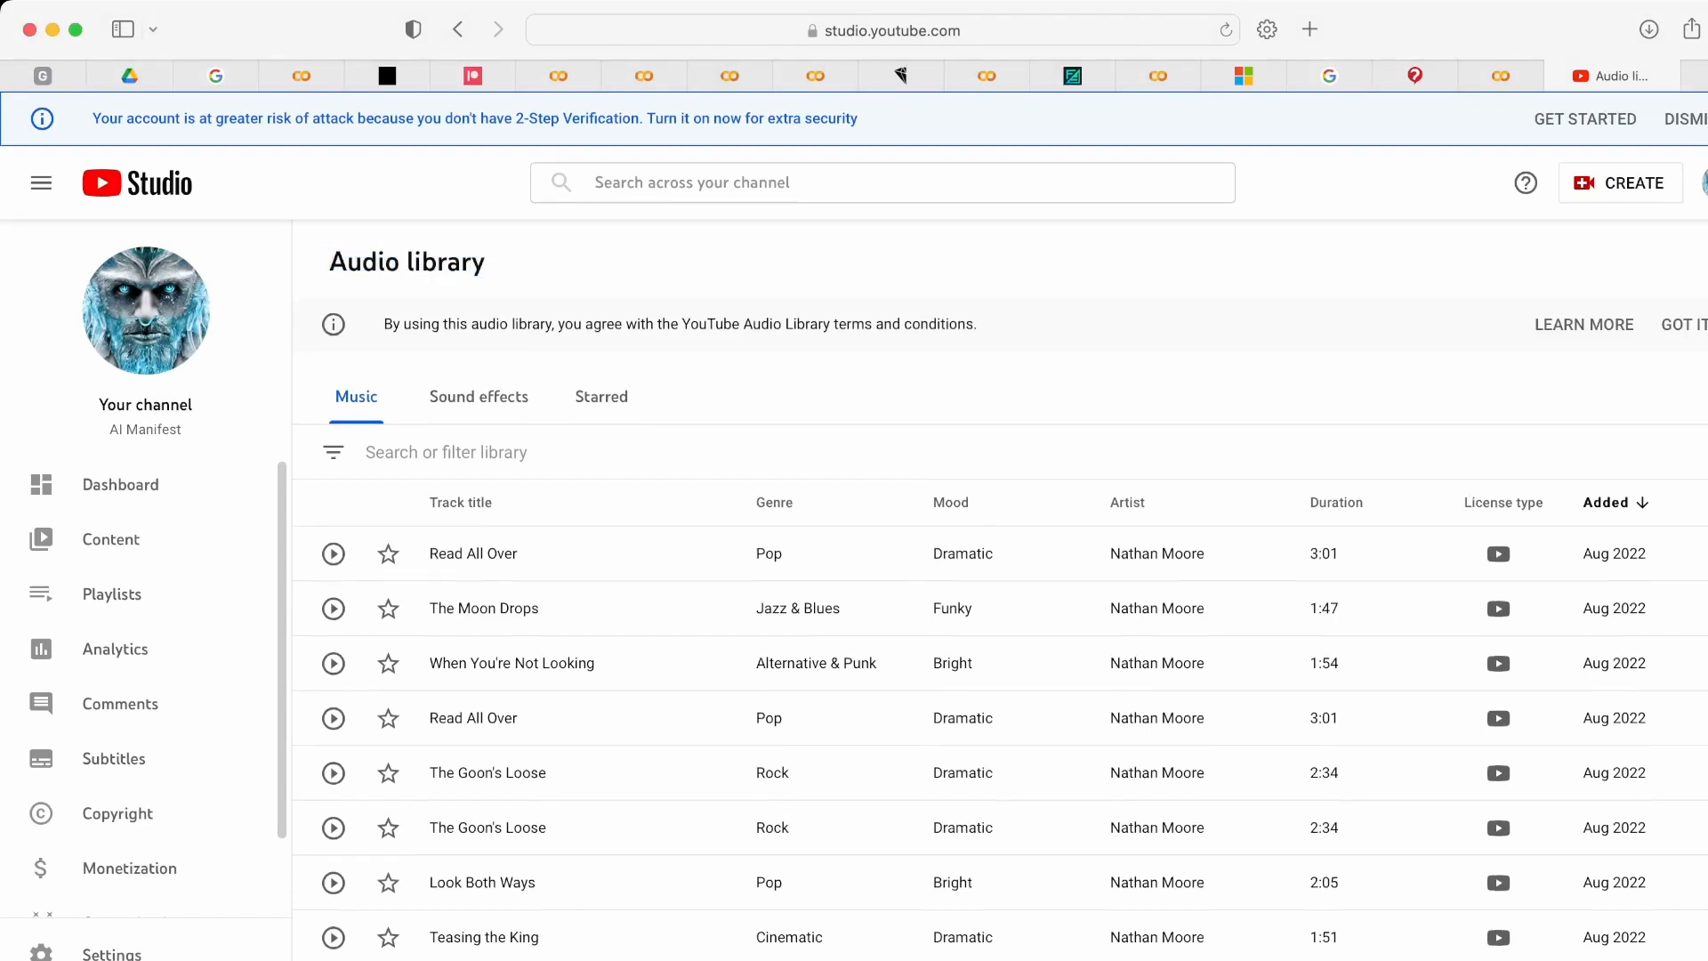
- Scroll the Audio library music list and sort the tracks by the Artist column
{"action": "scroll", "scroll_direction": "down", "scroll_amount": 3}
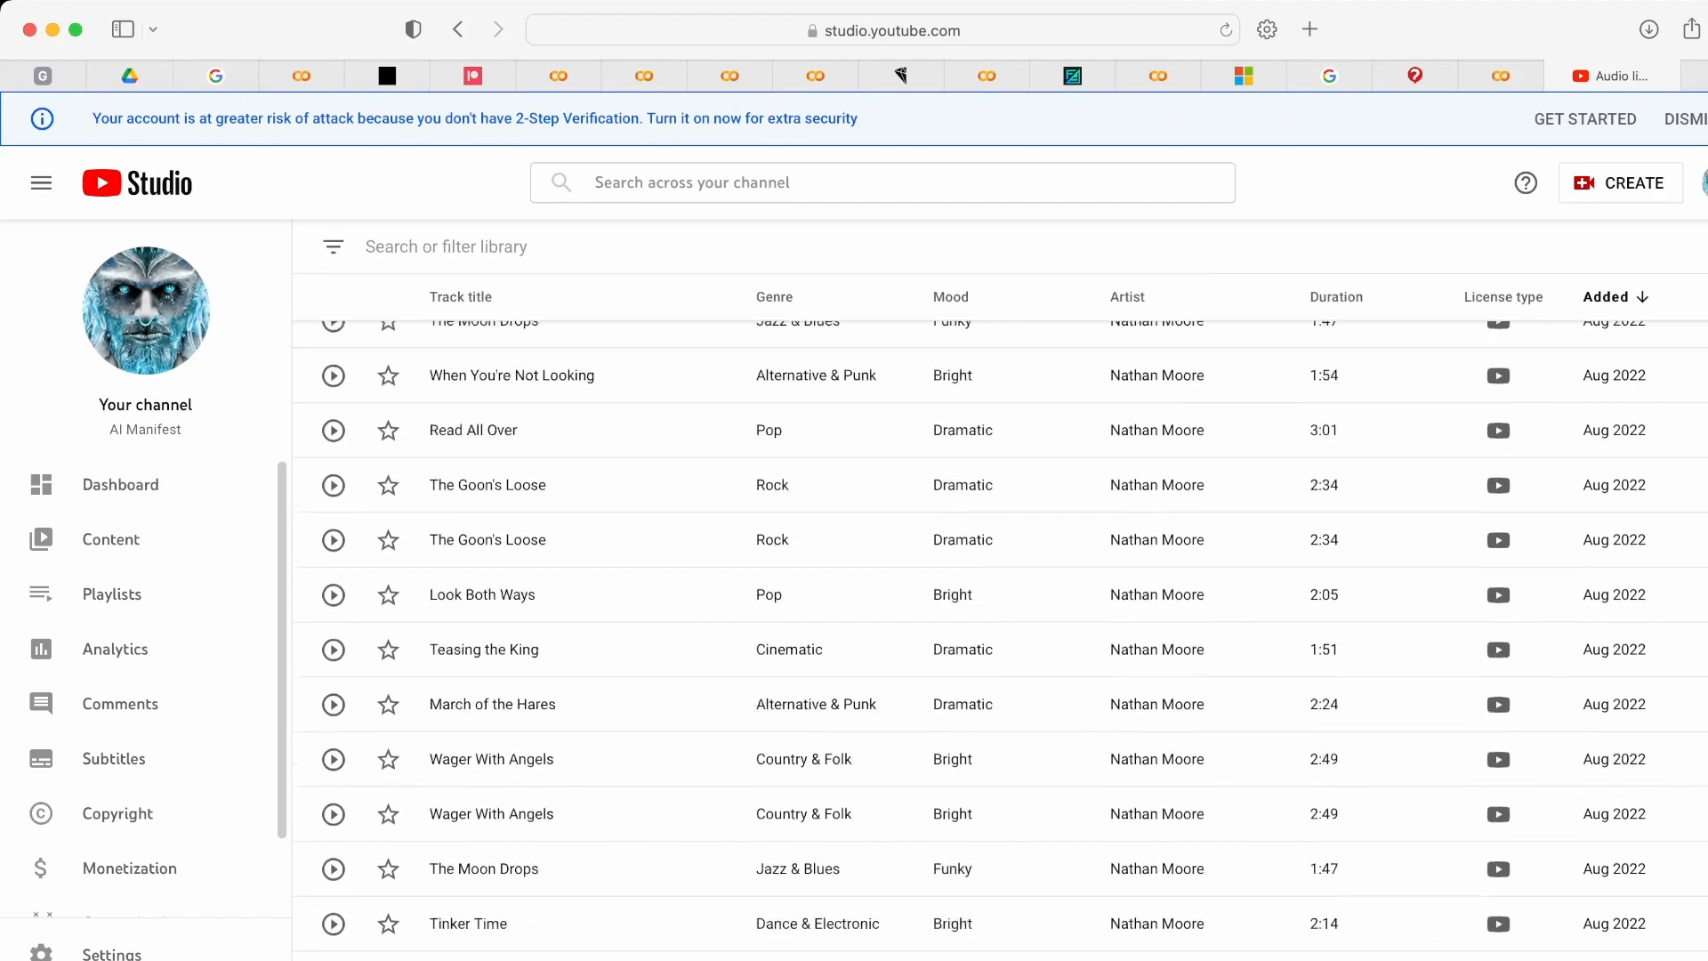
{"action": "scroll", "scroll_direction": "up", "scroll_amount": 3}
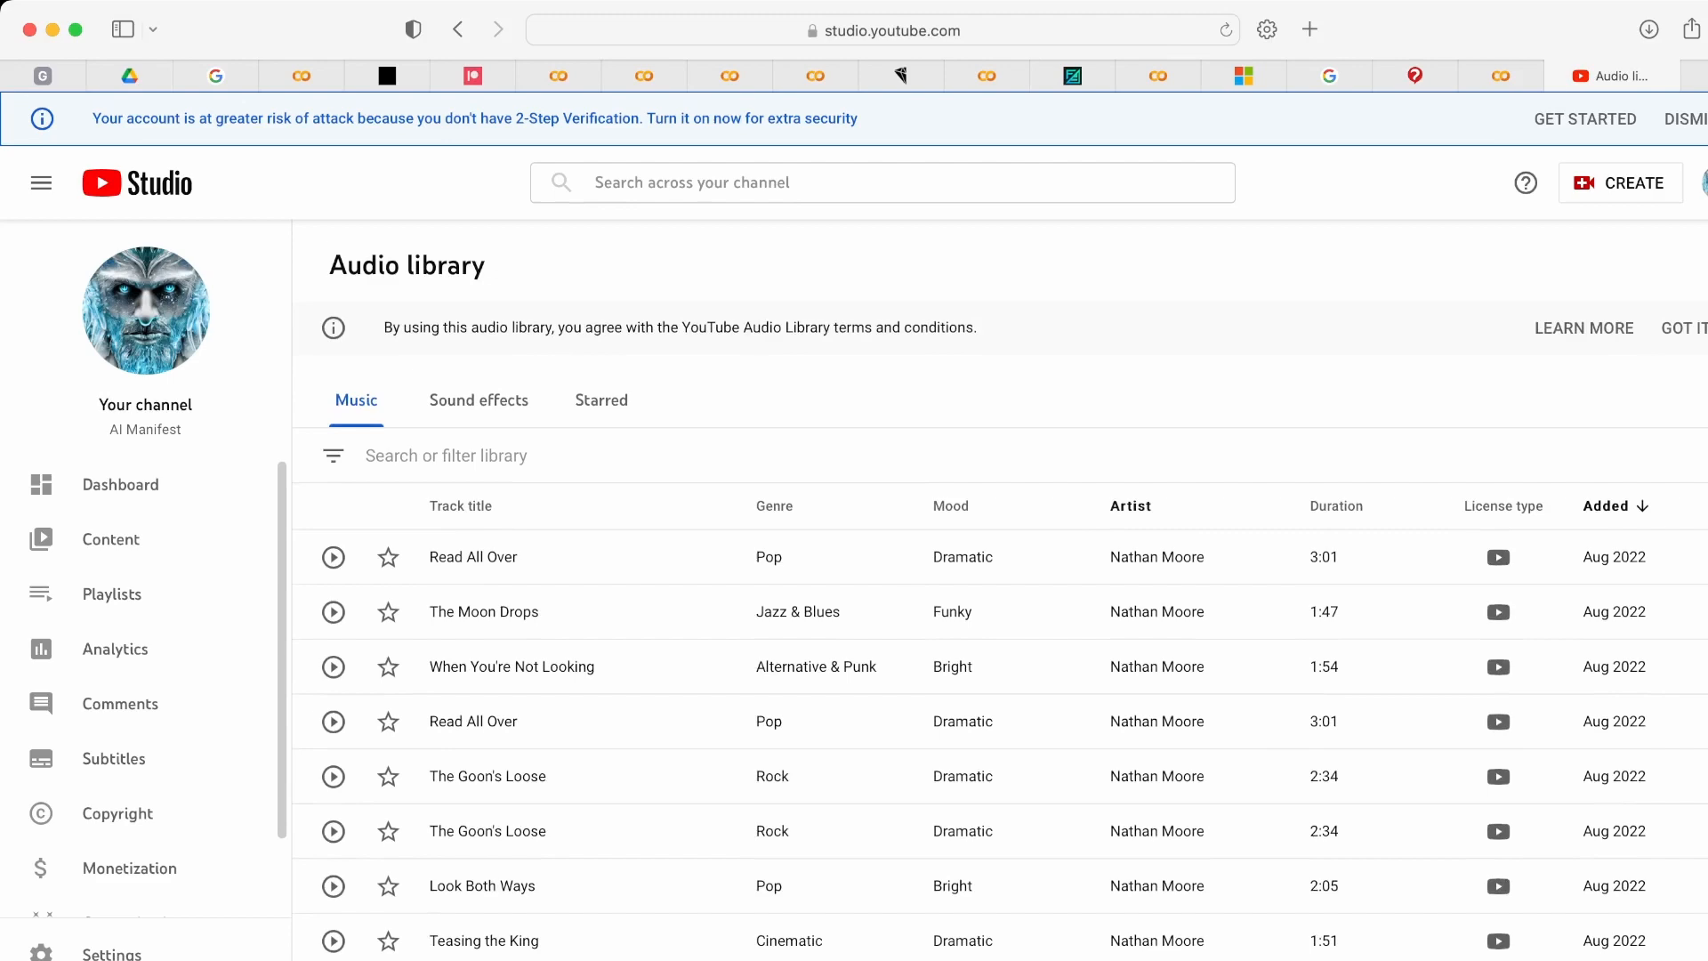
{"action": "left_click", "coordinate": [1129, 505]}
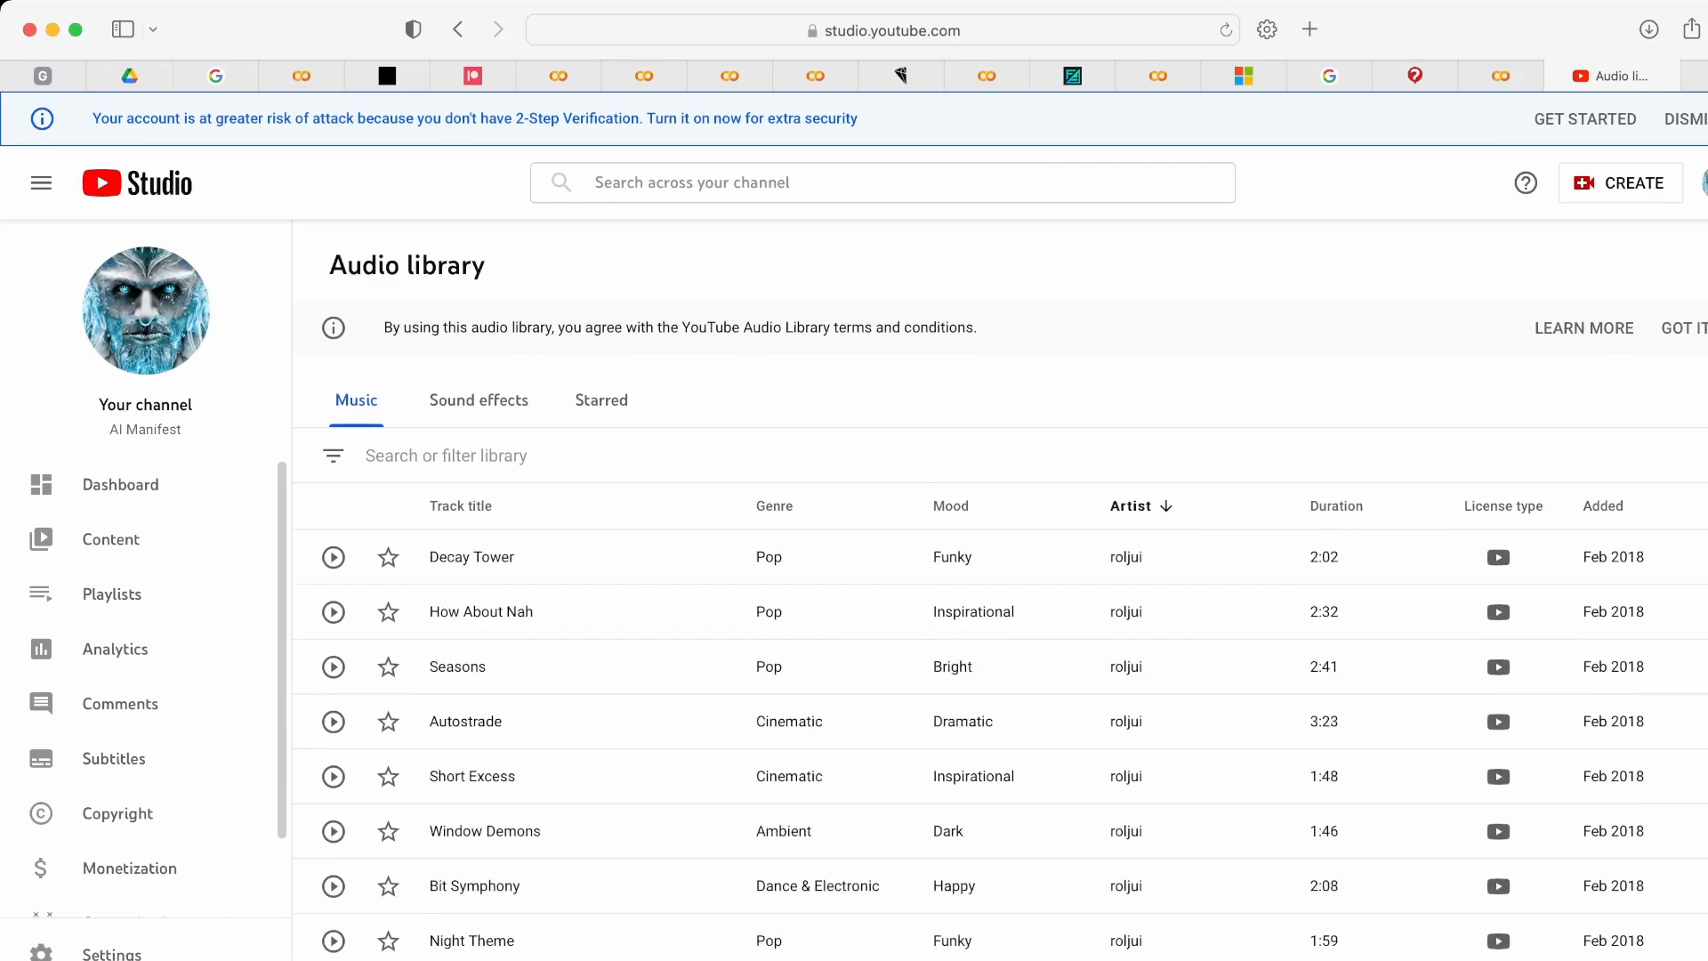
{"action": "left_click", "coordinate": [1336, 505]}
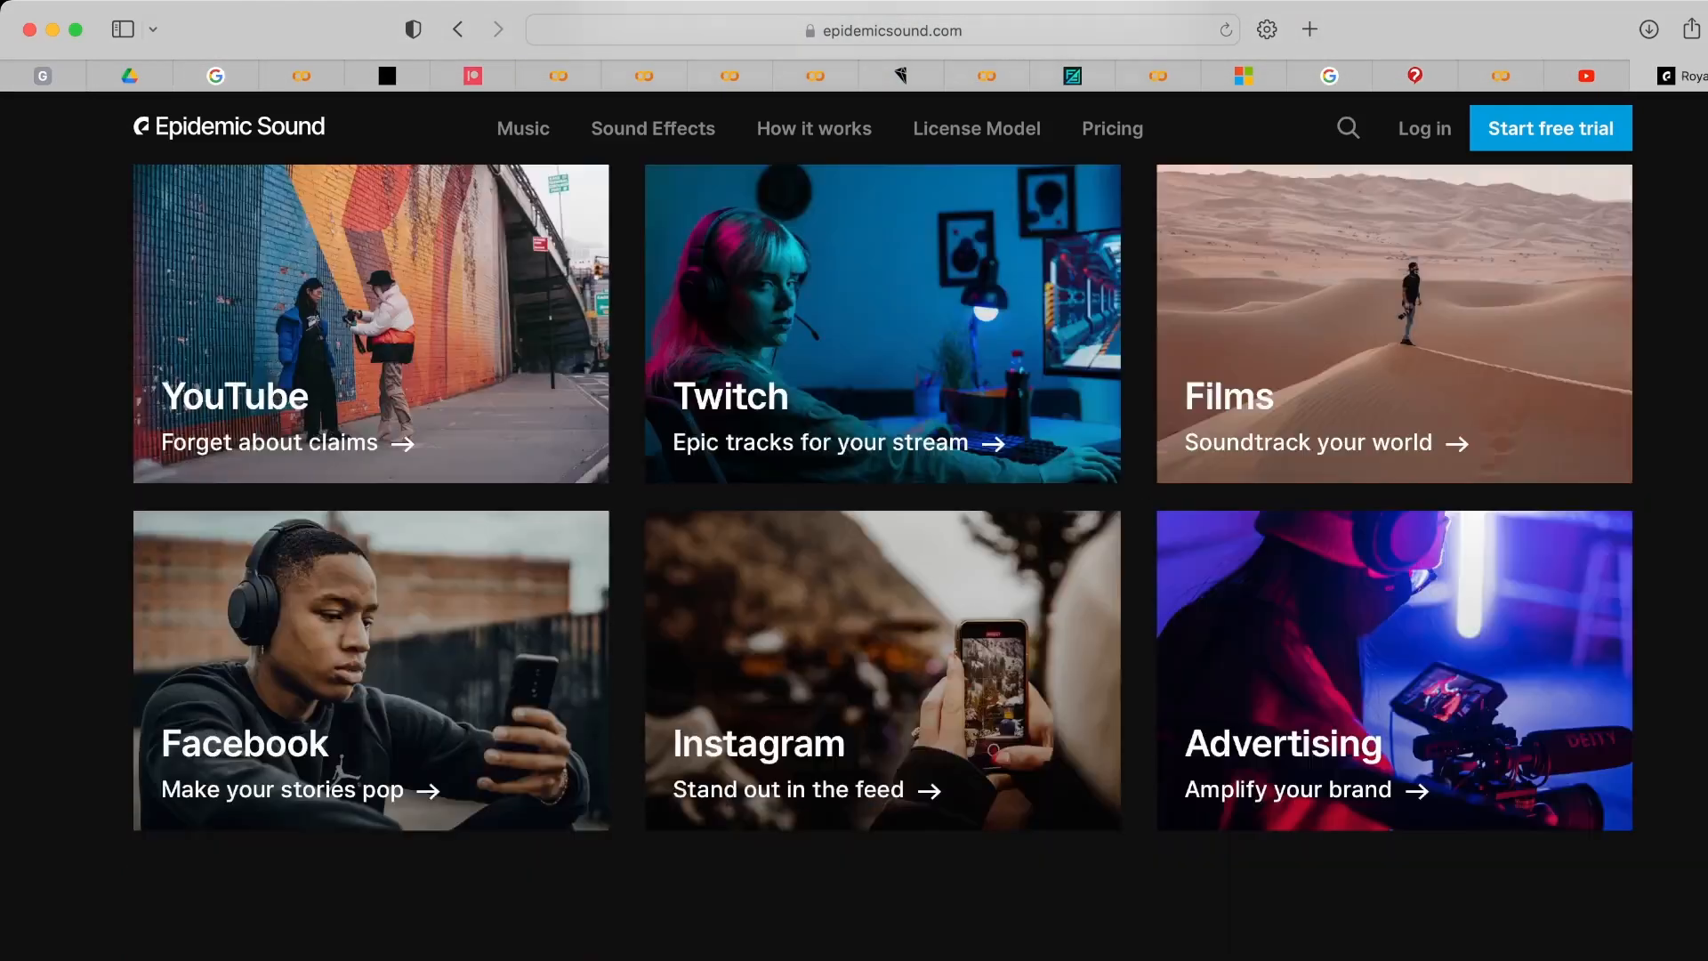
- Scroll to Epidemic Sound's use-case tiles for YouTube, Twitch, Films and other platforms
{"action": "scroll", "scroll_direction": "down", "scroll_amount": 3}
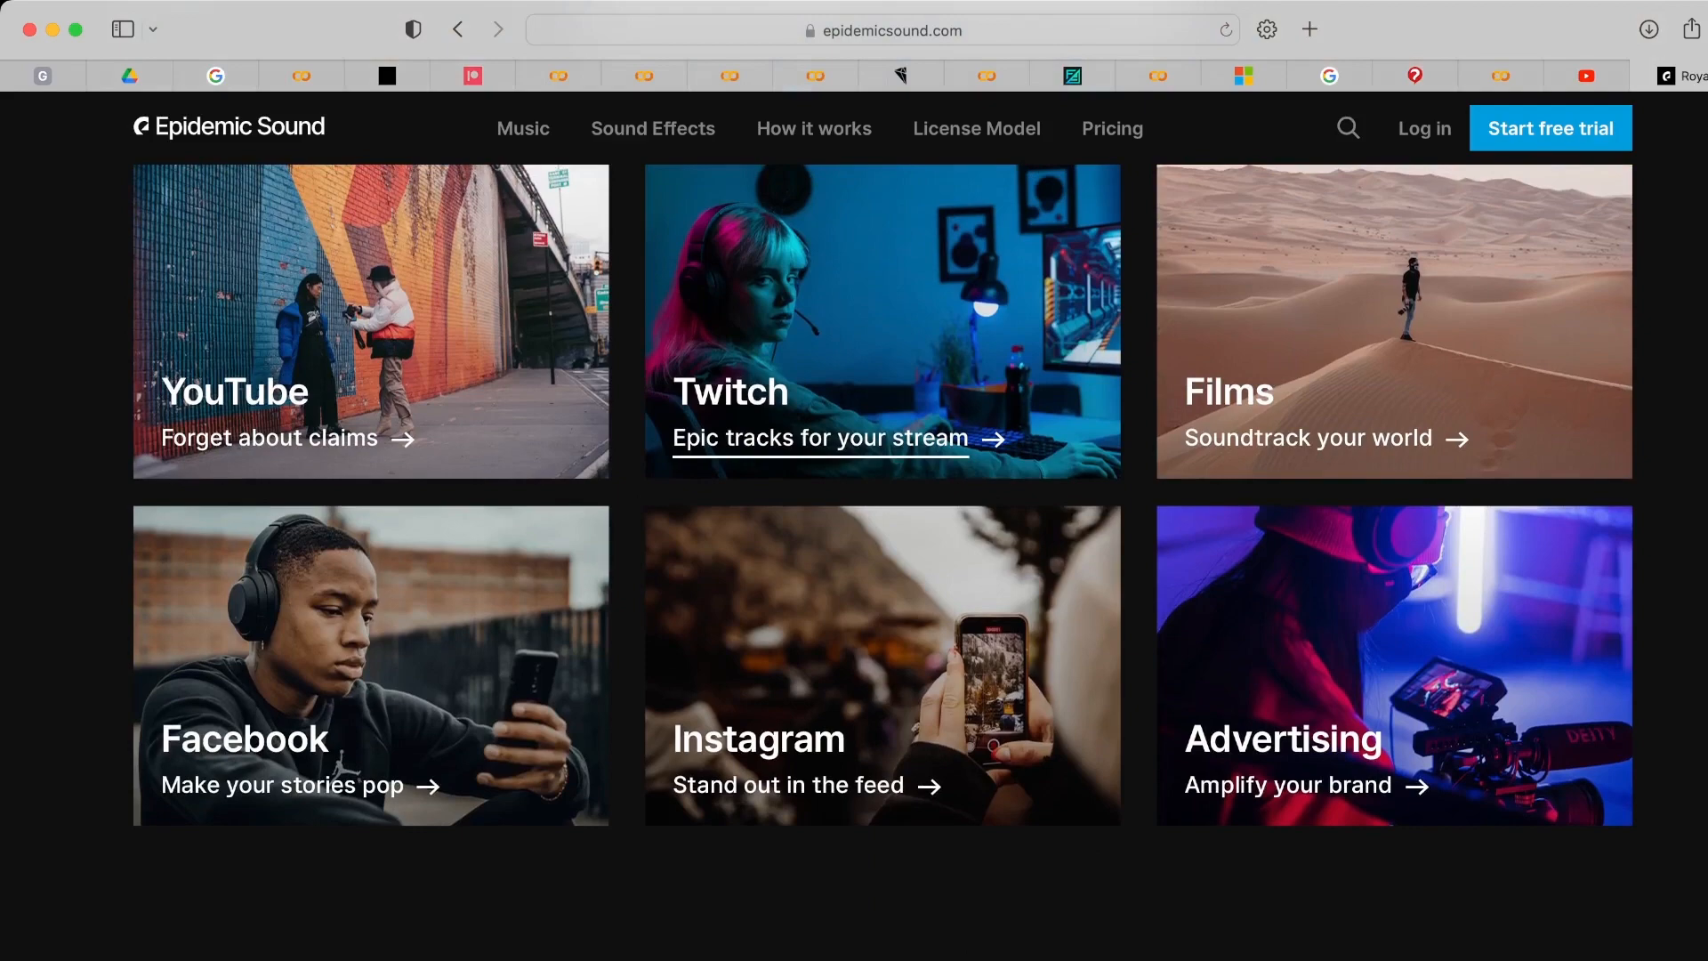
{"action": "mouse_move", "coordinate": [1306, 438]}
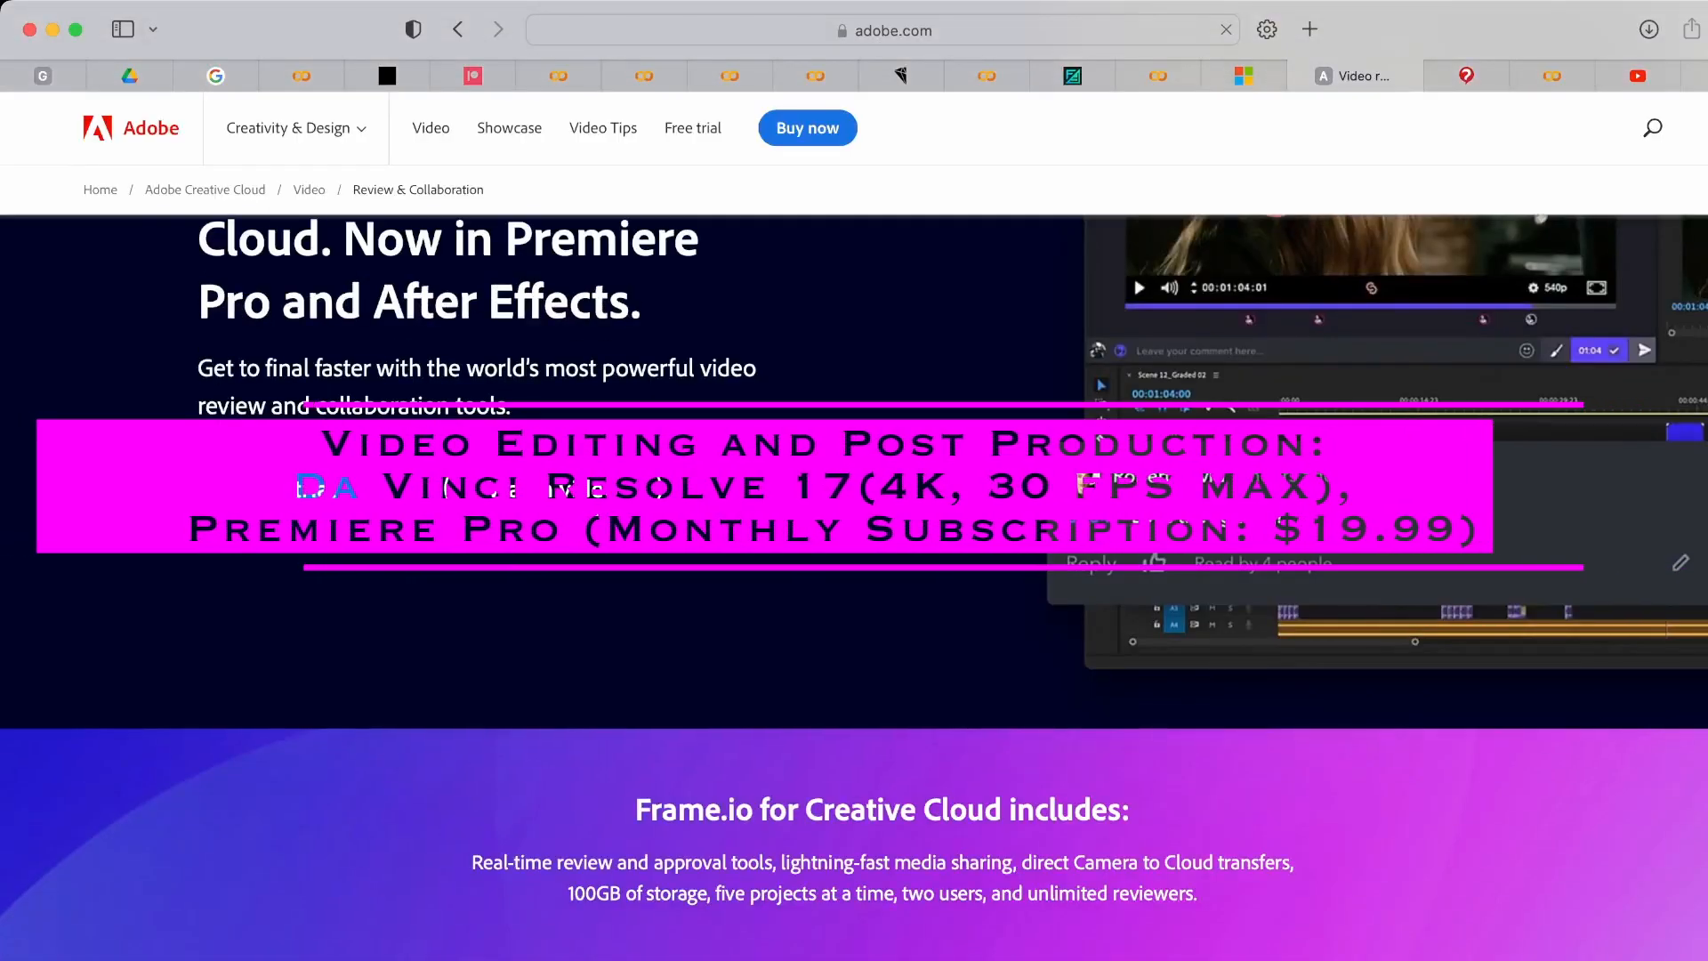
- Scroll through Adobe's Frame.io for Creative Cloud page
{"action": "scroll", "scroll_direction": "down", "scroll_amount": 3}
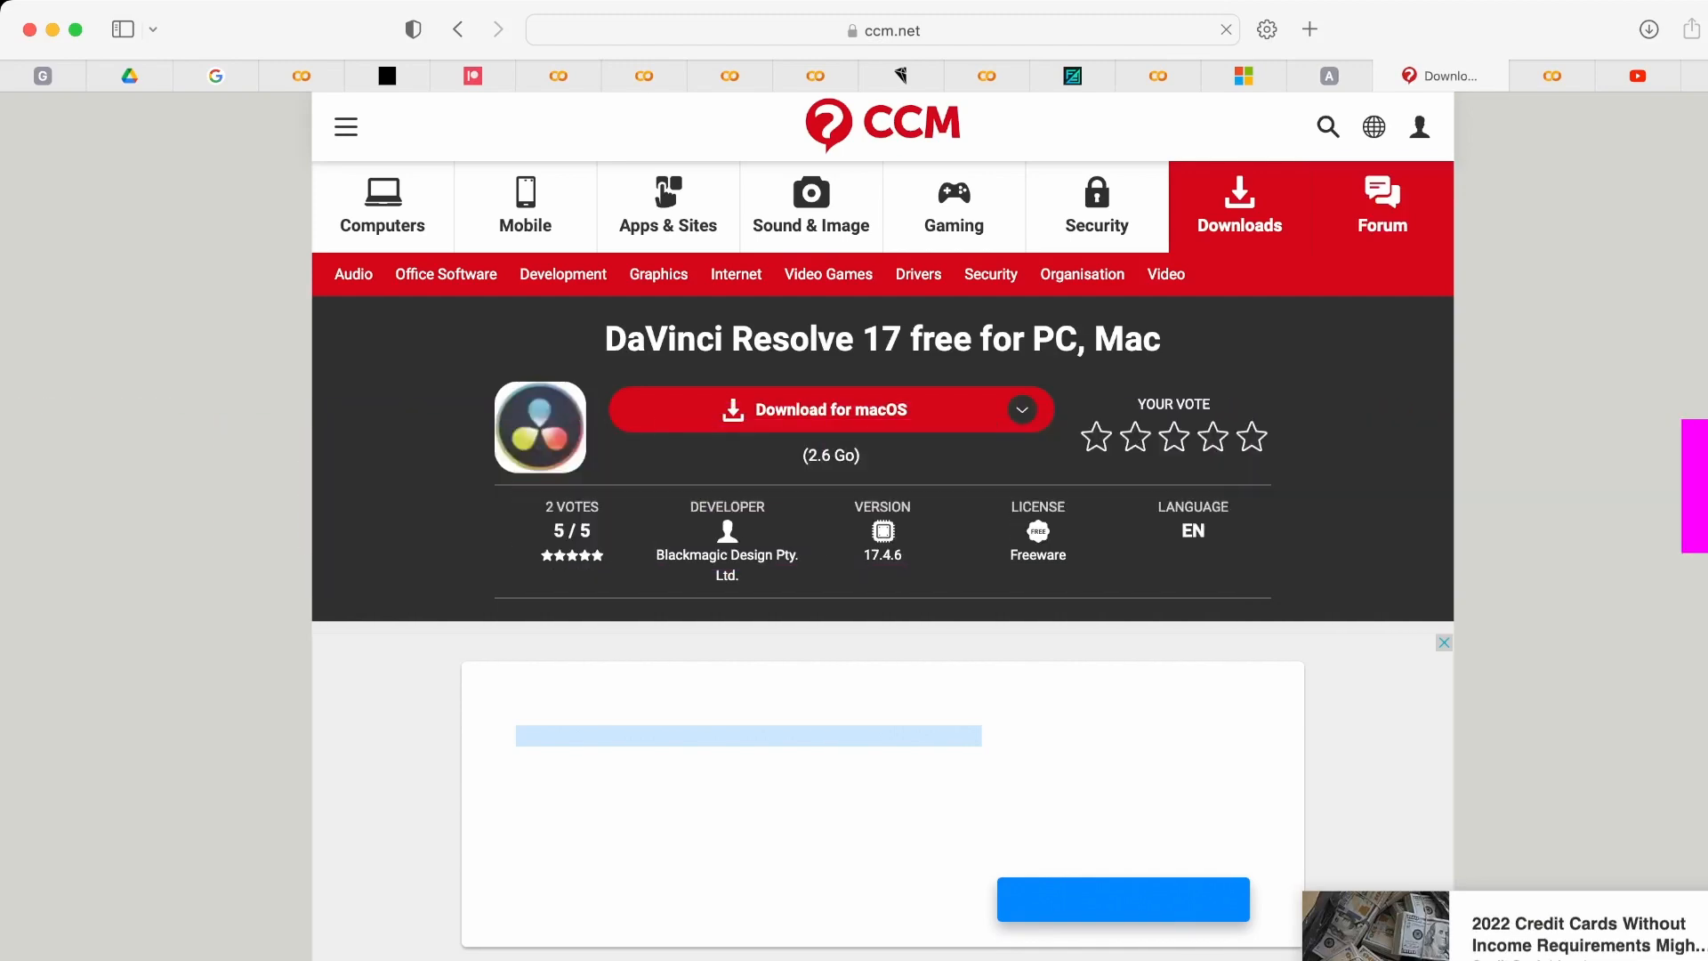
{"action": "scroll", "scroll_direction": "down", "scroll_amount": 3}
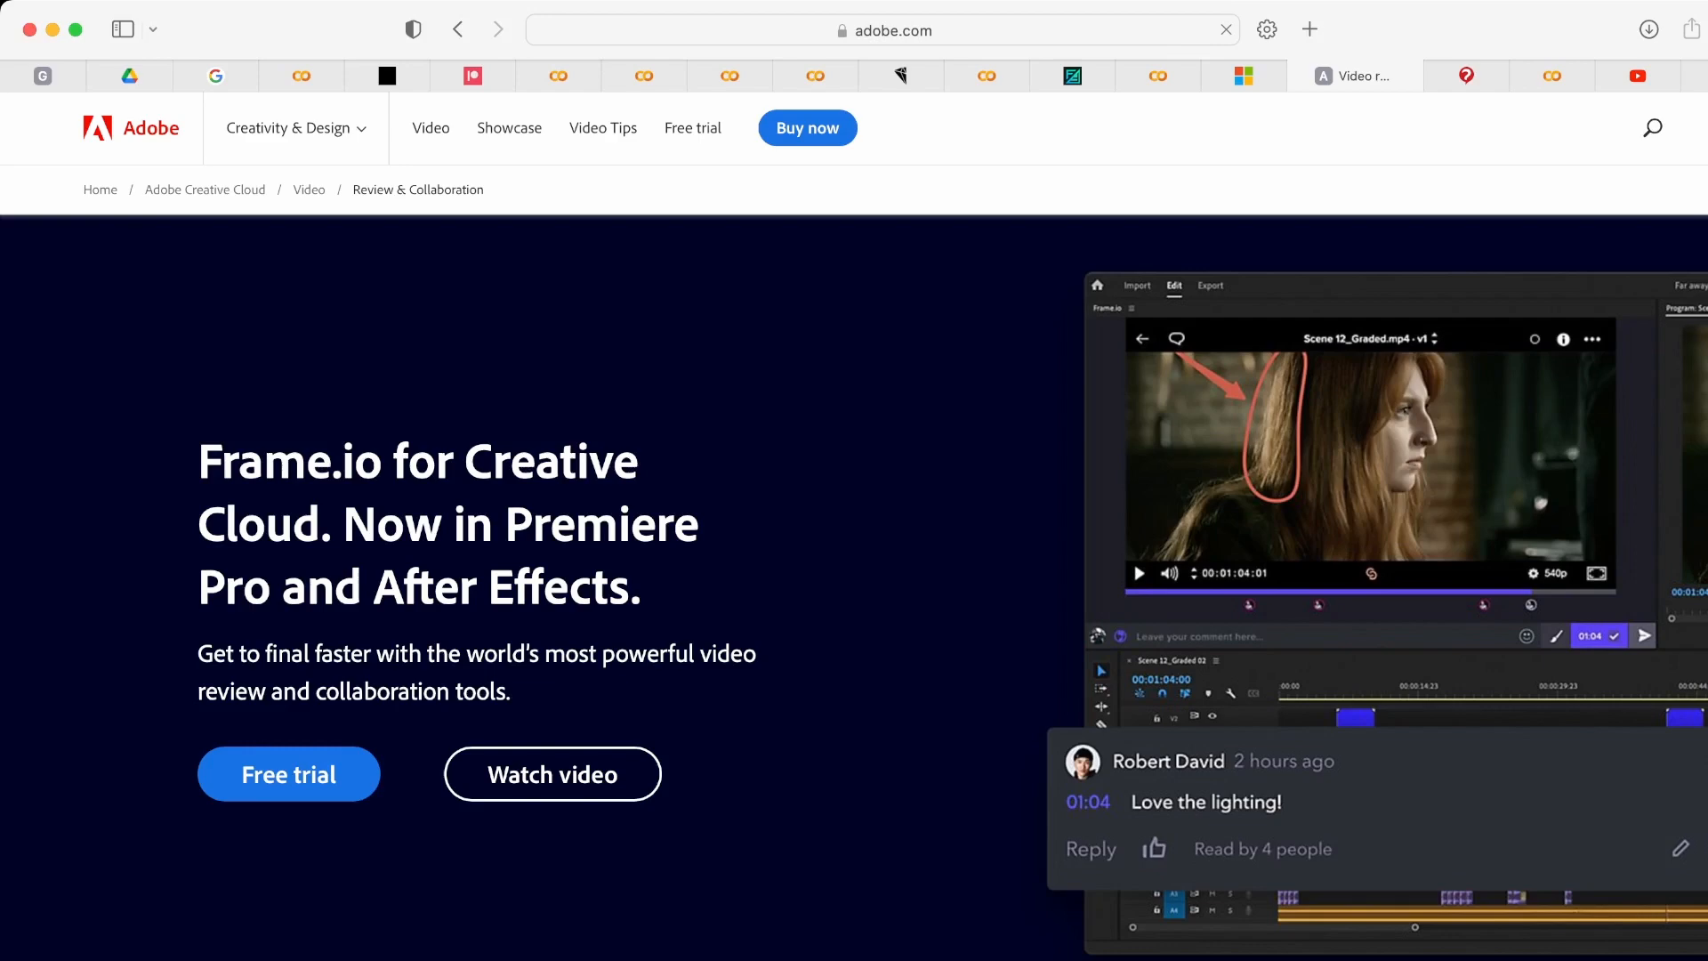
{"action": "scroll", "scroll_direction": "down", "scroll_amount": 3}
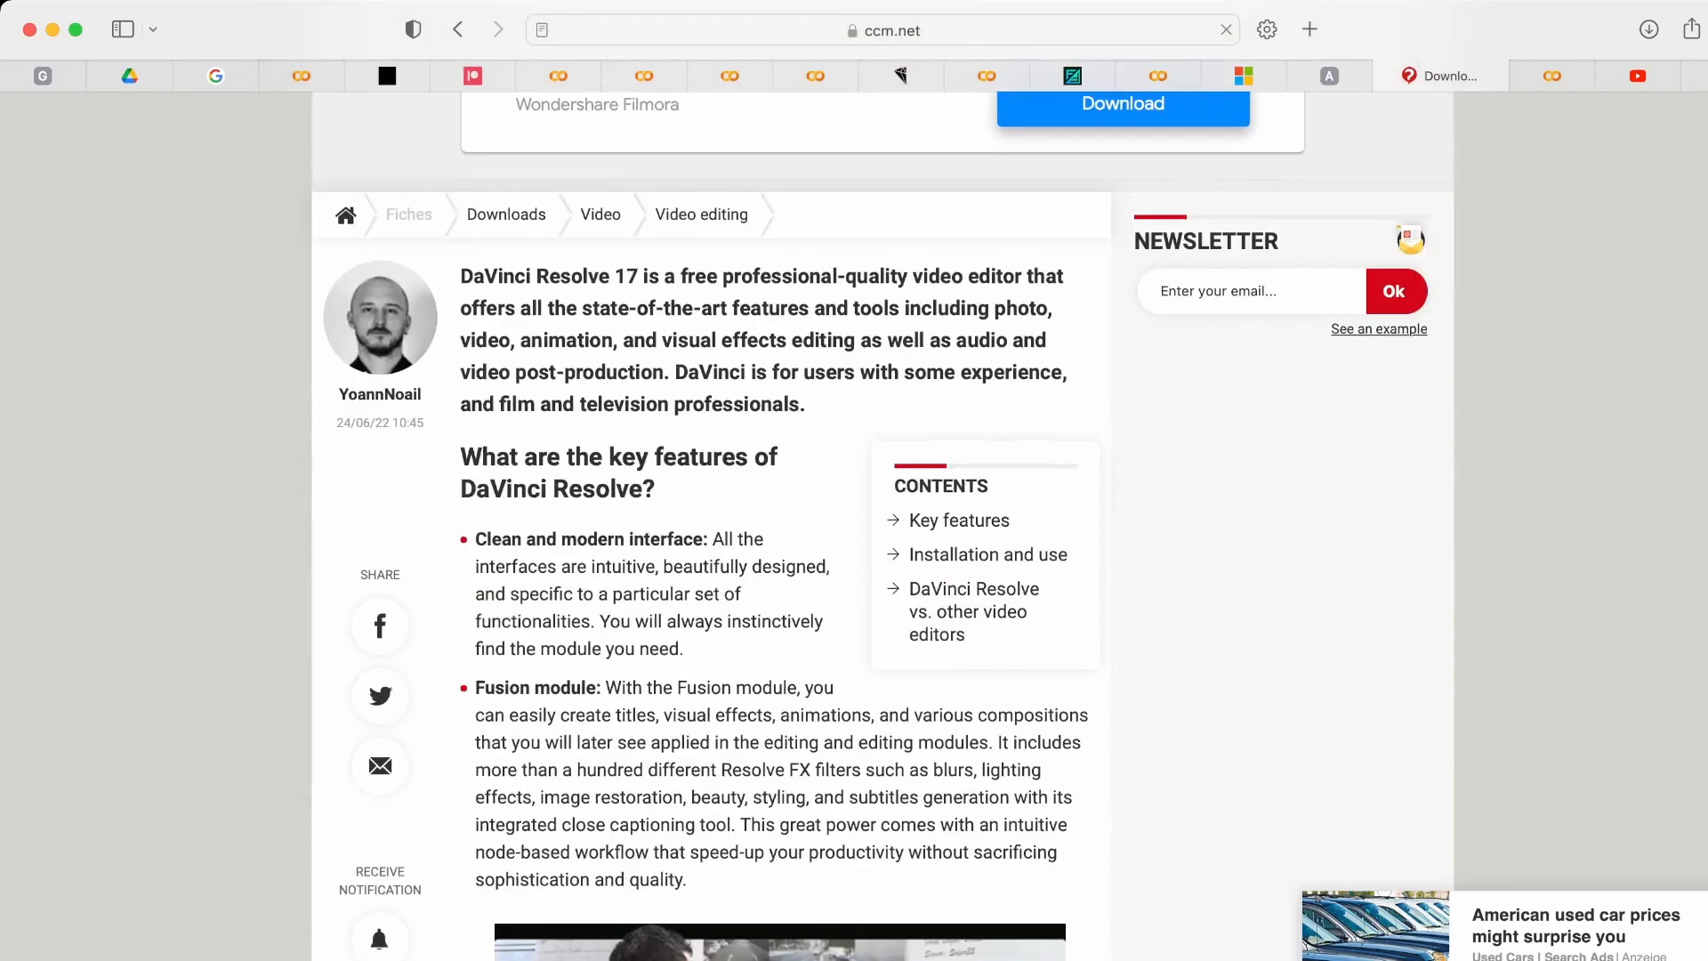
- Browse CCM's free DaVinci Resolve 17 download page and return to the Adobe page
{"action": "scroll", "scroll_direction": "down", "scroll_amount": 3}
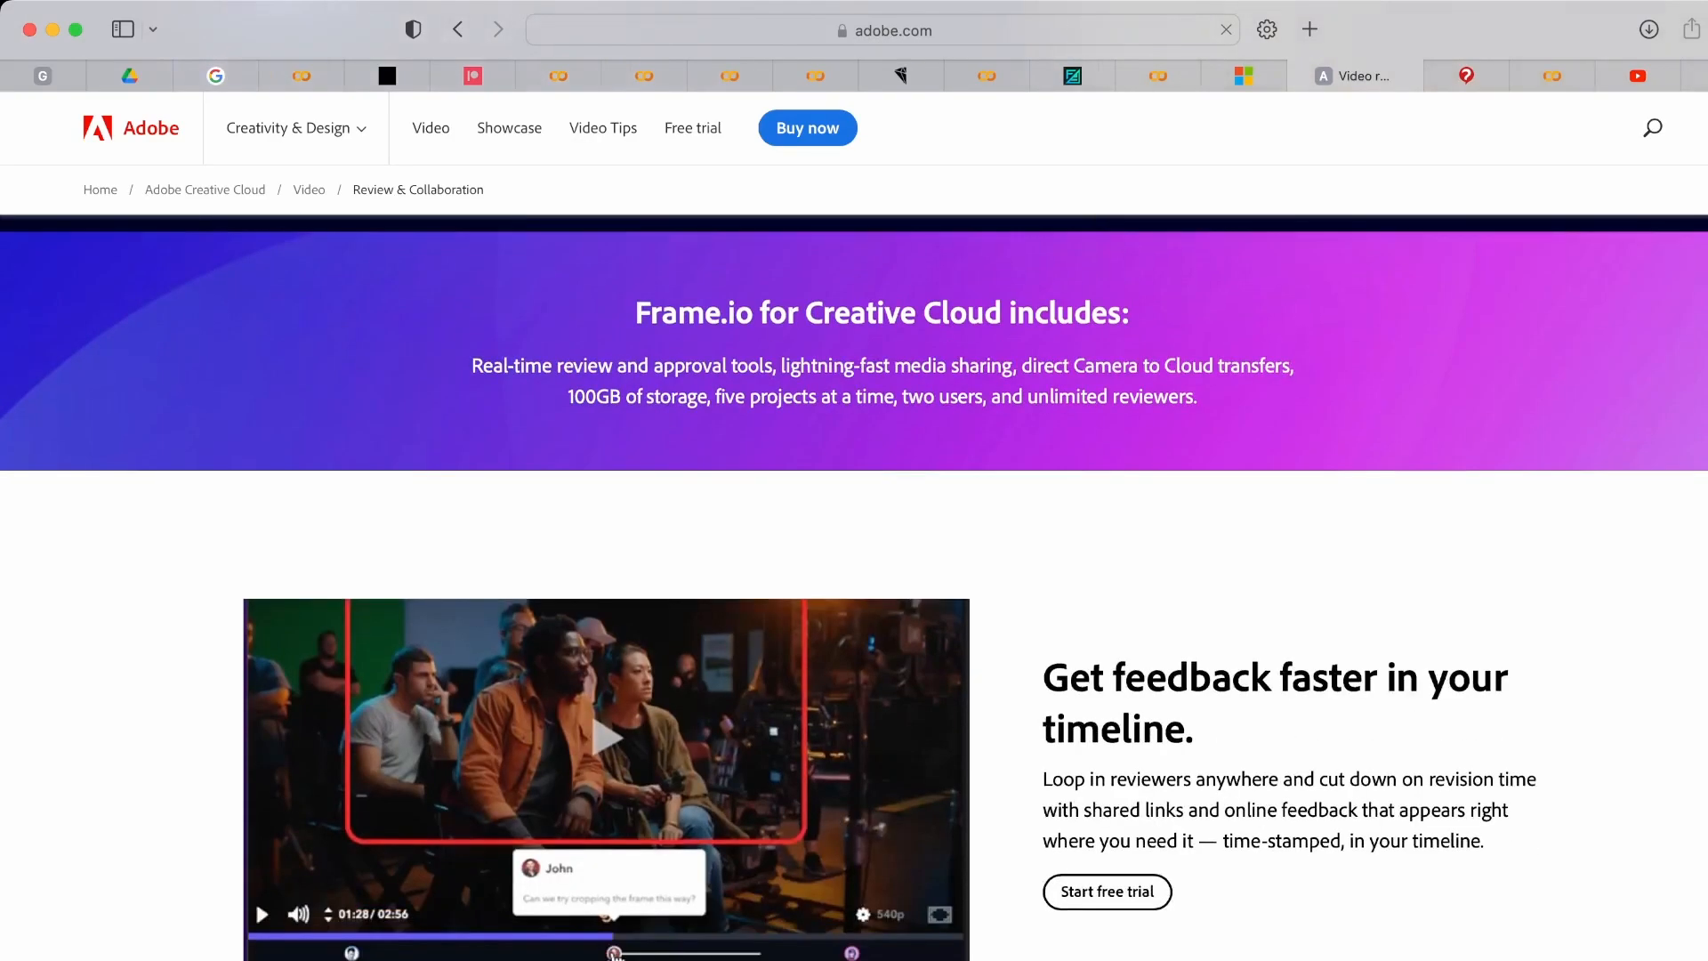
{"action": "scroll", "scroll_direction": "down", "scroll_amount": 3}
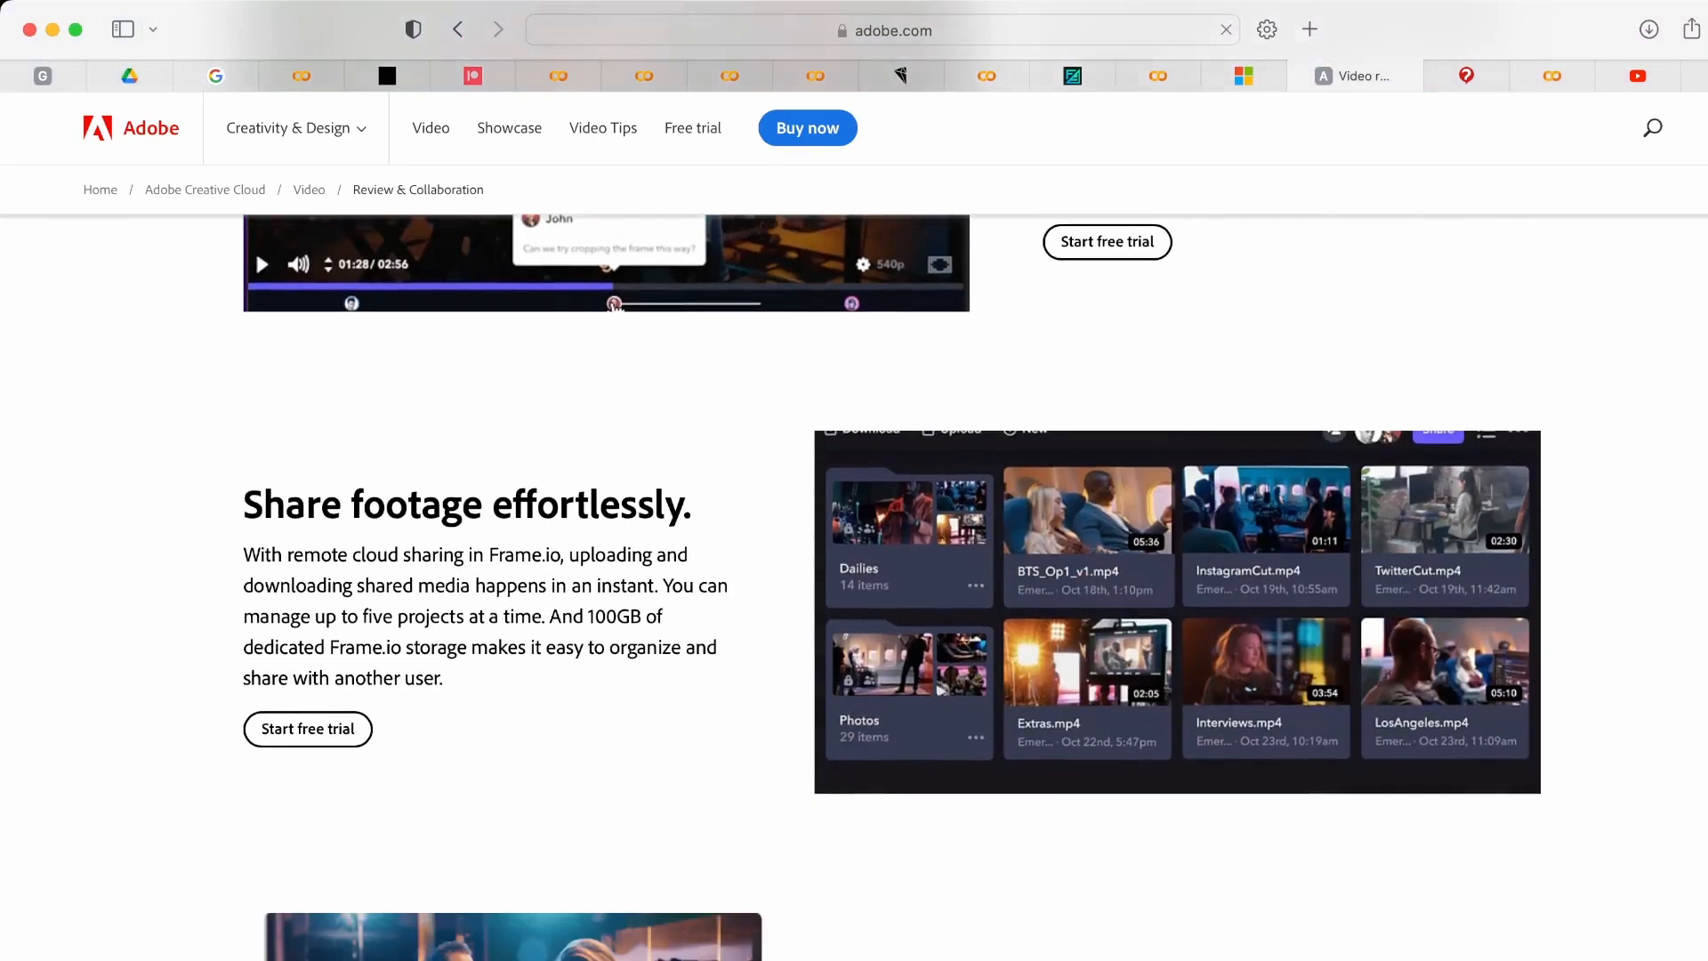
{"action": "scroll", "scroll_direction": "up", "scroll_amount": 3}
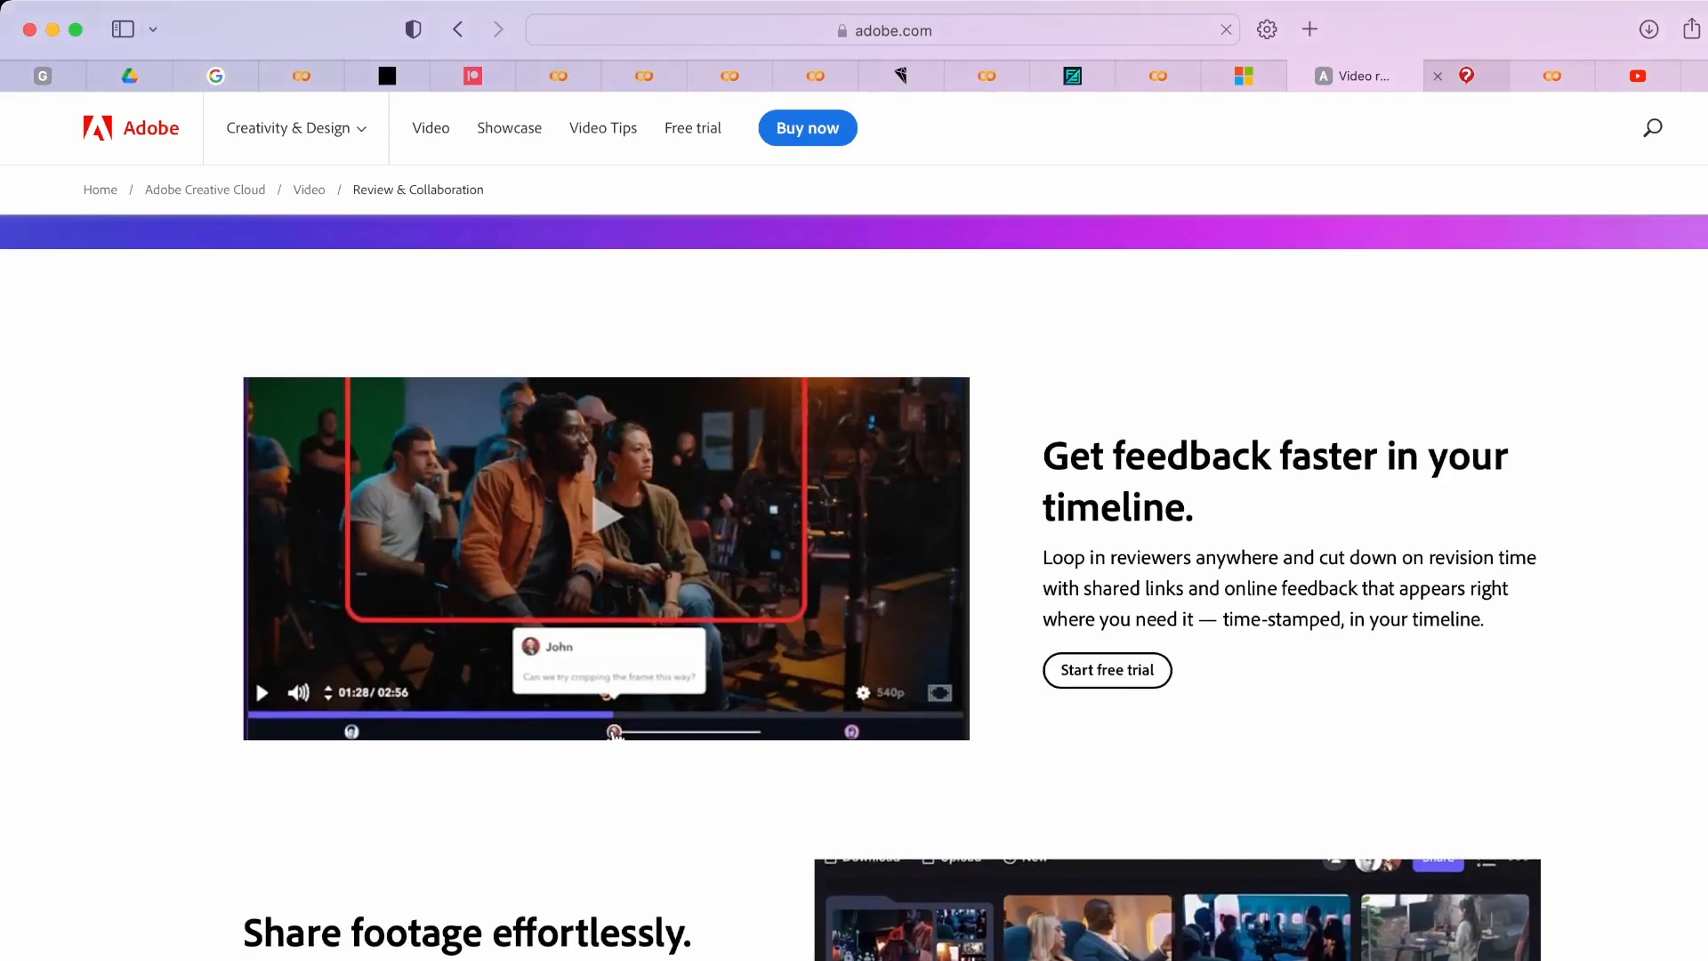